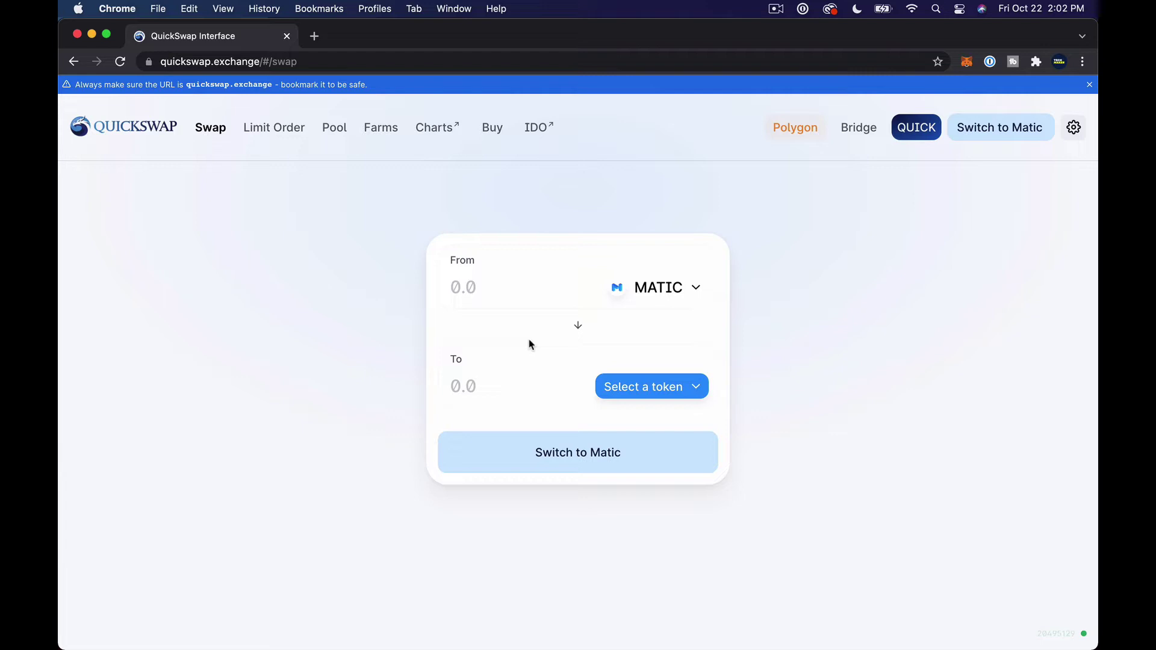
{"action": "mouse_move", "coordinate": [435, 485]}
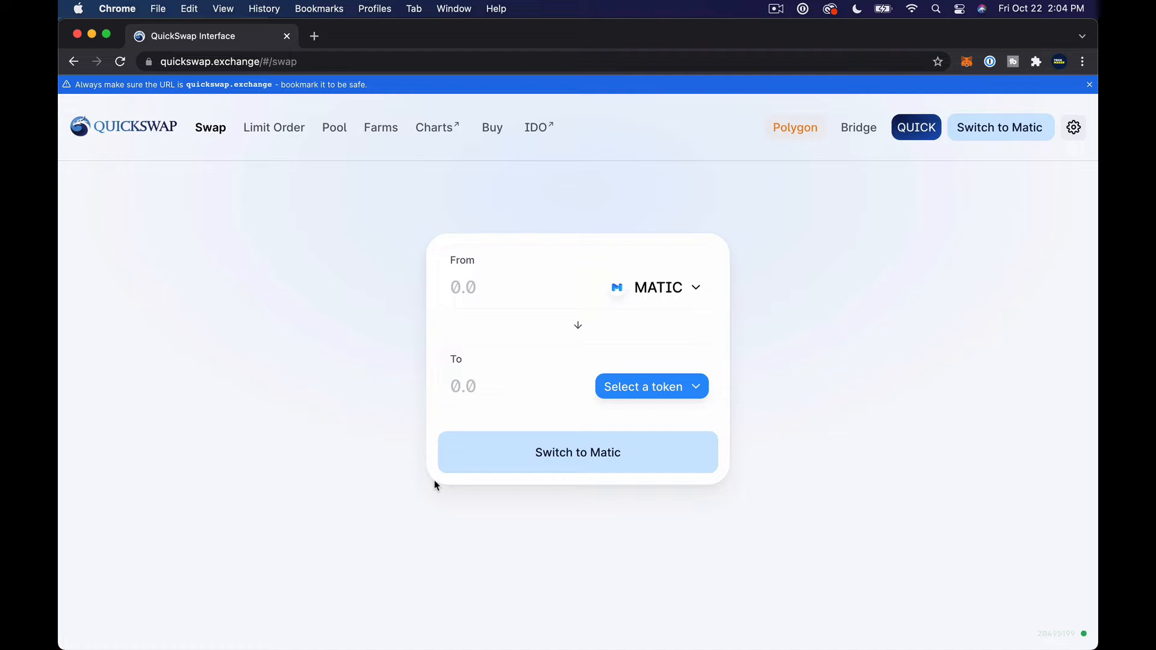
{"action": "mouse_move", "coordinate": [893, 586]}
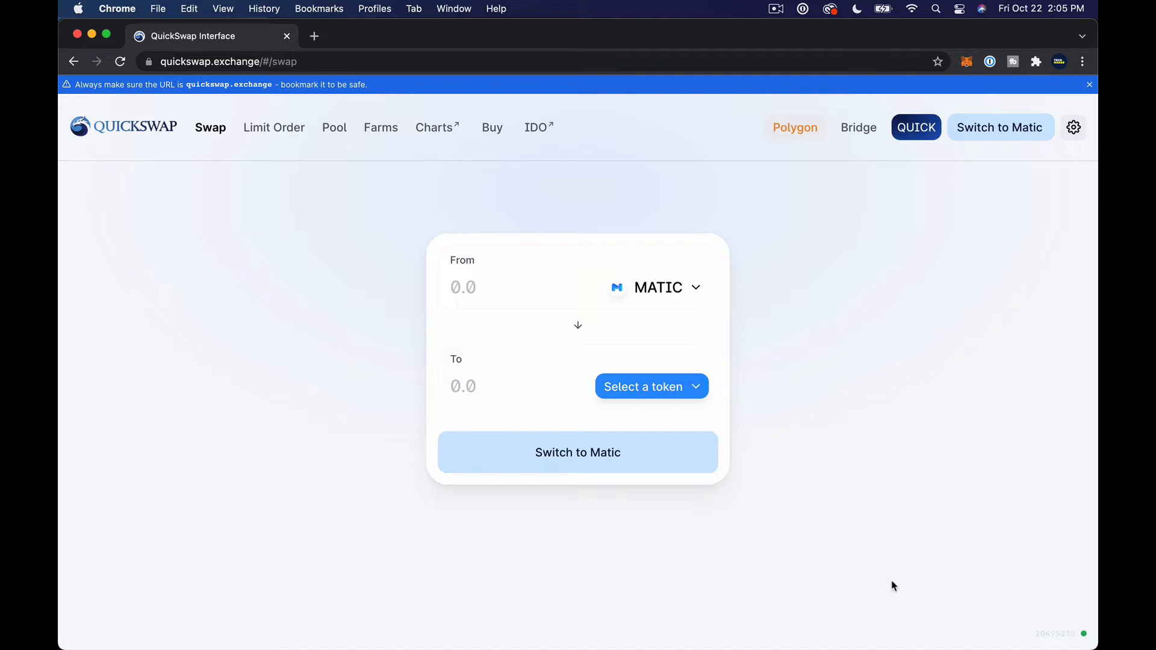
Load alchemy.com in a new tab and bring up its LOGIN page
{"action": "left_click", "coordinate": [313, 35]}
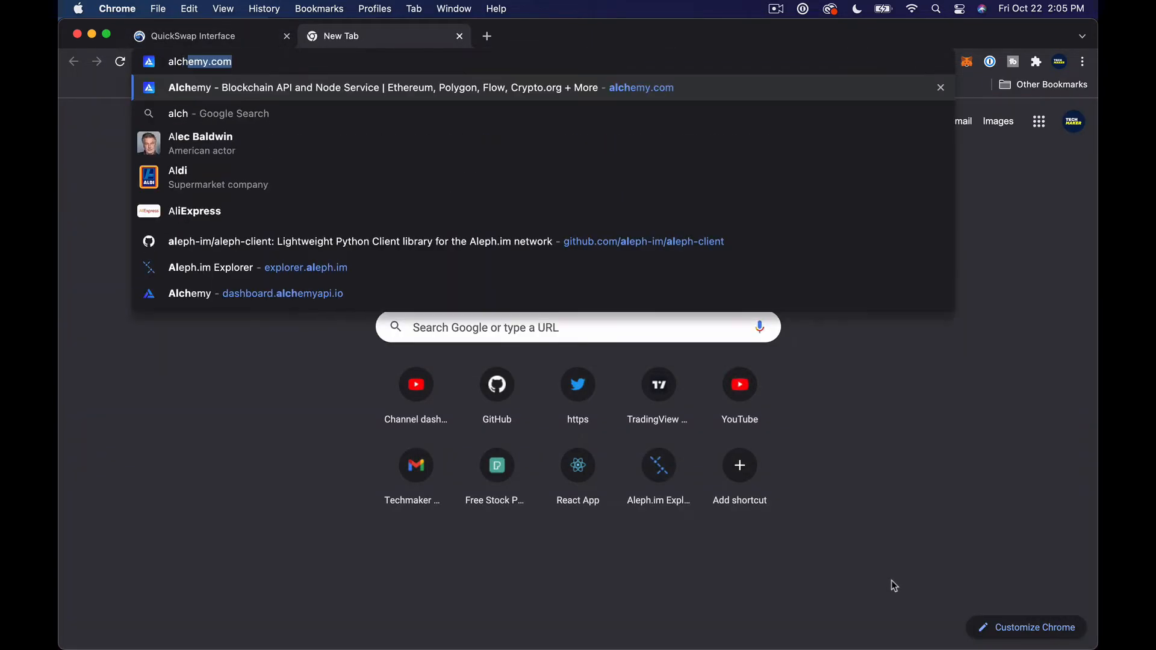
{"action": "left_click", "coordinate": [418, 87]}
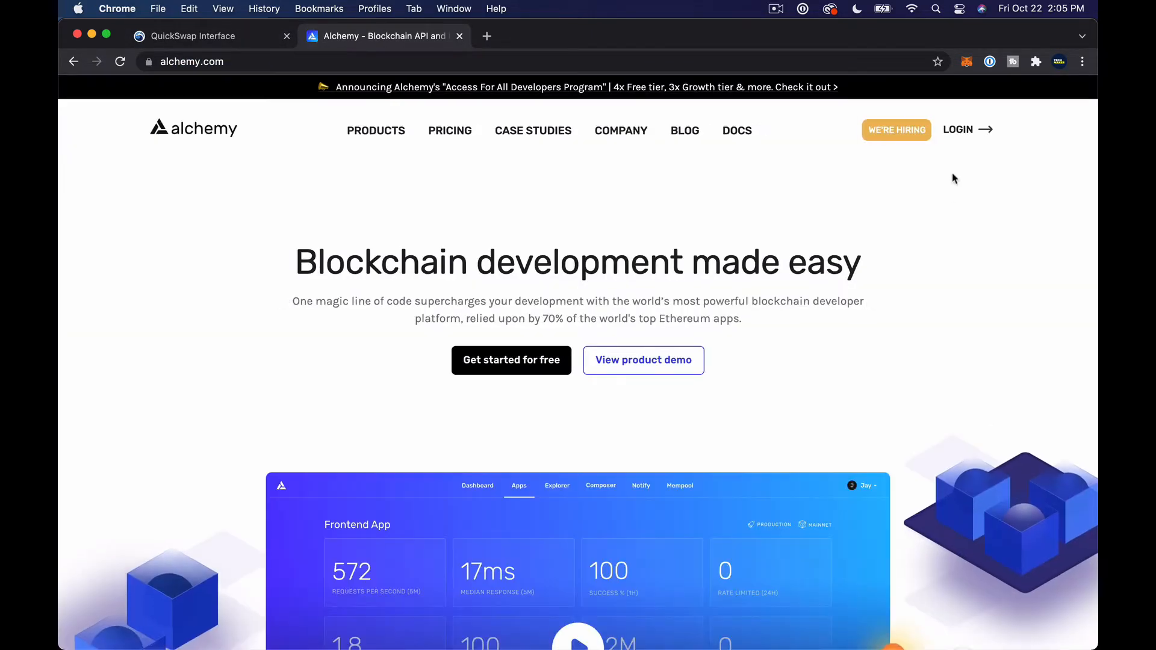
{"action": "mouse_move", "coordinate": [974, 143]}
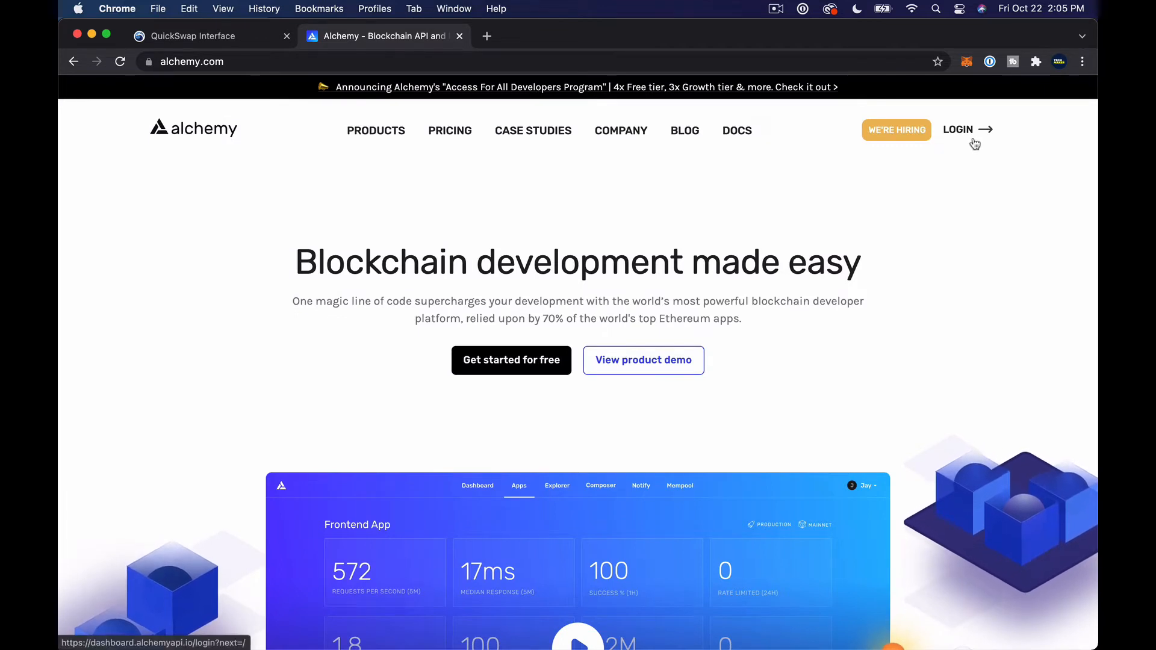
{"action": "left_click", "coordinate": [965, 129]}
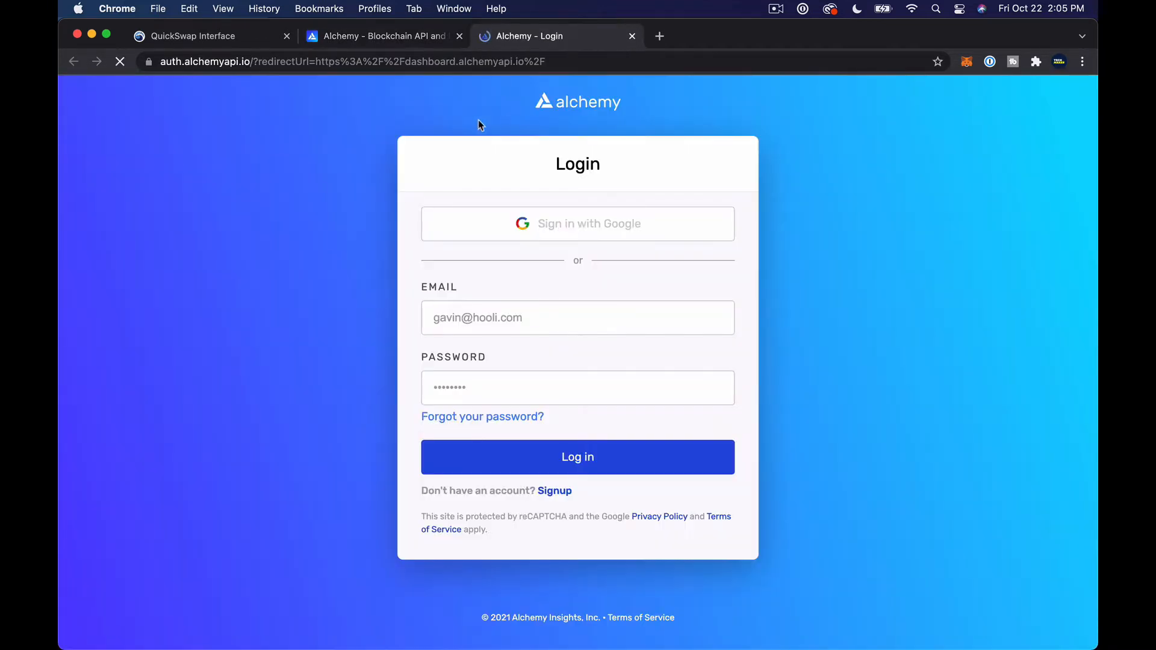
{"action": "left_click", "coordinate": [555, 490]}
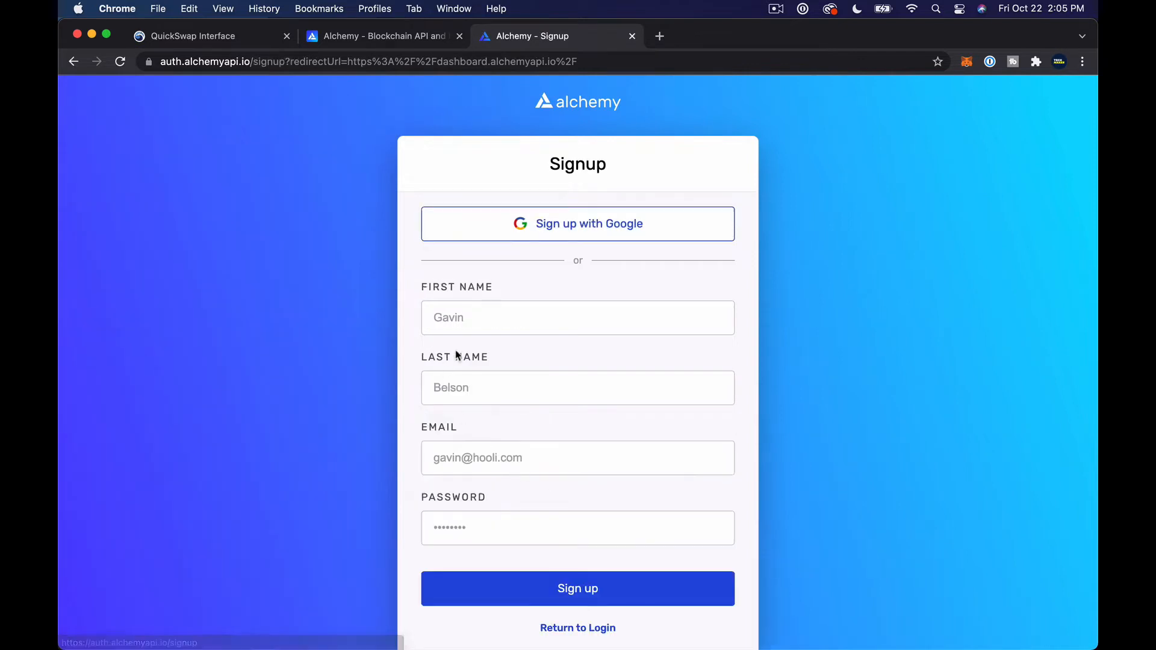
{"action": "type", "text": "Stephen"}
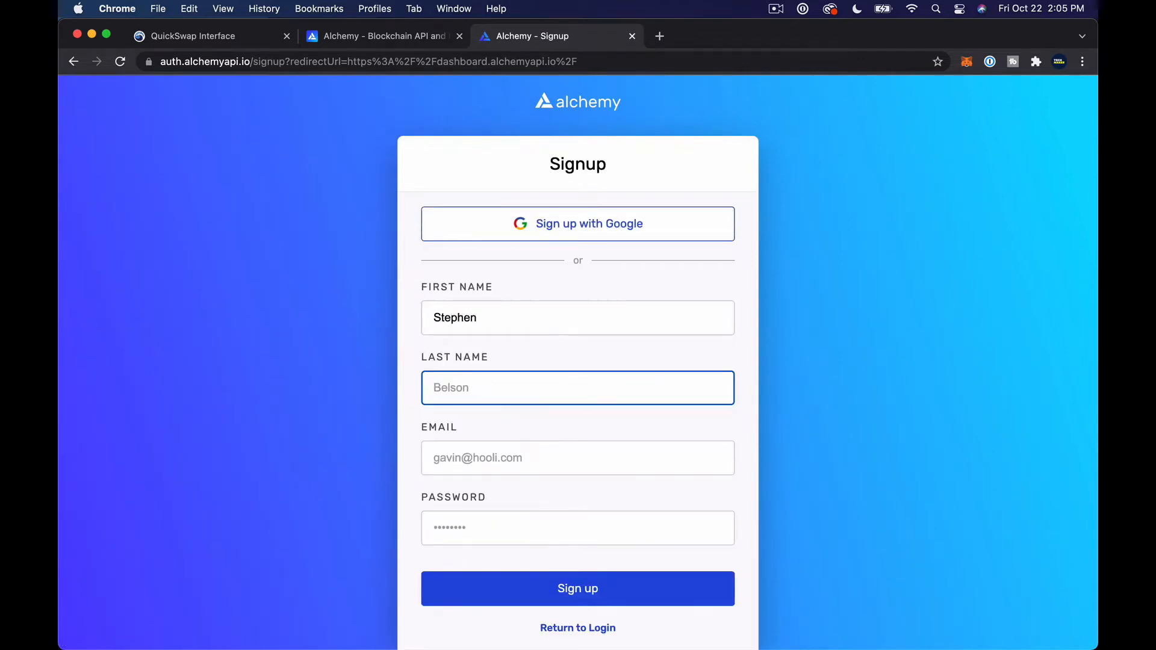
{"action": "type", "text": "TM Demo"}
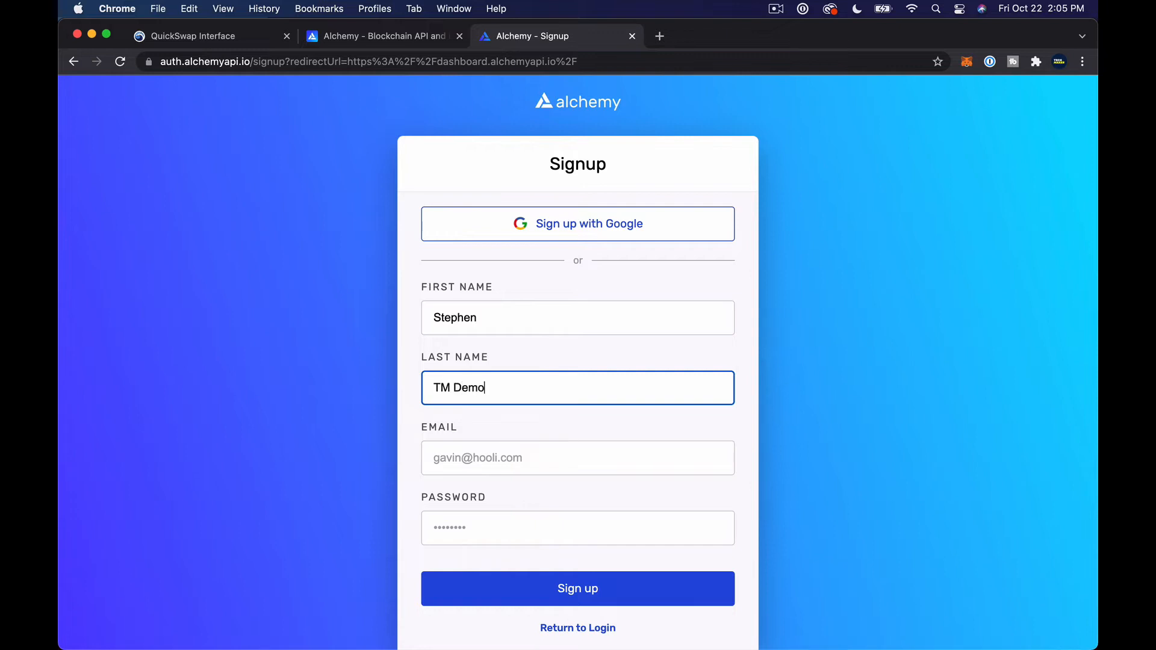
{"action": "type", "text": "st"}
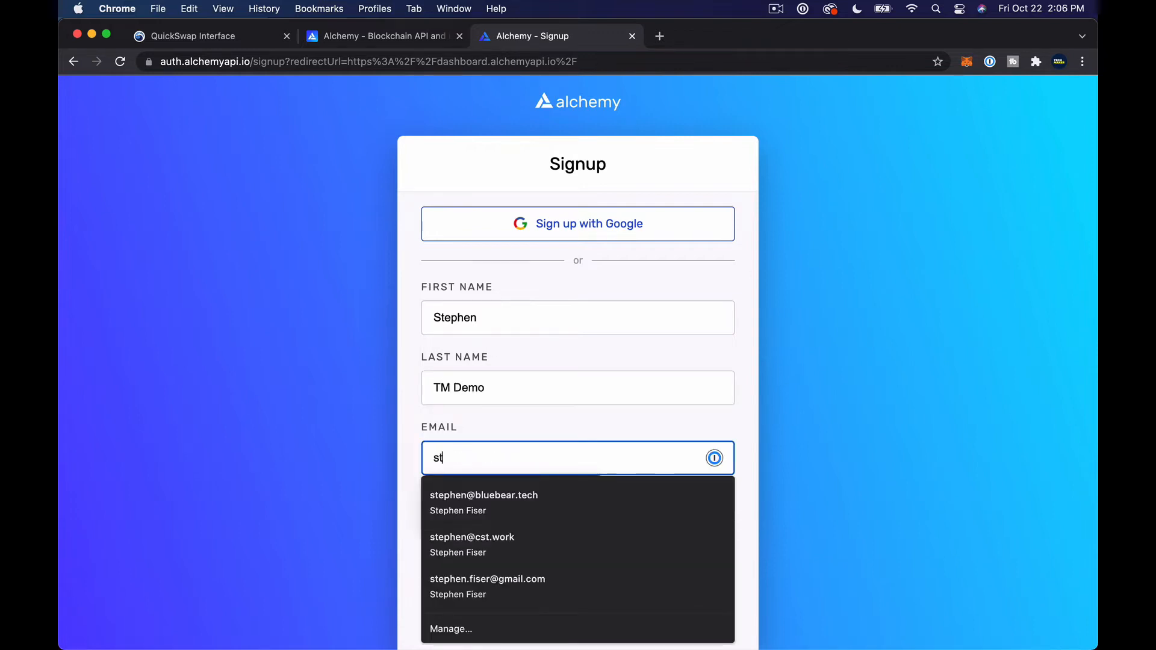
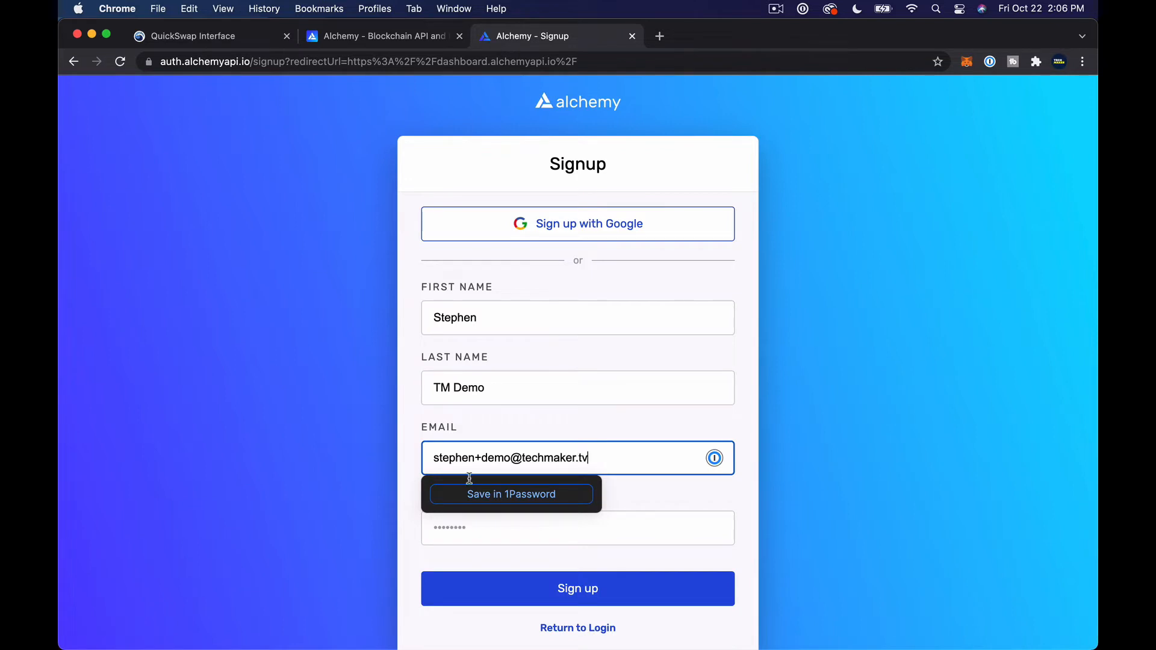
{"action": "left_click", "coordinate": [577, 528]}
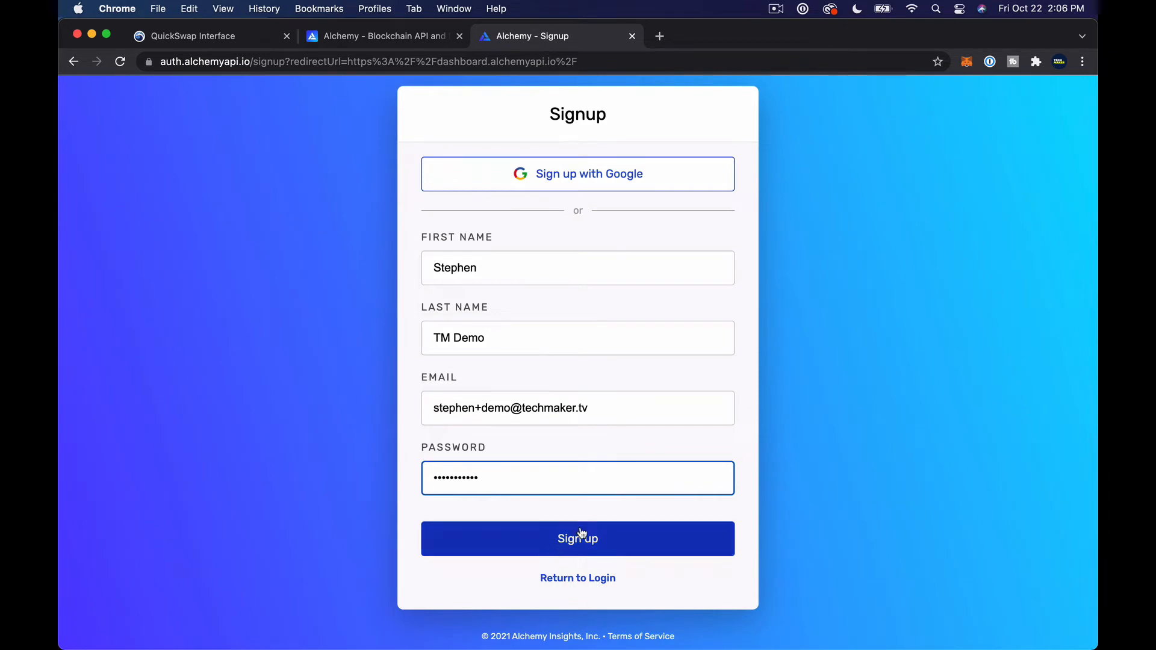
{"action": "left_click", "coordinate": [577, 539]}
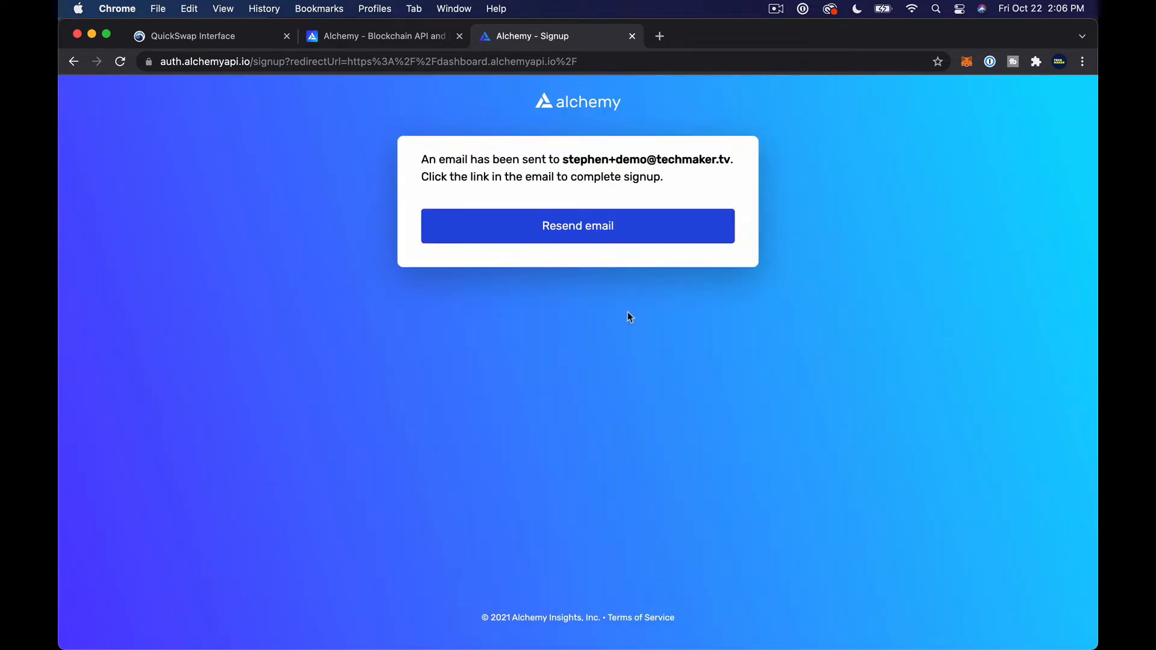
{"action": "mouse_move", "coordinate": [711, 494]}
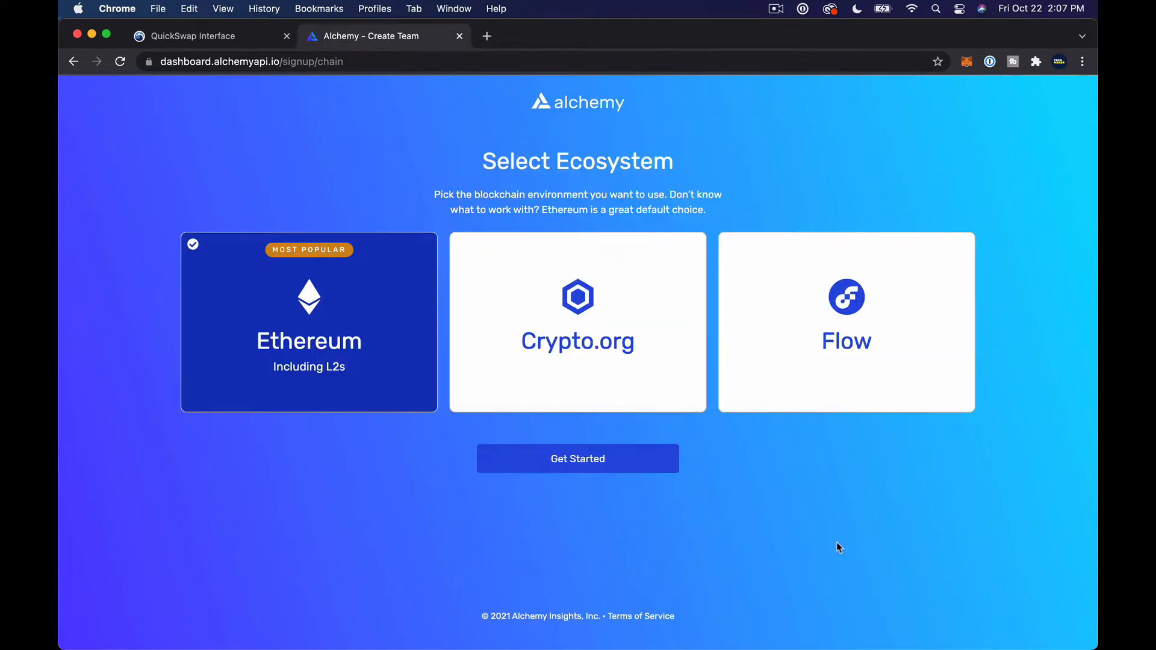
{"action": "mouse_move", "coordinate": [288, 359]}
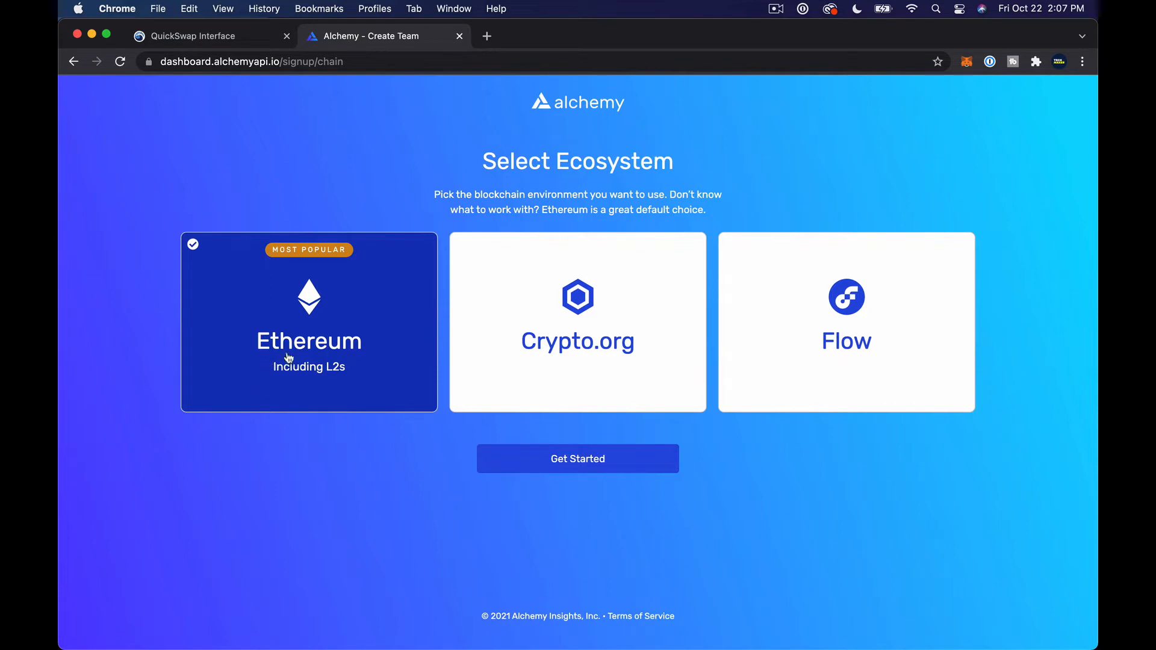
{"action": "mouse_move", "coordinate": [318, 366]}
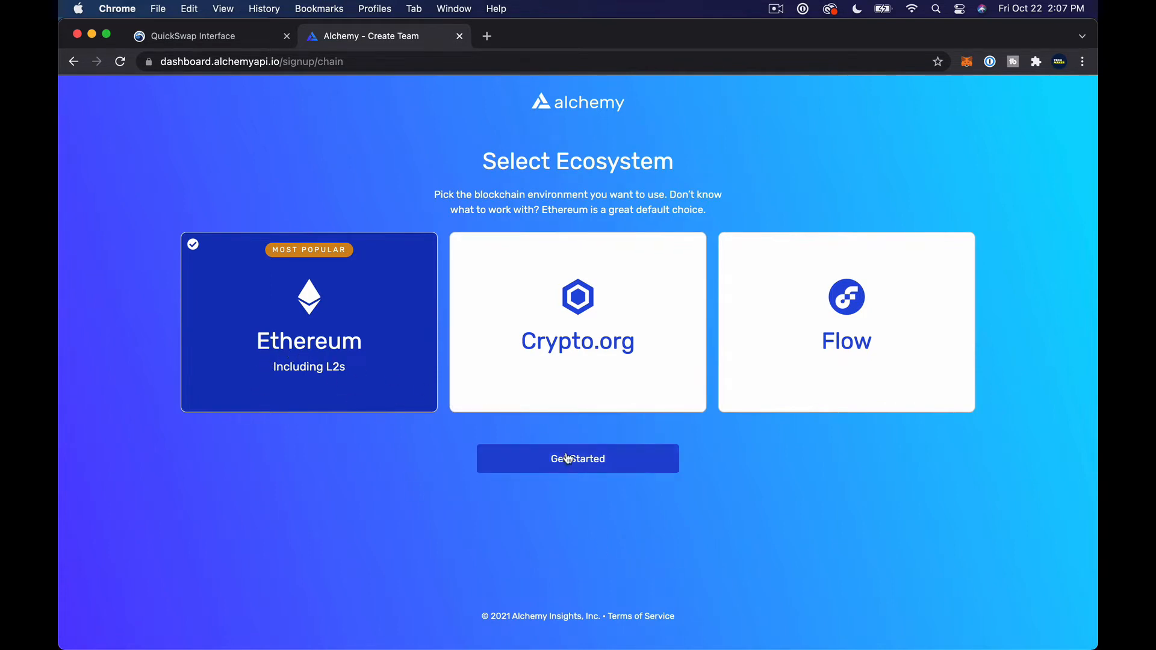
Keep Ethereum as the ecosystem and continue with Get Started
{"action": "left_click", "coordinate": [577, 459]}
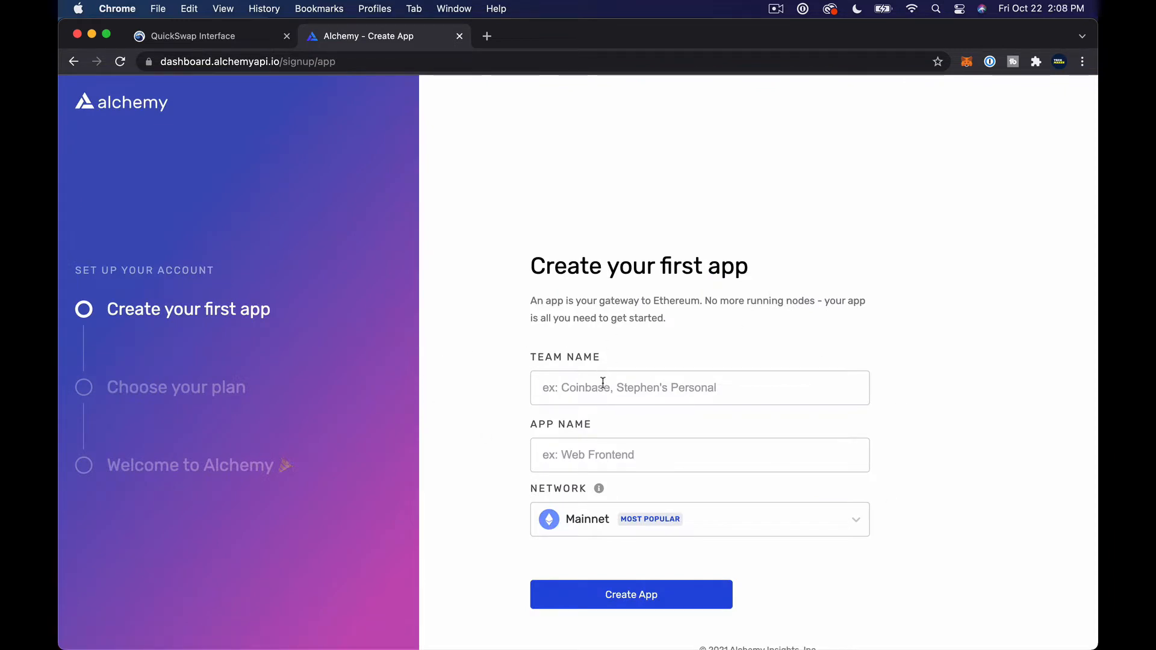
Name the team and app 'Demo' and choose Polygon Mainnet as the network
{"action": "type", "text": "Demo"}
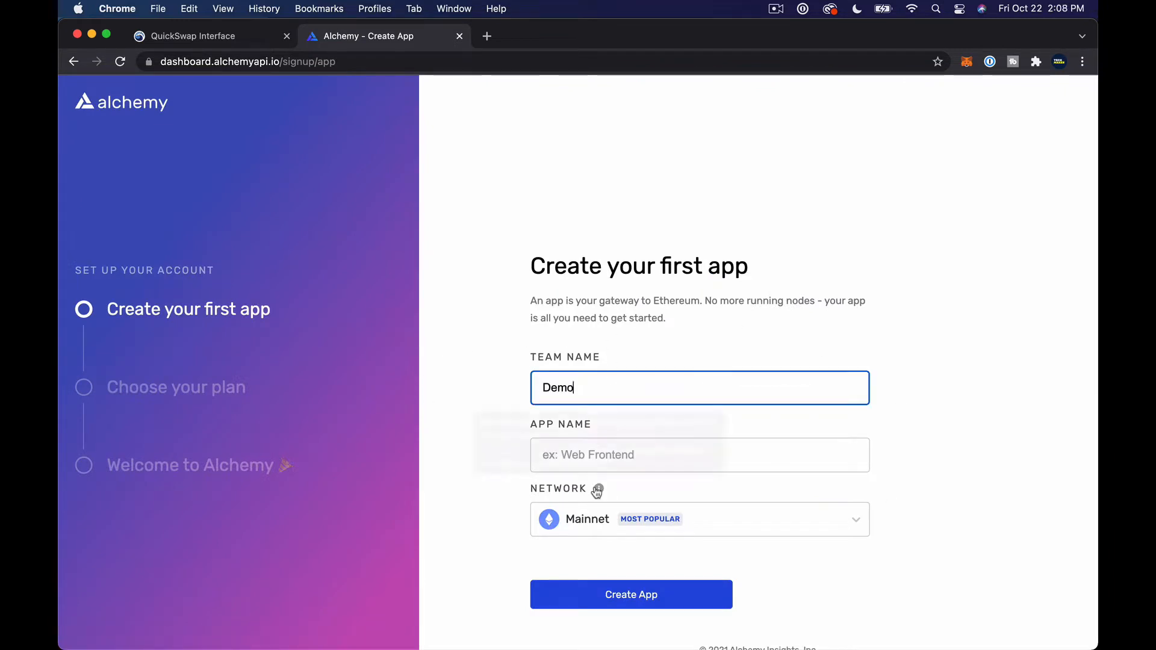
{"action": "type", "text": "Demo"}
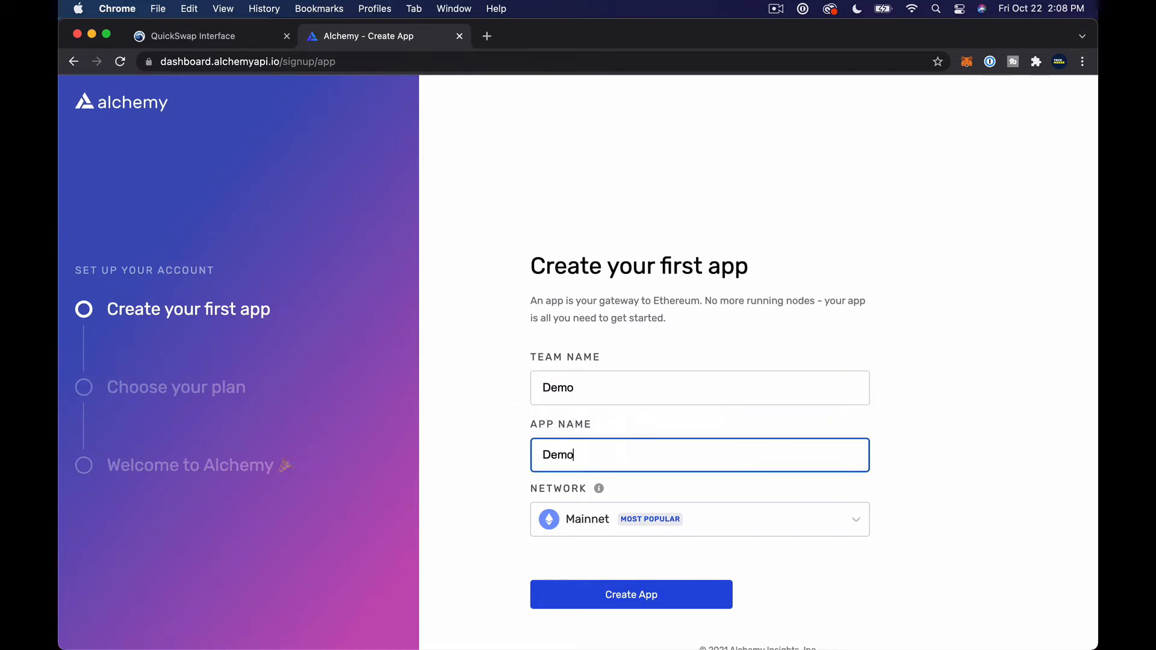
{"action": "left_click", "coordinate": [699, 518]}
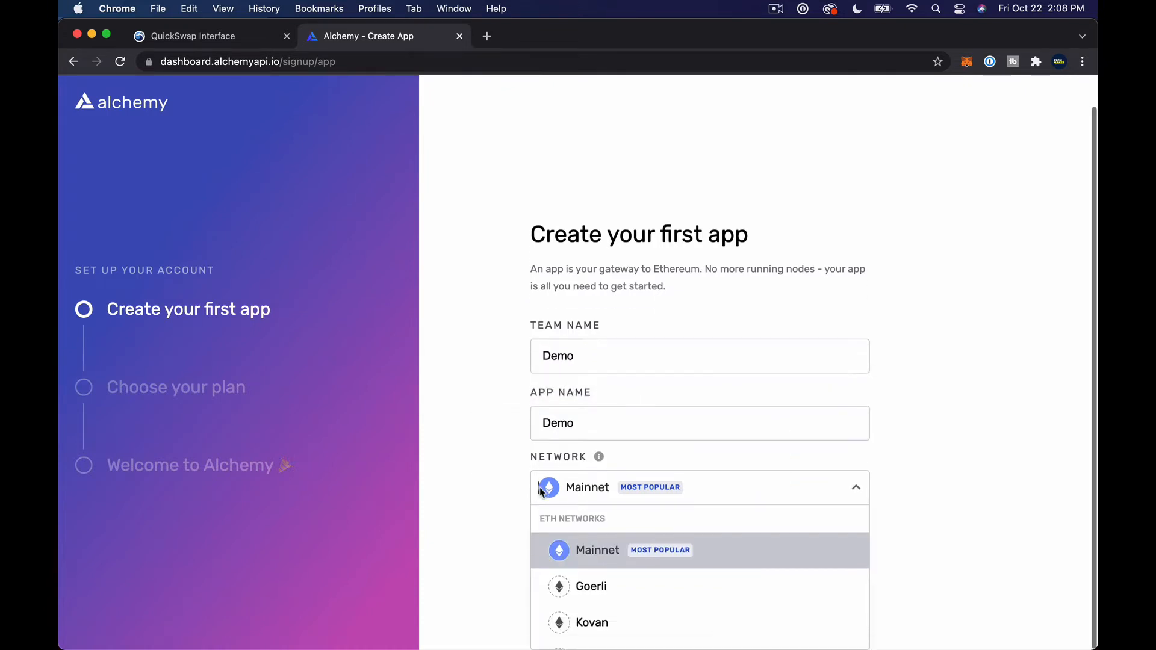
{"action": "scroll", "scroll_direction": "down", "scroll_amount": 3}
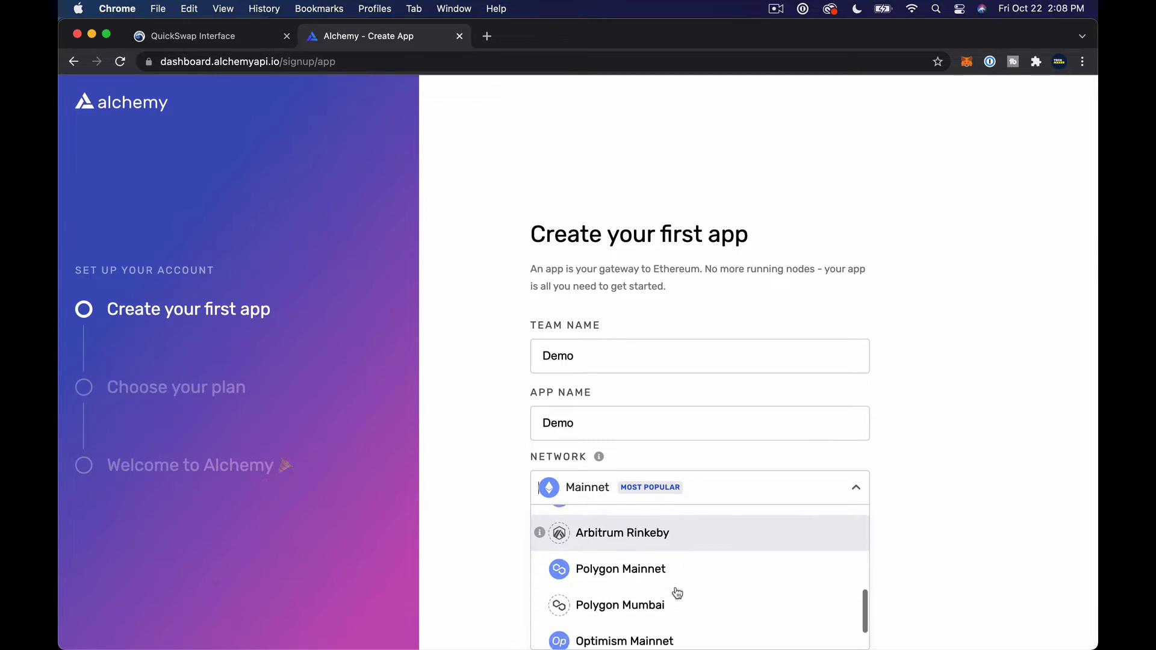
{"action": "left_click", "coordinate": [621, 569]}
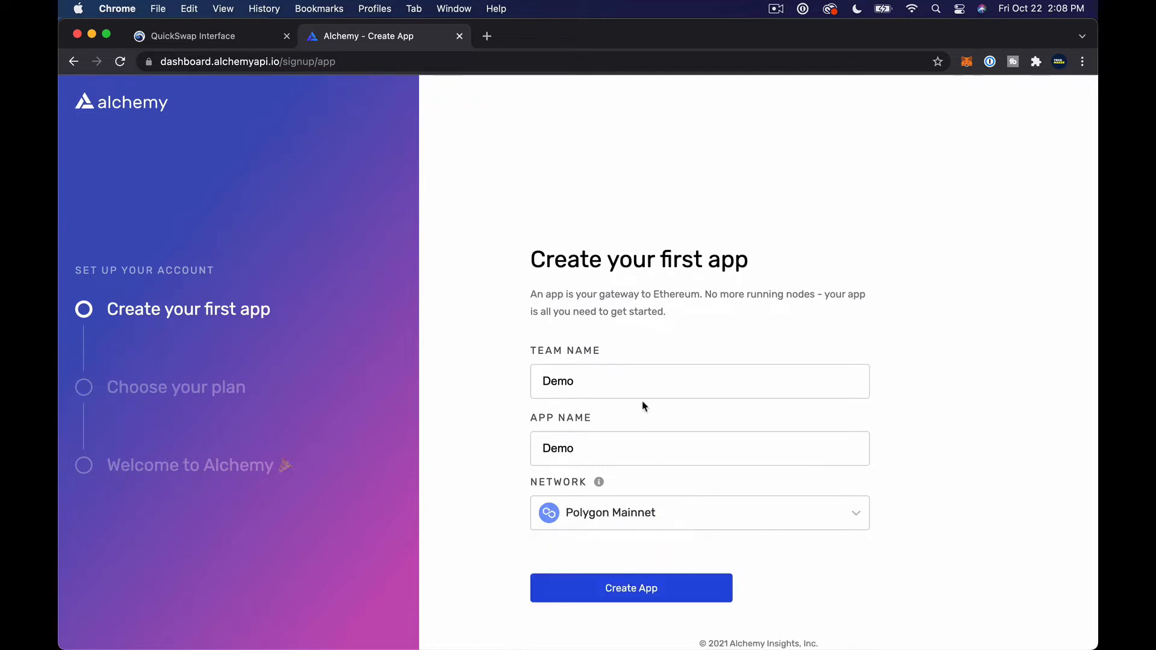
{"action": "mouse_move", "coordinate": [506, 538]}
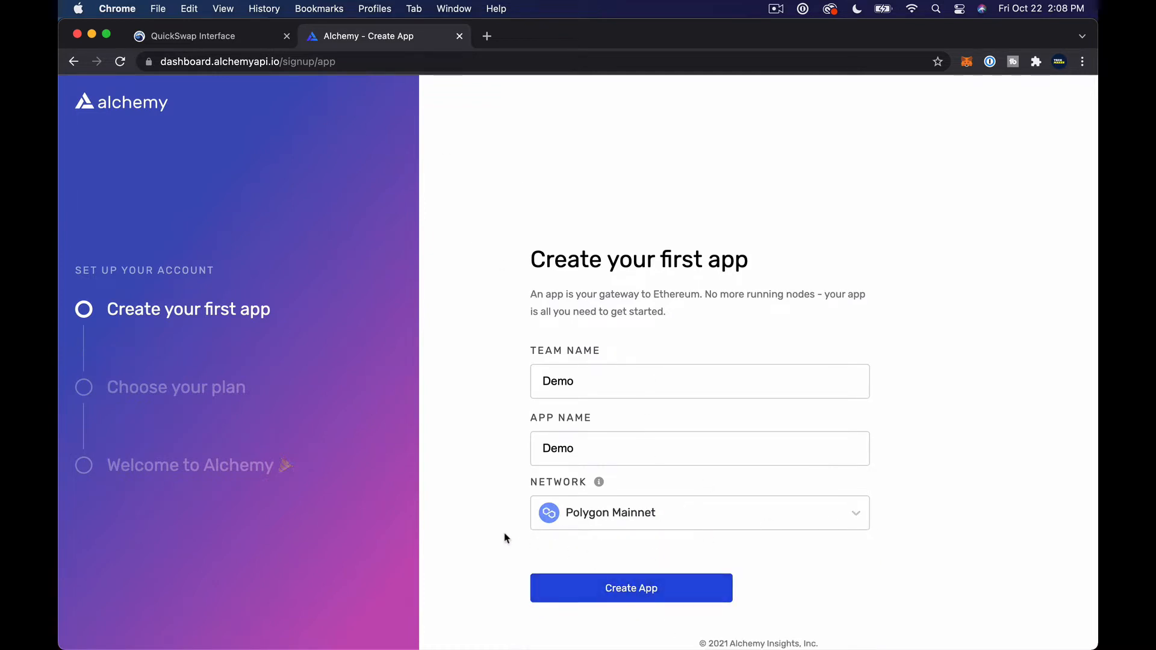
{"action": "mouse_move", "coordinate": [490, 517]}
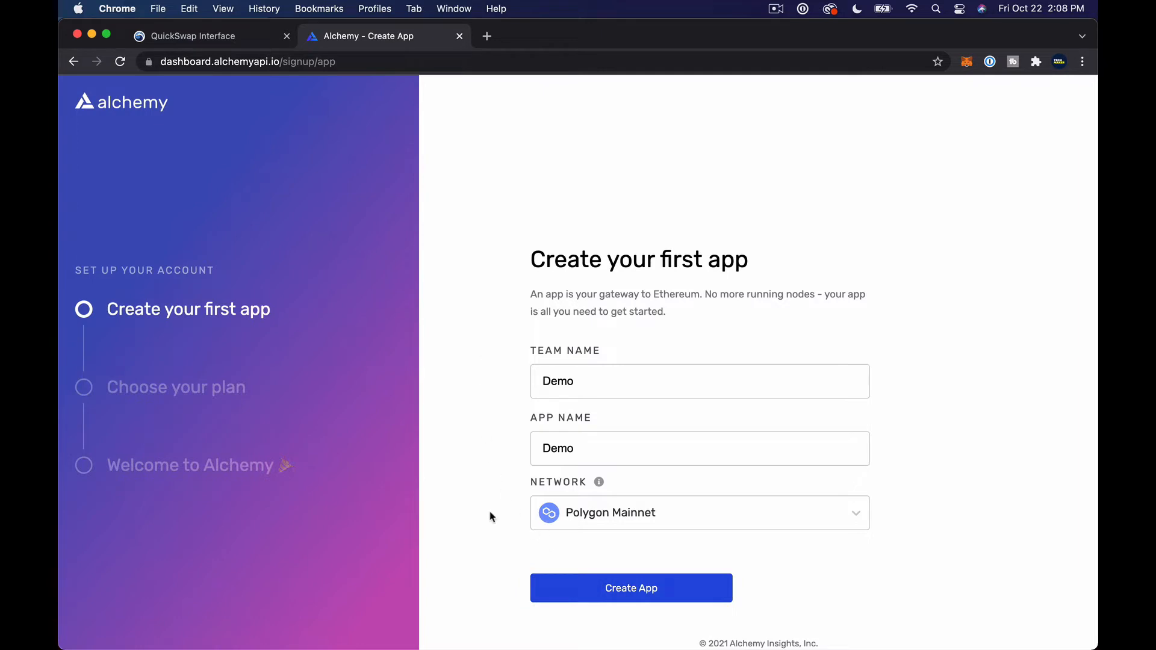
{"action": "mouse_move", "coordinate": [631, 587]}
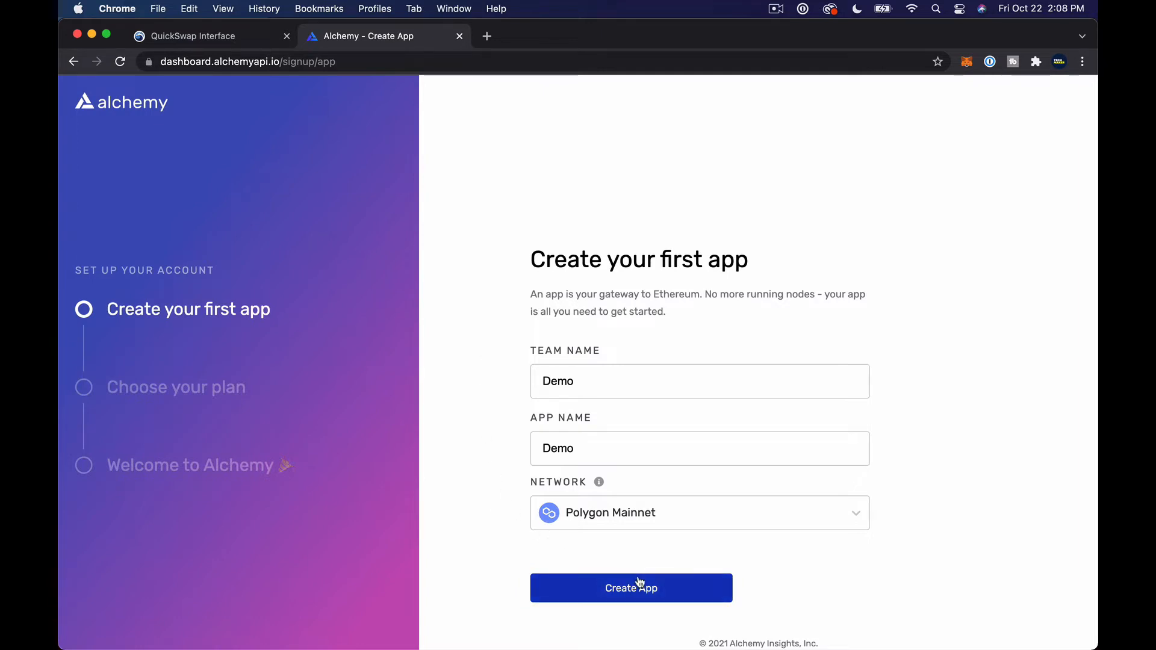
{"action": "mouse_move", "coordinate": [663, 591]}
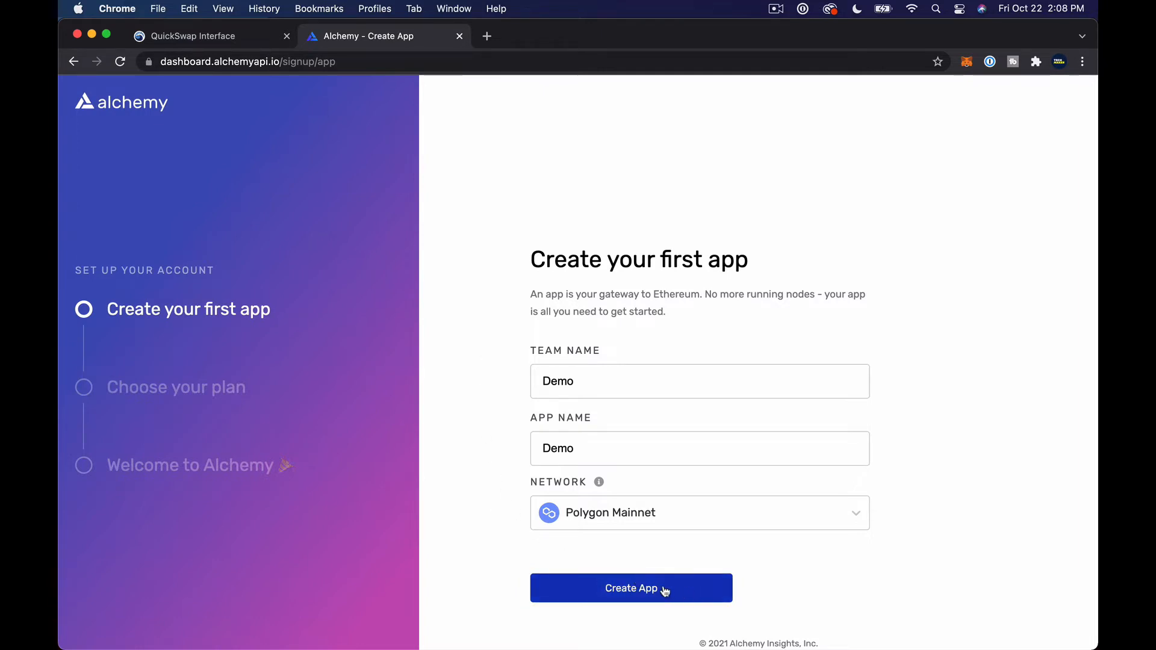
Create the Demo app, keep the Free Forever plan and accept Capped Capacity scaling
{"action": "left_click", "coordinate": [630, 589]}
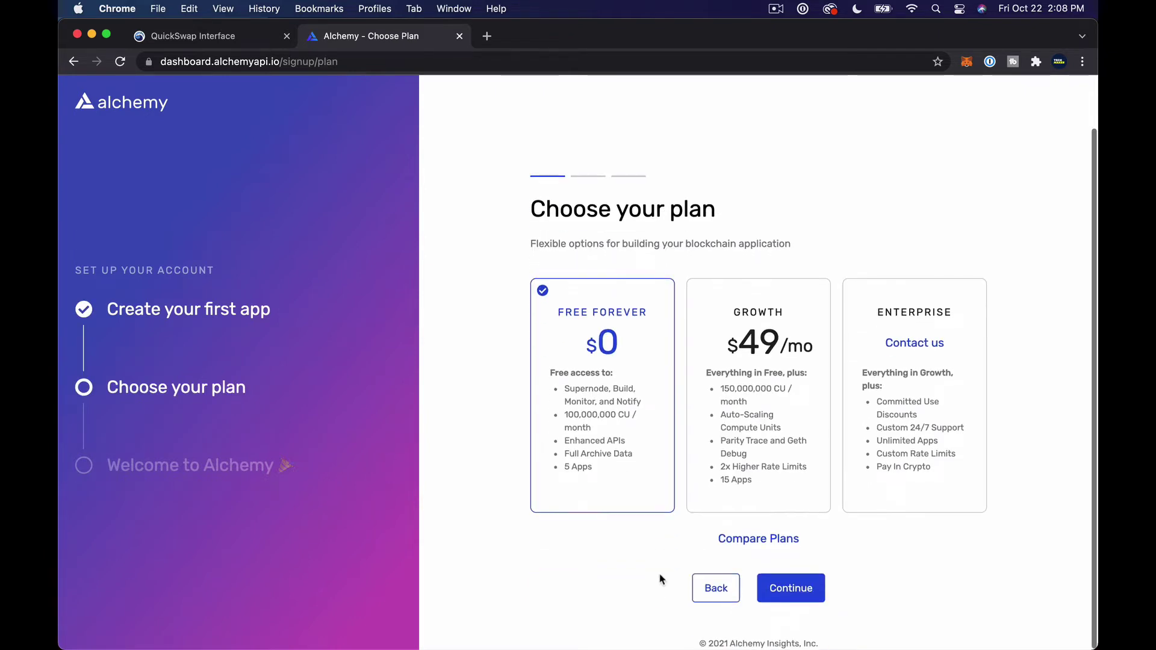
{"action": "mouse_move", "coordinate": [553, 380]}
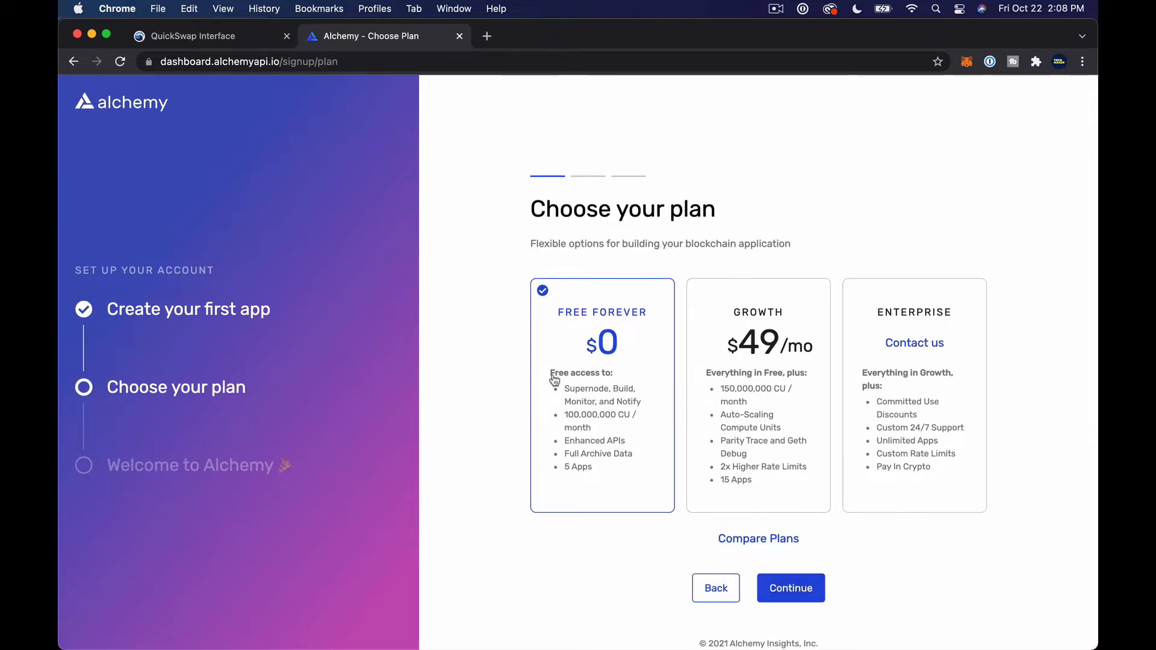
{"action": "left_click", "coordinate": [790, 588]}
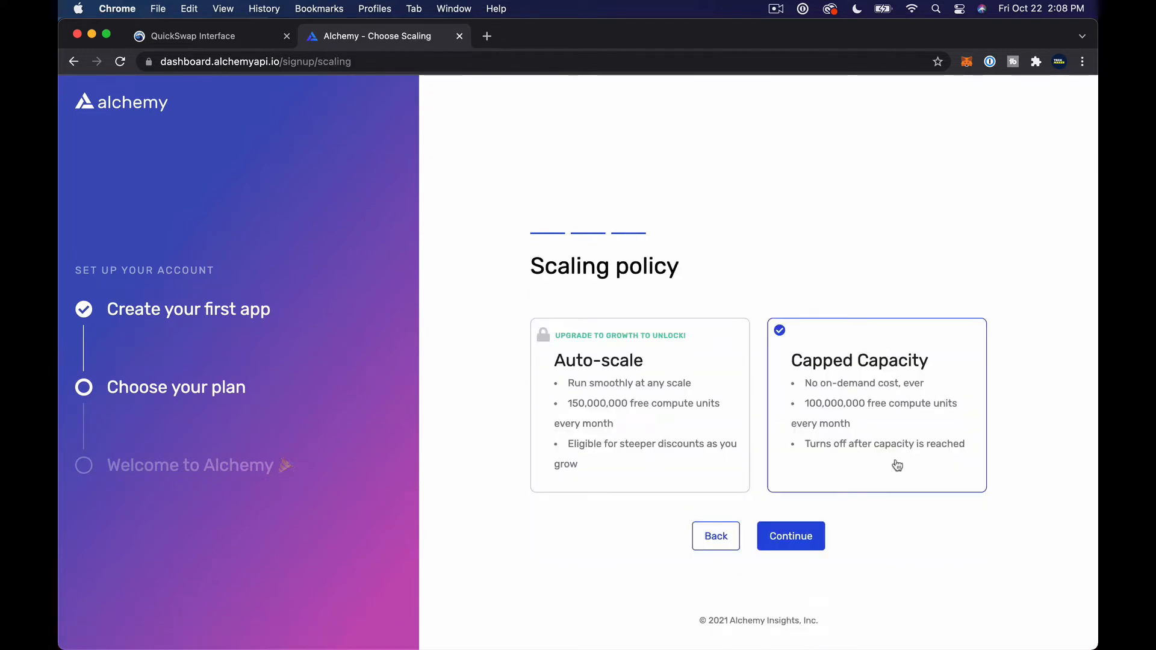
{"action": "mouse_move", "coordinate": [818, 538]}
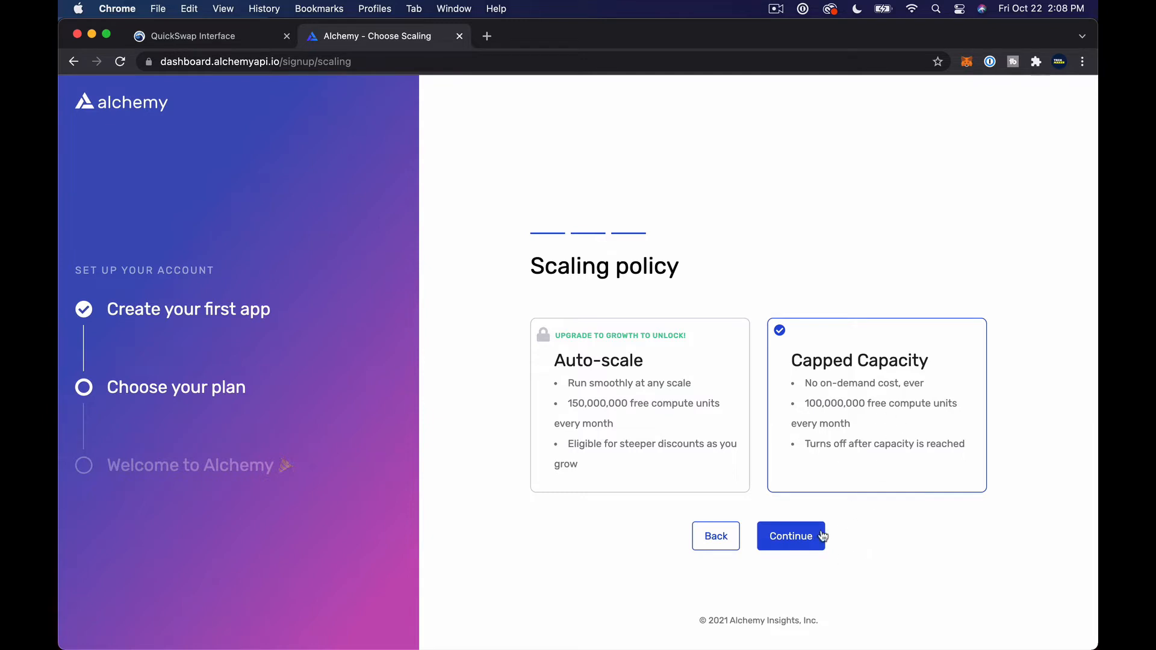
{"action": "left_click", "coordinate": [790, 536]}
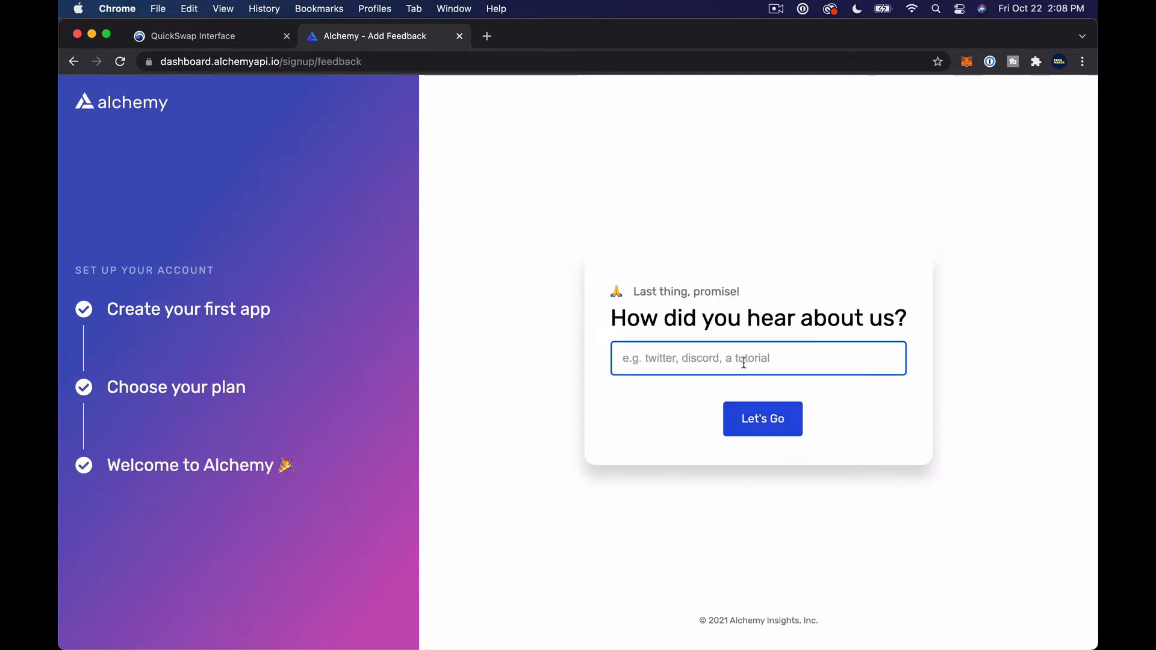
Answer 'tutorial' to how you heard about us and finish with Let's Go
{"action": "type", "text": "tutorial"}
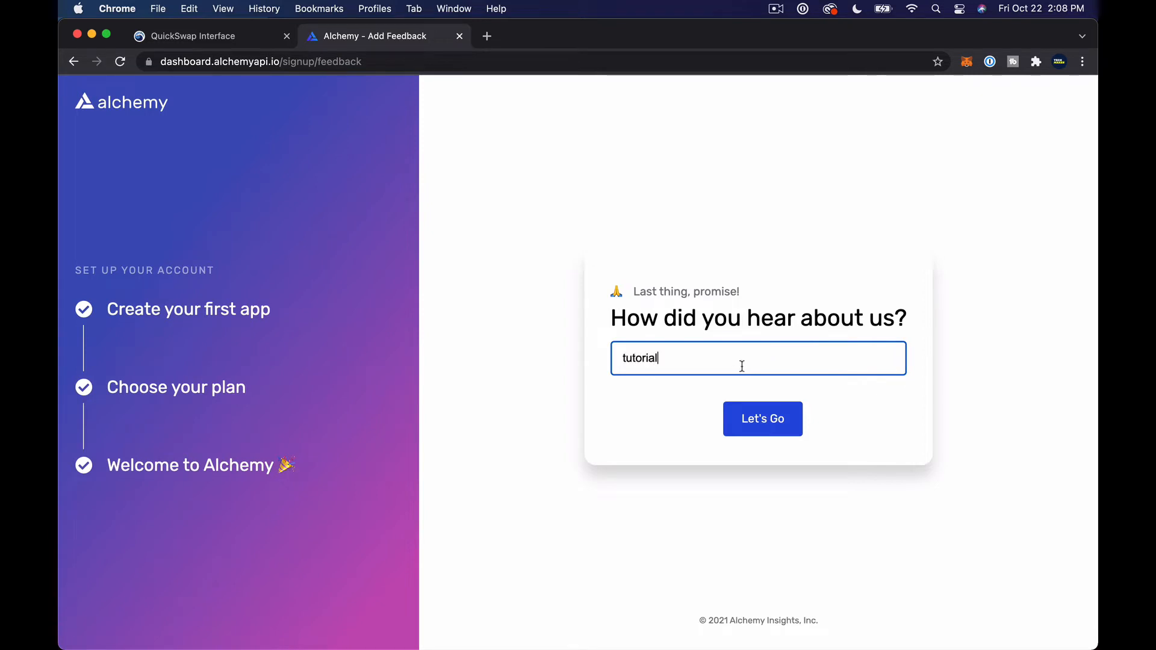
{"action": "left_click", "coordinate": [762, 420]}
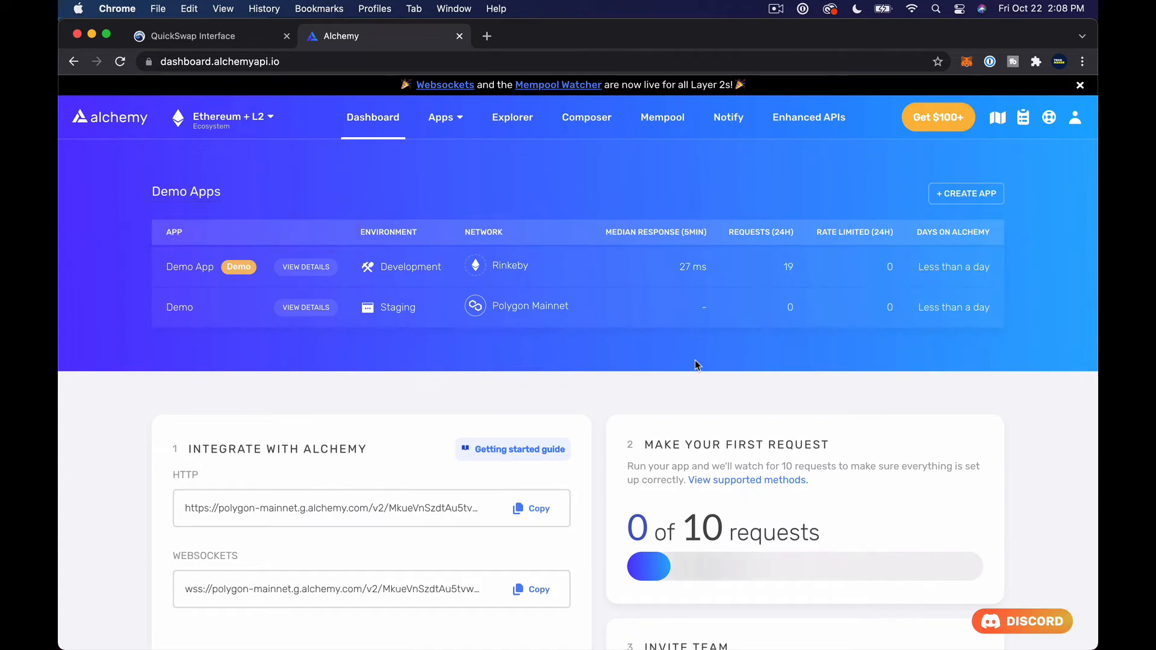
{"action": "scroll", "scroll_direction": "down", "scroll_amount": 3}
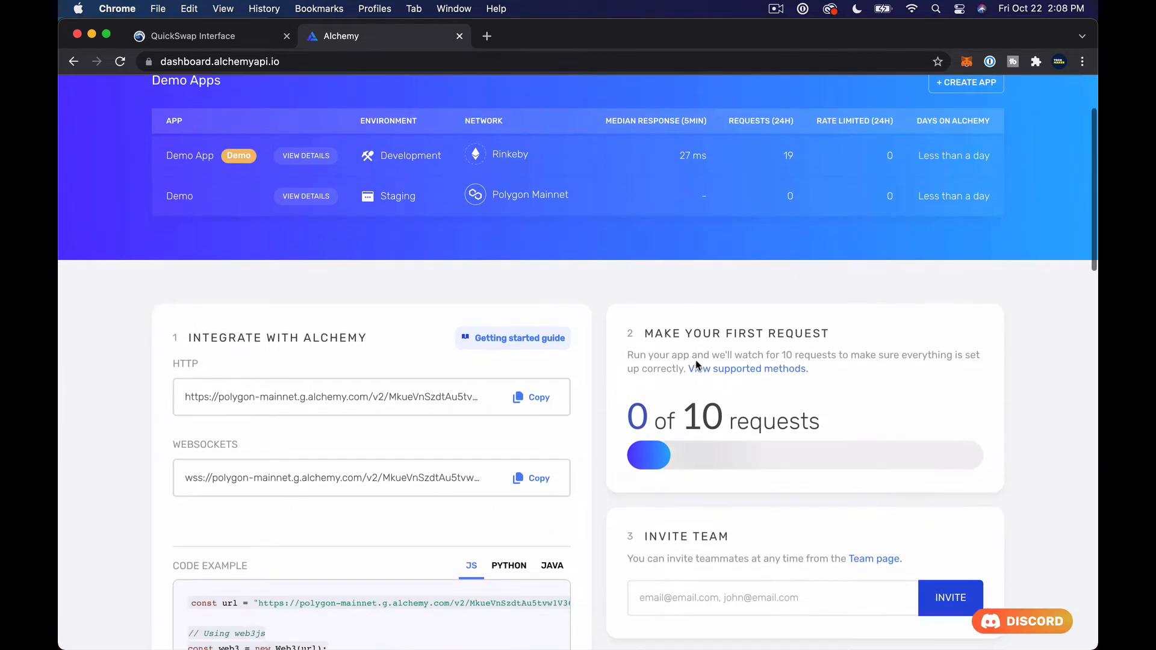
{"action": "mouse_move", "coordinate": [345, 341]}
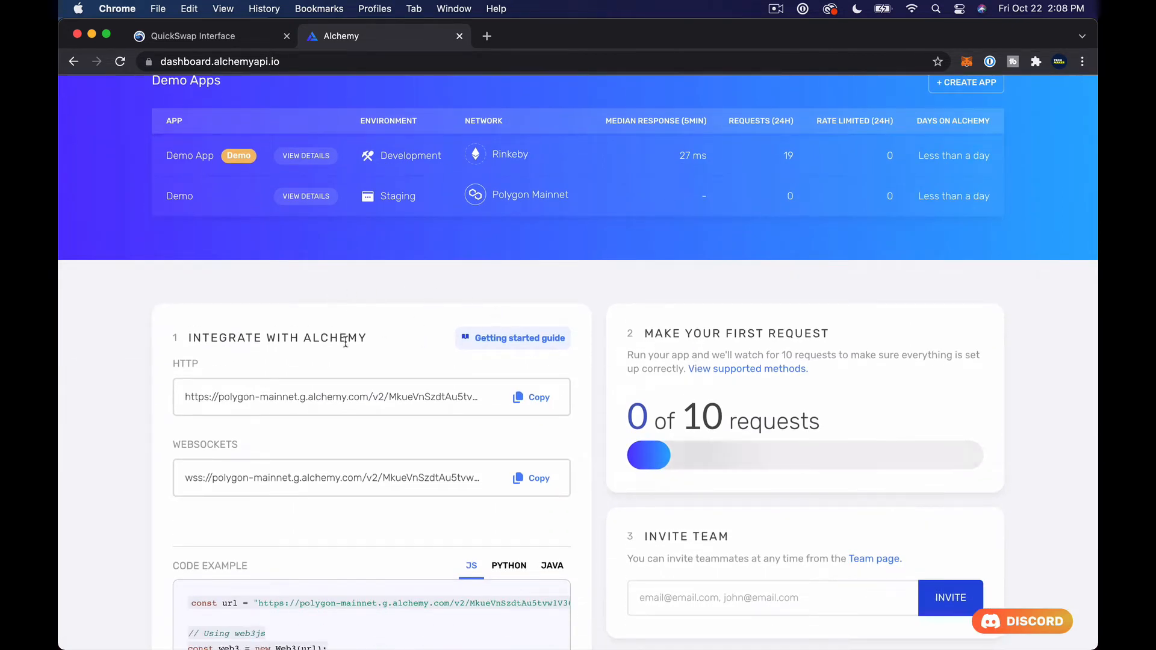
{"action": "scroll", "scroll_direction": "down", "scroll_amount": 3}
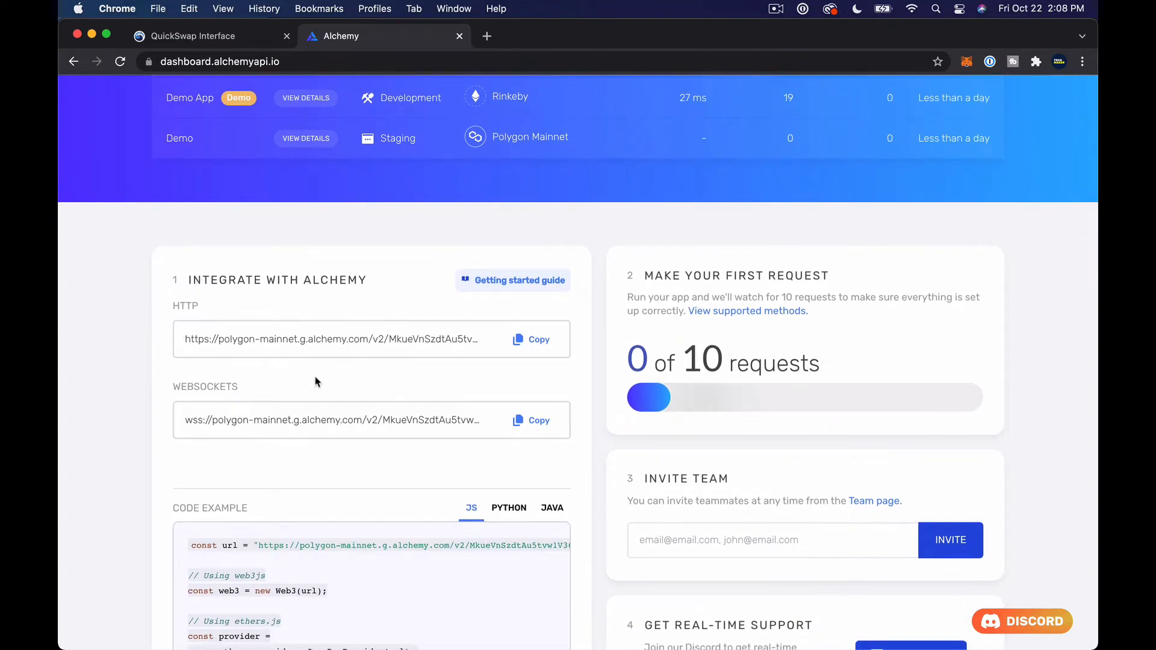
{"action": "mouse_move", "coordinate": [195, 311]}
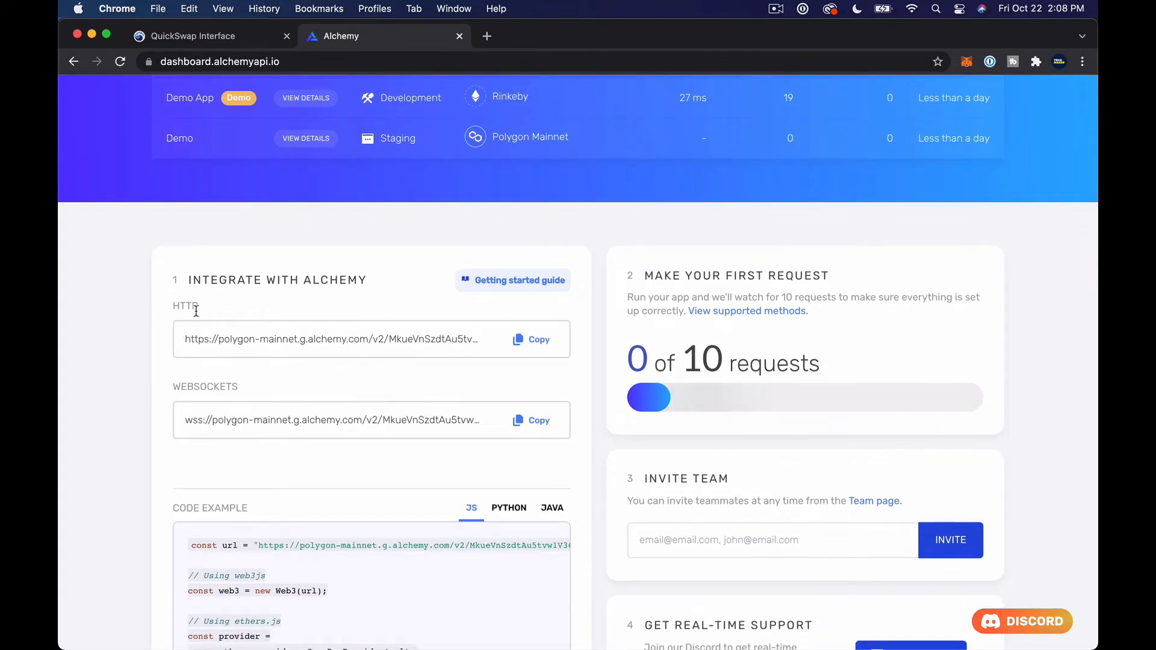
{"action": "mouse_move", "coordinate": [435, 392]}
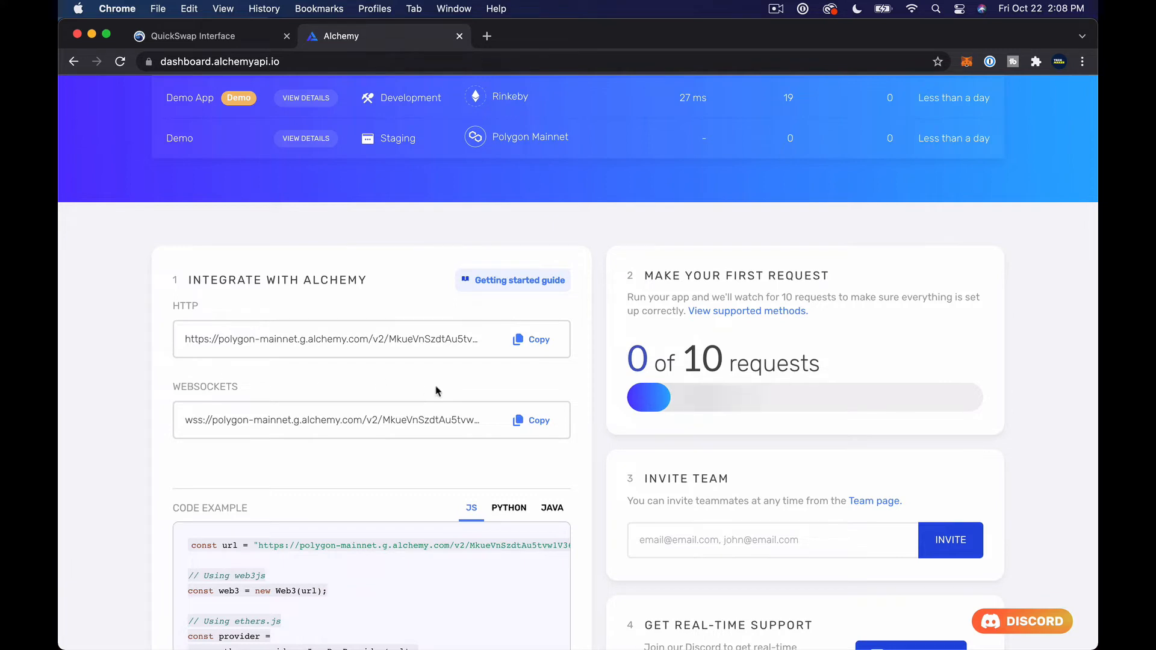
{"action": "mouse_move", "coordinate": [252, 318]}
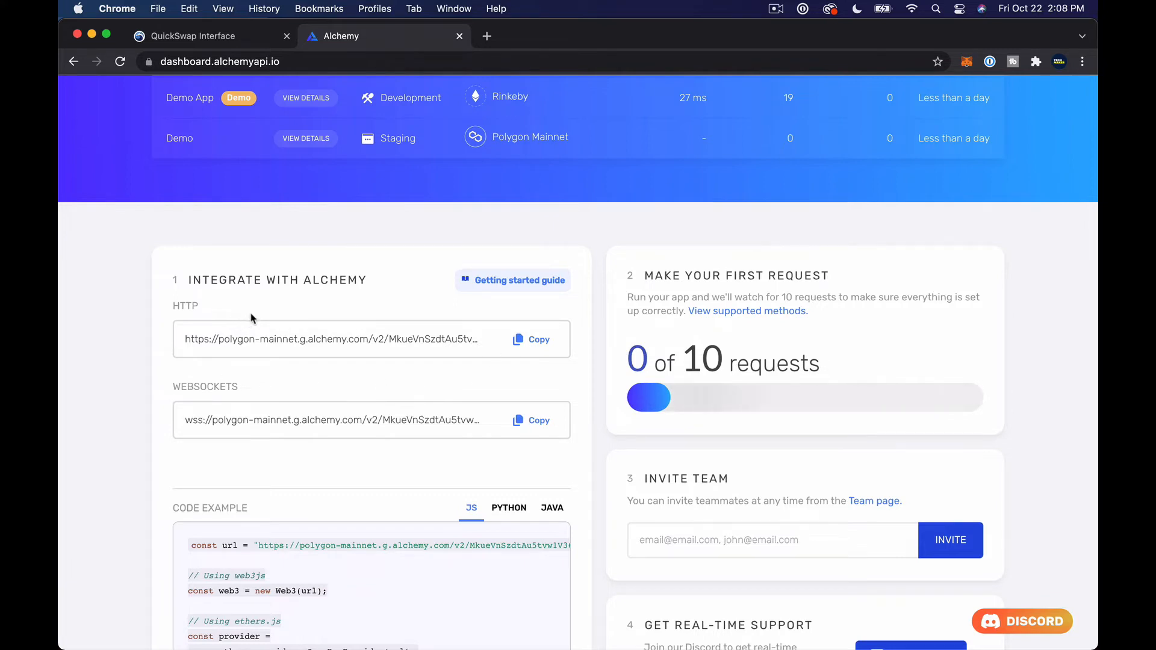
{"action": "mouse_move", "coordinate": [354, 313]}
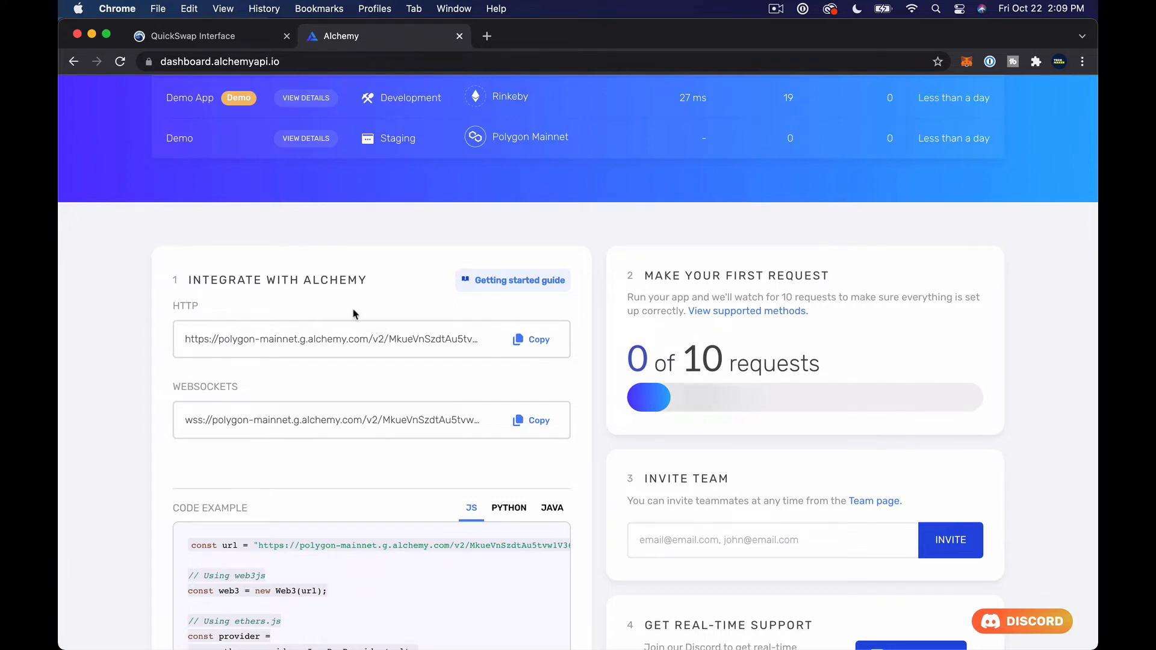
{"action": "mouse_move", "coordinate": [479, 403]}
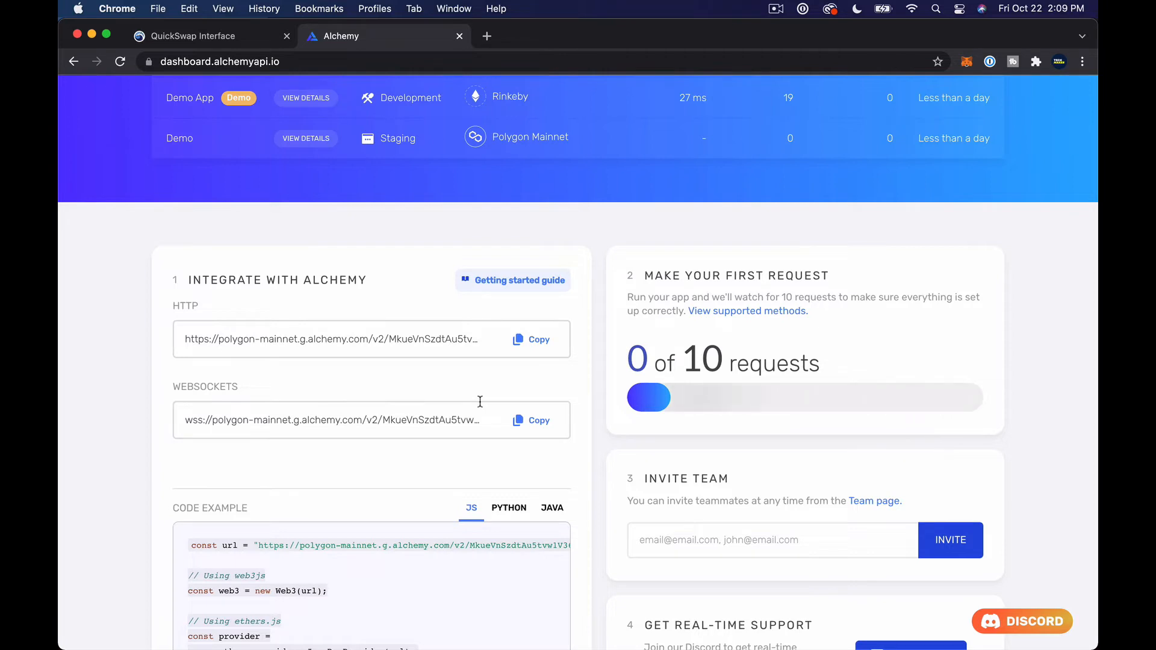
{"action": "mouse_move", "coordinate": [441, 320]}
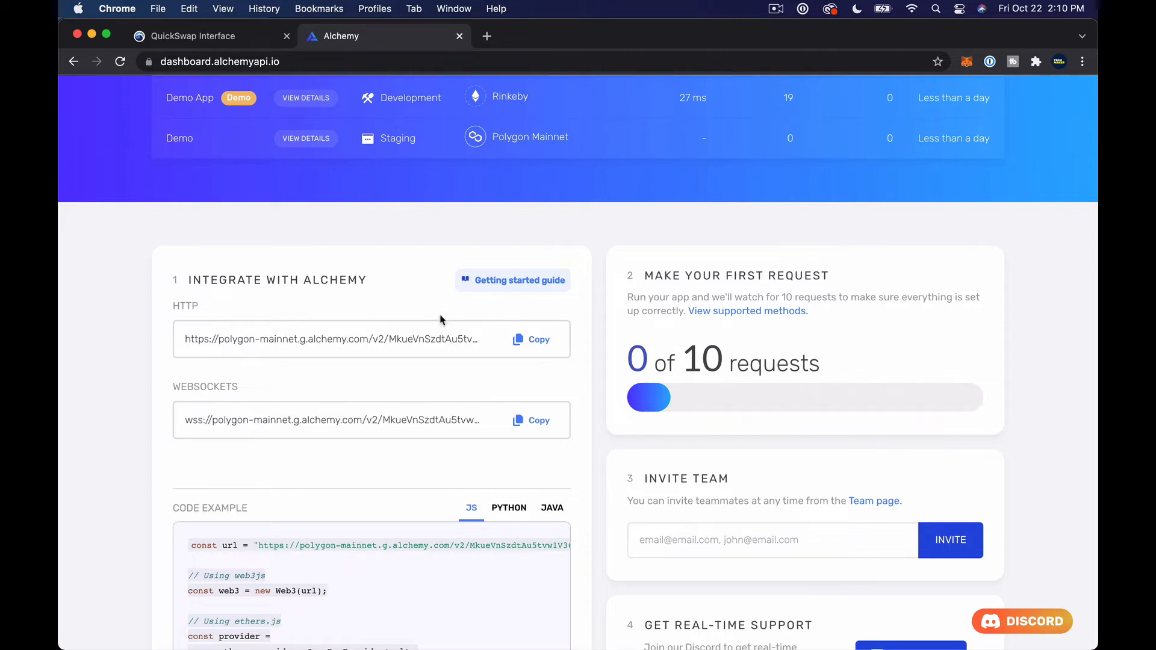
{"action": "mouse_move", "coordinate": [328, 325]}
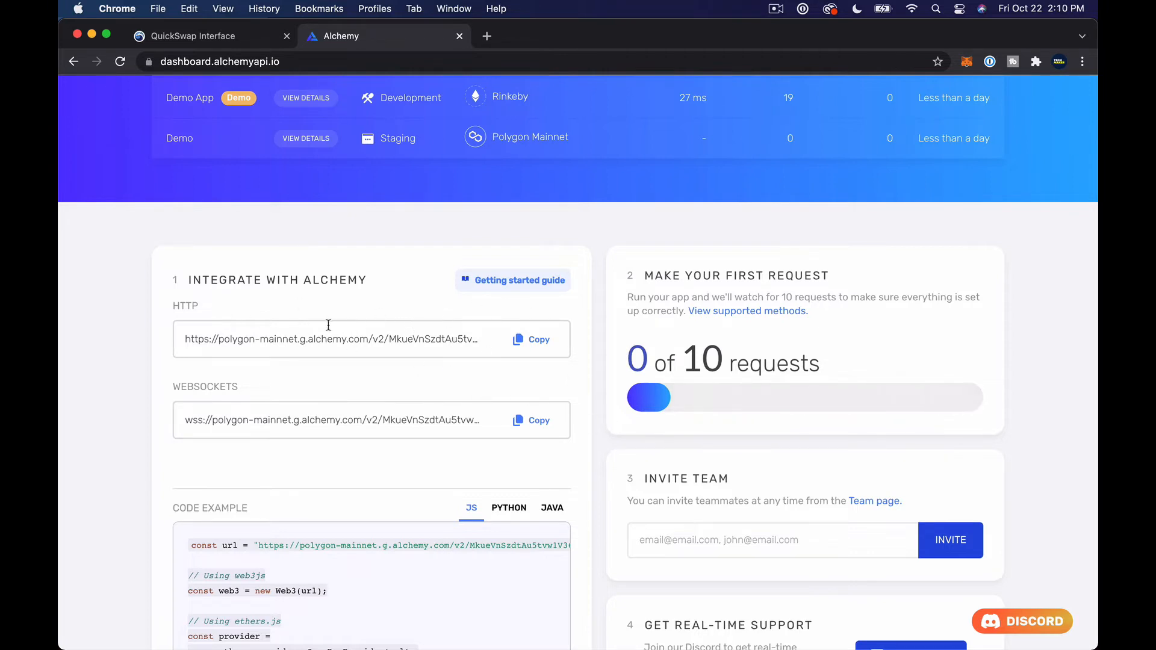
{"action": "mouse_move", "coordinate": [468, 370]}
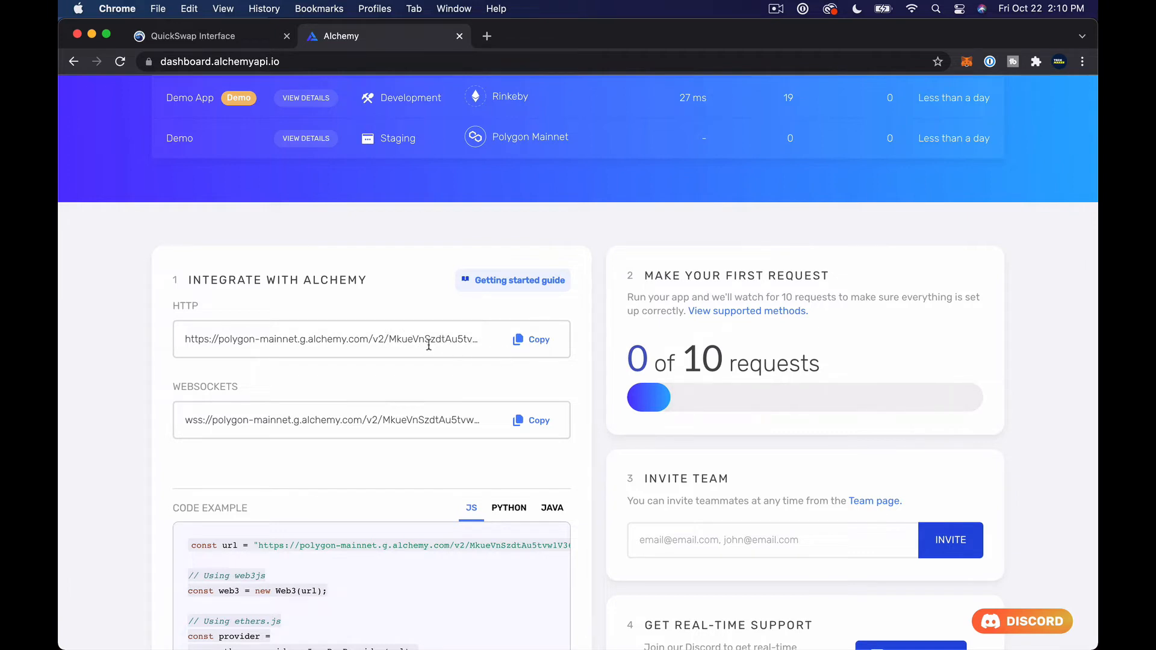
{"action": "mouse_move", "coordinate": [454, 341]}
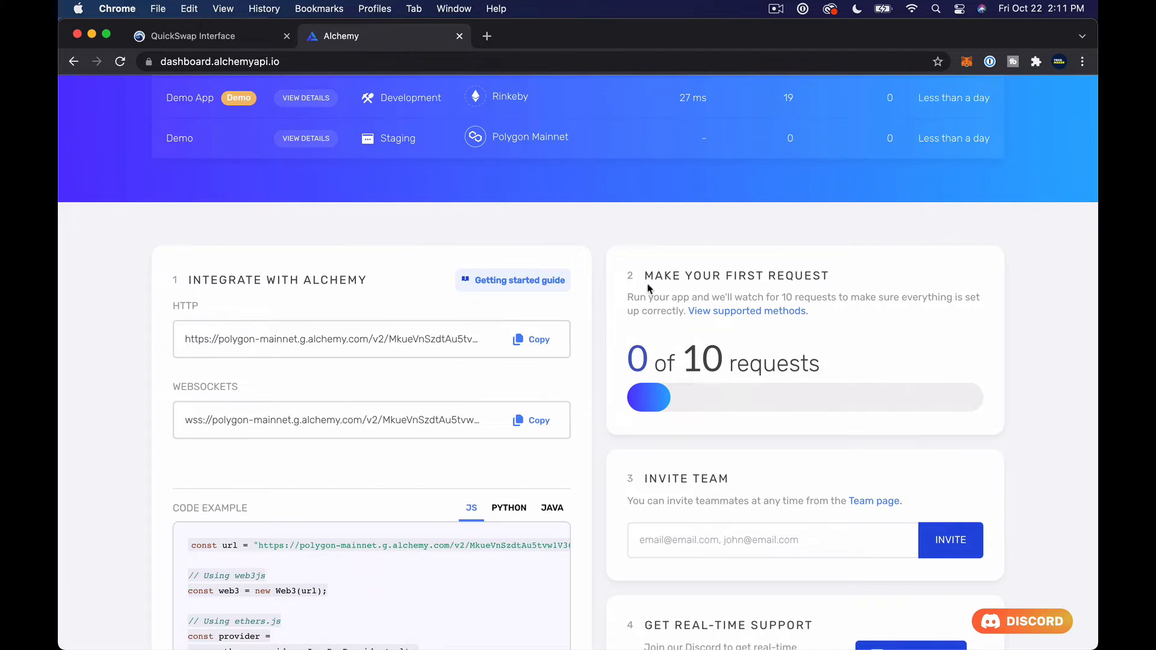
{"action": "scroll", "scroll_direction": "up", "scroll_amount": 3}
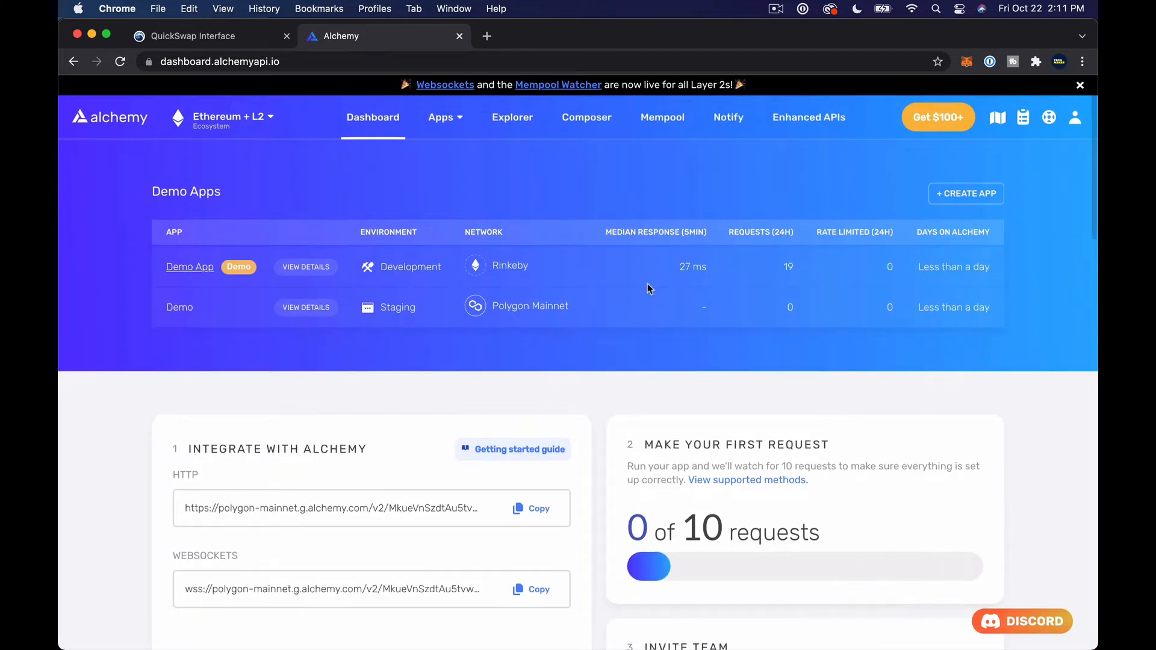
{"action": "scroll", "scroll_direction": "down", "scroll_amount": 3}
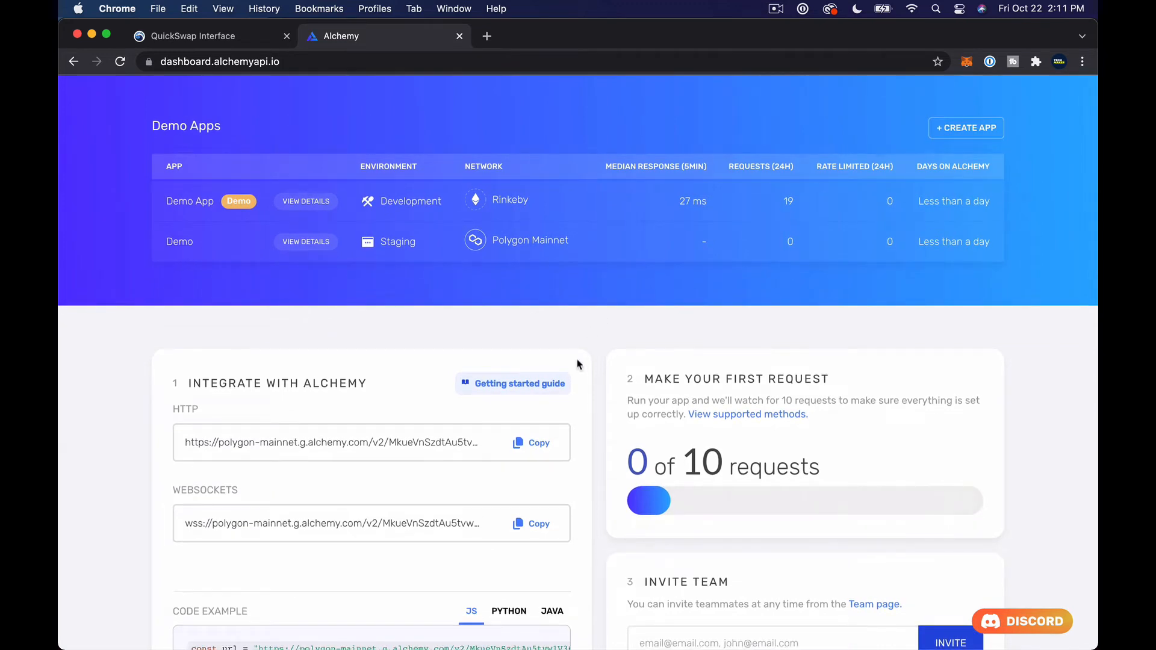
{"action": "scroll", "scroll_direction": "down", "scroll_amount": 3}
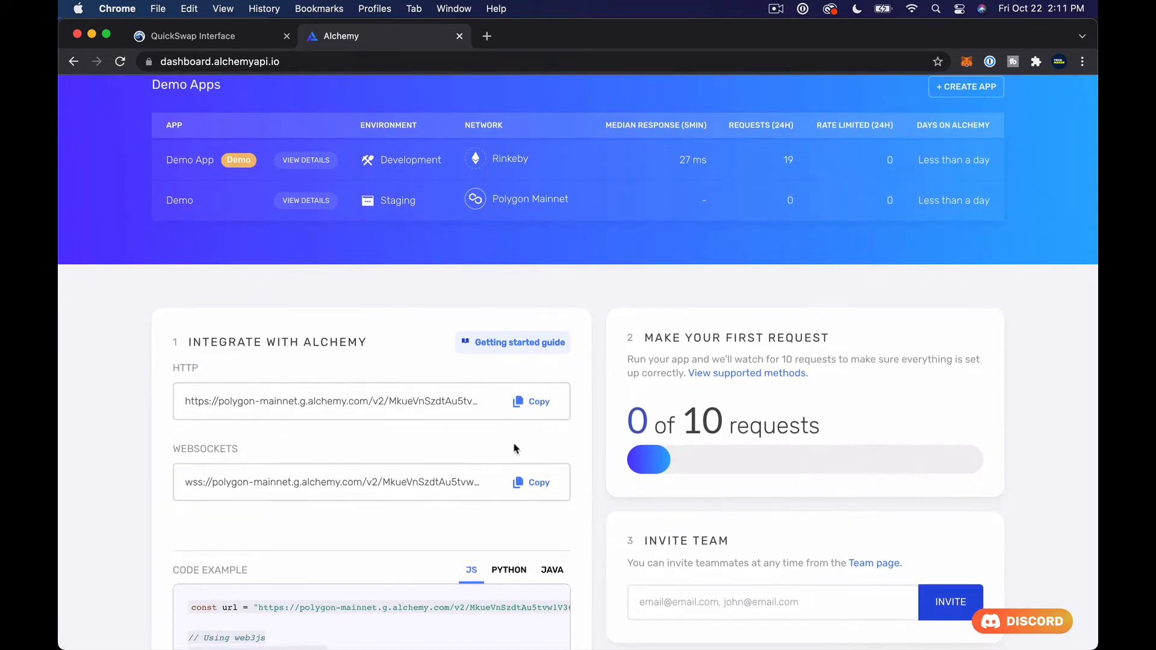
{"action": "scroll", "scroll_direction": "down", "scroll_amount": 3}
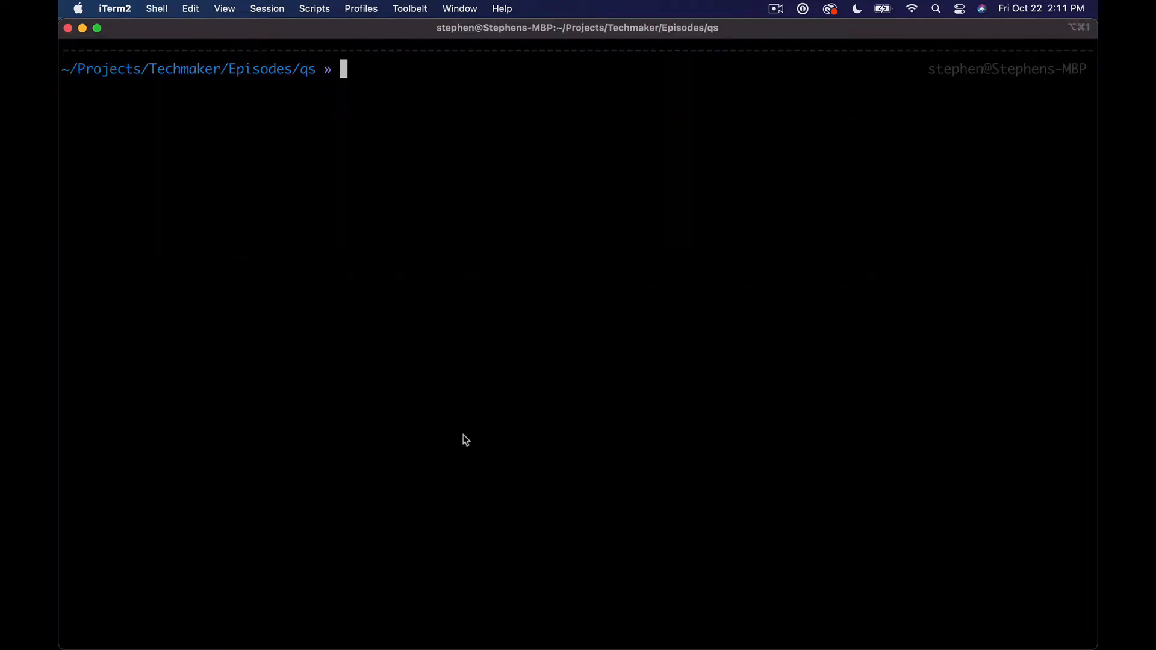
{"action": "mouse_move", "coordinate": [630, 399]}
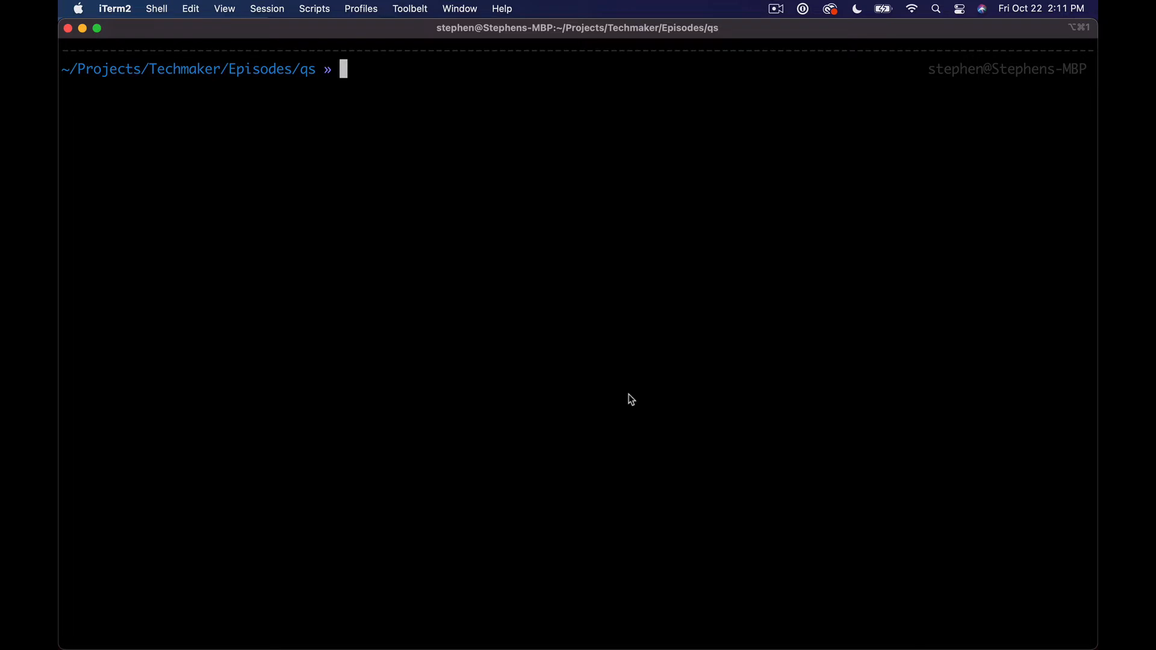
Create a demo folder and move into it
{"action": "type", "text": "mkdir"}
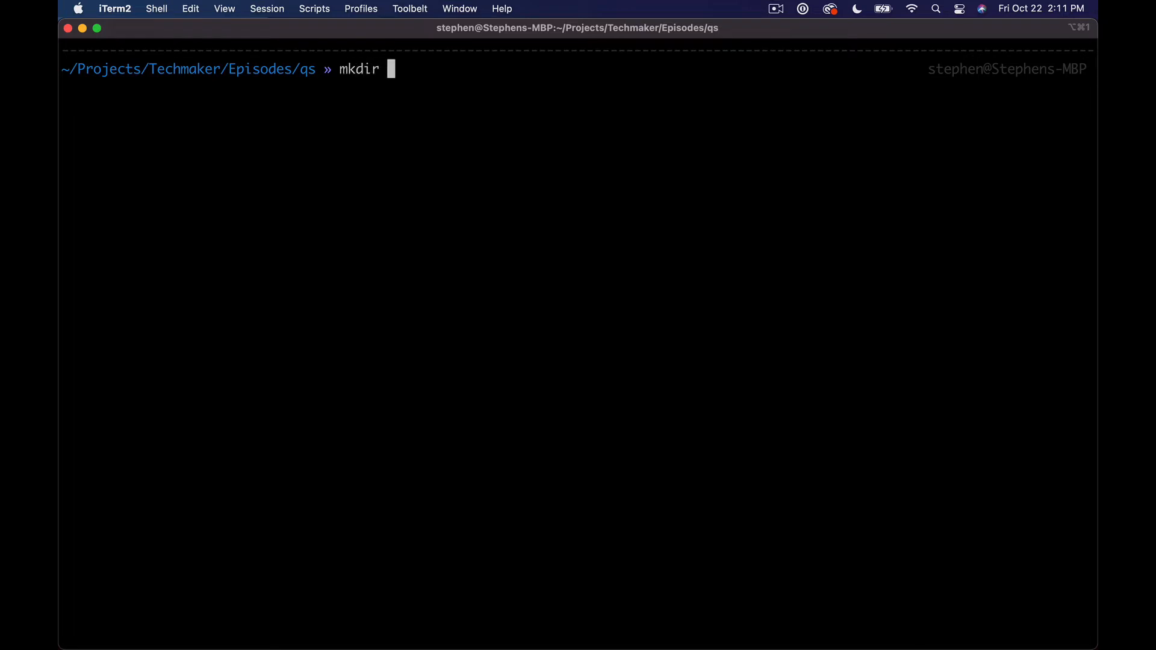
{"action": "type", "text": "demo"}
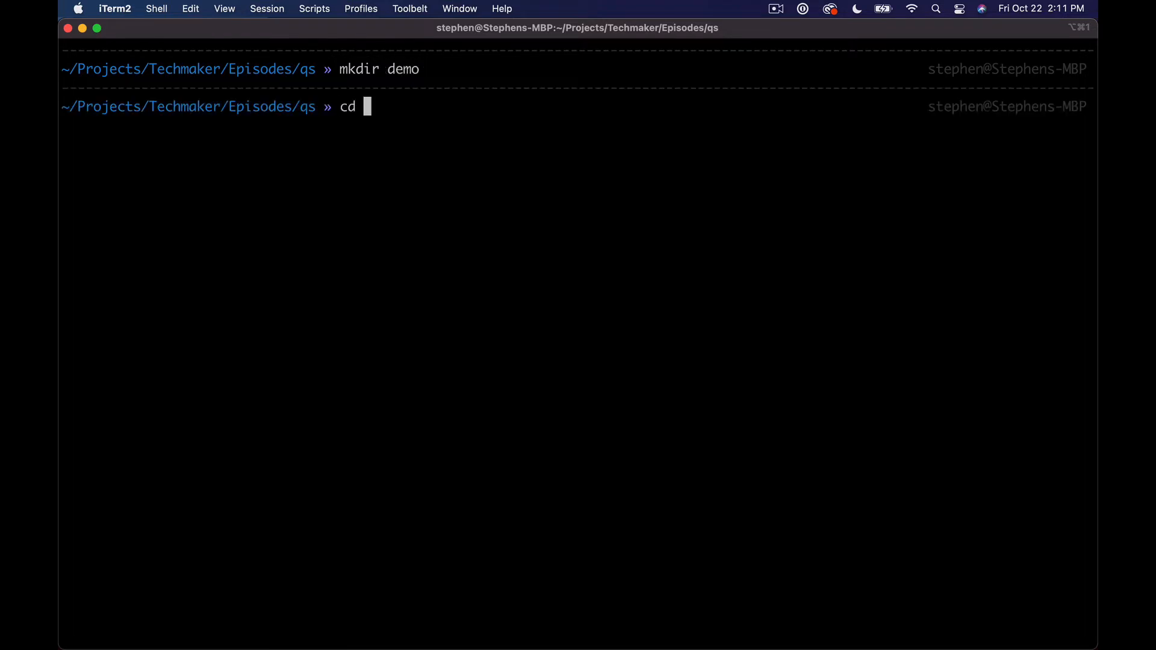
{"action": "key", "text": "Return"}
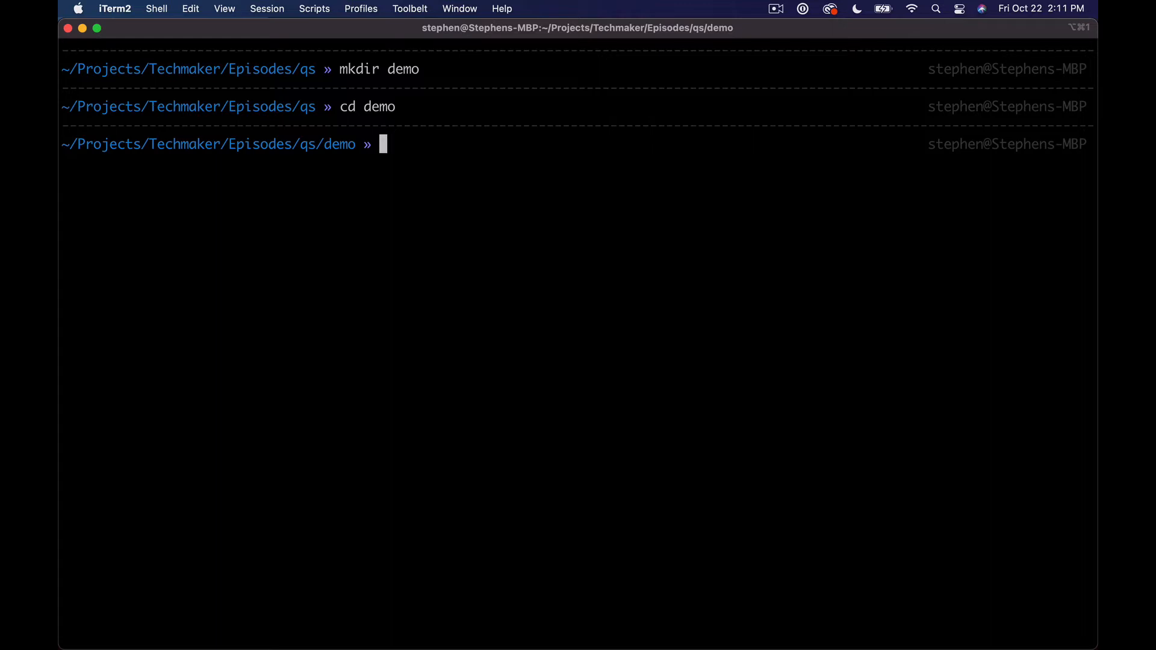
npm install quickswap-sdk and then ethers into the demo project
{"action": "type", "text": "npm insta"}
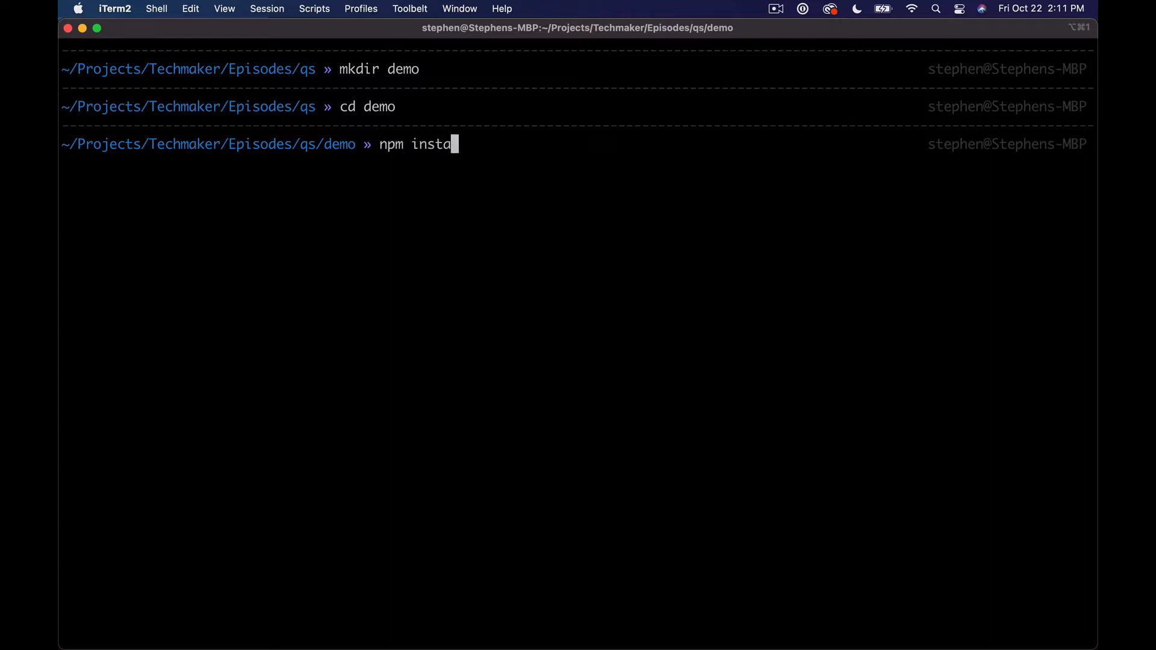
{"action": "type", "text": "ll quicksw"}
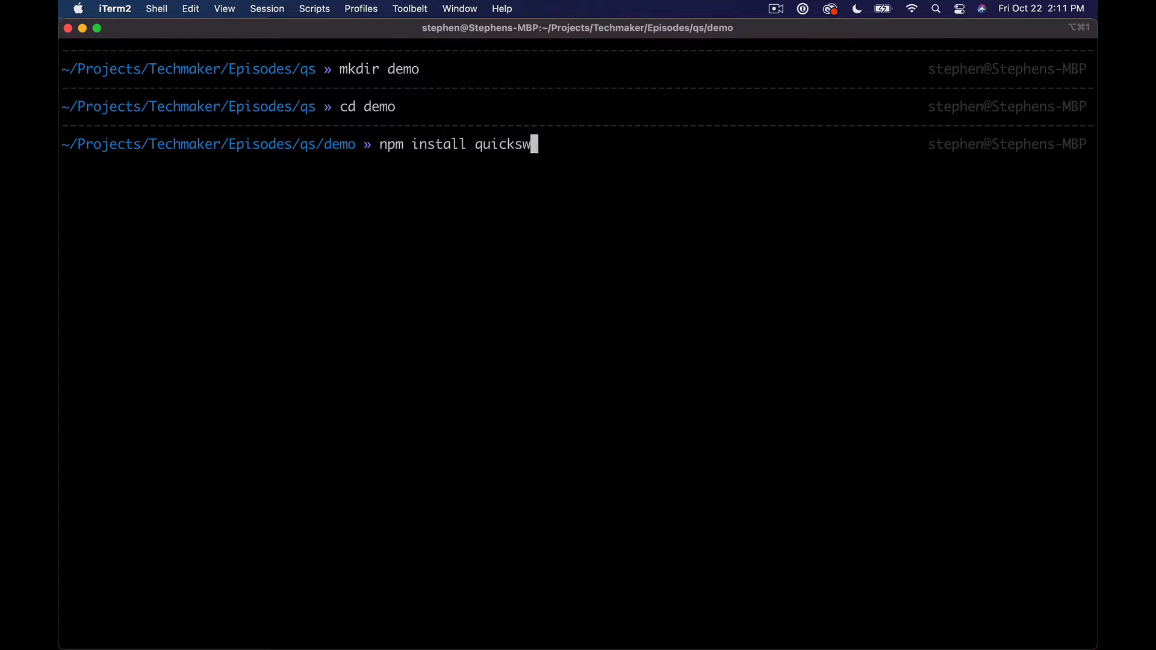
{"action": "type", "text": "ap-sdk"}
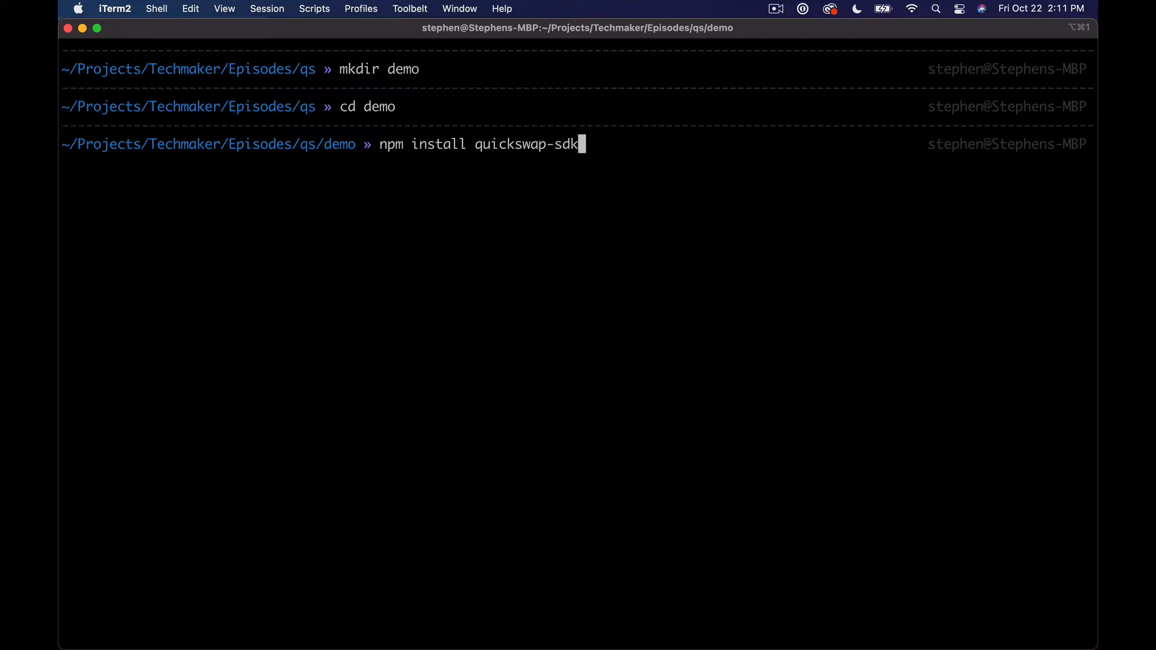
{"action": "key", "text": "Return"}
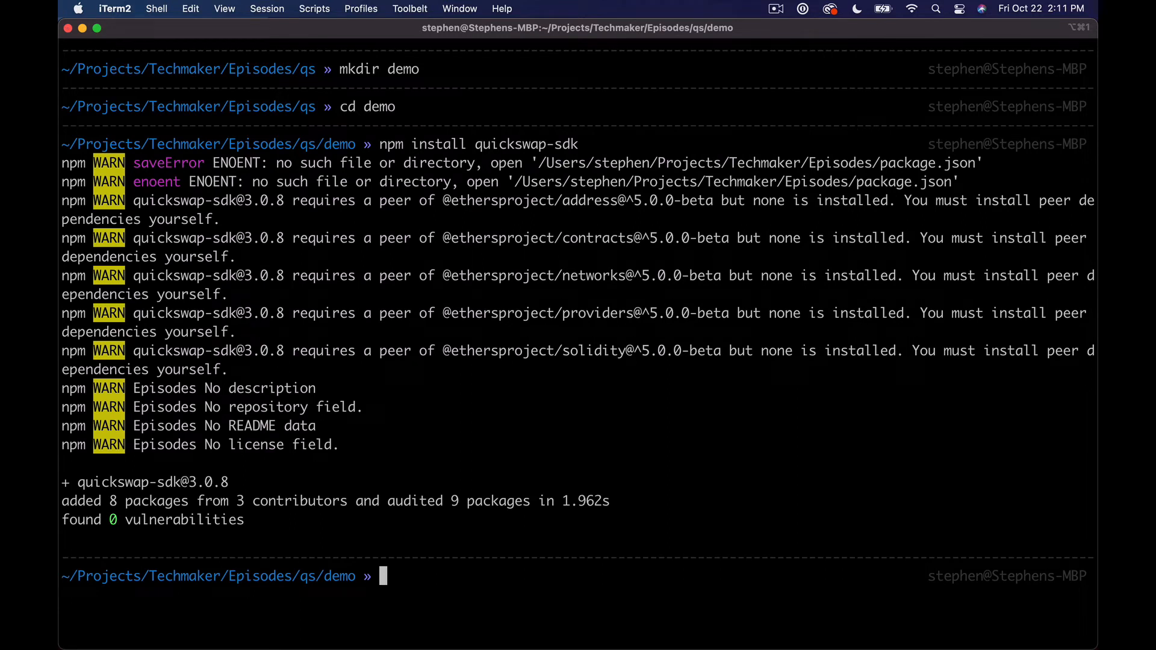
{"action": "type", "text": "npm install et"}
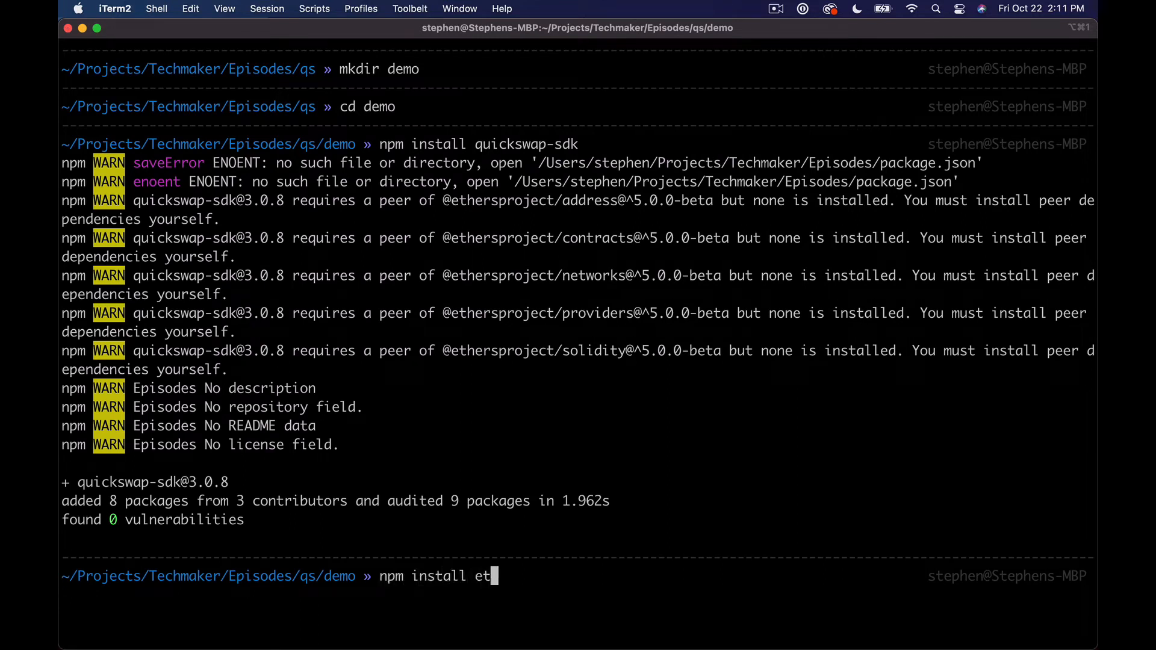
{"action": "key", "text": "Return"}
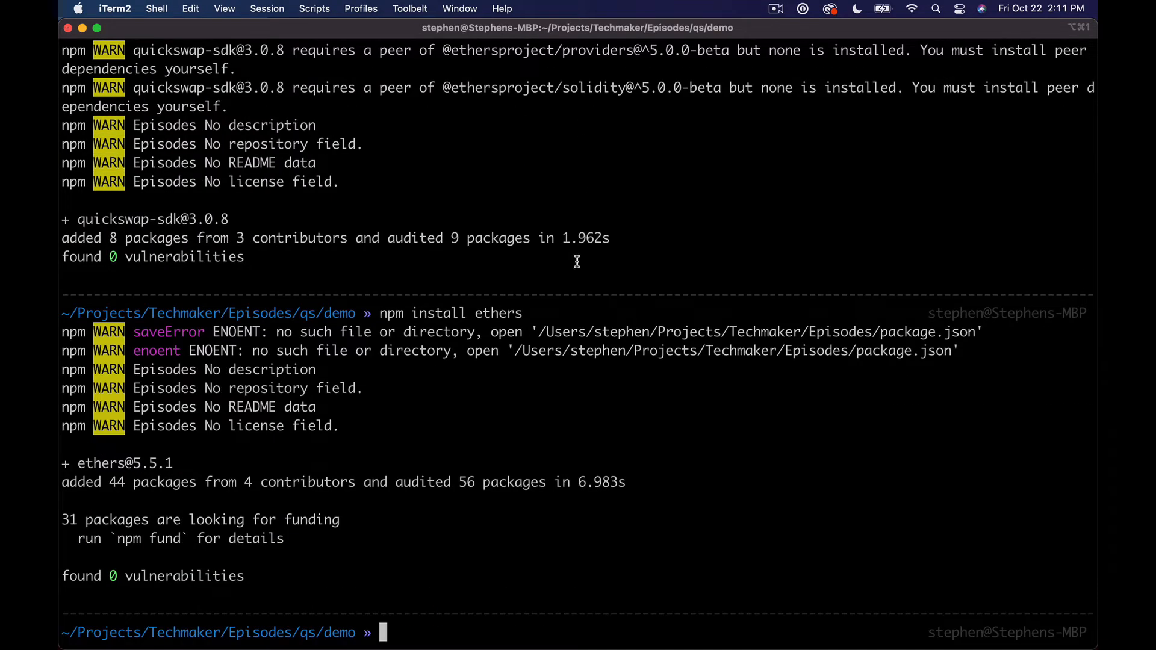
{"action": "mouse_move", "coordinate": [670, 413]}
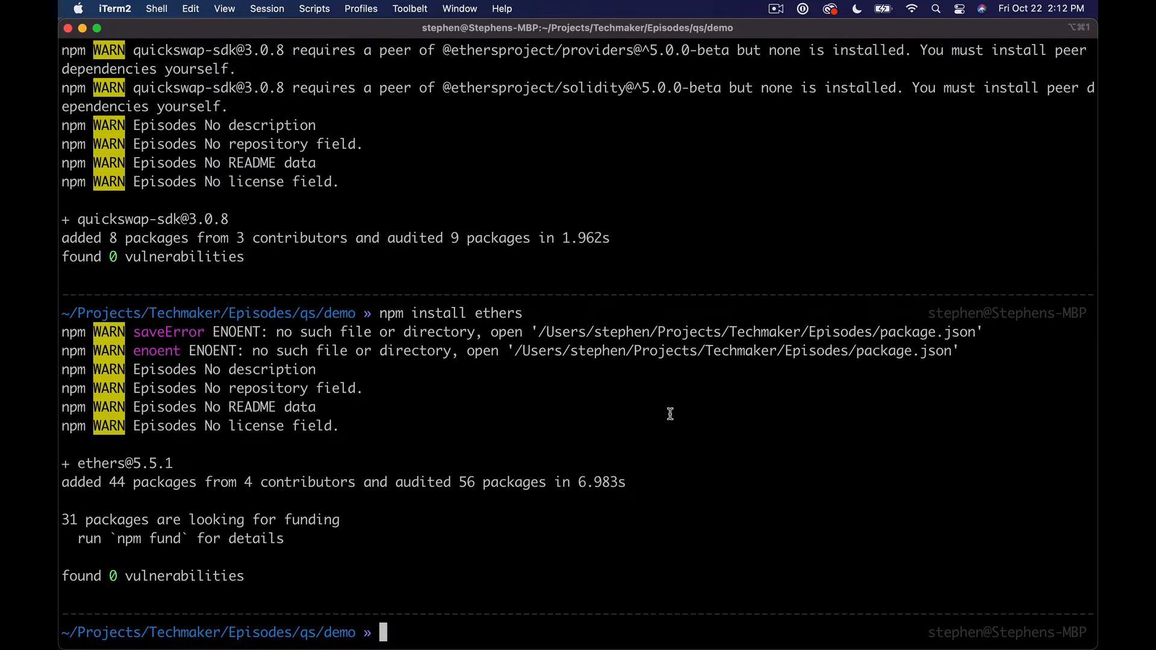
{"action": "mouse_move", "coordinate": [783, 380]}
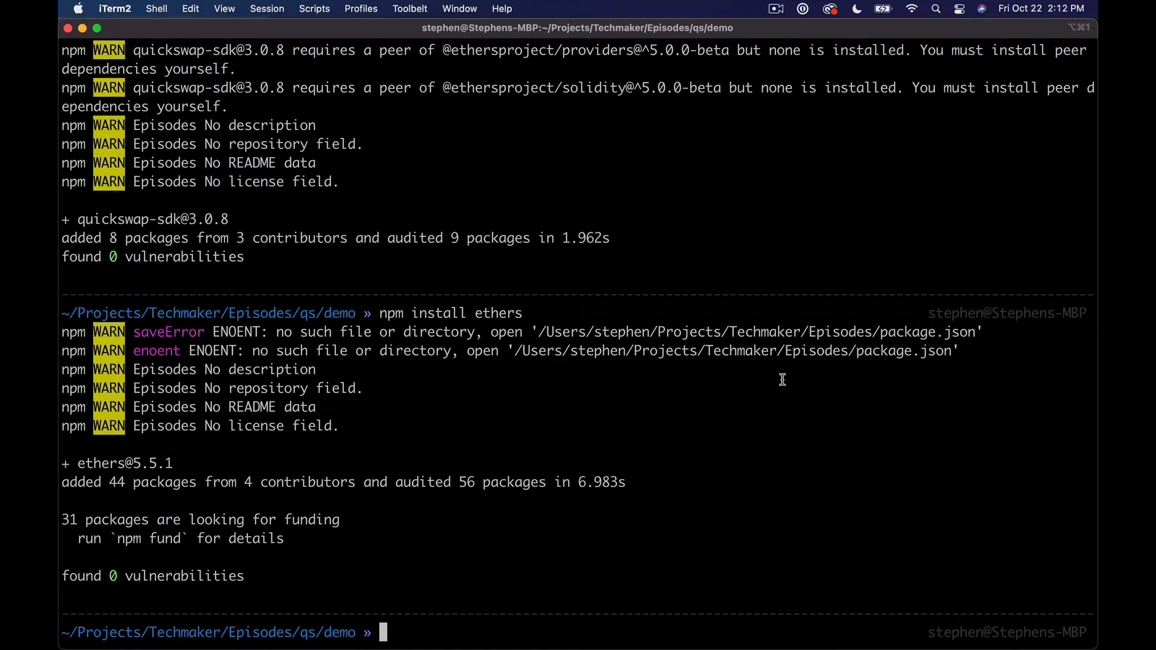
{"action": "mouse_move", "coordinate": [769, 427]}
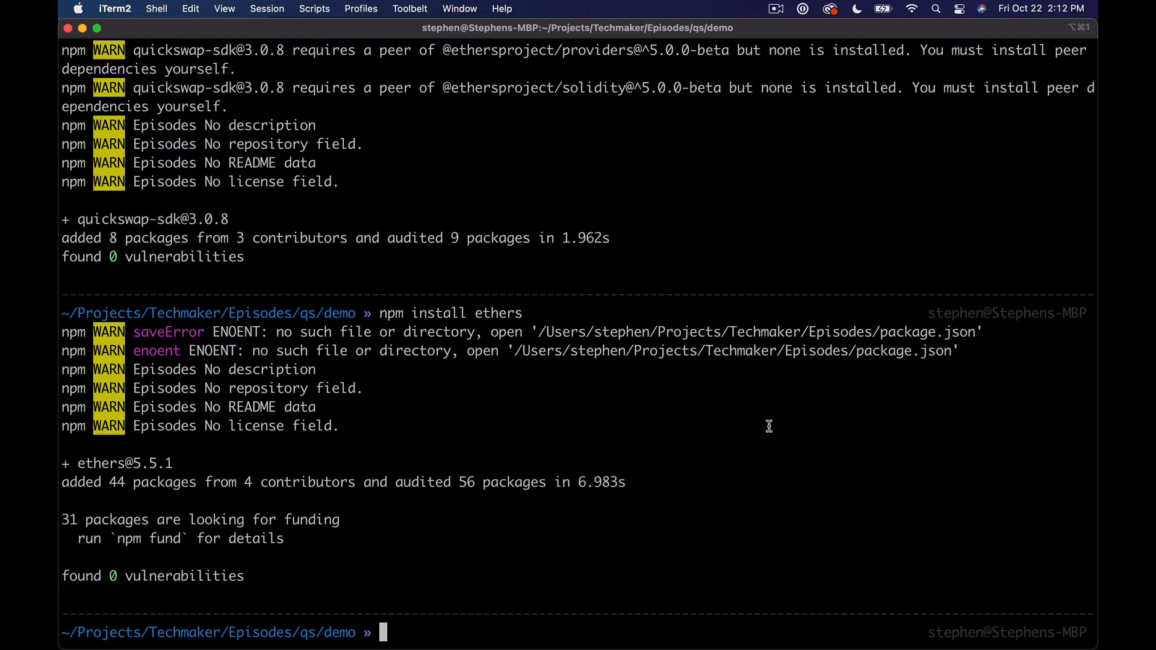
{"action": "mouse_move", "coordinate": [919, 592]}
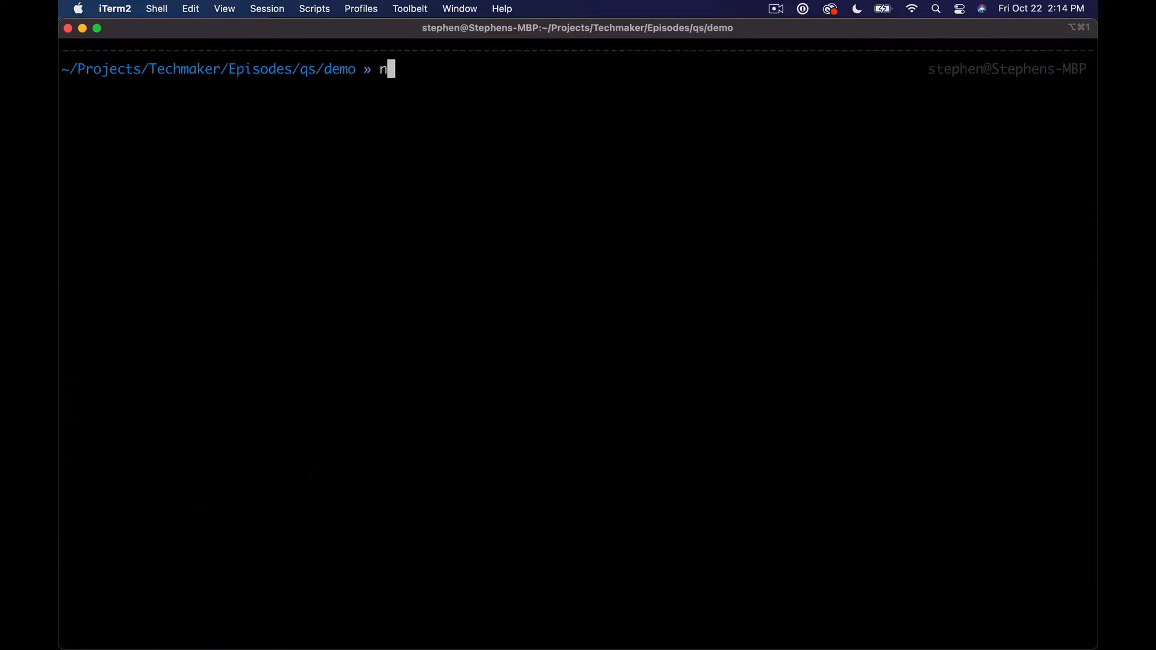
Launch node --experimental-repl-await to get a REPL with top-level await
{"action": "type", "text": "ode --"}
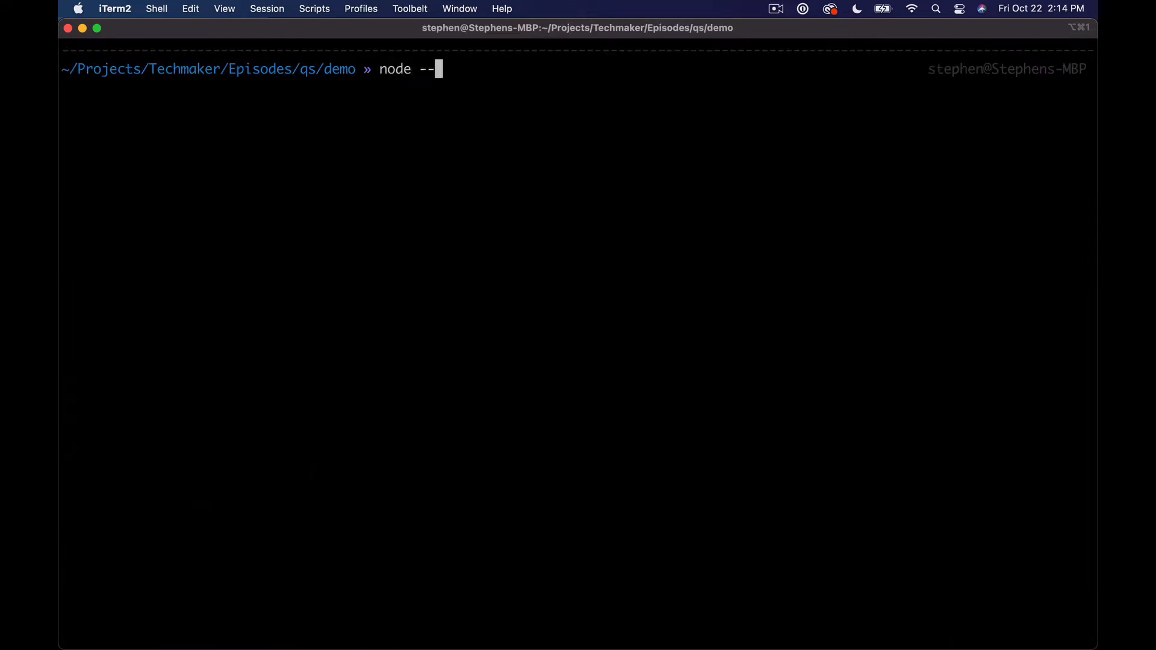
{"action": "type", "text": "experi"}
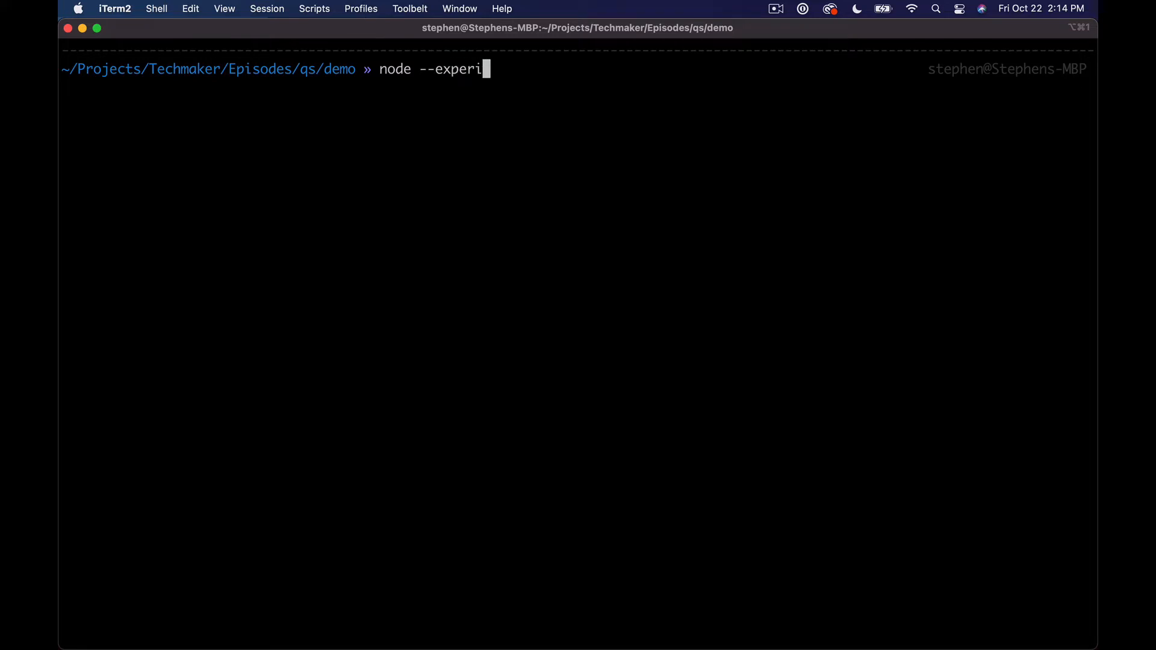
{"action": "type", "text": "mental"}
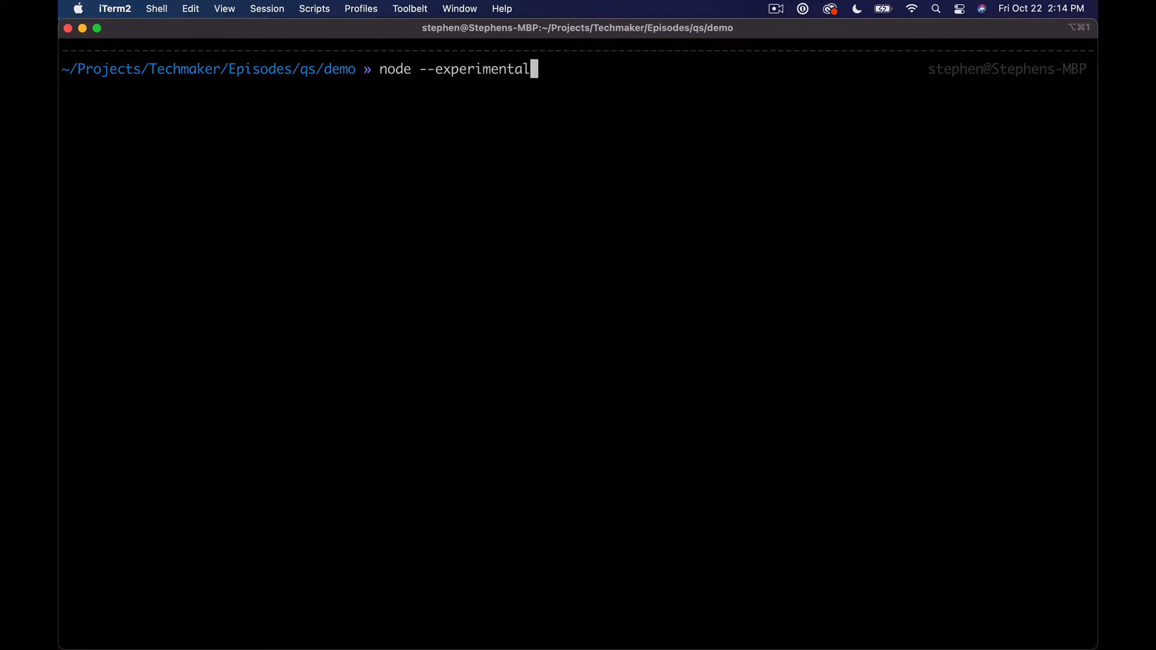
{"action": "type", "text": "-repl-aw"}
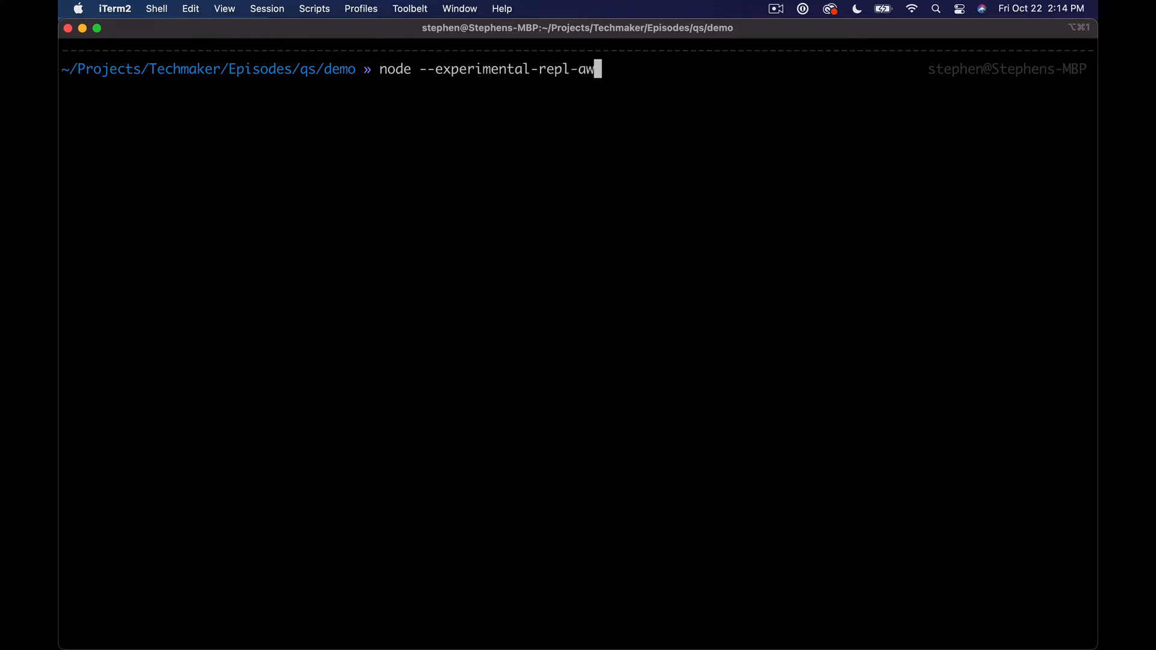
{"action": "key", "text": "Return"}
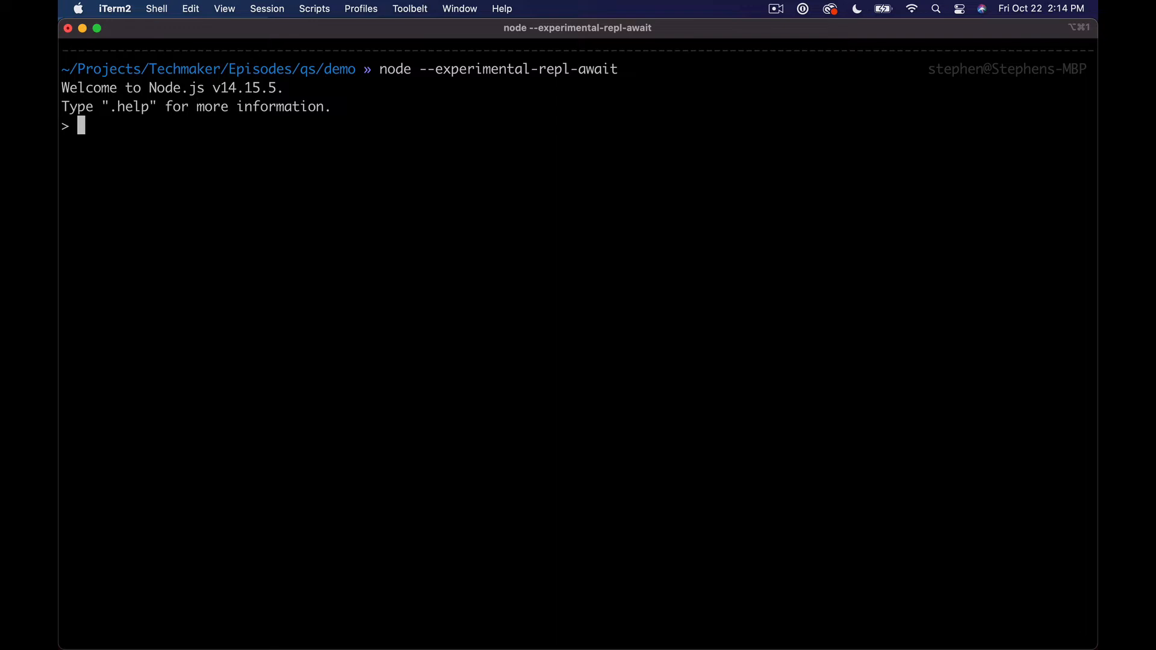
Load the SDK with const qs = require('quickswap-sdk')
{"action": "type", "text": "const qs = require"}
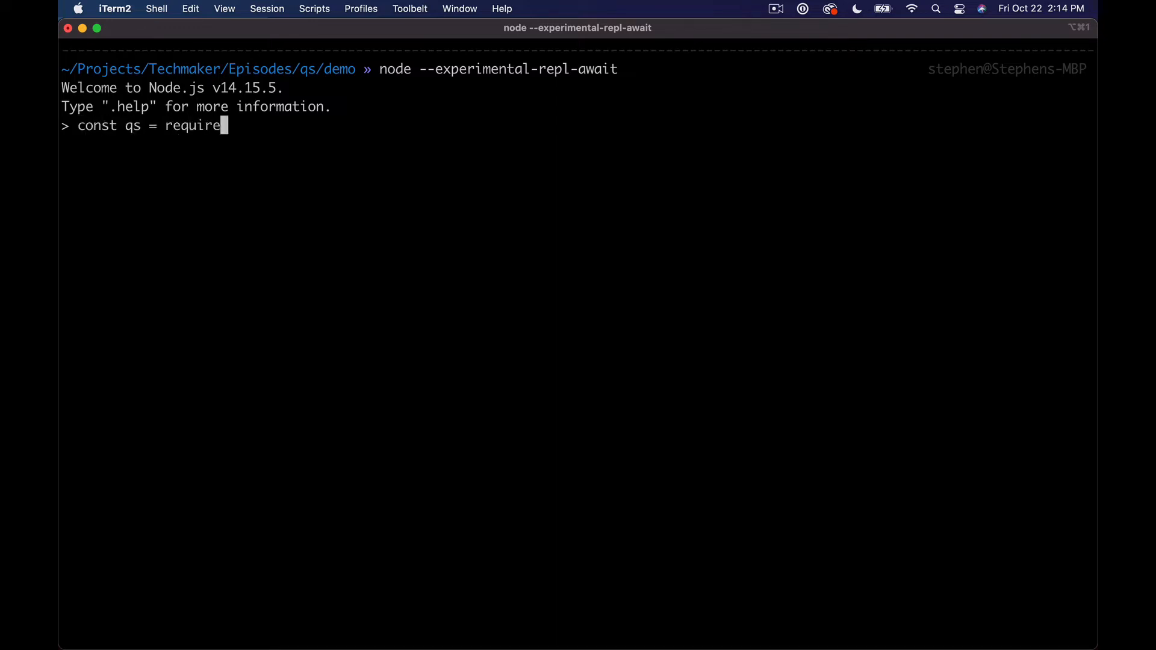
{"action": "type", "text": "('quick"}
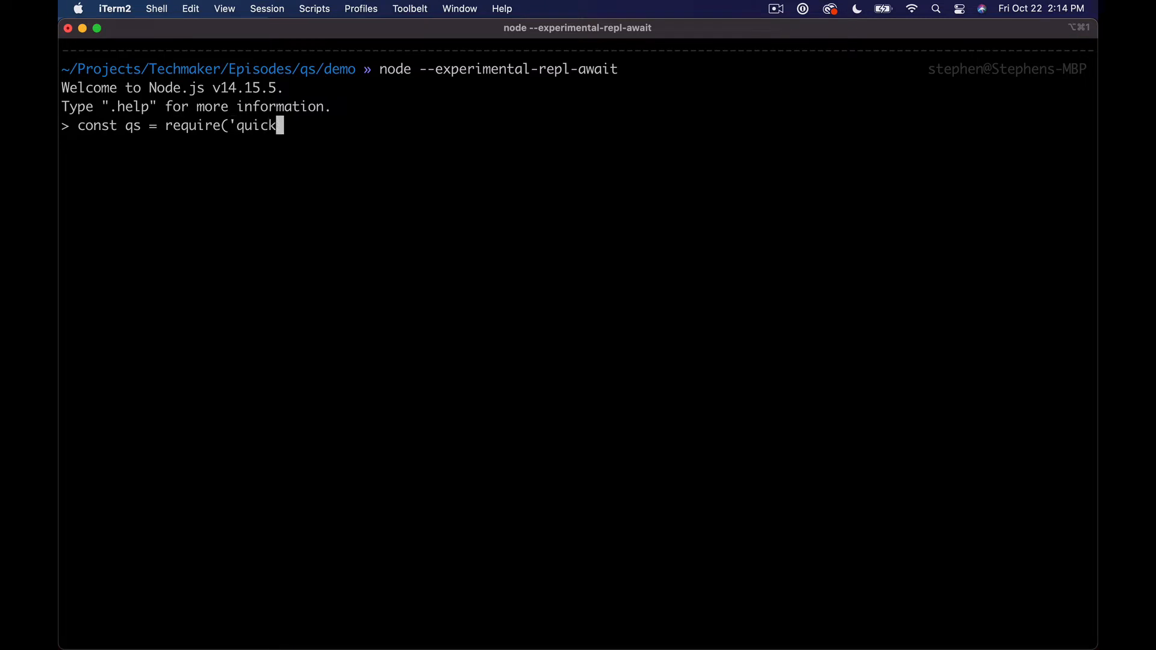
{"action": "key", "text": "Return"}
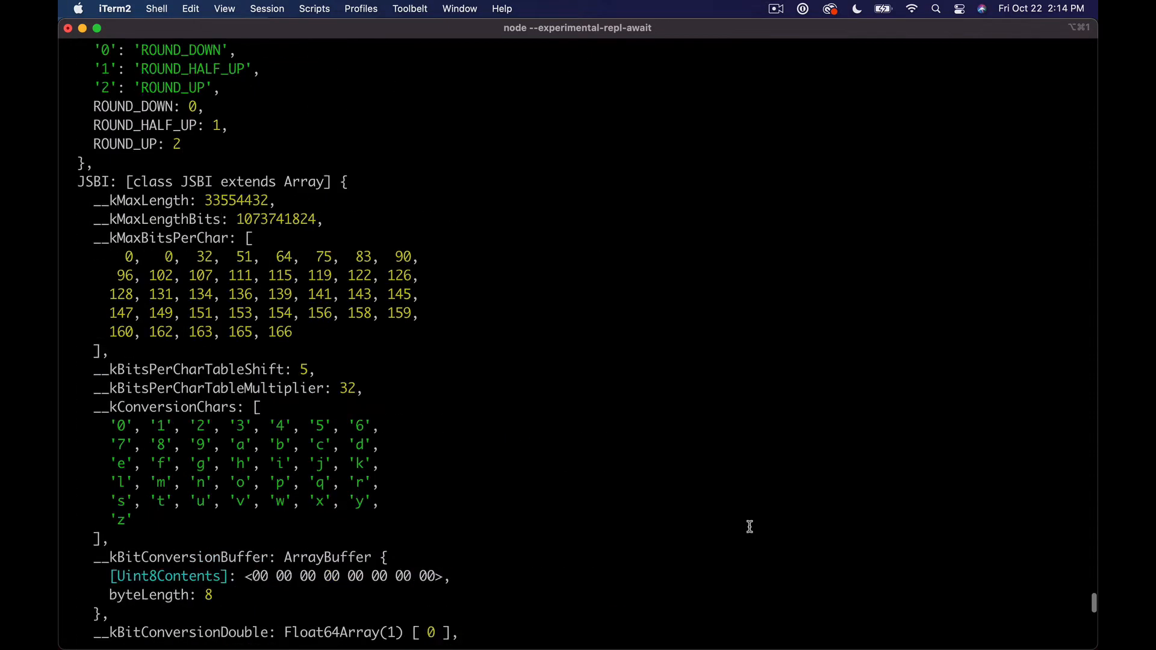
Scroll the module output and evaluate qs.ChainId, showing MATIC is 137
{"action": "scroll", "scroll_direction": "down", "scroll_amount": 3}
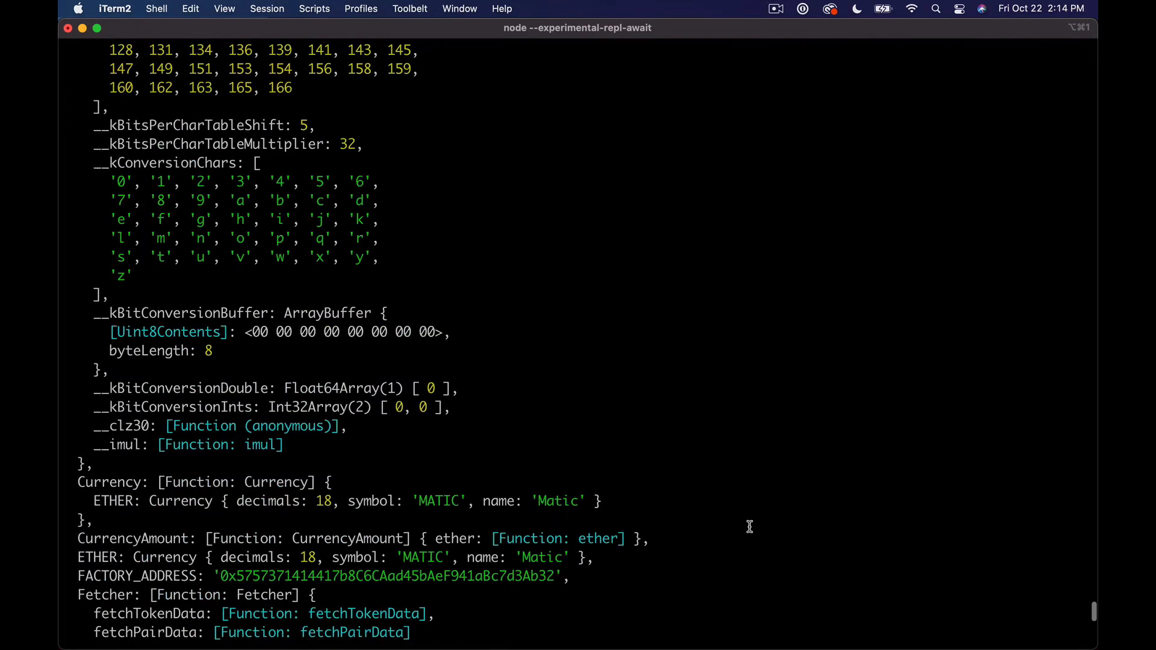
{"action": "scroll", "scroll_direction": "down", "scroll_amount": 3}
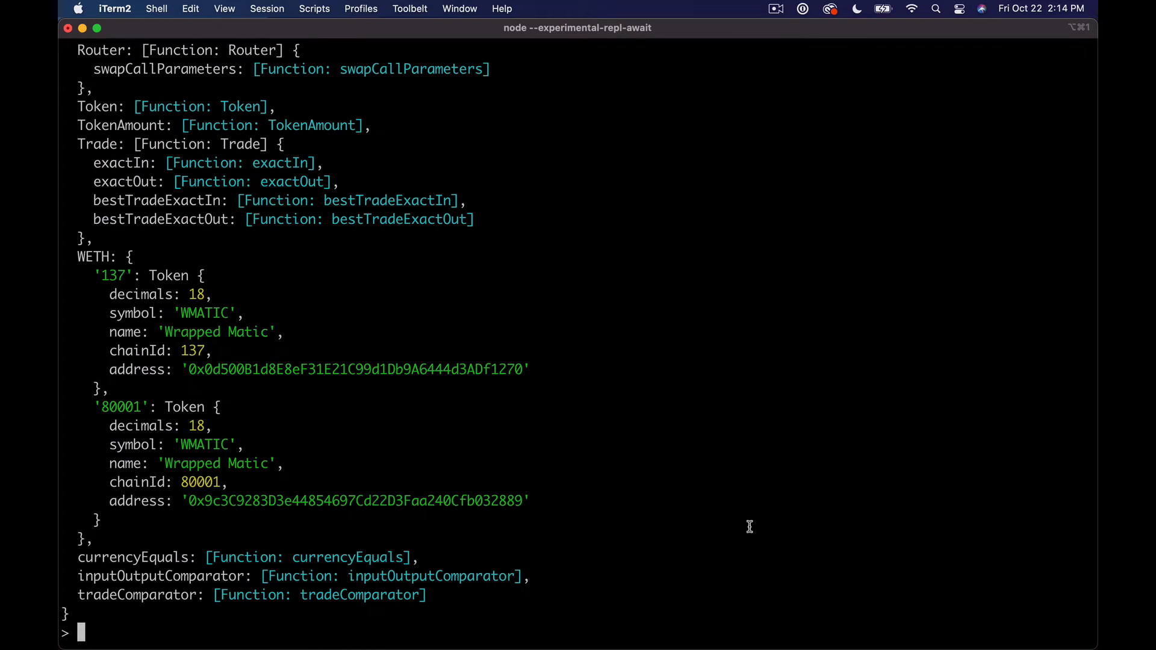
{"action": "type", "text": "qs"}
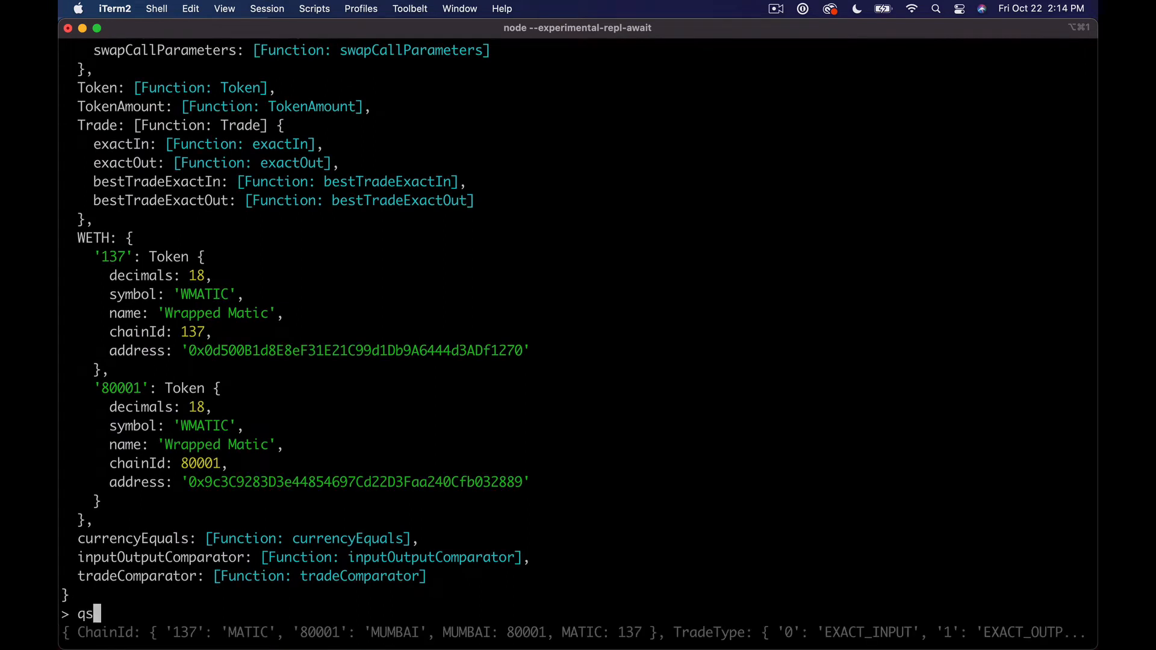
{"action": "type", "text": ".ChainId"}
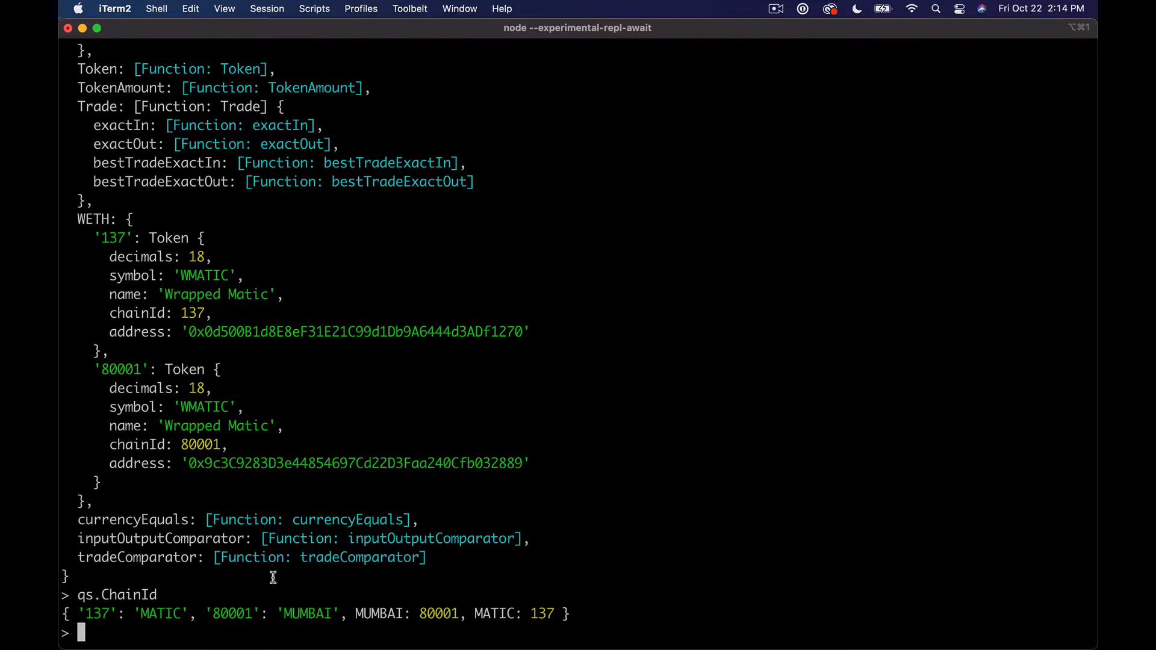
{"action": "mouse_move", "coordinate": [405, 415]}
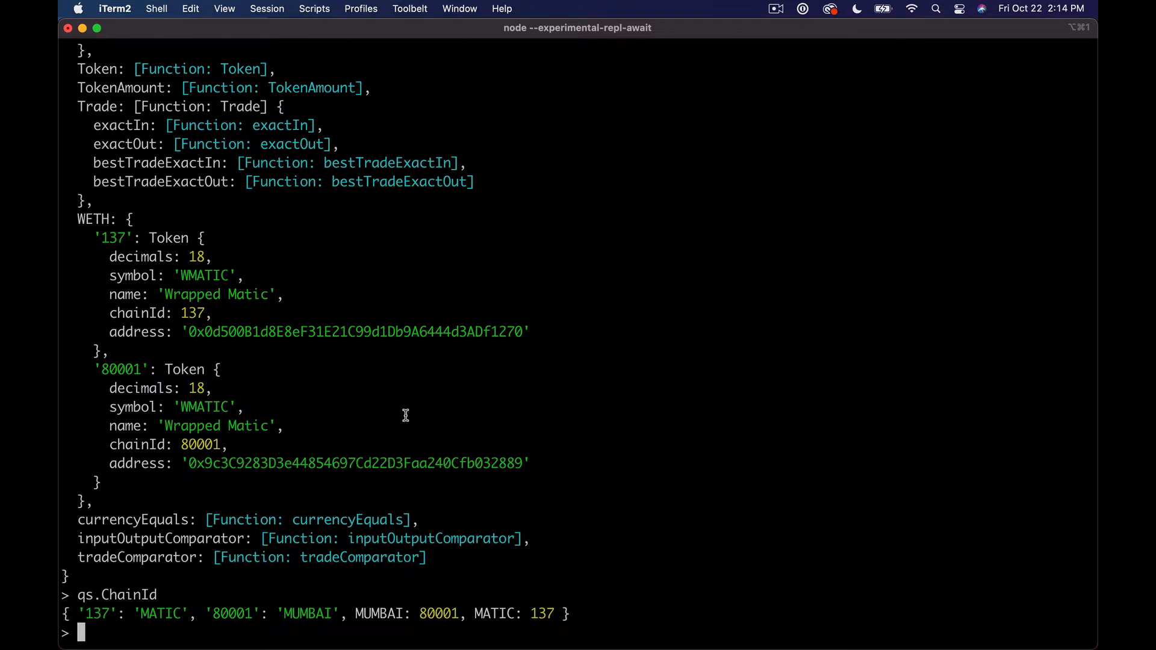
{"action": "mouse_move", "coordinate": [508, 556]}
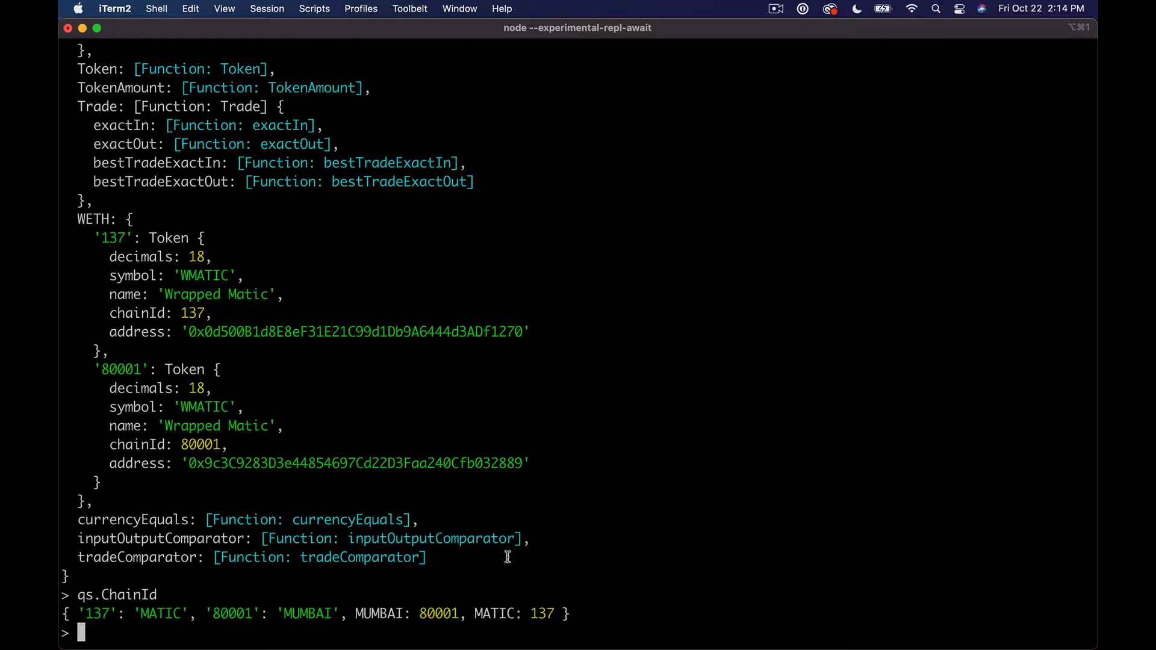
{"action": "key", "text": "Return"}
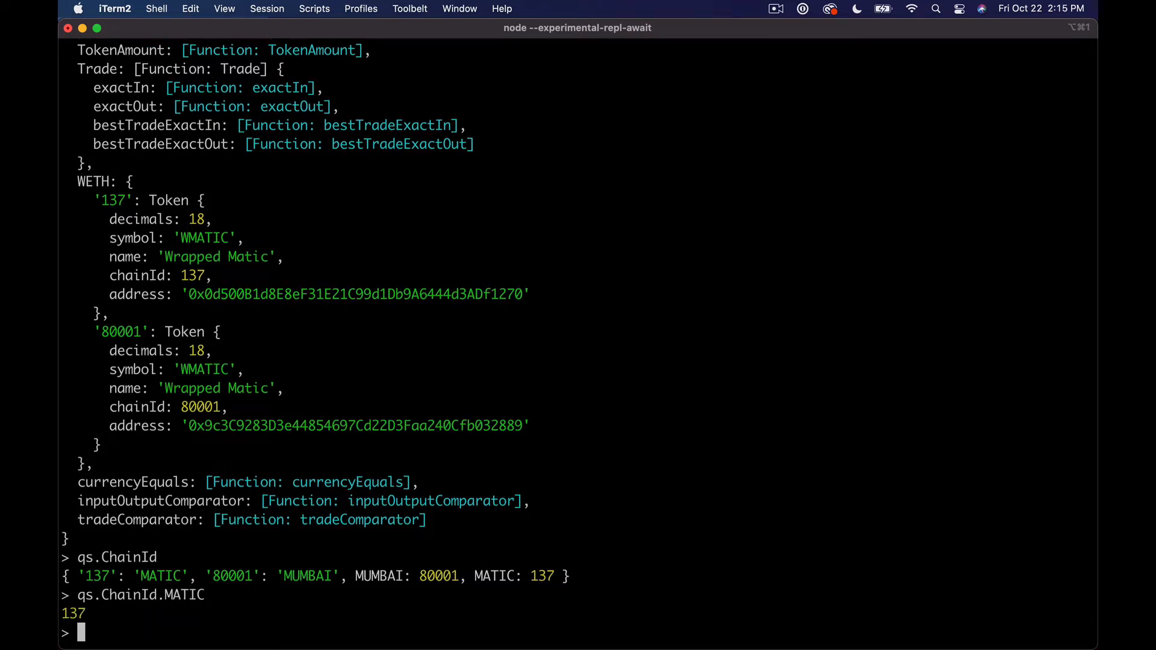
{"action": "double_click", "coordinate": [73, 613]}
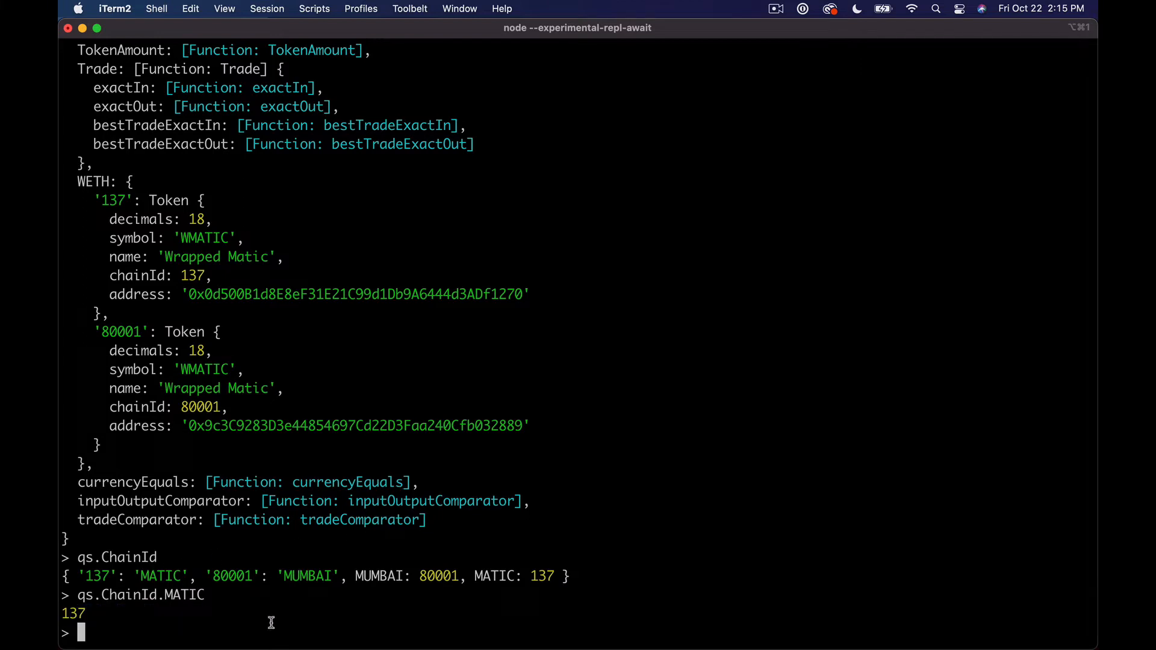
{"action": "mouse_move", "coordinate": [285, 626]}
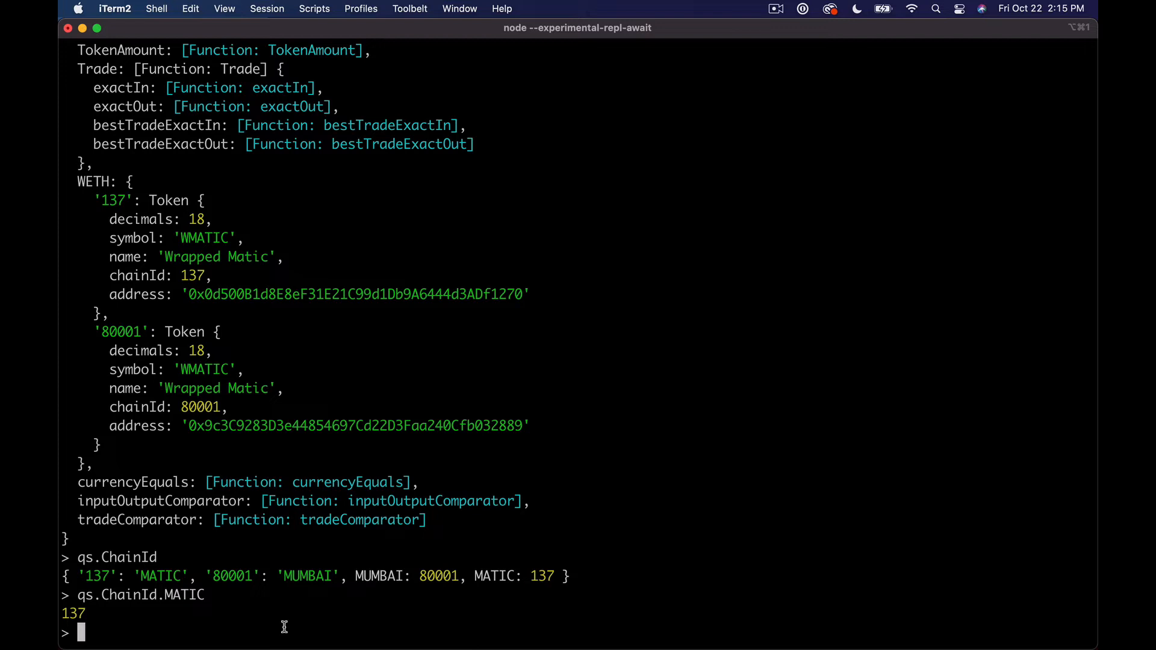
{"action": "mouse_move", "coordinate": [443, 540]}
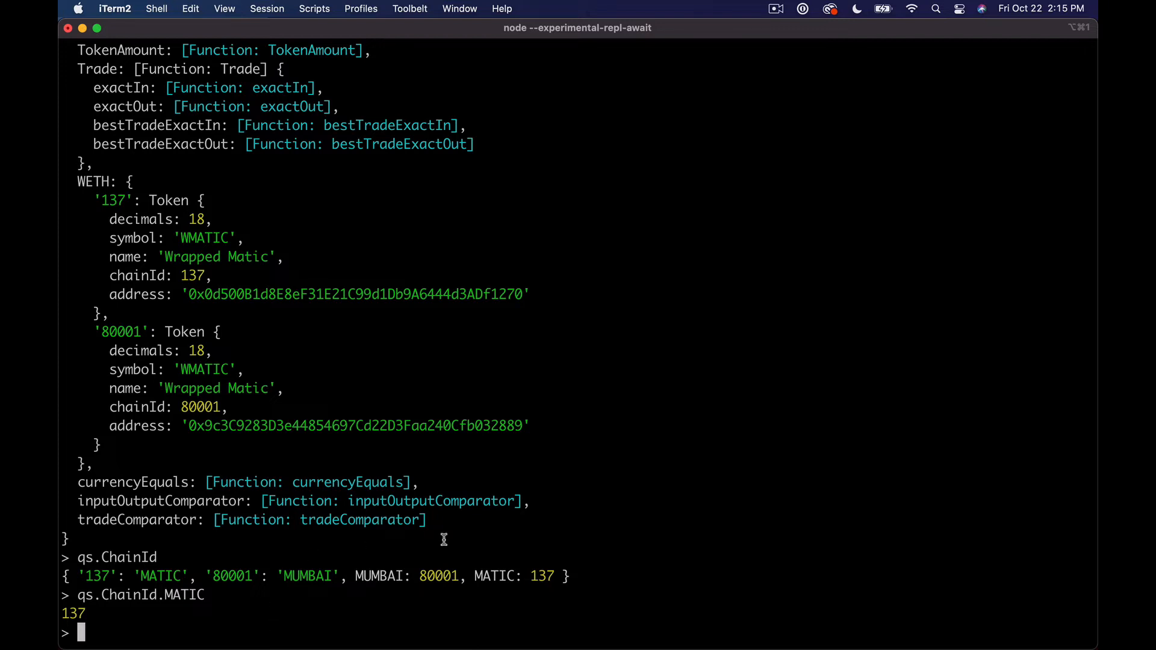
{"action": "mouse_move", "coordinate": [524, 462]}
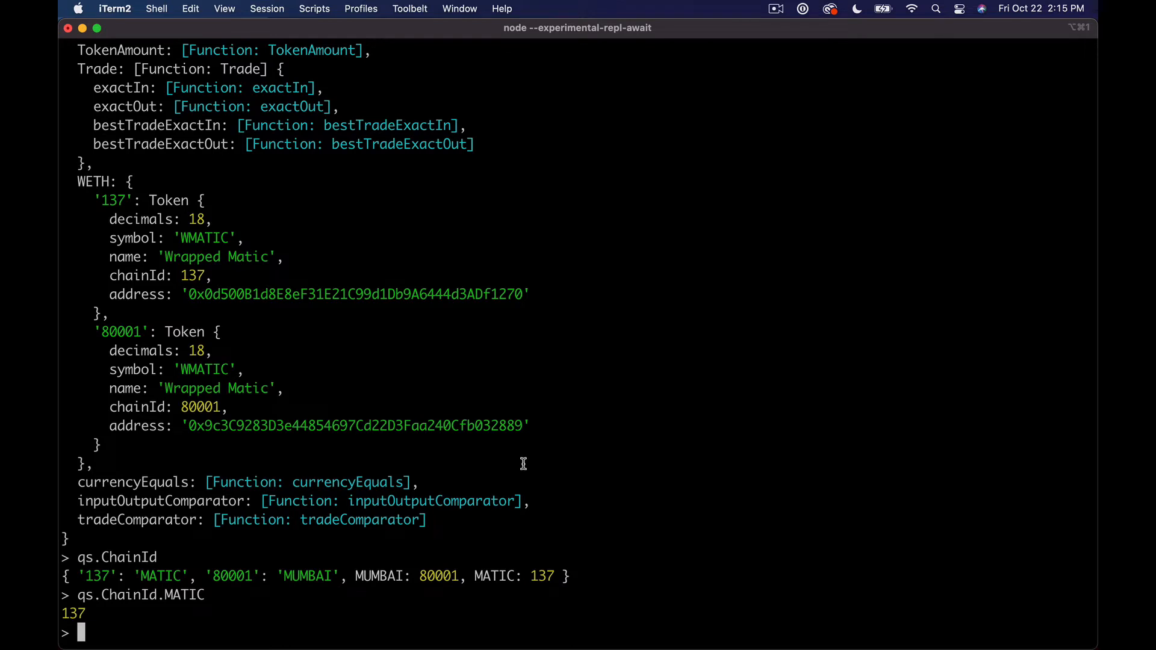
{"action": "mouse_move", "coordinate": [618, 387]}
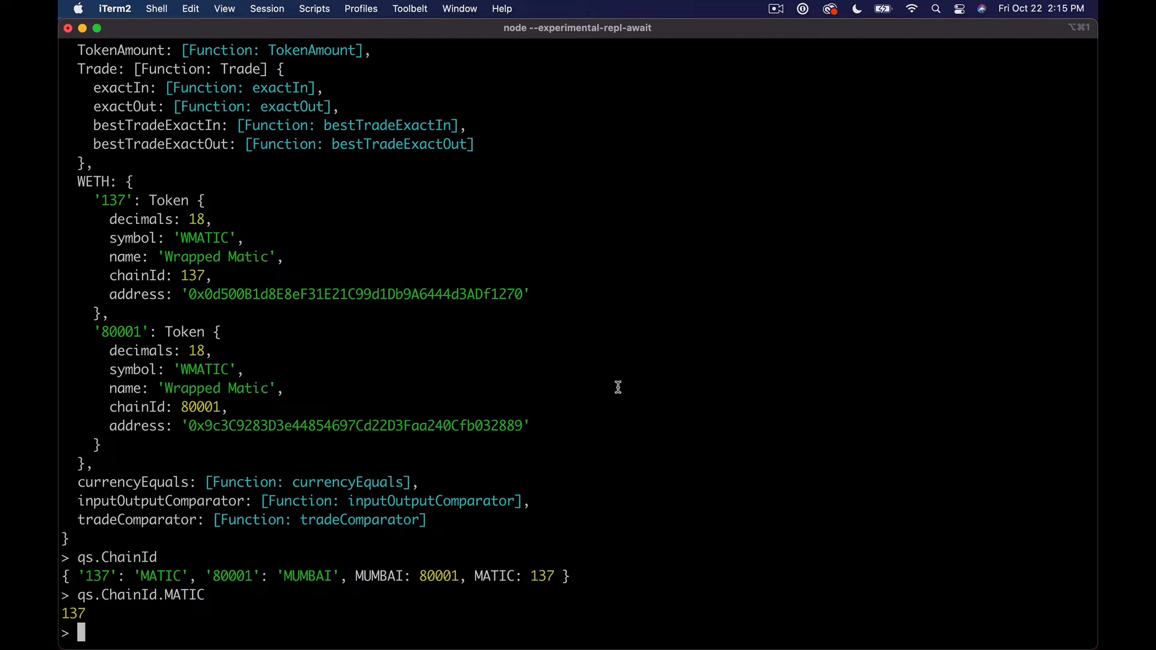
{"action": "mouse_move", "coordinate": [746, 463]}
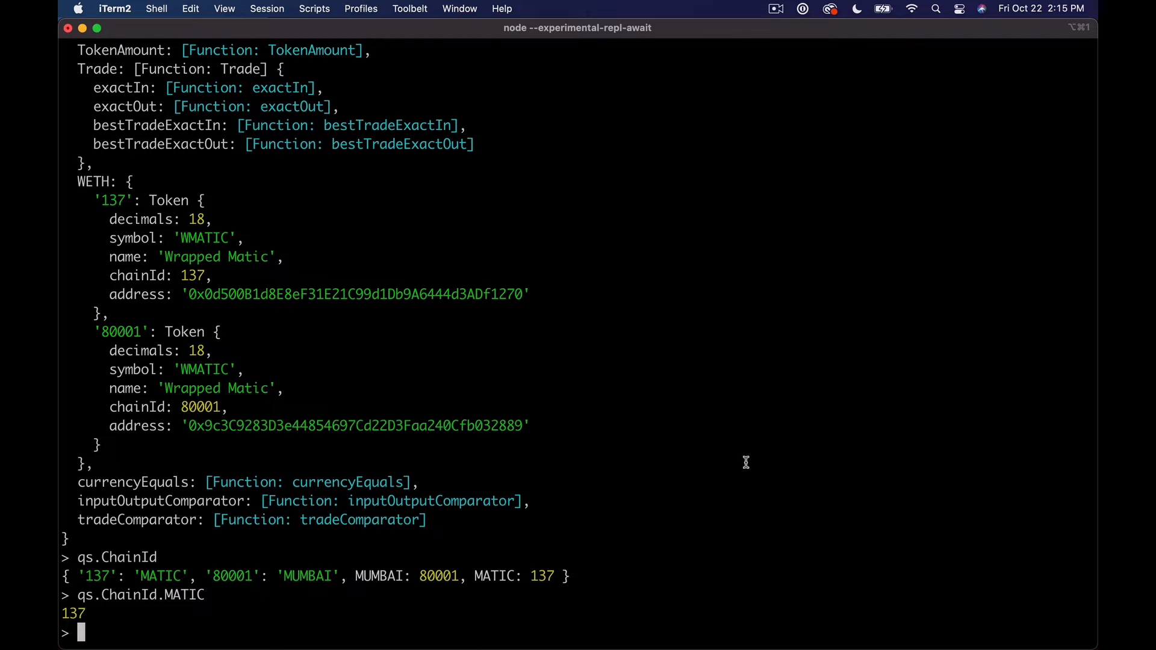
{"action": "mouse_move", "coordinate": [743, 445]}
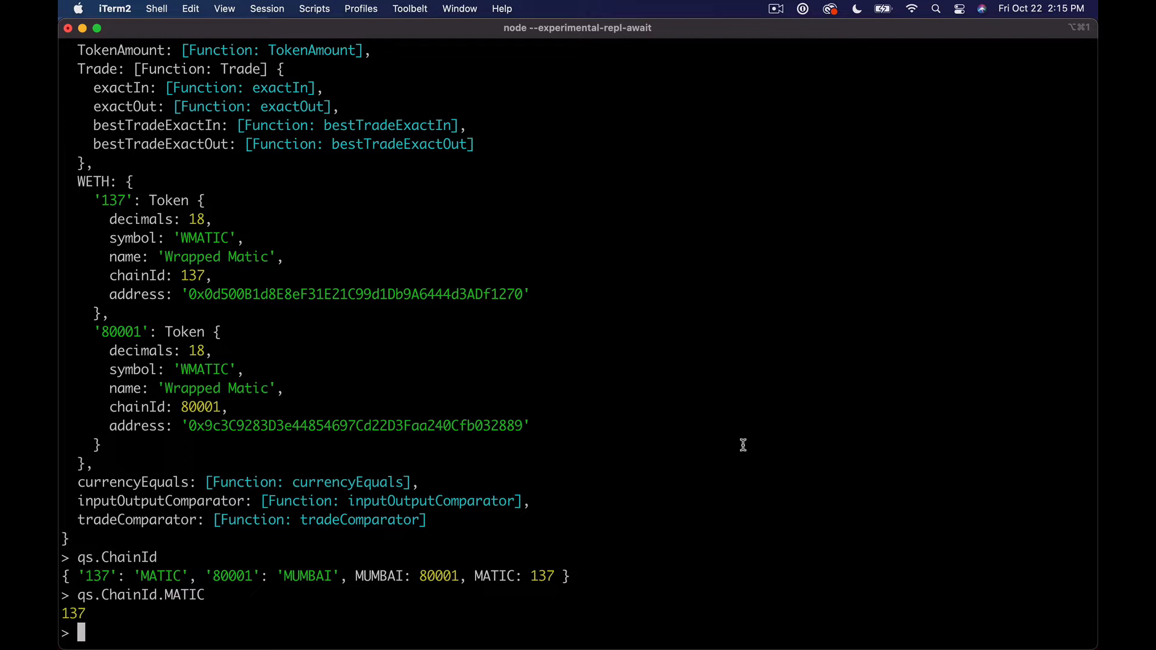
{"action": "mouse_move", "coordinate": [836, 591]}
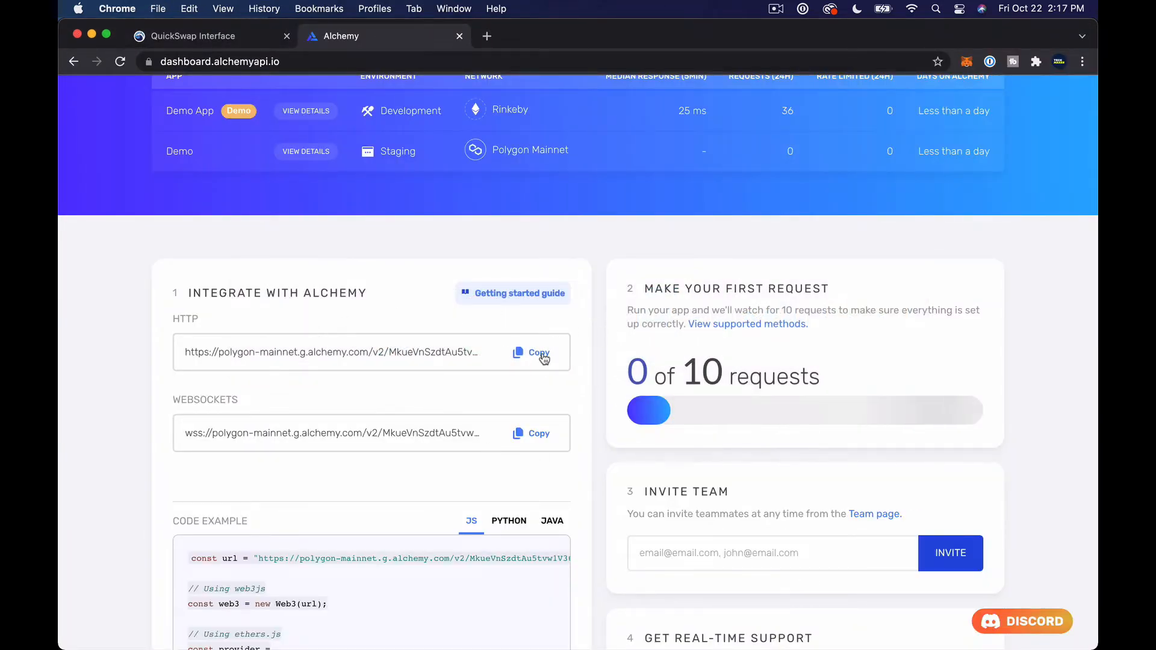
Copy the Polygon Mainnet HTTP URL and switch back to iTerm
{"action": "left_click", "coordinate": [538, 353]}
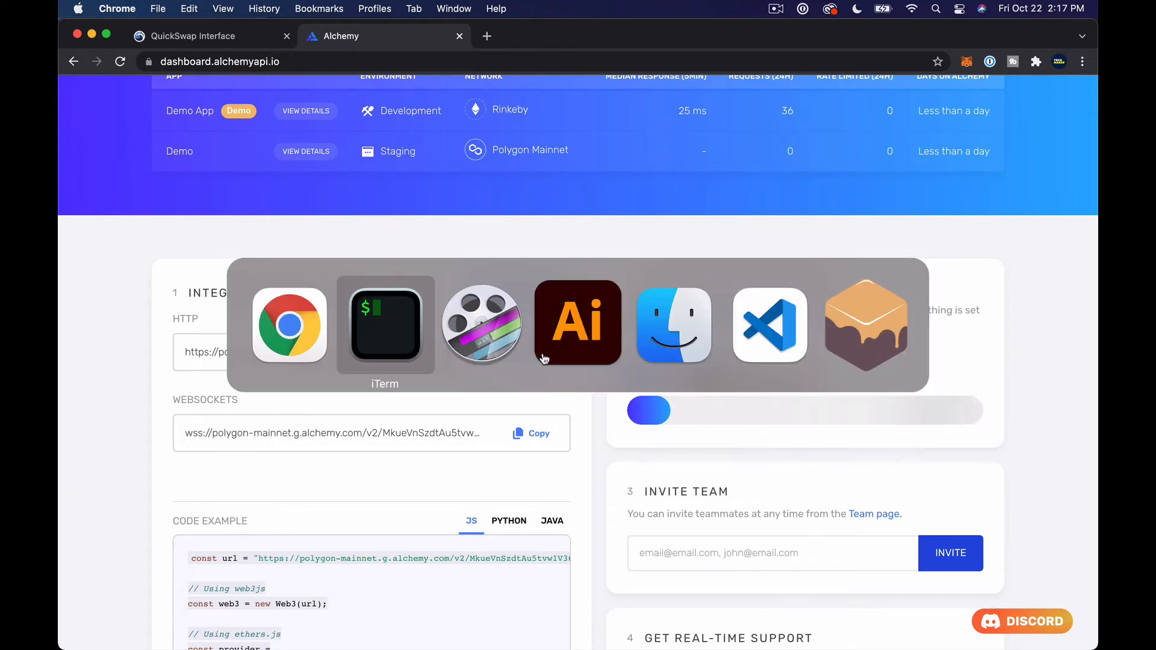
{"action": "left_click", "coordinate": [384, 324]}
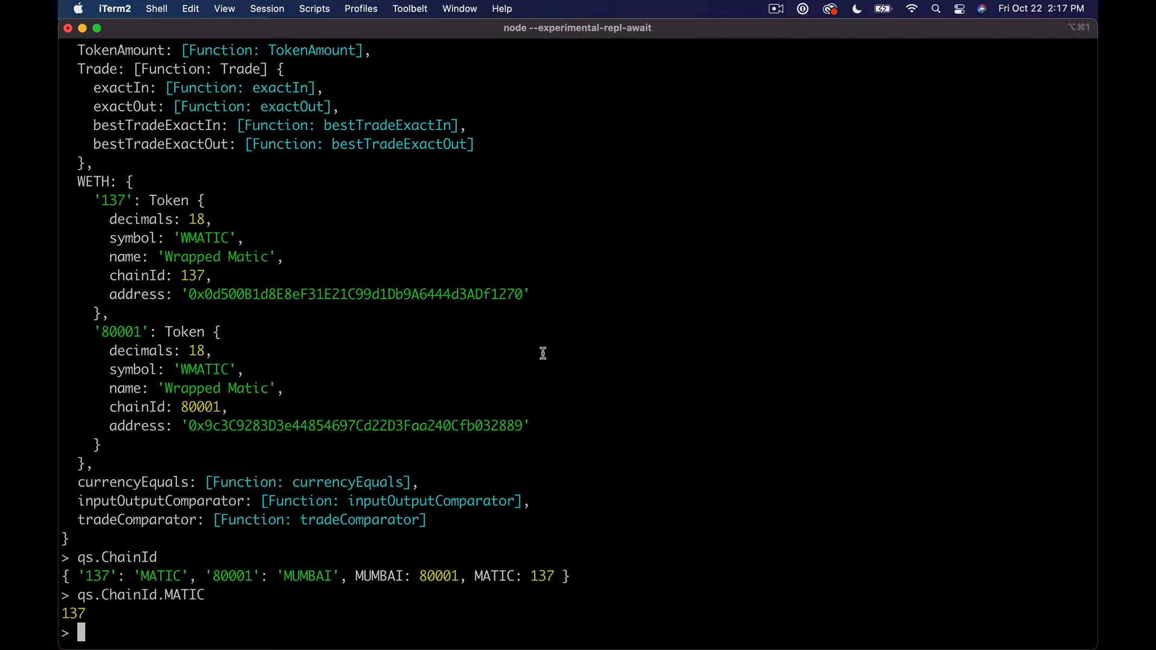
Store the Alchemy Polygon endpoint URL in an alchemy variable
{"action": "type", "text": "alc"}
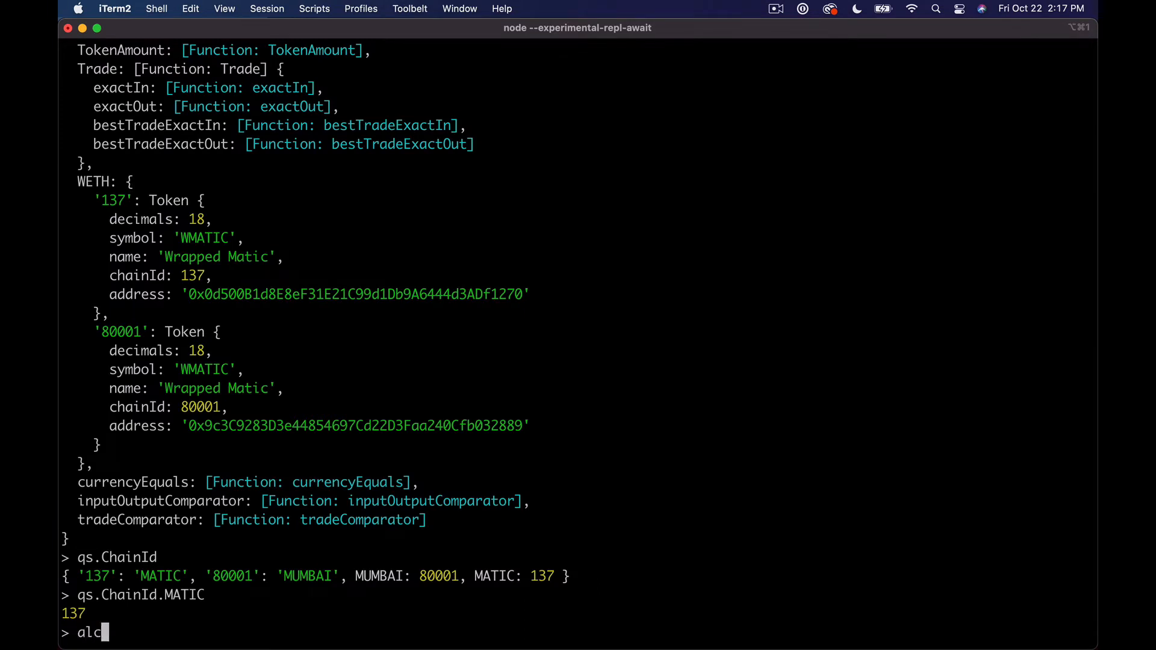
{"action": "type", "text": "hemy ="}
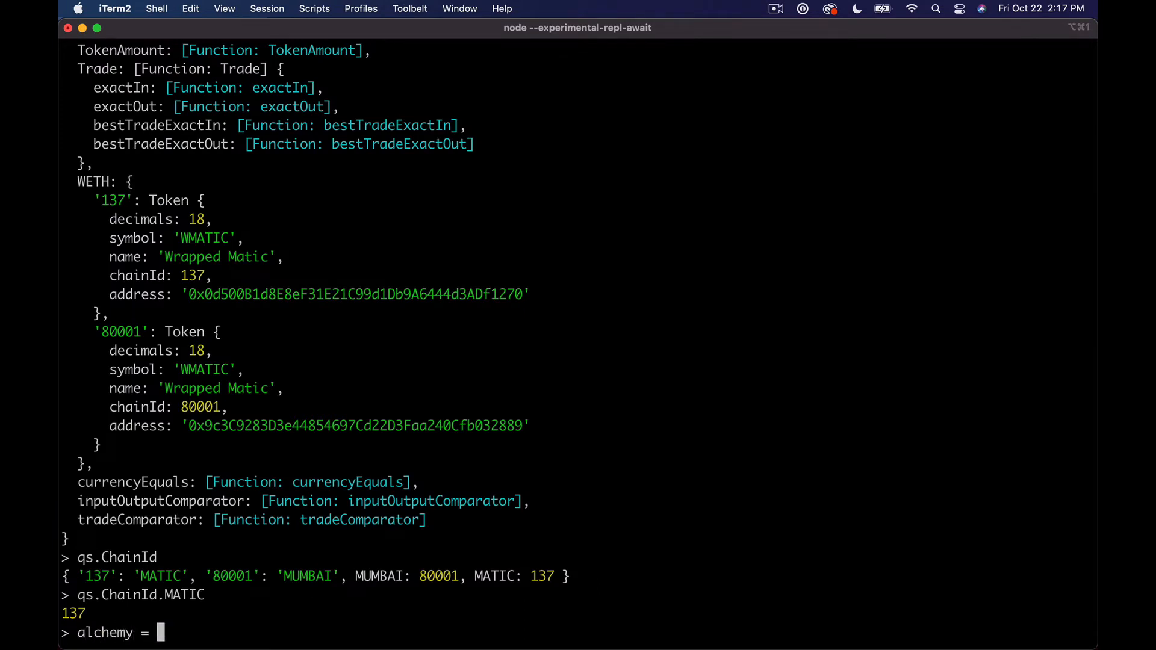
{"action": "key", "text": "Return"}
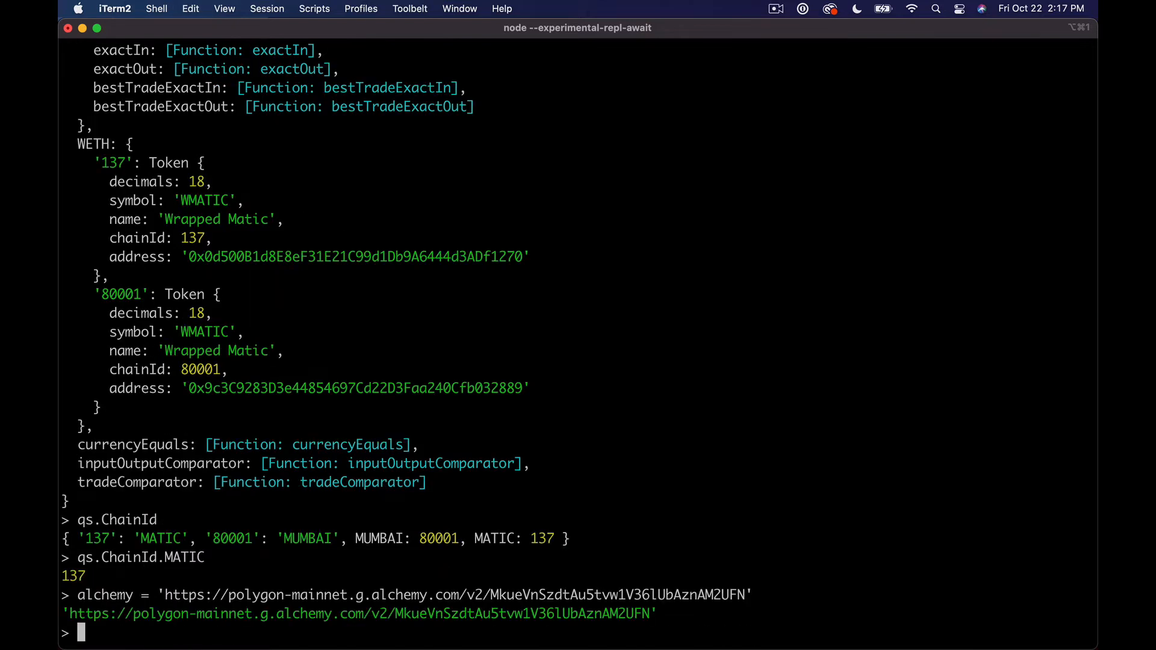
{"action": "mouse_move", "coordinate": [501, 401]}
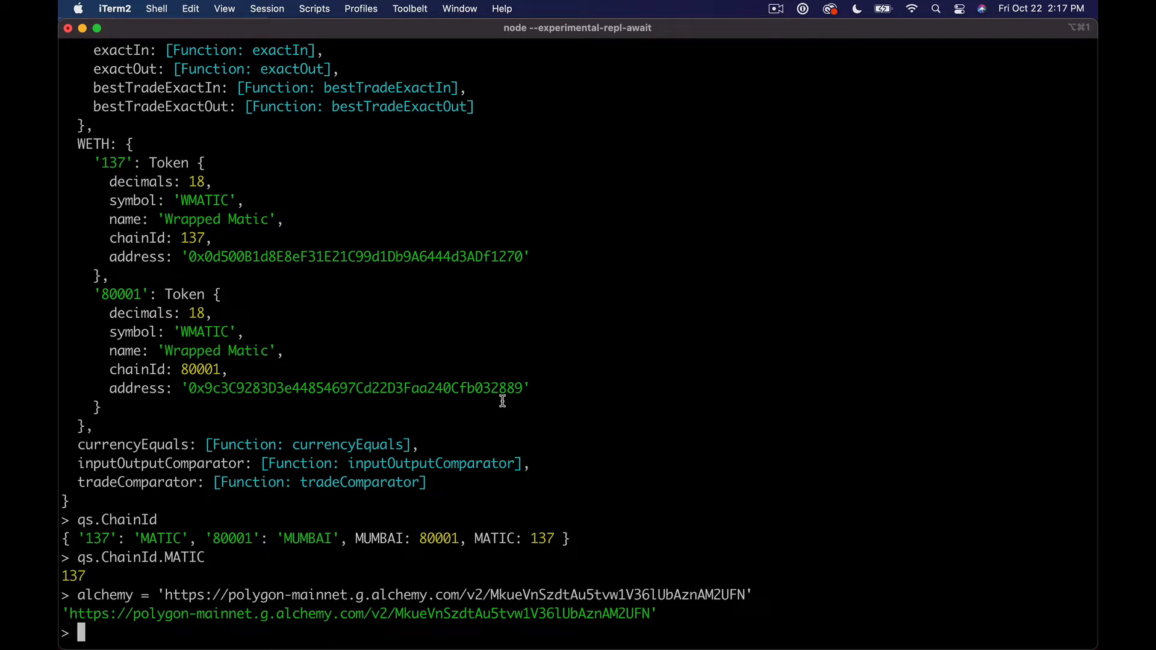
Load the ethers library into the session with const ethers = require('ethers')
{"action": "type", "text": "c"}
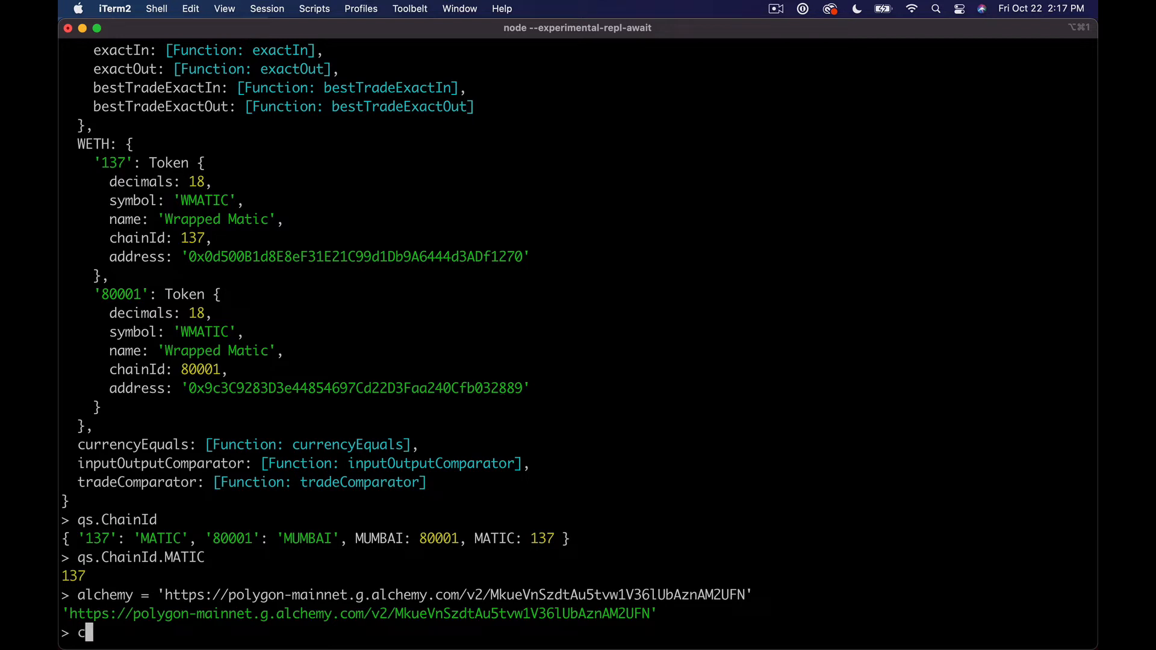
{"action": "type", "text": "onst ethers"}
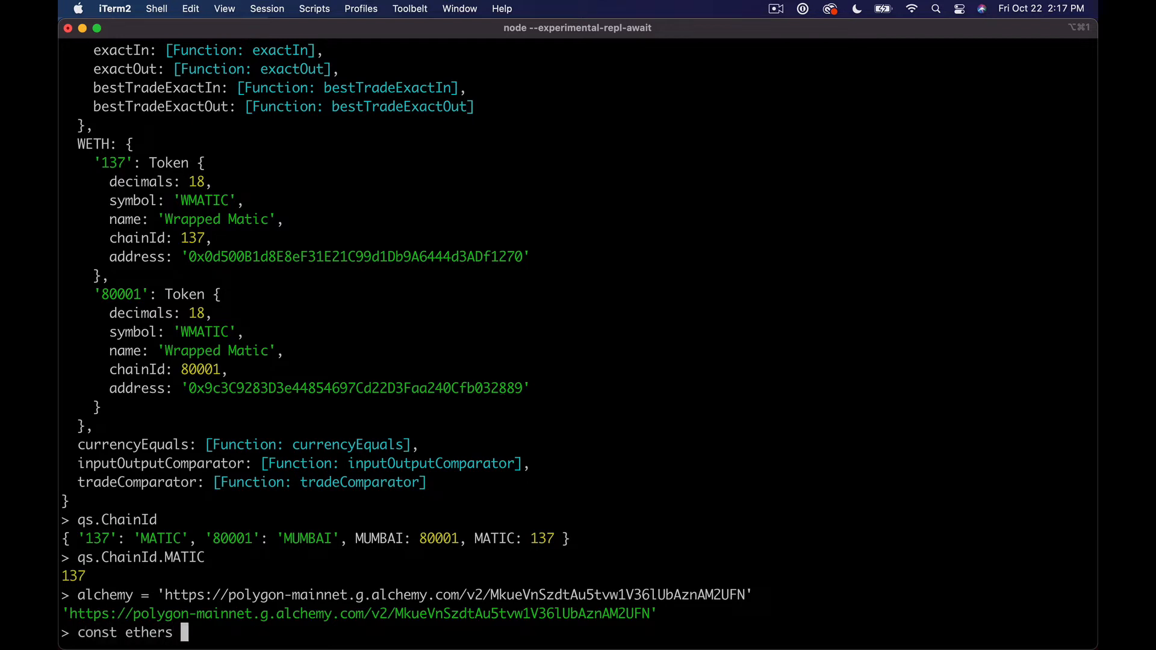
{"action": "type", "text": "= require('e"}
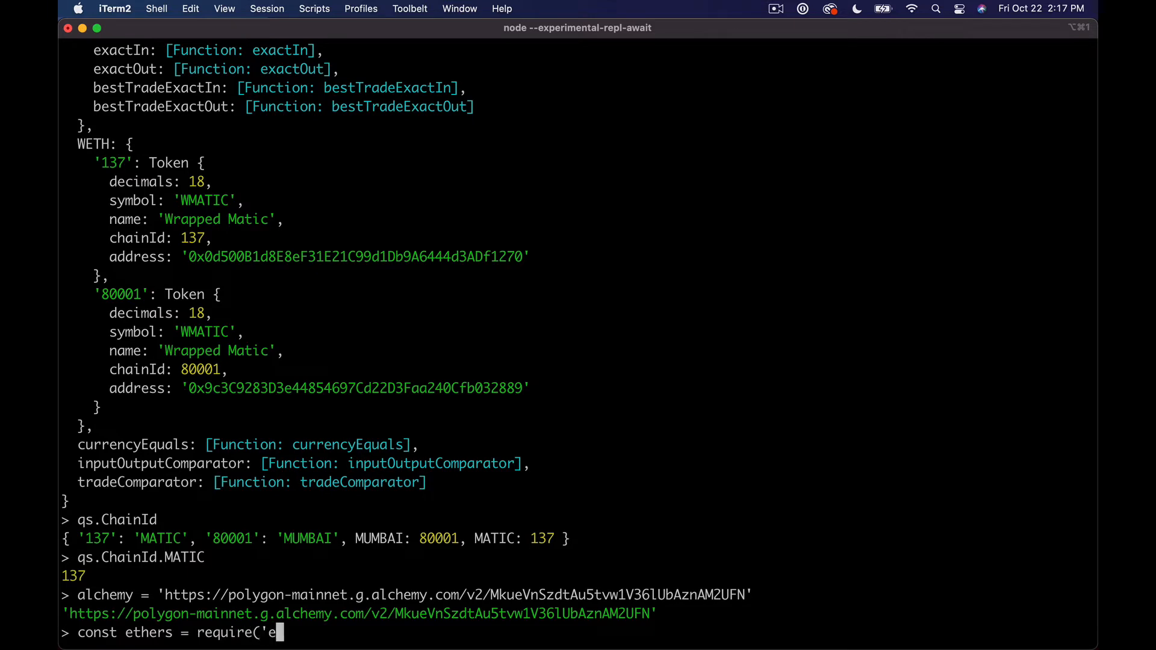
{"action": "key", "text": "Return"}
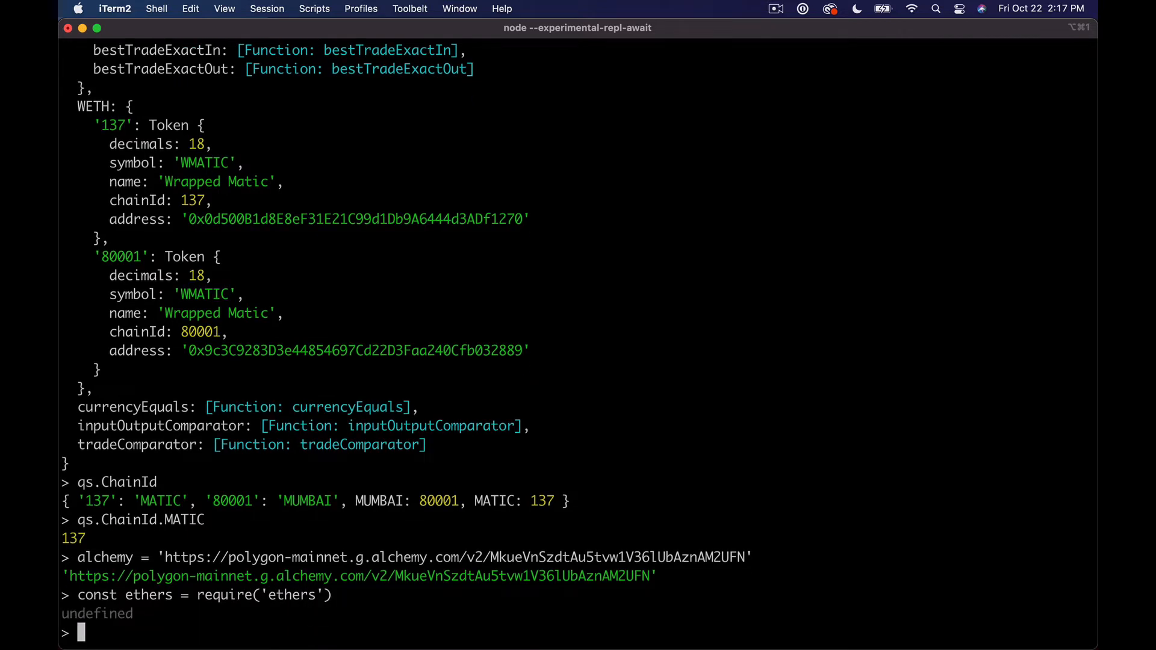
Attempt provider = ethers.providers.JsonRpcProvider(alchemy), which fails with a missing 'new' error
{"action": "type", "text": "provie"}
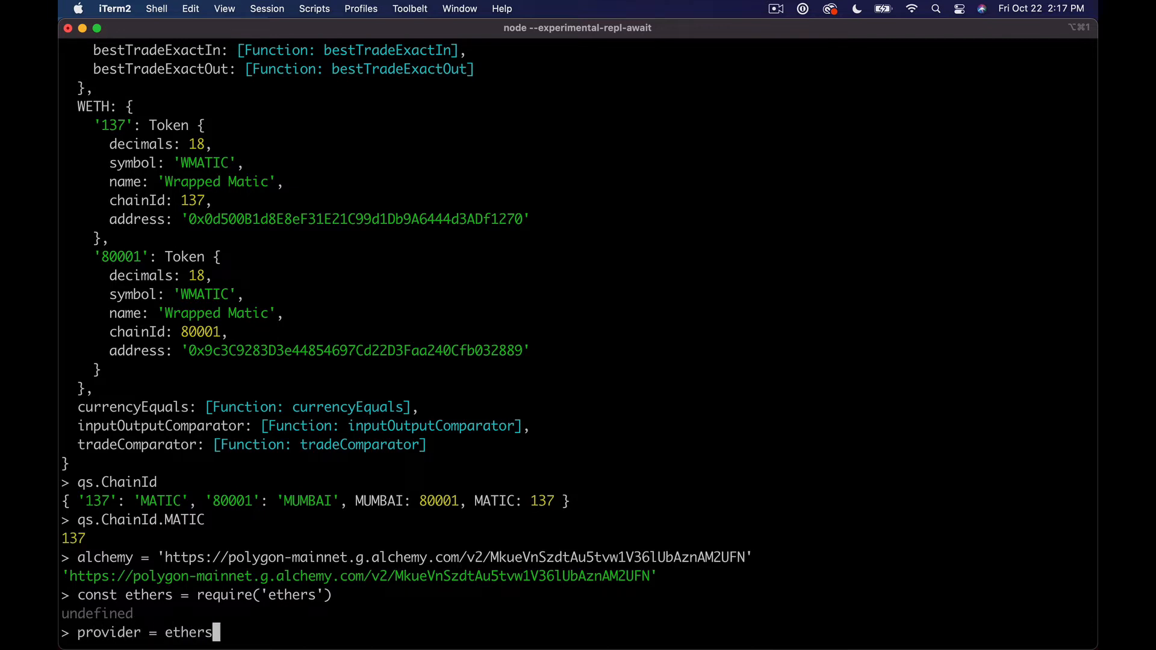
{"action": "type", "text": ".providers"}
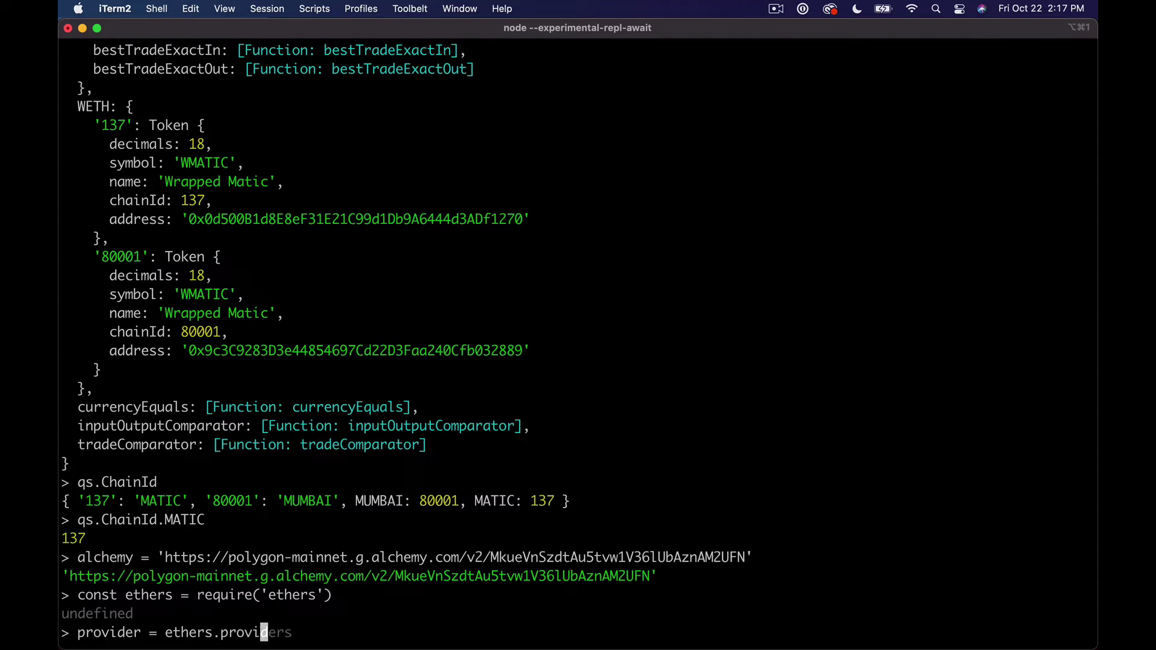
{"action": "type", "text": "."}
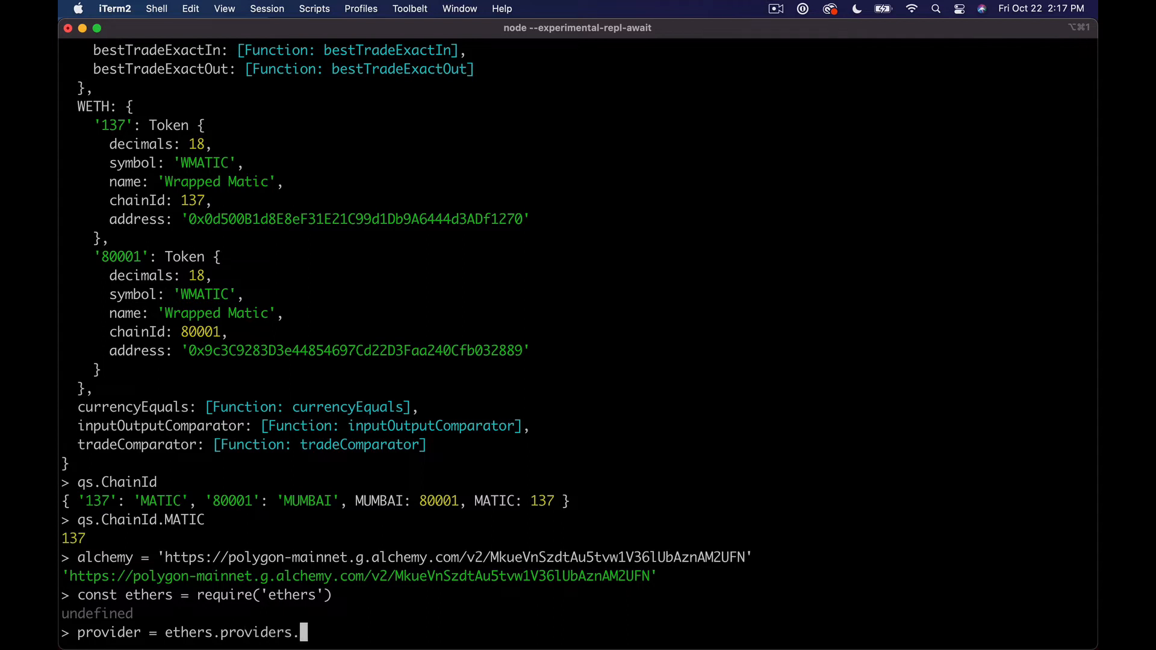
{"action": "type", "text": "JsonRpc"}
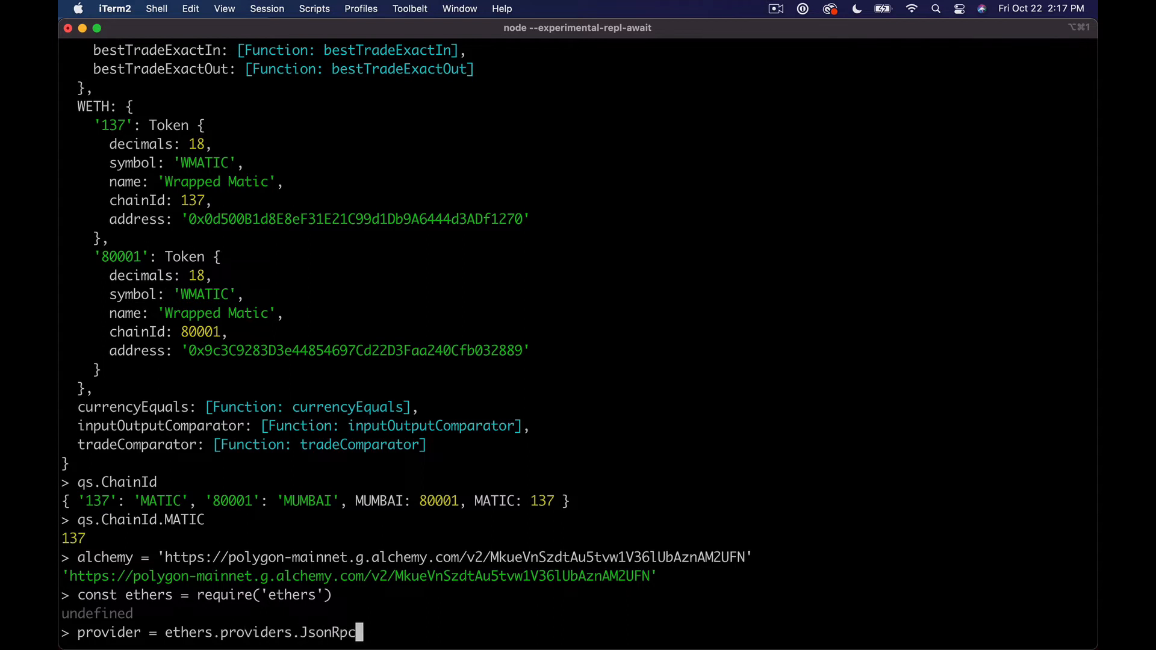
{"action": "type", "text": "Provider(alchemy"}
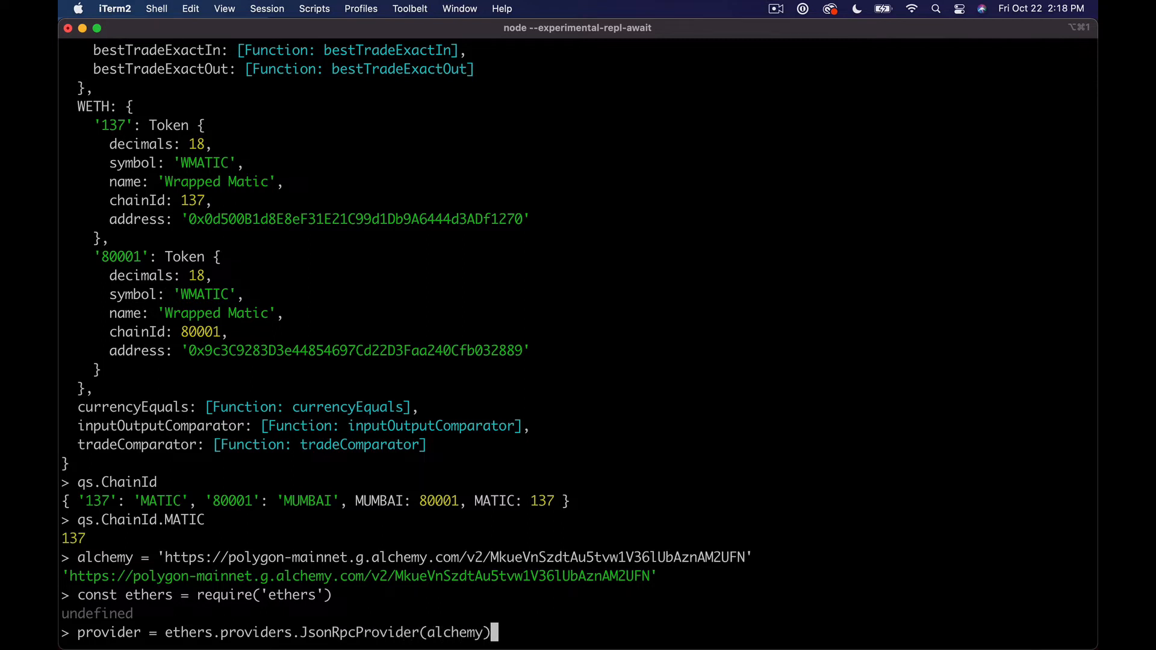
{"action": "key", "text": "Return"}
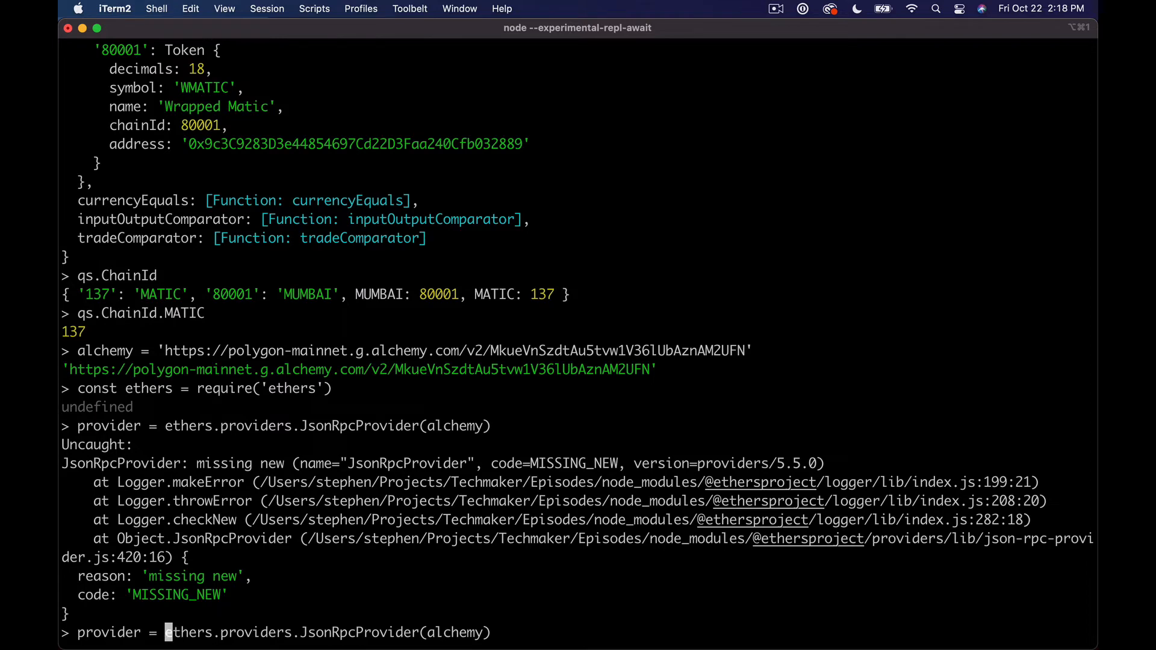
Rerun the provider creation with 'new', yielding a JsonRpcProvider on the Alchemy Polygon URL
{"action": "type", "text": "new"}
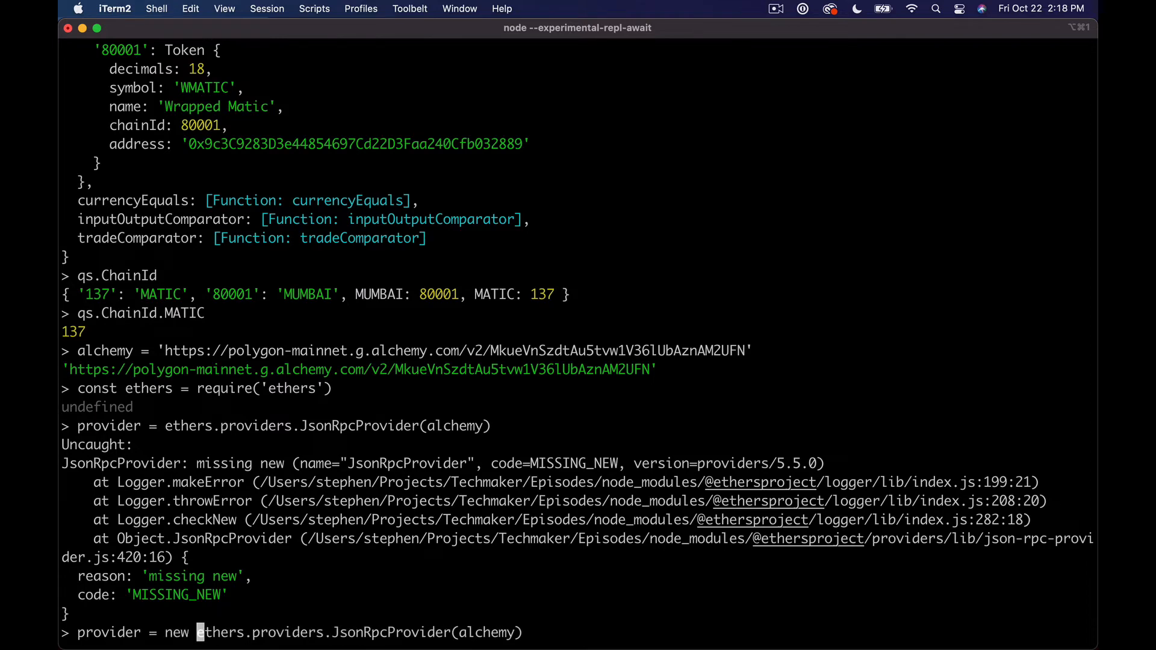
{"action": "key", "text": "Return"}
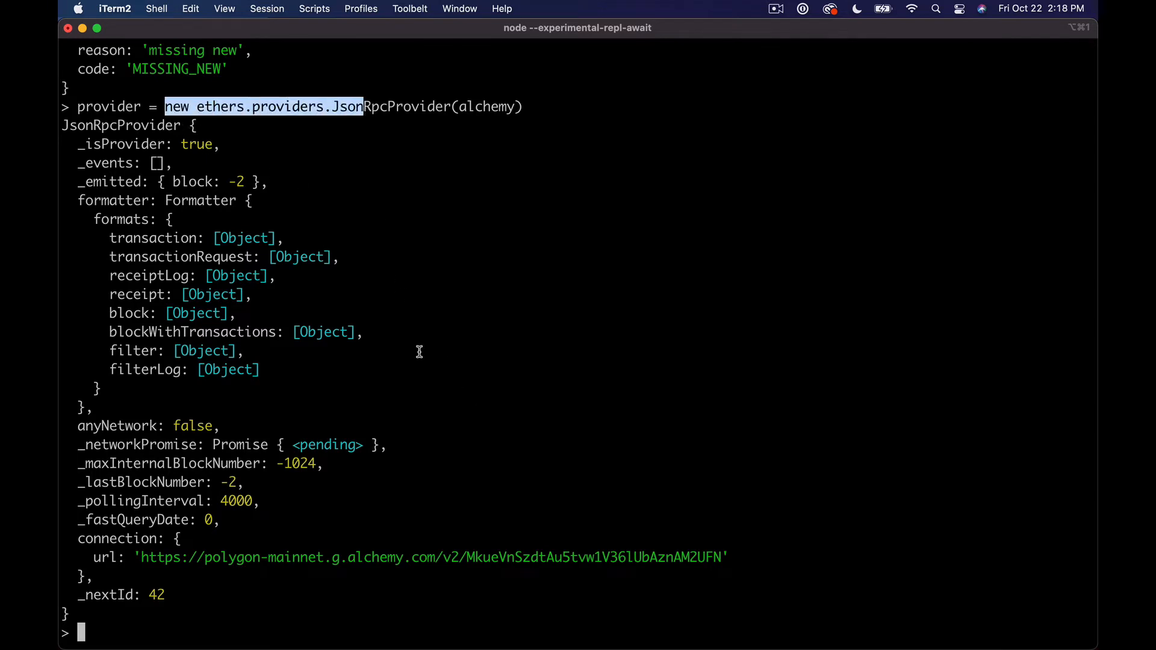
{"action": "mouse_move", "coordinate": [661, 372]}
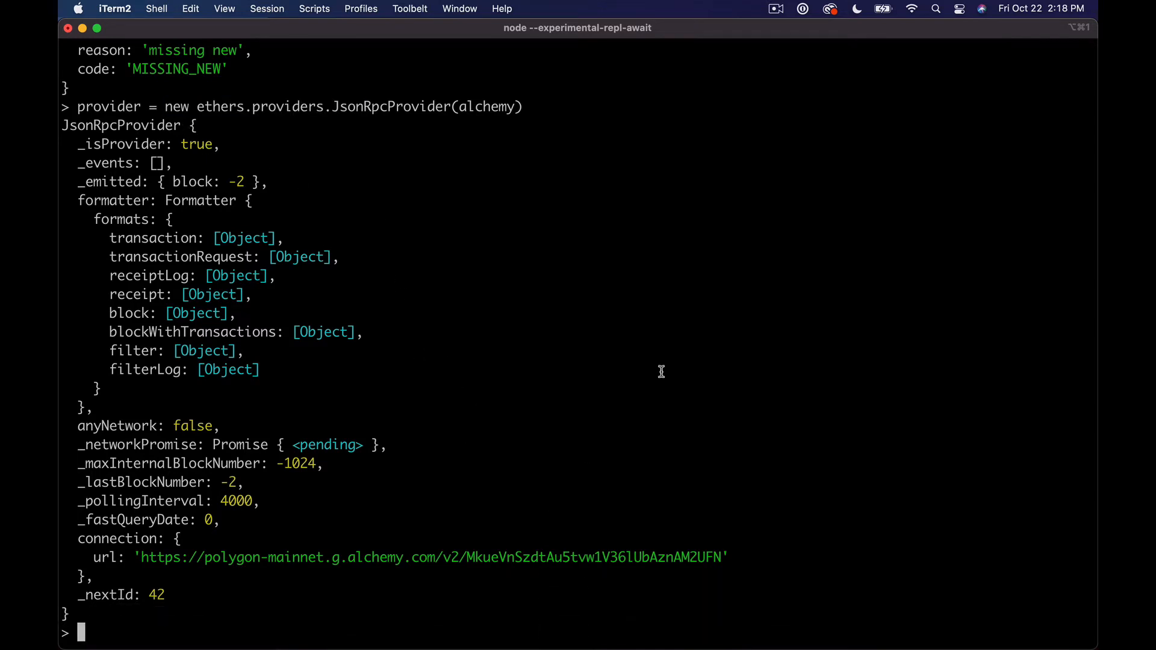
{"action": "mouse_move", "coordinate": [815, 375]}
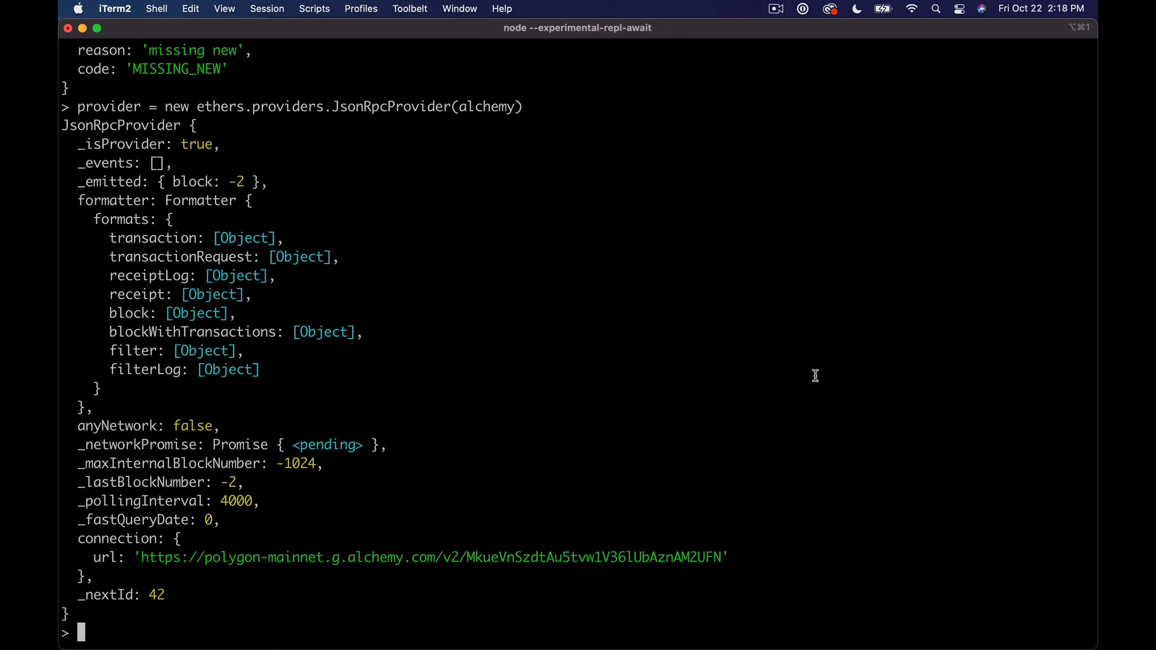
{"action": "mouse_move", "coordinate": [529, 340]}
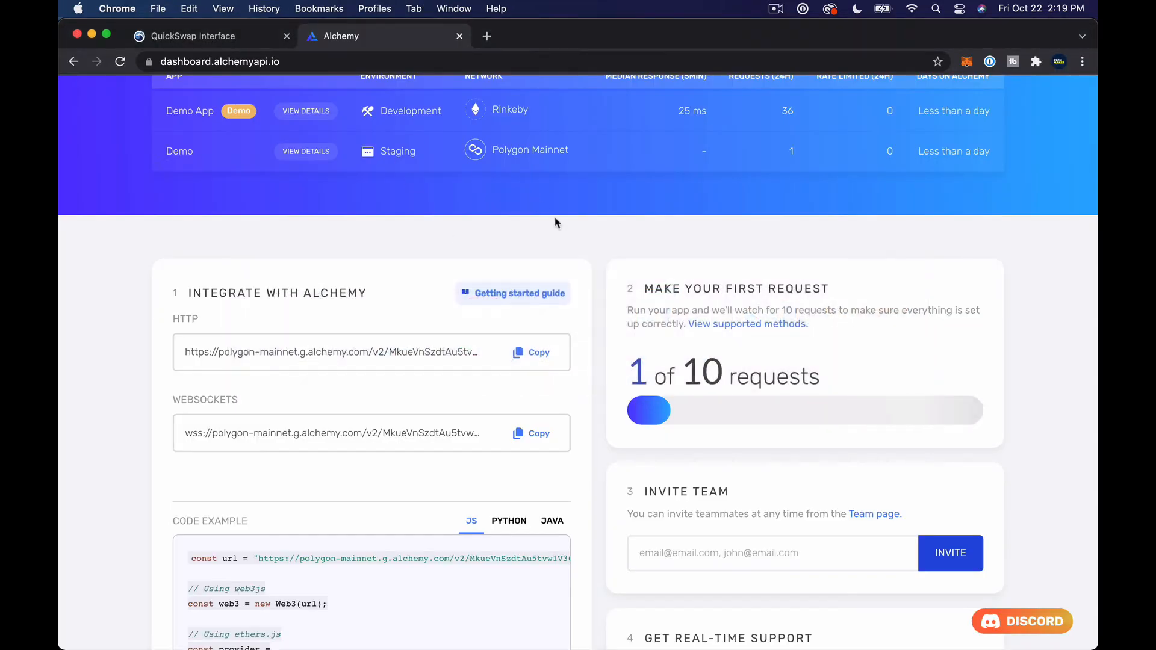
Go to the QuickSwap swap page and launch its Charts analytics site
{"action": "left_click", "coordinate": [192, 35]}
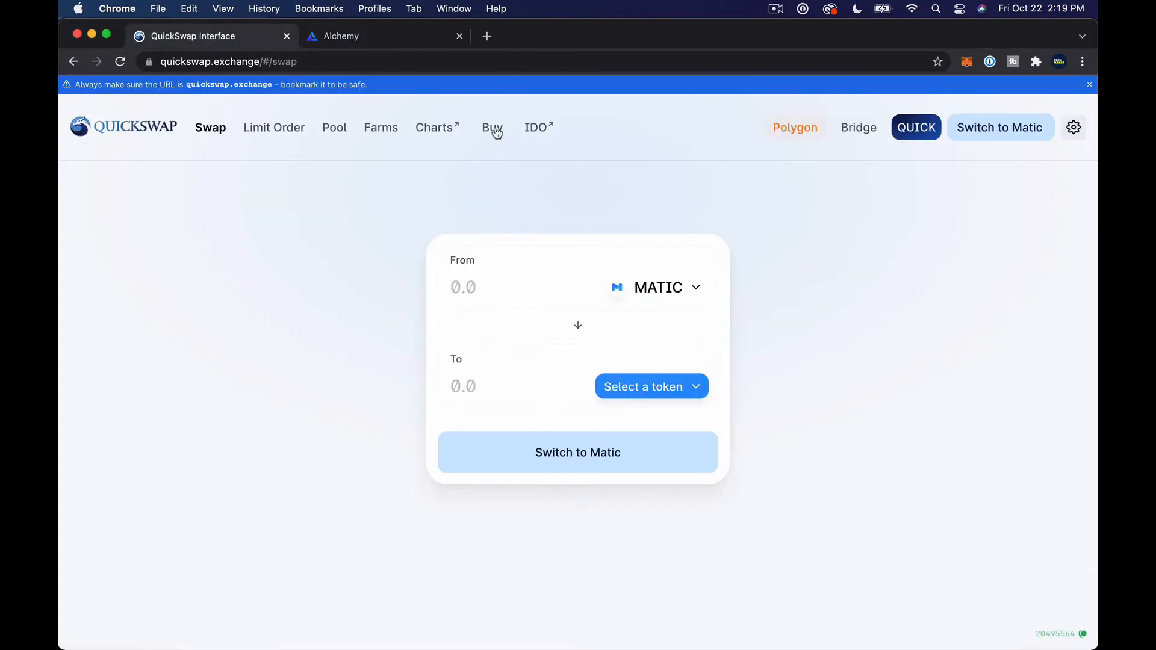
{"action": "mouse_move", "coordinate": [330, 207]}
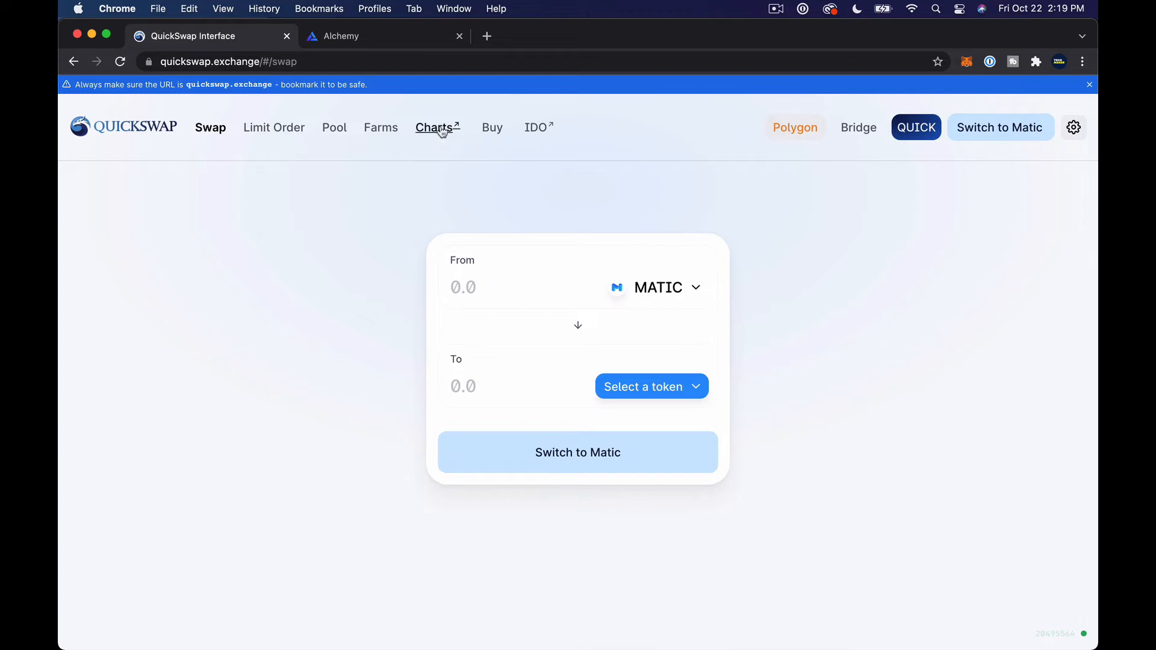
{"action": "left_click", "coordinate": [434, 126]}
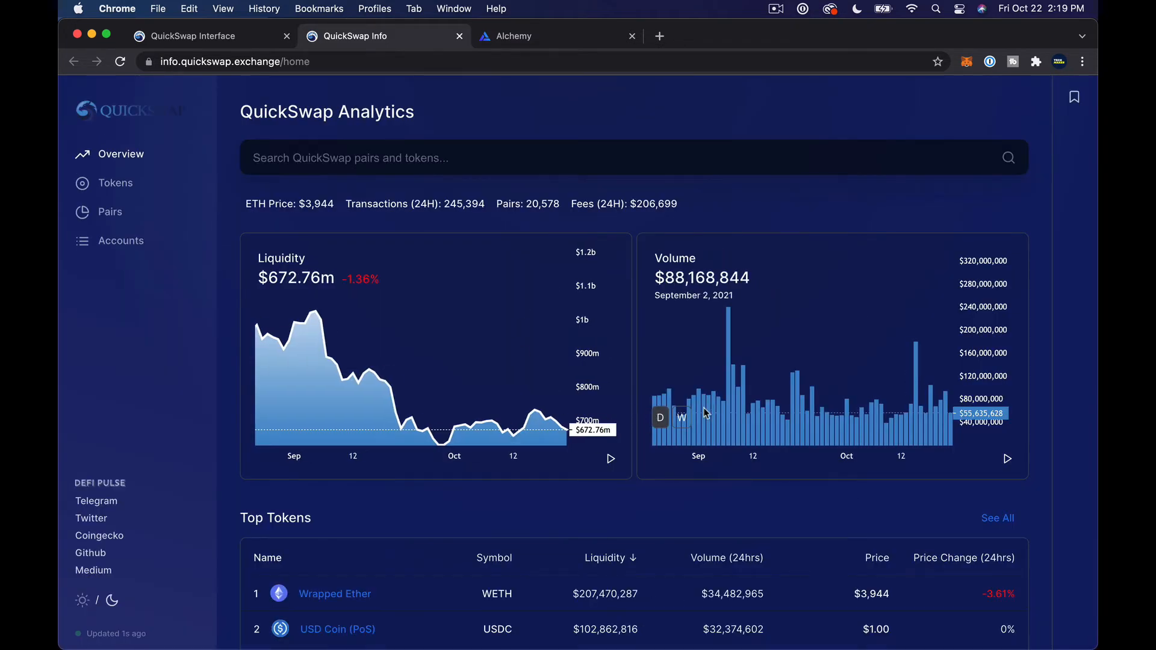
Browse the top trading pairs and open the AAVE-TEL pair details page
{"action": "scroll", "scroll_direction": "down", "scroll_amount": 3}
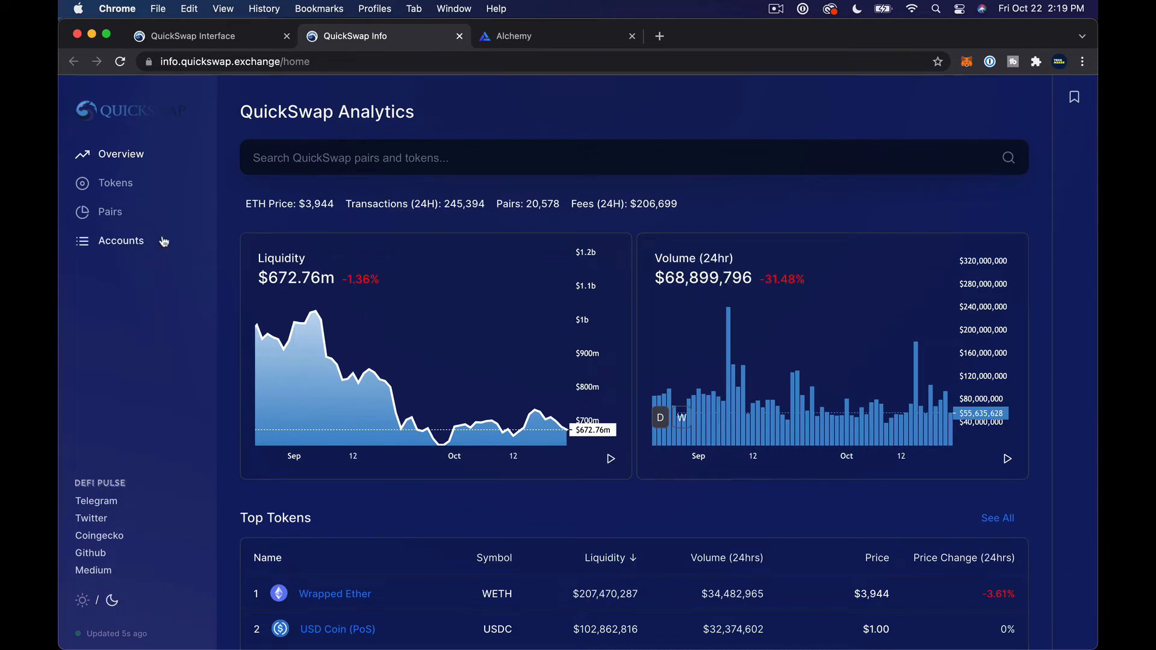
{"action": "left_click", "coordinate": [110, 212]}
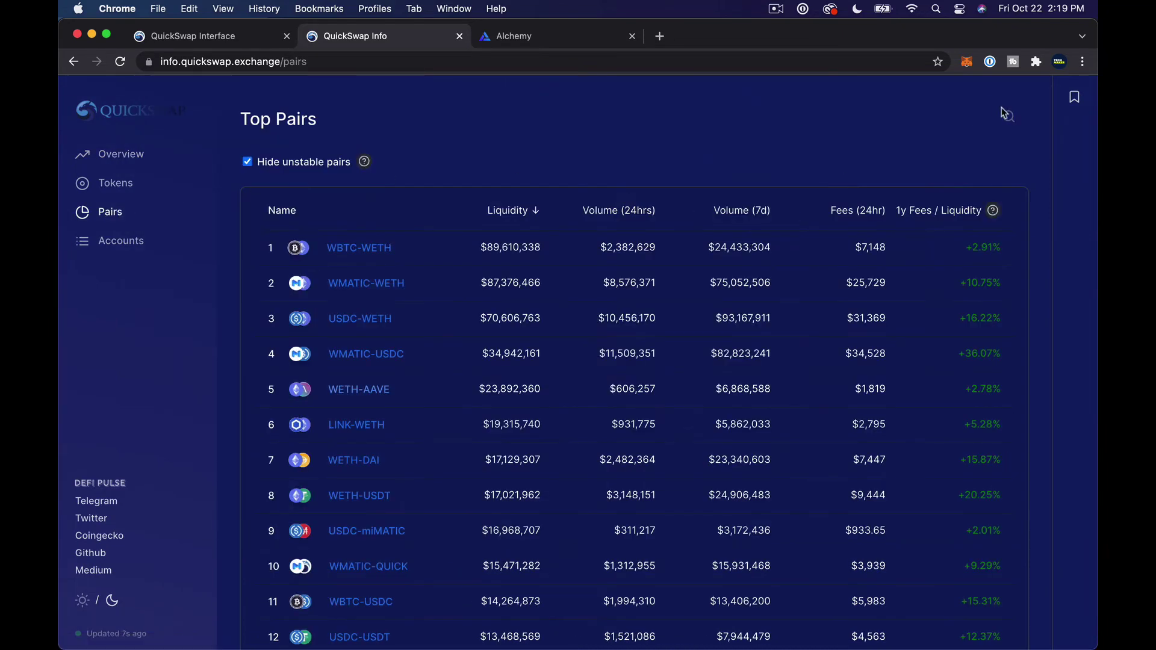
{"action": "mouse_move", "coordinate": [1009, 118]}
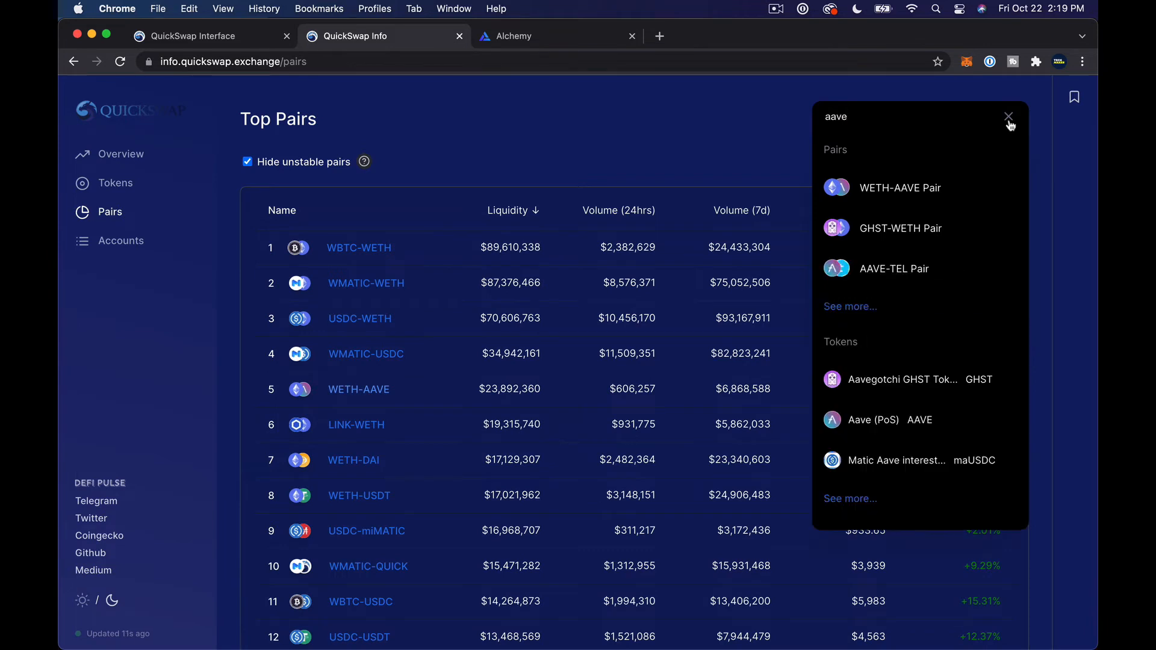
{"action": "mouse_move", "coordinate": [895, 269]}
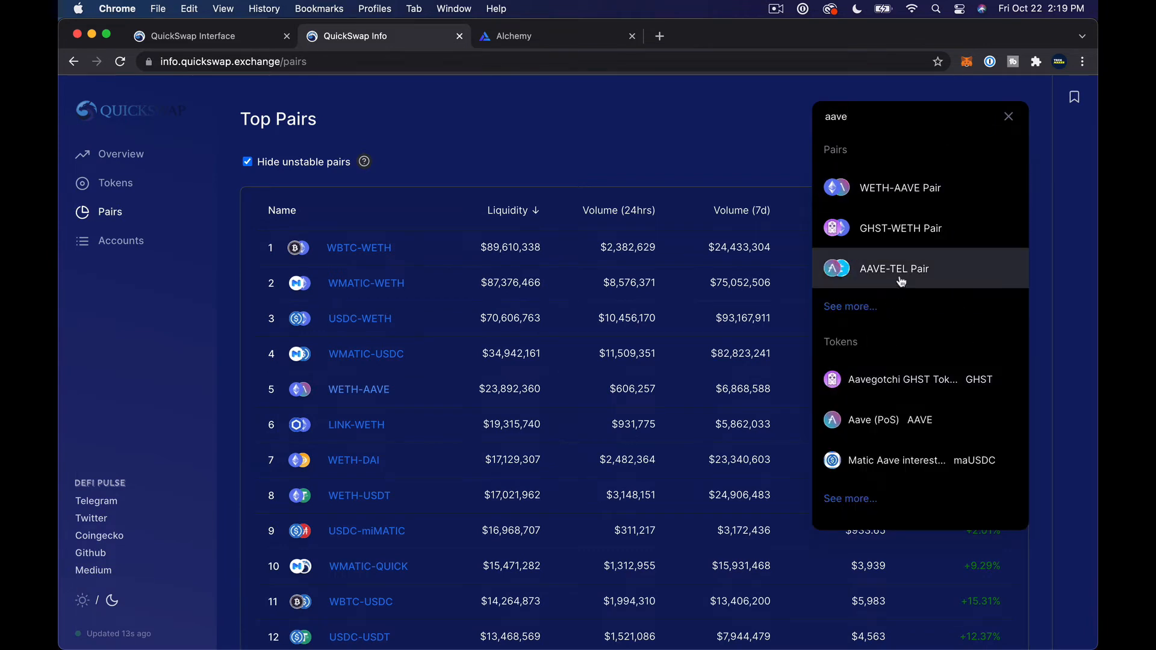
{"action": "mouse_move", "coordinate": [901, 274]}
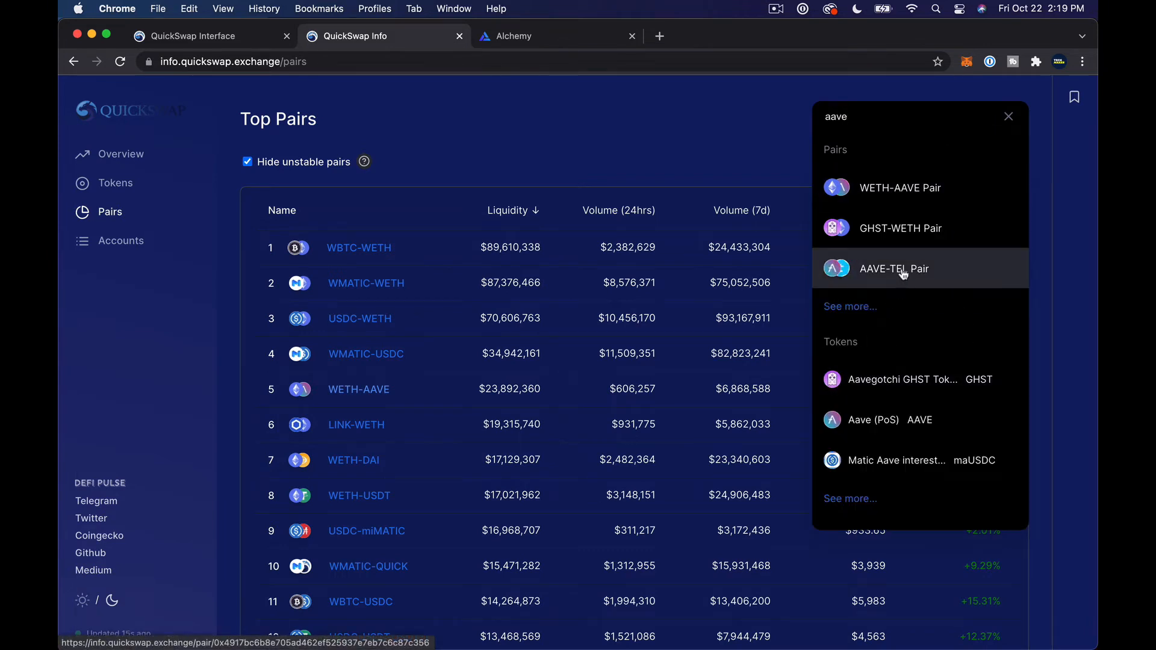
{"action": "left_click", "coordinate": [895, 269]}
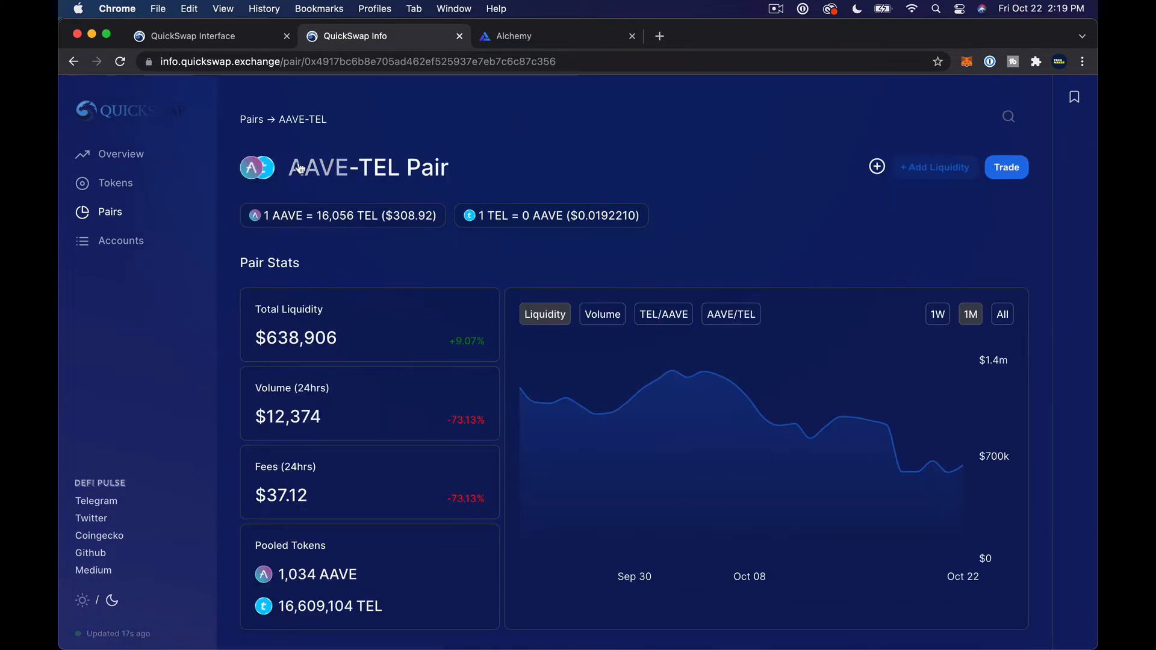
{"action": "mouse_move", "coordinate": [756, 308]}
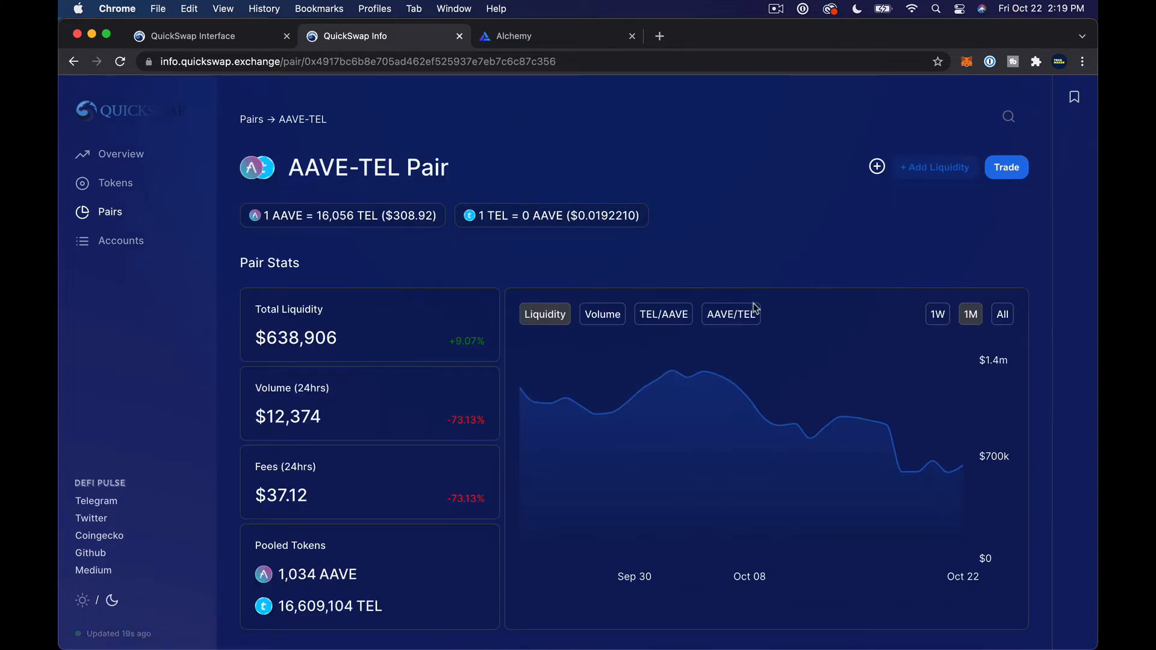
{"action": "mouse_move", "coordinate": [641, 54]}
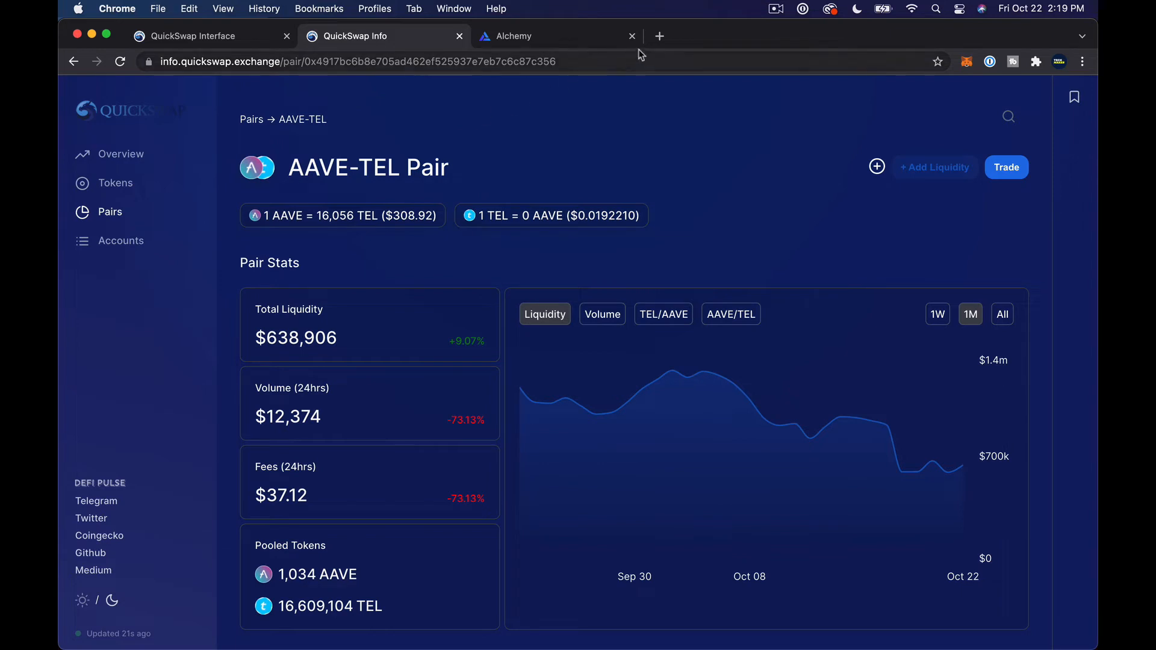
Google 'aave address polygon' in a fresh Chrome tab
{"action": "left_click", "coordinate": [659, 35]}
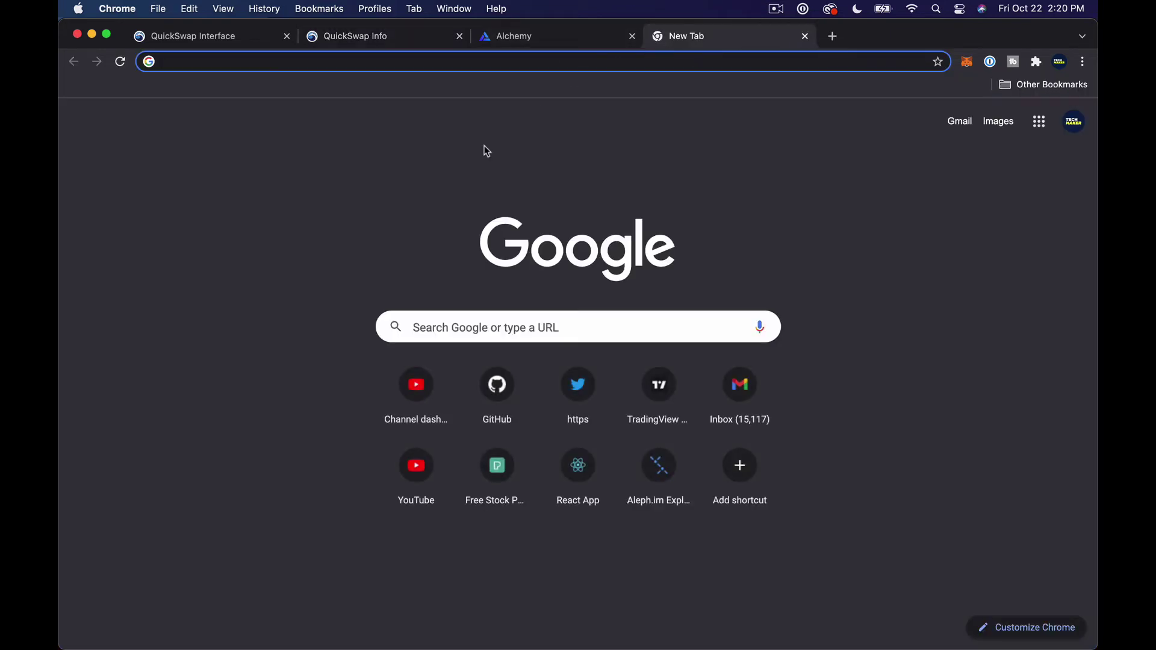
{"action": "type", "text": "aave"}
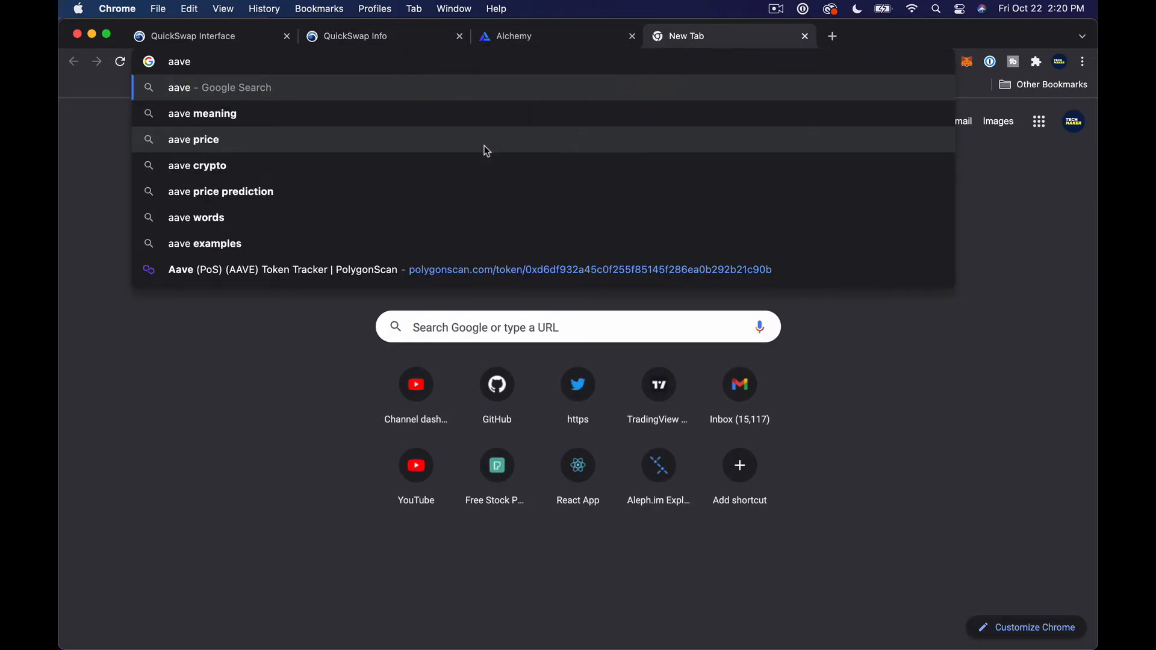
{"action": "type", "text": "address polygon"}
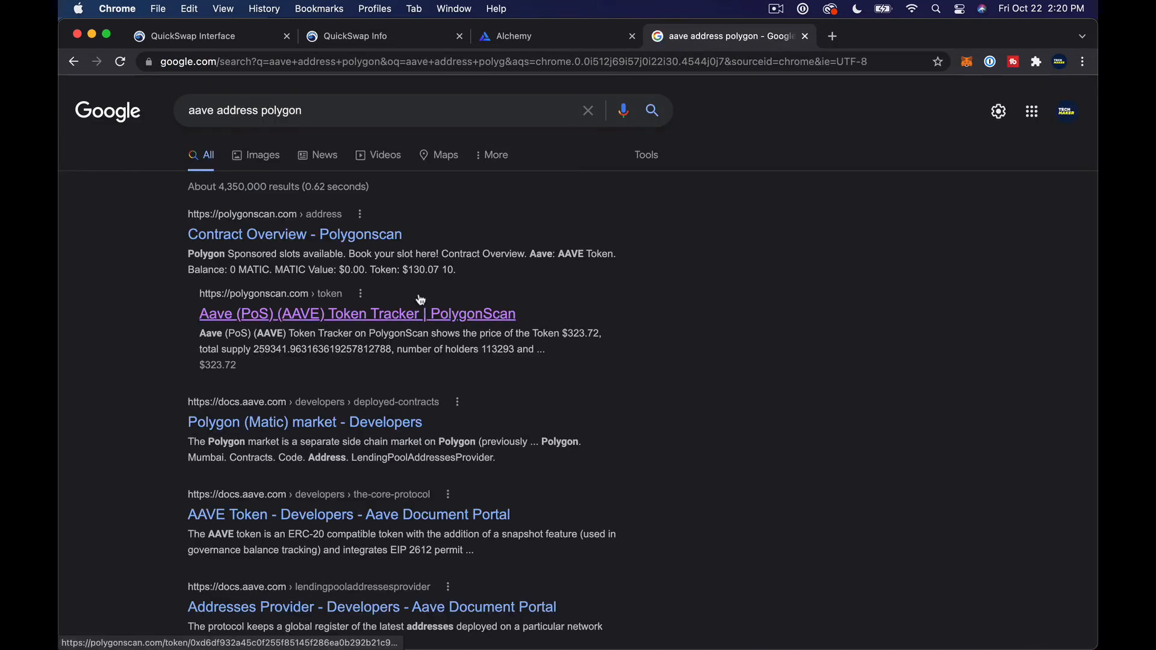
{"action": "mouse_move", "coordinate": [316, 318]}
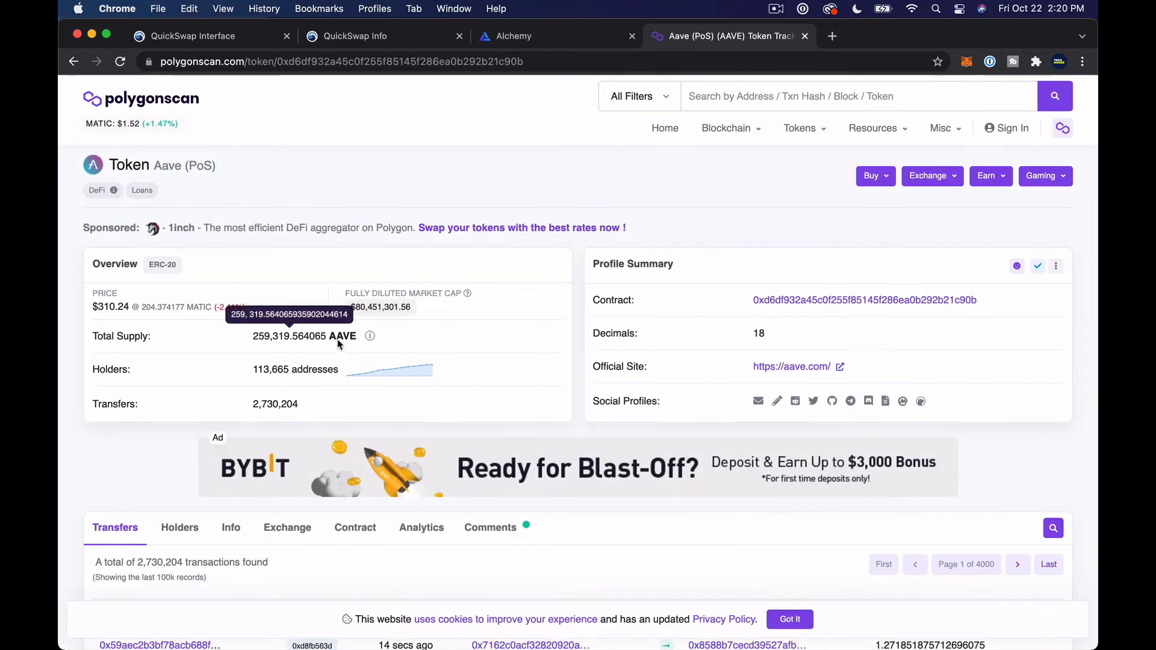
{"action": "mouse_move", "coordinate": [994, 306]}
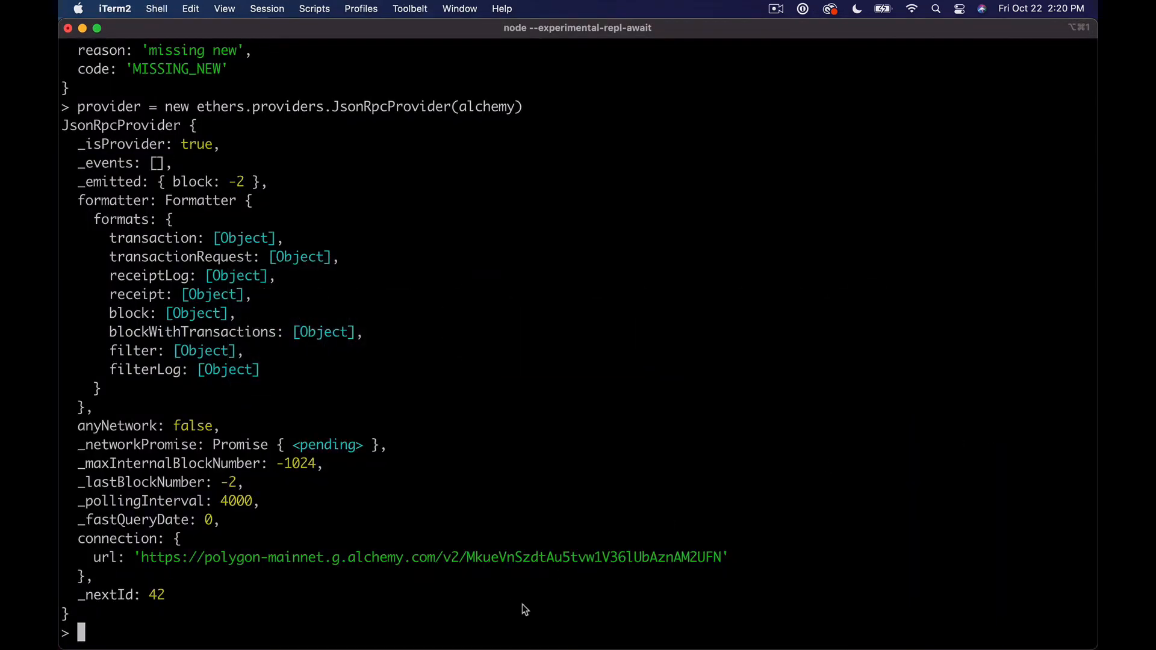
Assign aave_address = '0xd6df932a45c0f255f85145f286ea0b292b21c90b' in the Node REPL
{"action": "type", "text": "aave_a"}
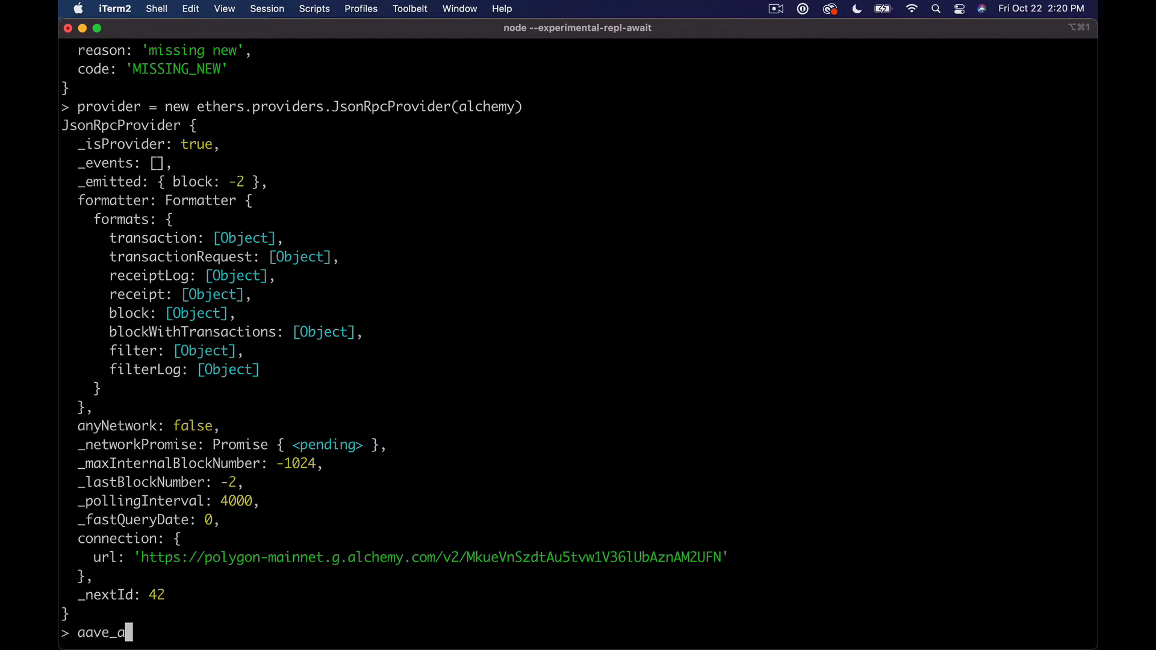
{"action": "type", "text": "ddress = '"}
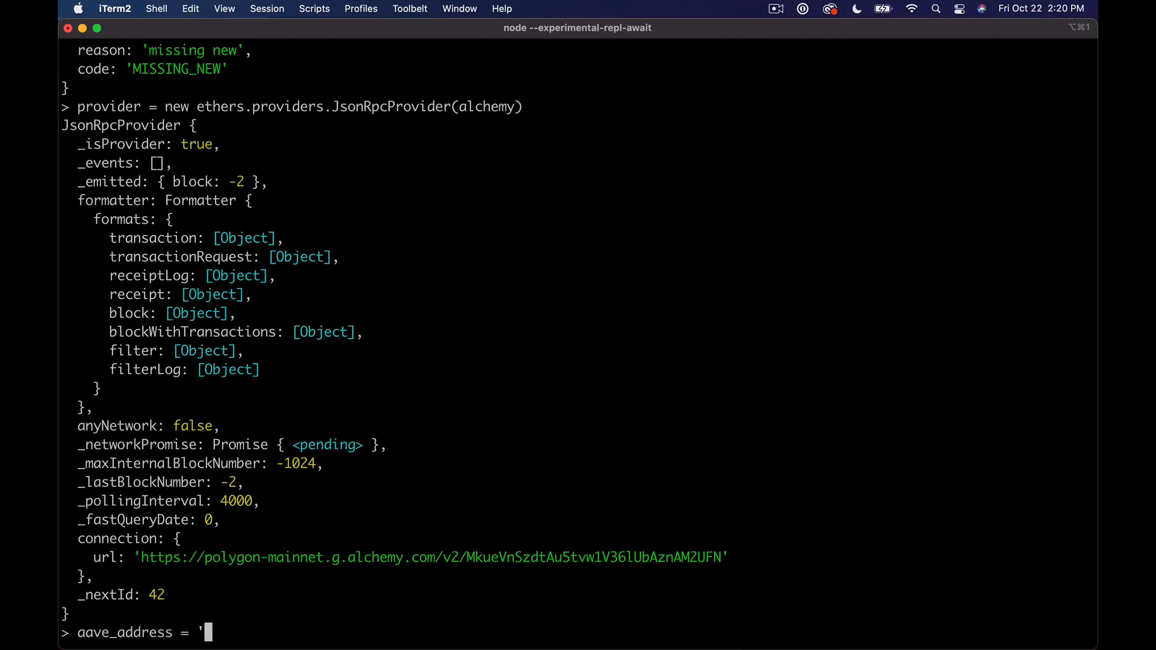
{"action": "key", "text": "Return"}
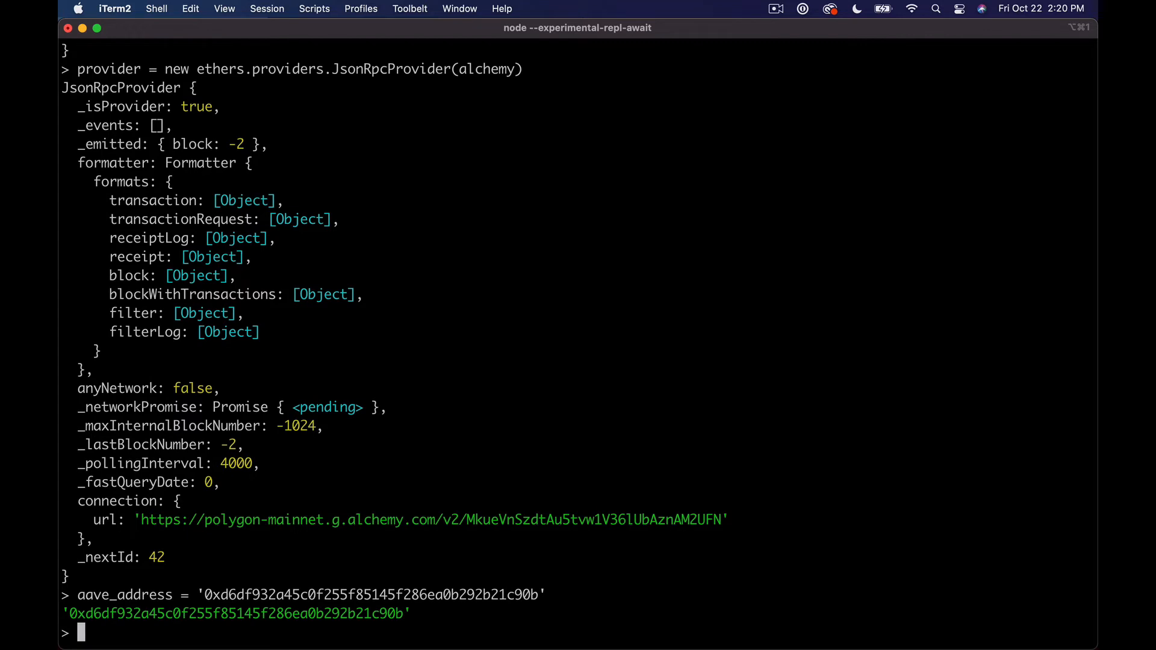
{"action": "mouse_move", "coordinate": [824, 583]}
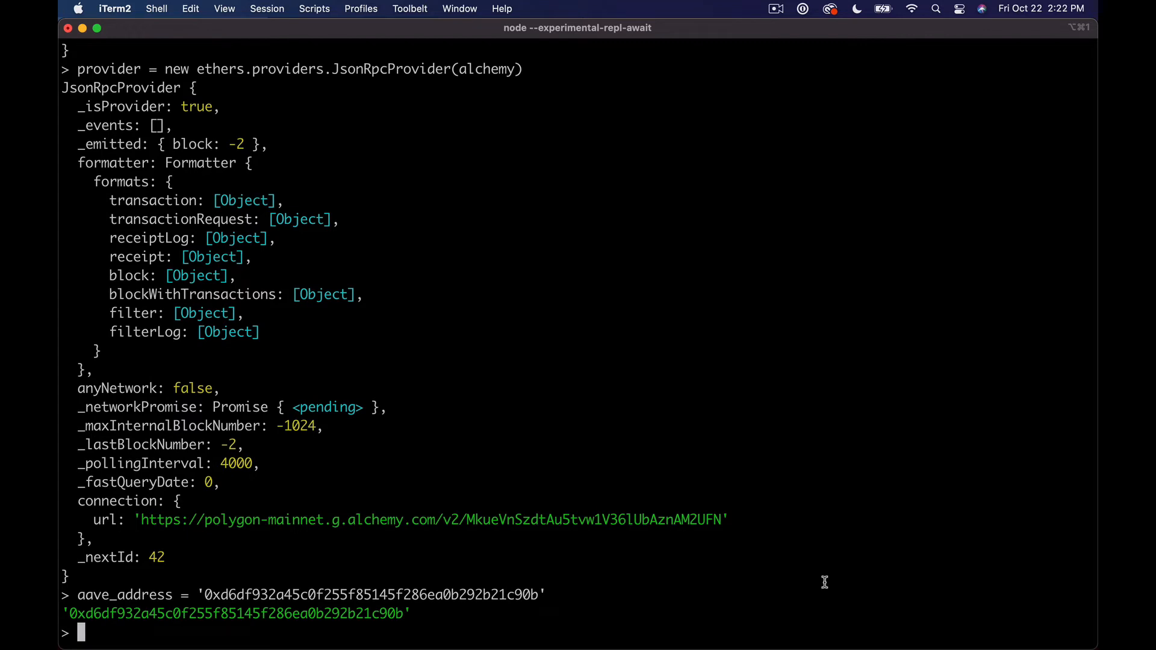
Inspect qs.Fetcher to see its available methods
{"action": "type", "text": "qs"}
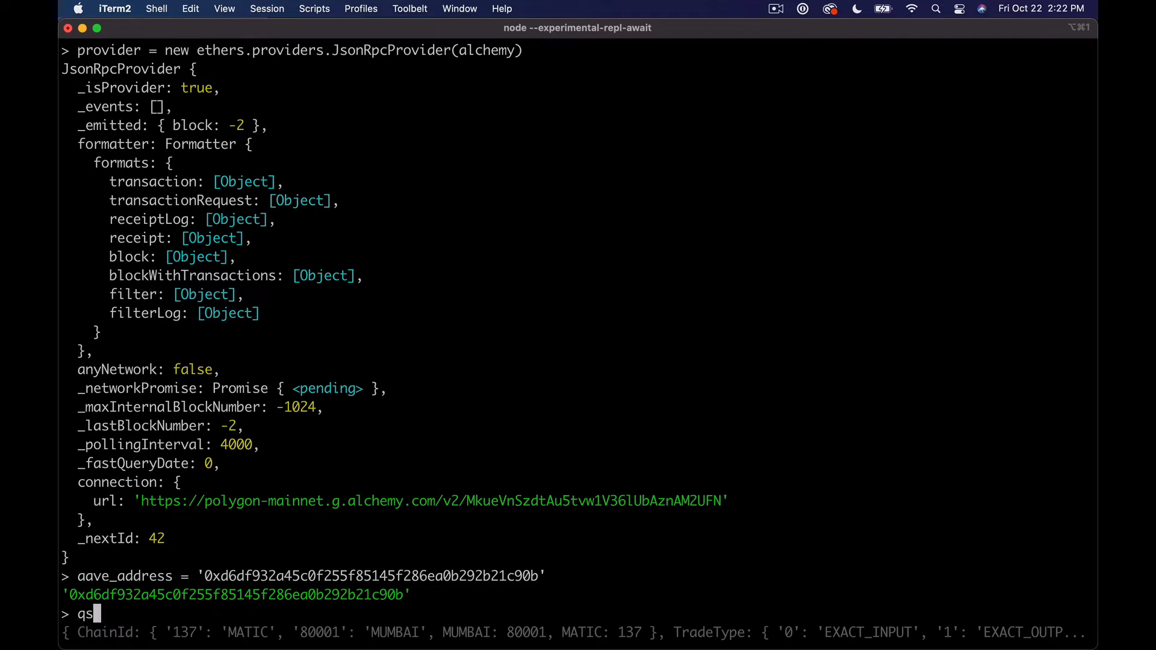
{"action": "type", "text": ".Fetcher"}
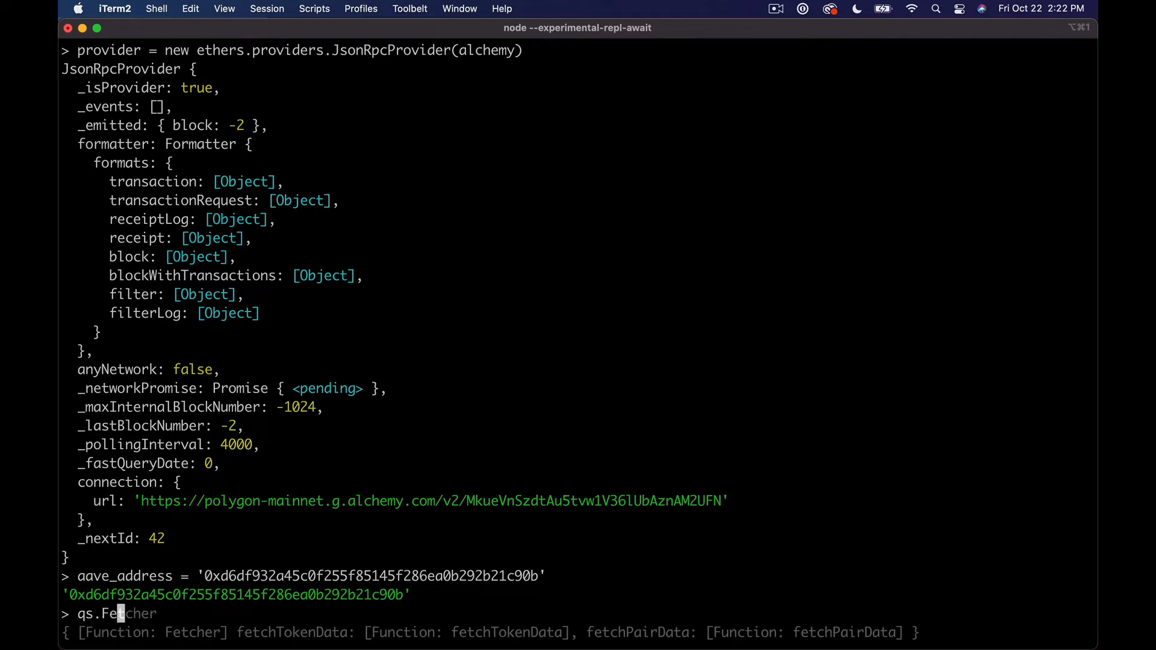
{"action": "key", "text": "Return"}
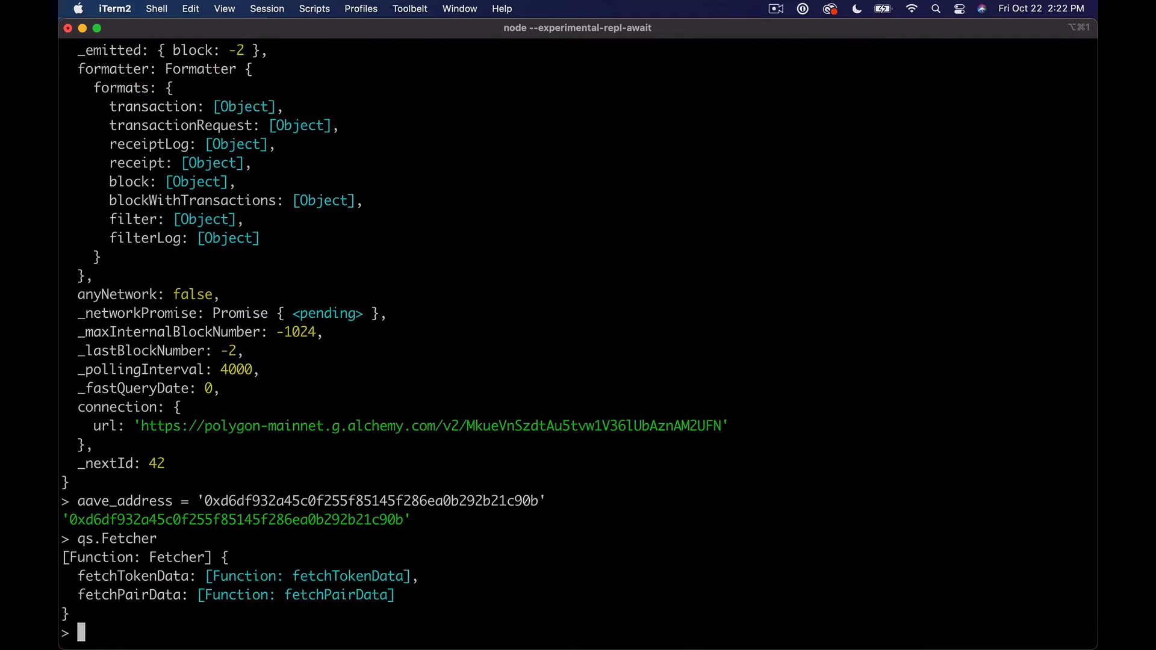
{"action": "mouse_move", "coordinate": [87, 563]}
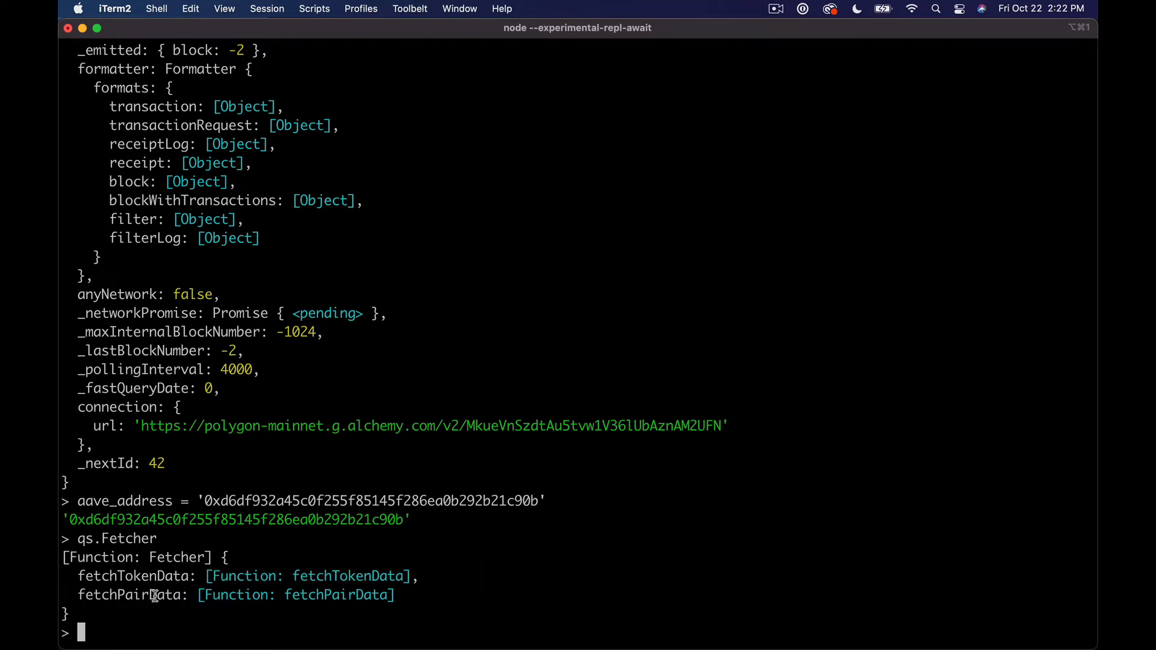
Run qs.Fetcher.fetchTokenData(137, aave_address, provider) to fetch the Aave token with 18 decimals
{"action": "double_click", "coordinate": [136, 576]}
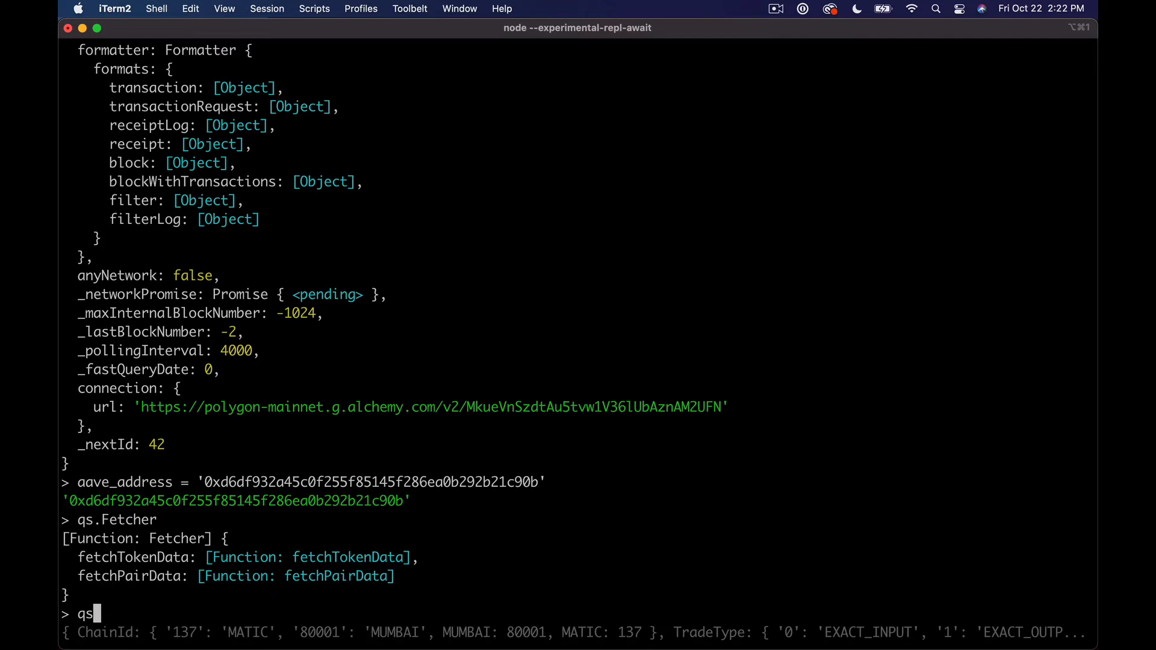
{"action": "type", "text": ".Fetcher"}
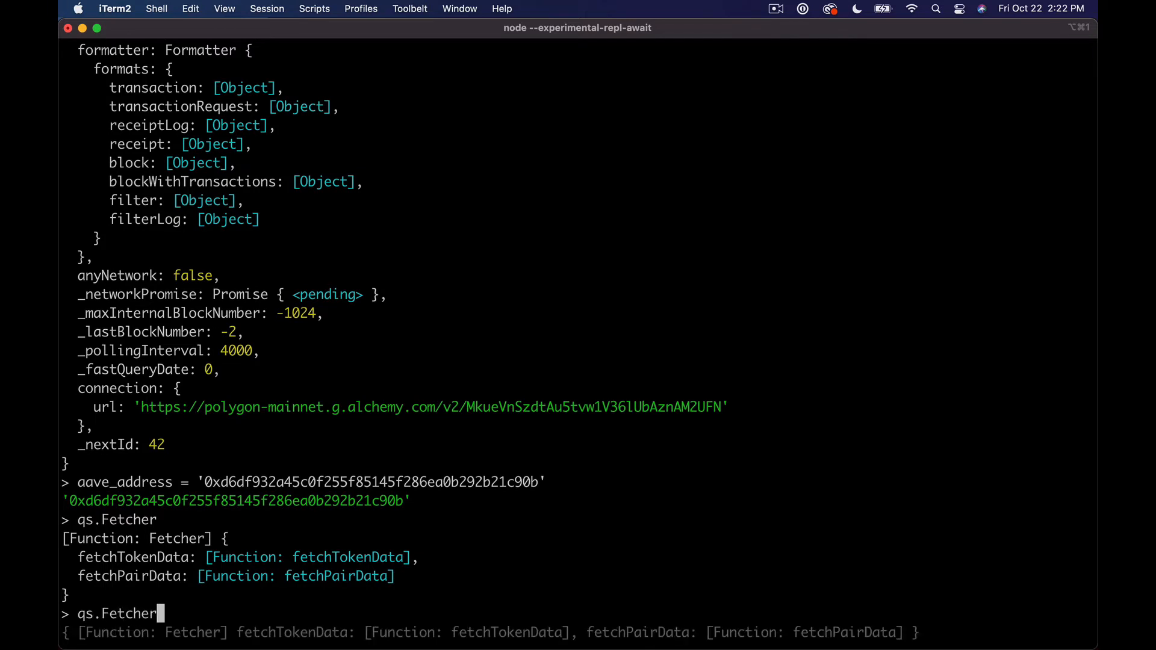
{"action": "type", "text": ".fetch"}
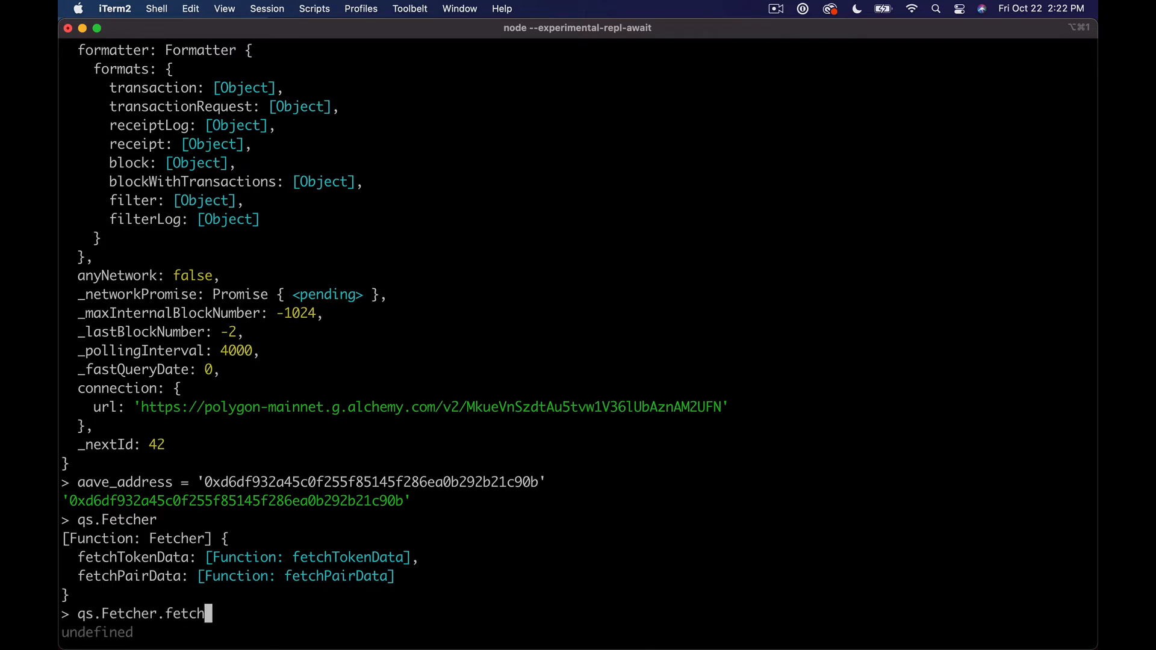
{"action": "type", "text": "TokenData("}
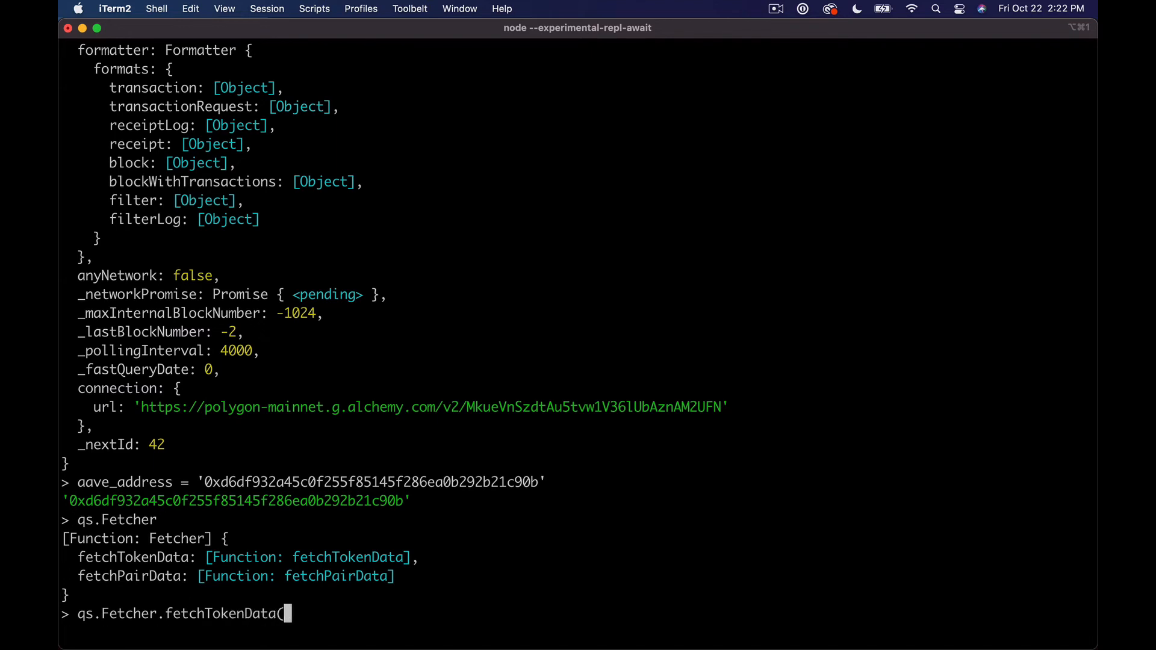
{"action": "type", "text": "1"}
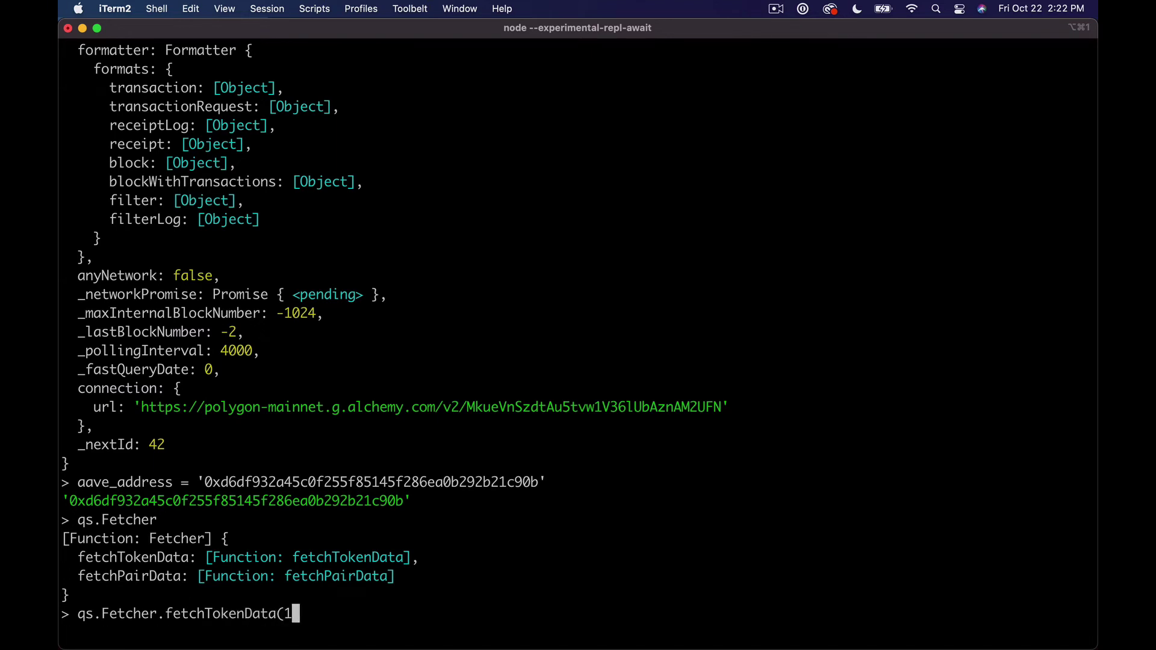
{"action": "type", "text": "37,"}
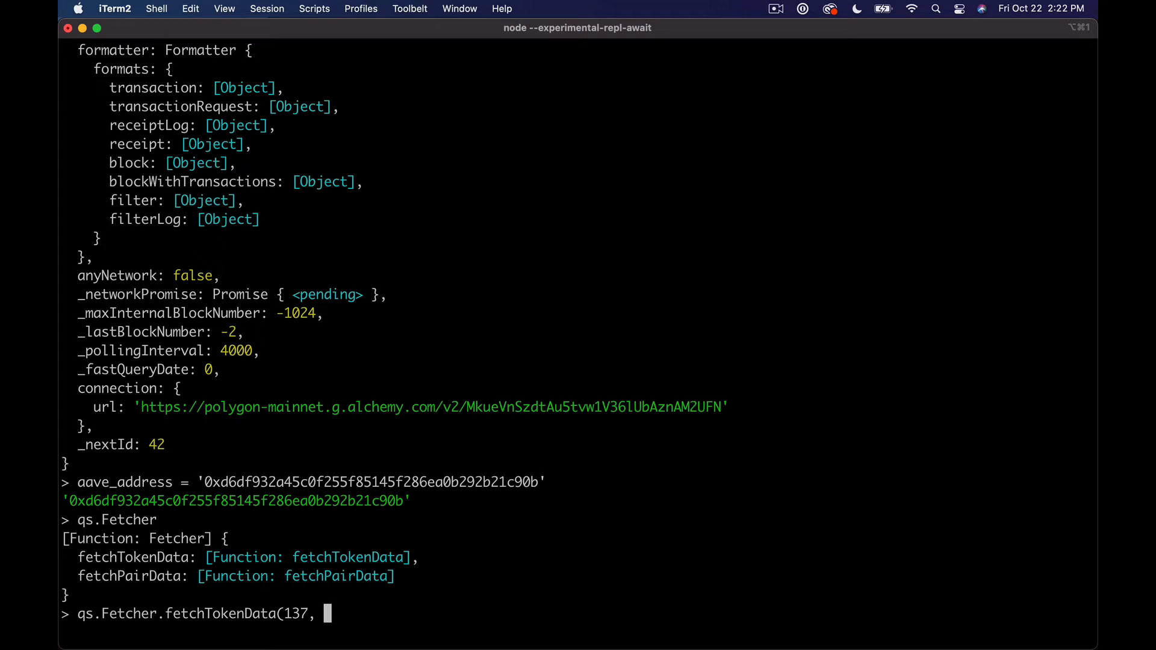
{"action": "type", "text": "aave_address,"}
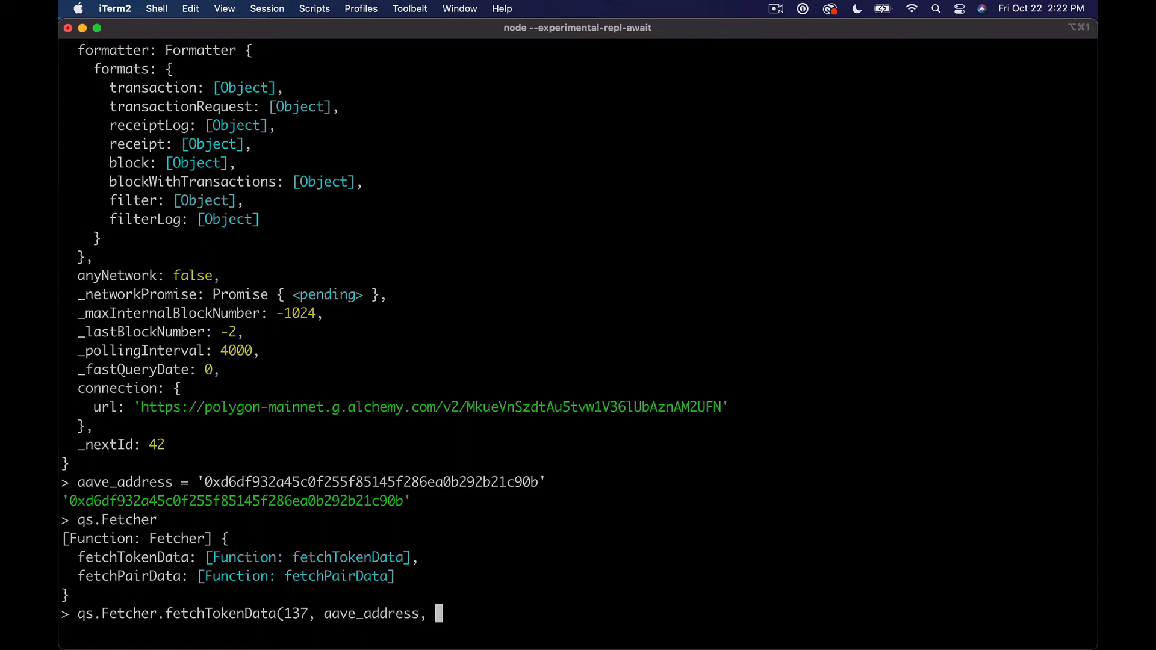
{"action": "type", "text": "provider)"}
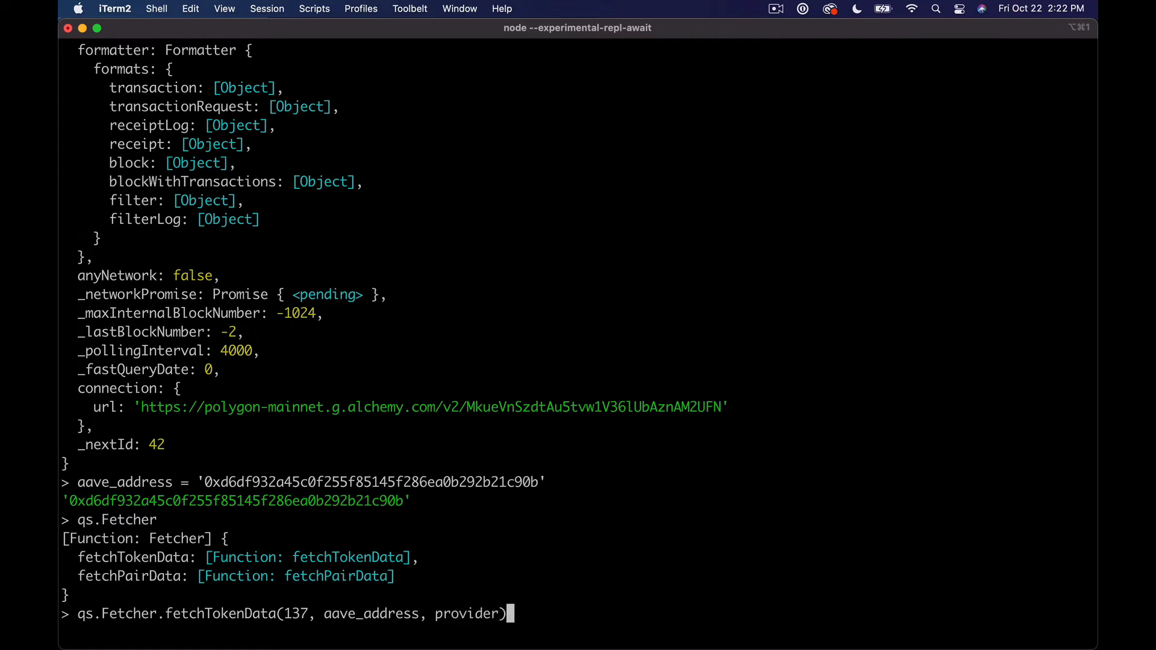
{"action": "key", "text": "Return"}
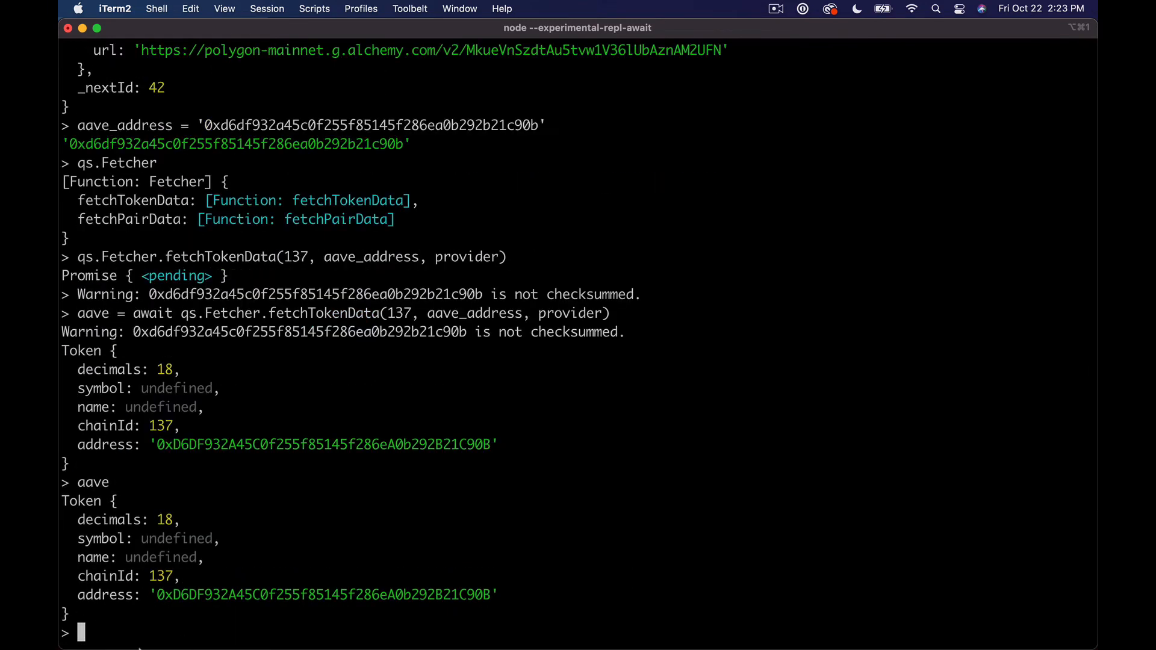
{"action": "mouse_move", "coordinate": [201, 521]}
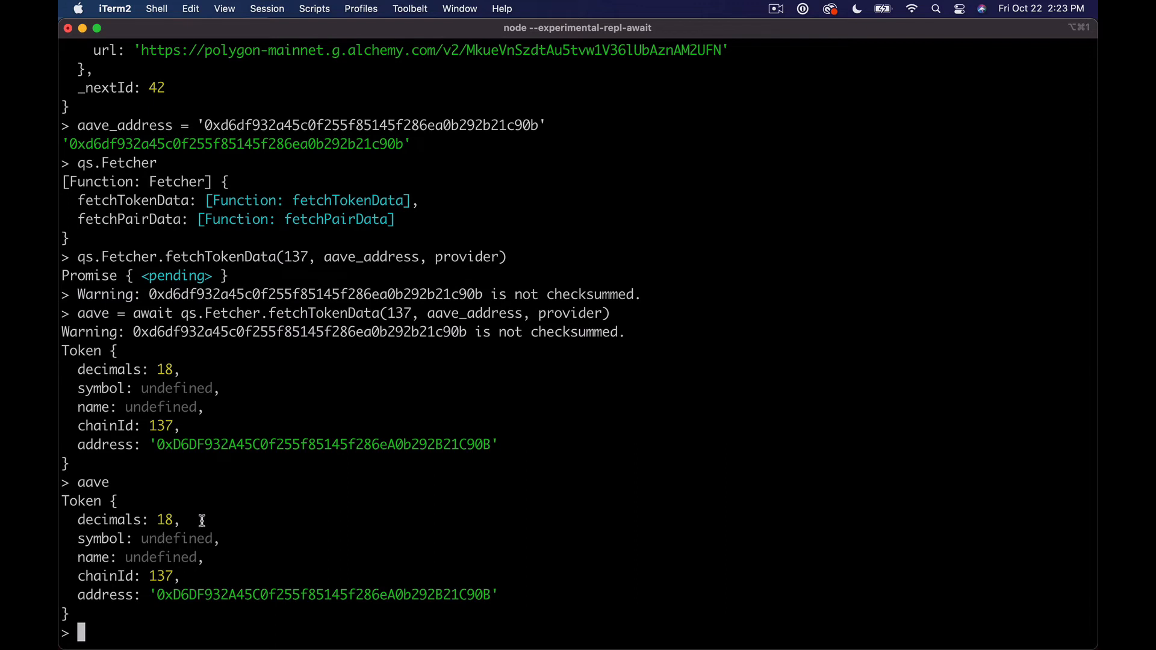
{"action": "mouse_move", "coordinate": [77, 586]}
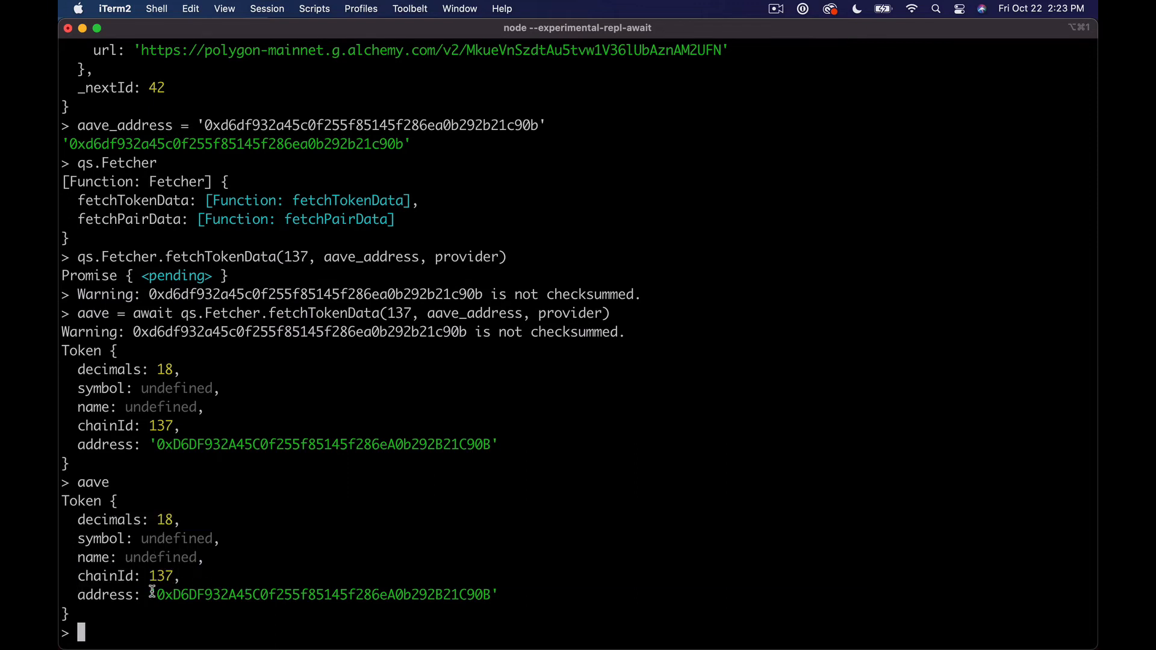
{"action": "mouse_move", "coordinate": [343, 597]}
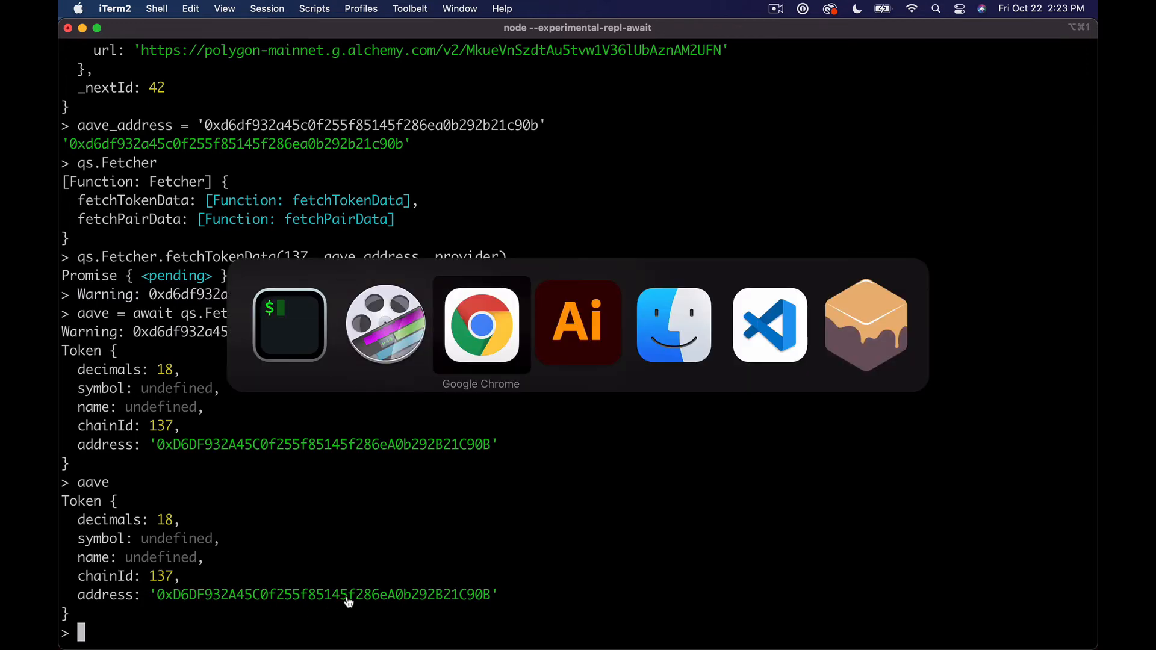
View the Telcoin token contract on Polygonscan, then return to the Node session
{"action": "left_click", "coordinate": [481, 324]}
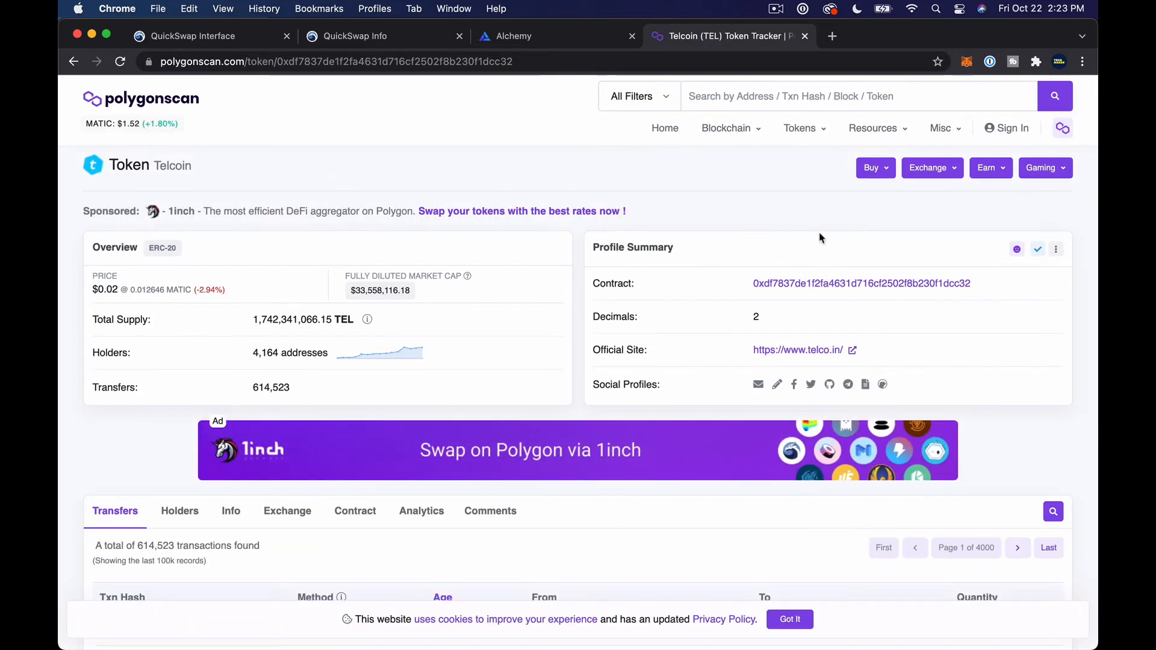
{"action": "left_click", "coordinate": [981, 287]}
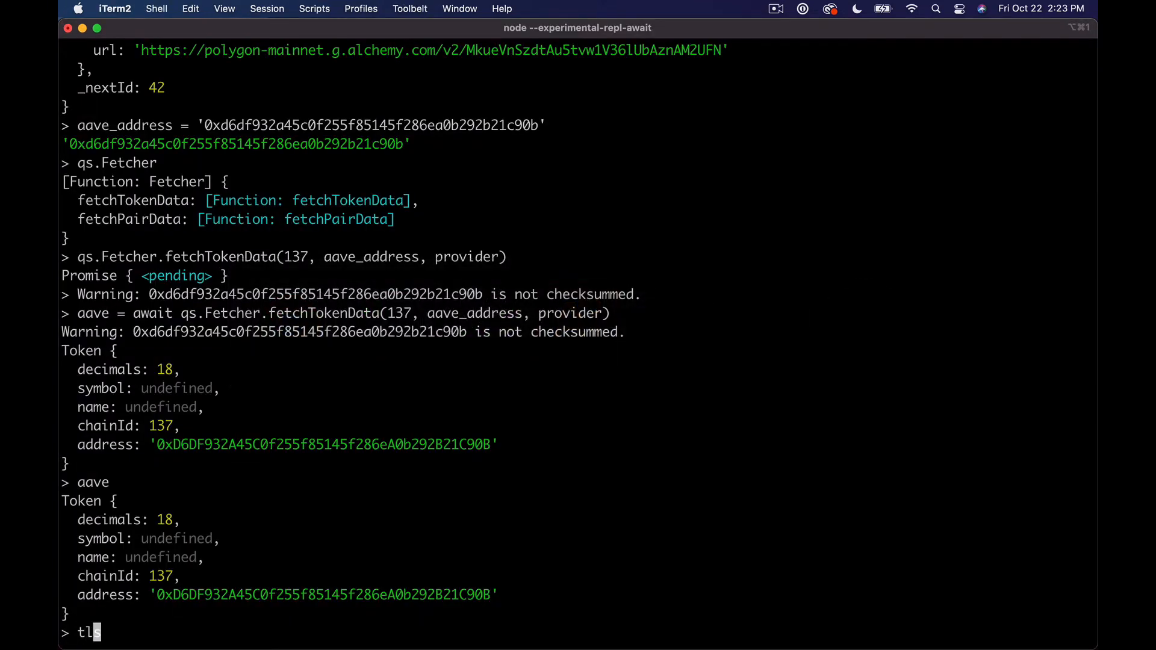
Assign tel_address and fetch tel via qs.Fetcher.fetchTokenData(137, tel_address, provider), reporting 2 decimals
{"action": "type", "text": "el_a"}
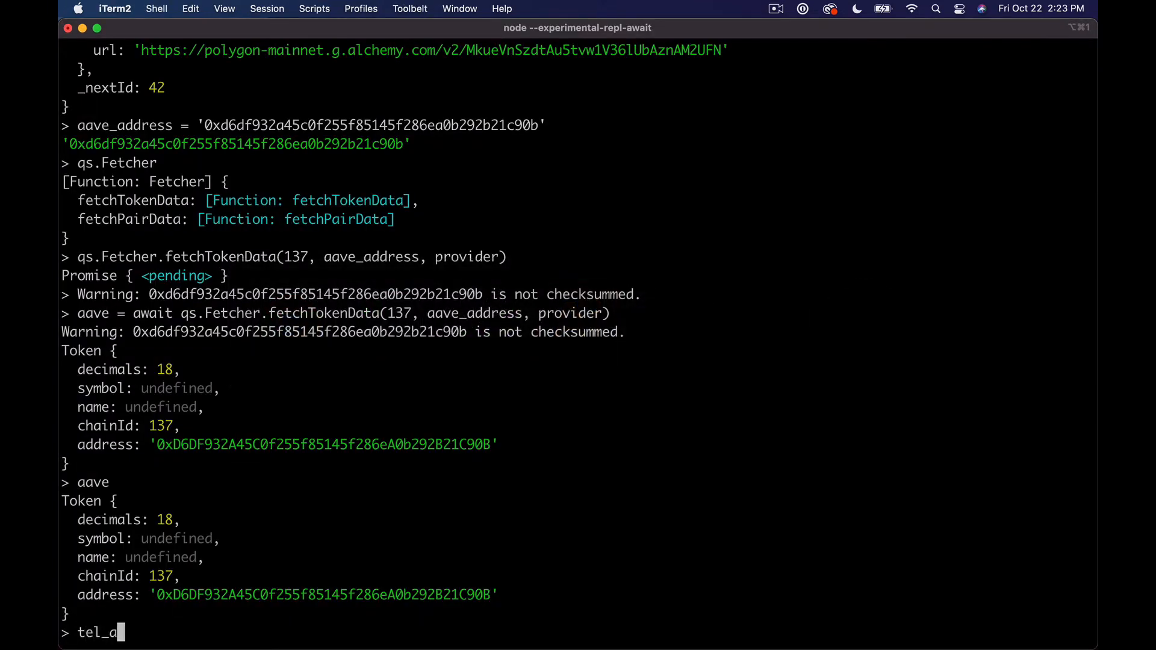
{"action": "type", "text": "ddress = '0xdf7837de1f2fa4631d716cf2502f8b230f1dcc32"}
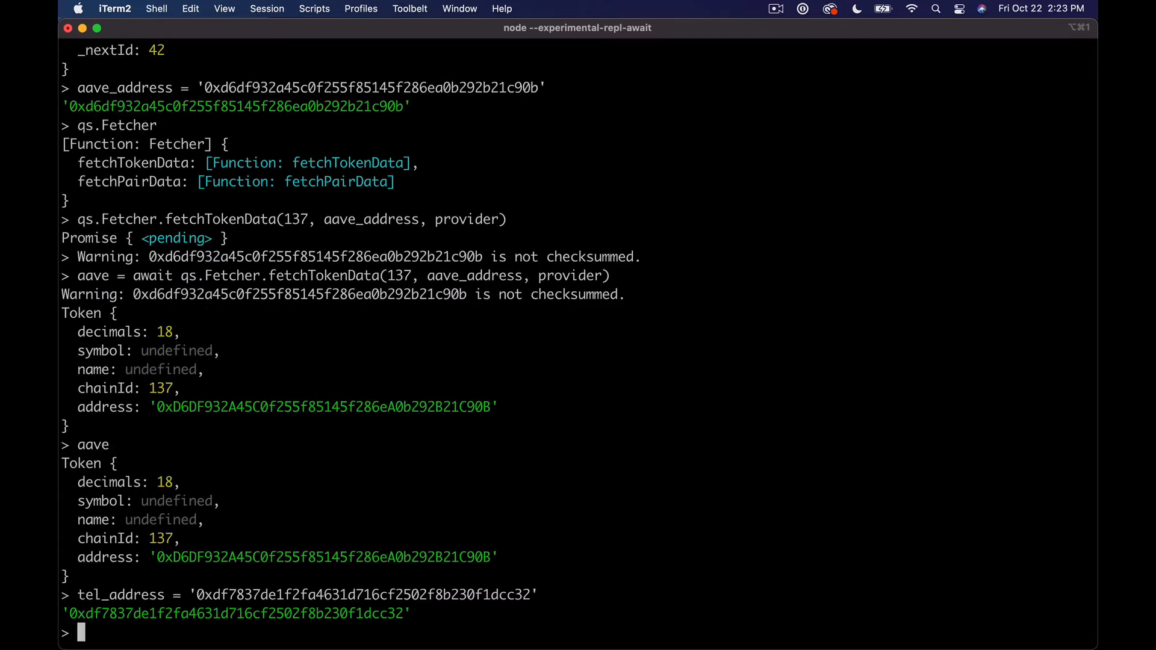
{"action": "type", "text": "aave = await qs.Fetcher.fetchTokenData(137, aave_address, provider)"}
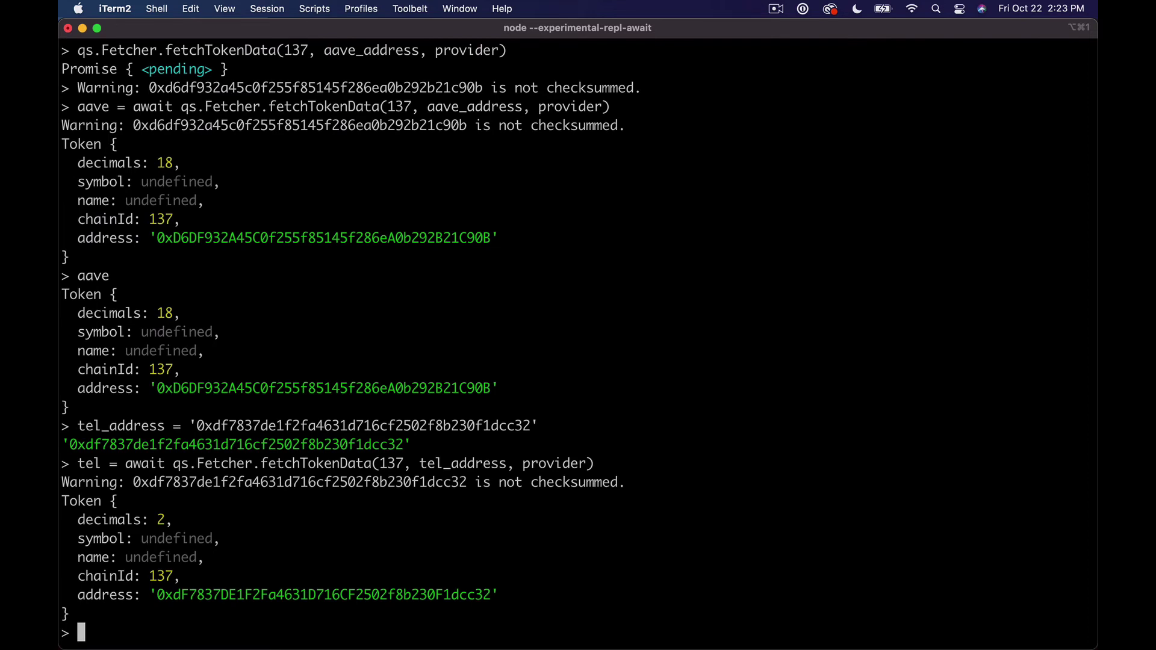
{"action": "mouse_move", "coordinate": [223, 462]}
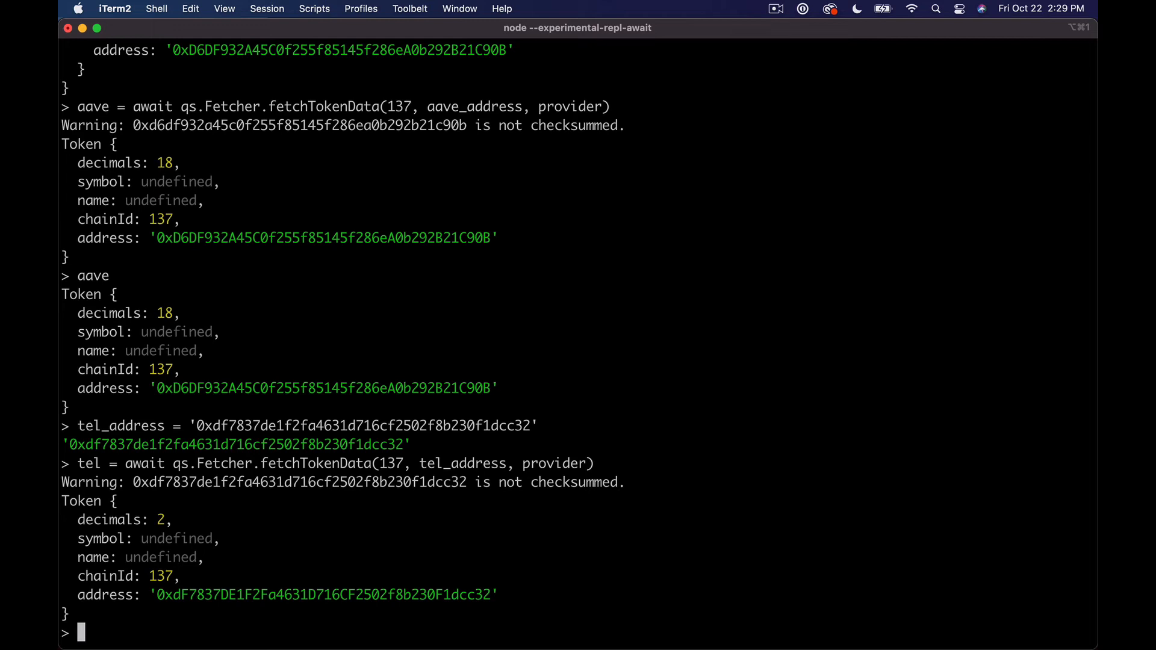
Run pair = await qs.Fetcher.fetchPairData(aave, tel, provider), returning a Pair with a UNI-V2 liquidity token
{"action": "type", "text": "pair = a"}
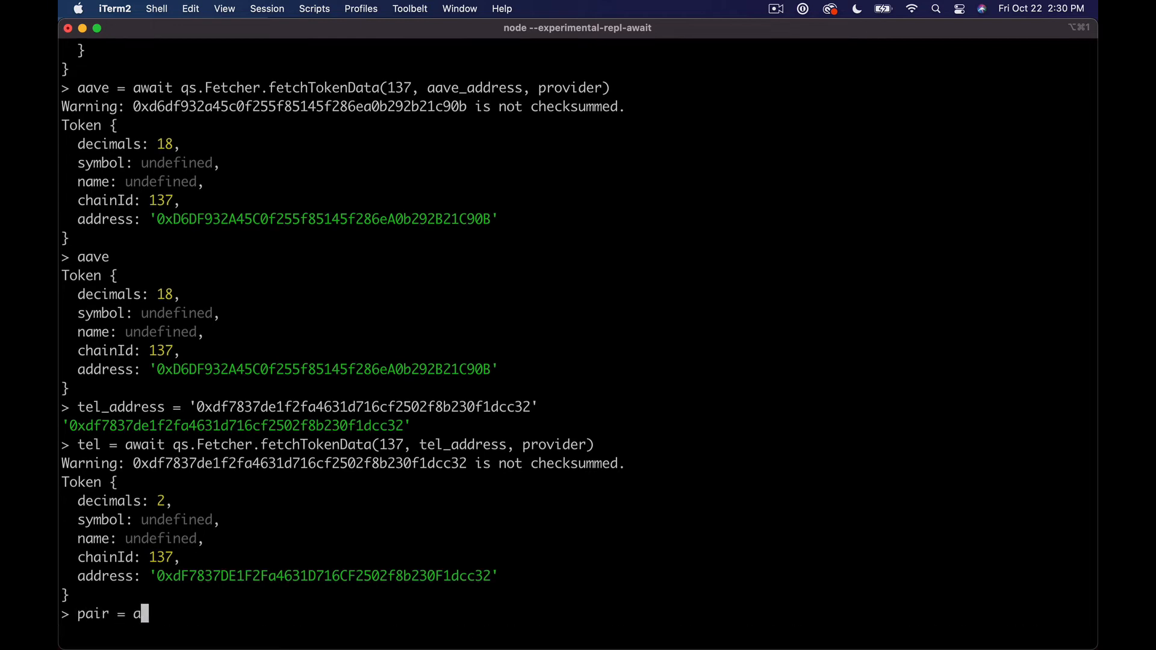
{"action": "type", "text": "wait"}
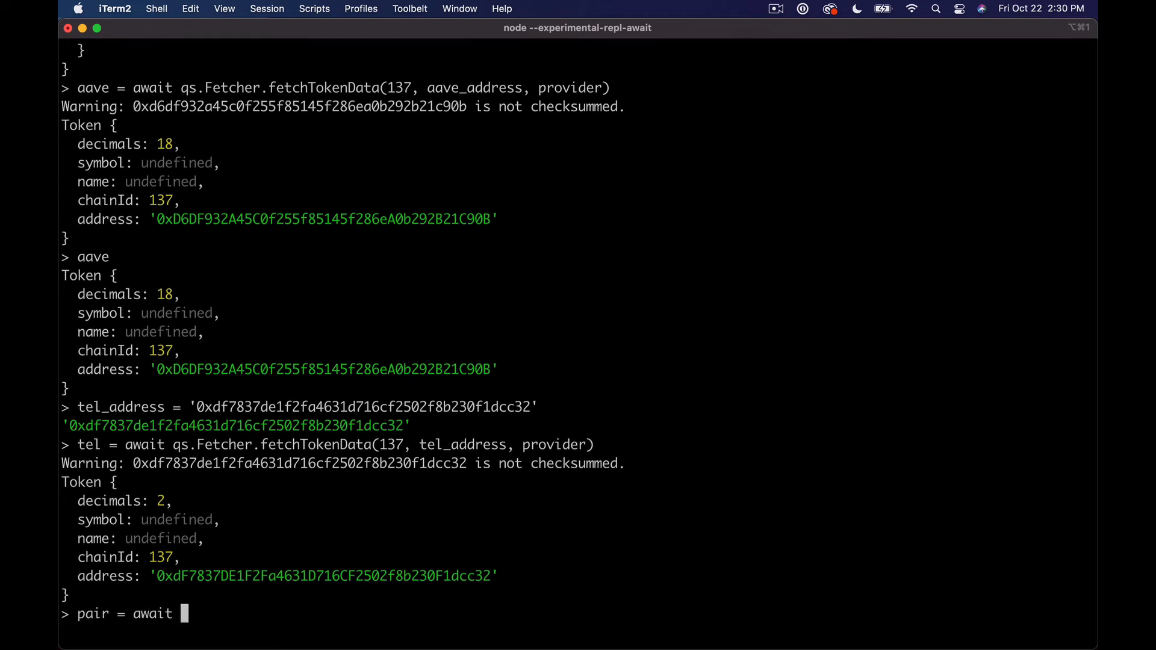
{"action": "type", "text": "qs.F"}
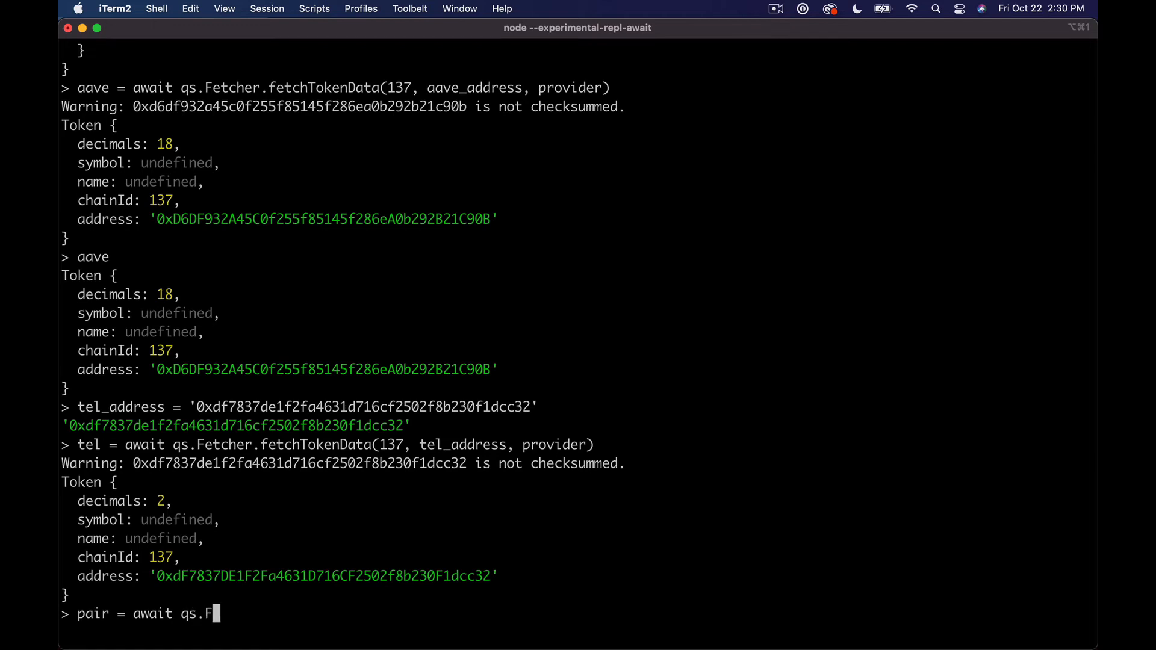
{"action": "type", "text": "etcher.fetchPairData"}
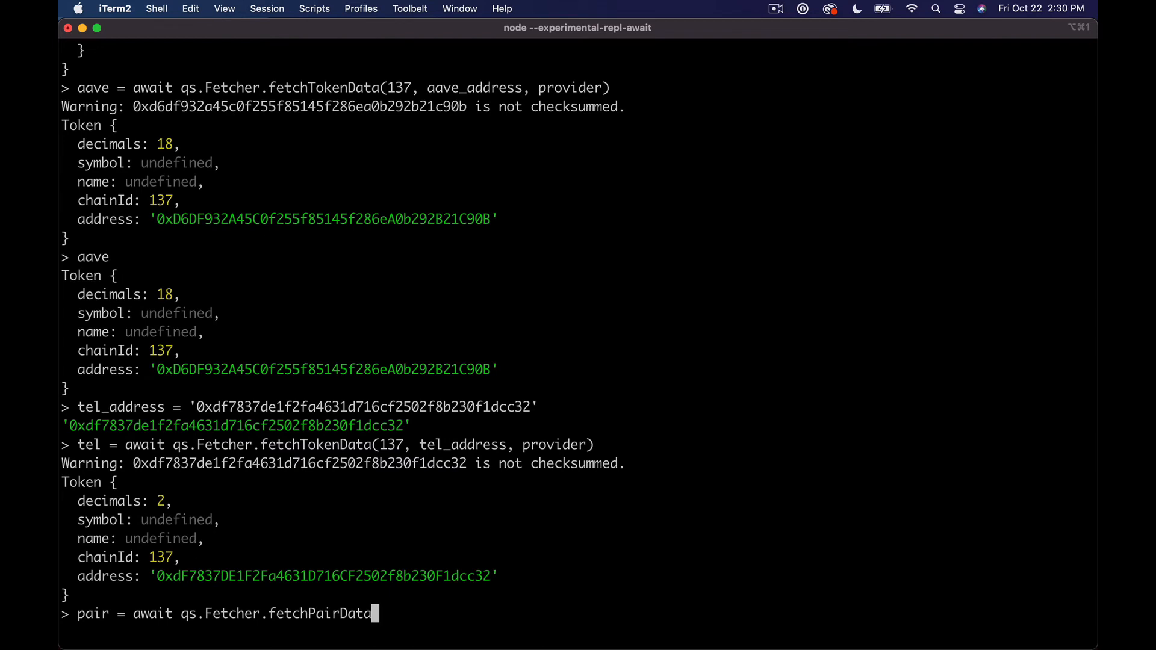
{"action": "type", "text": "(aave, tel,"}
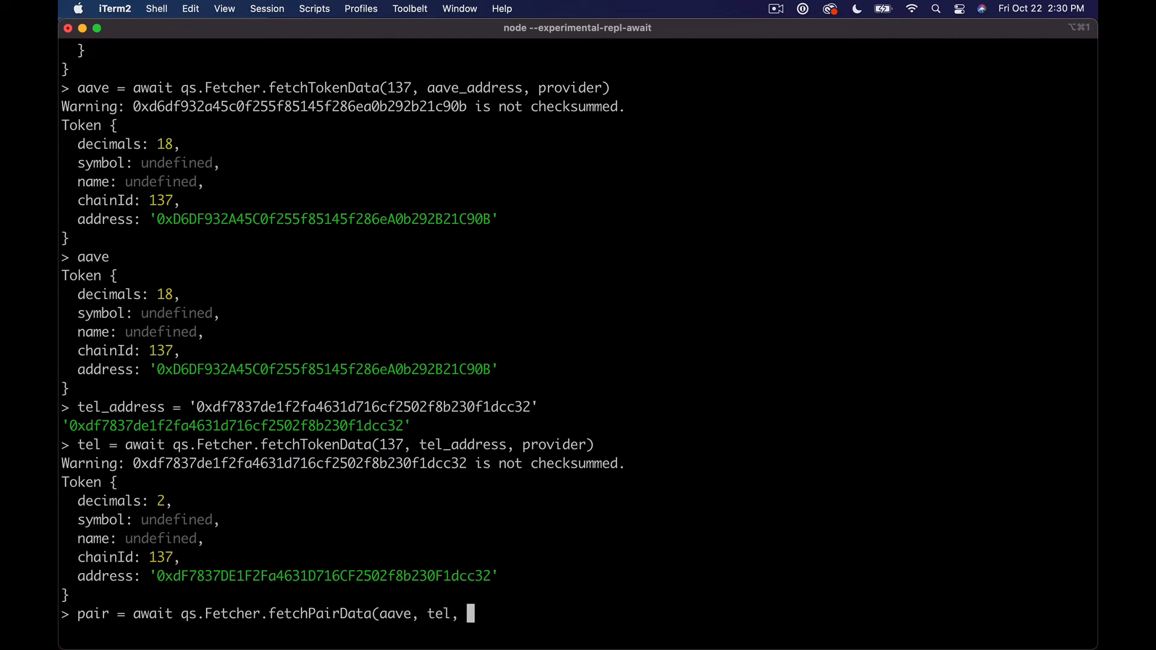
{"action": "type", "text": "provider"}
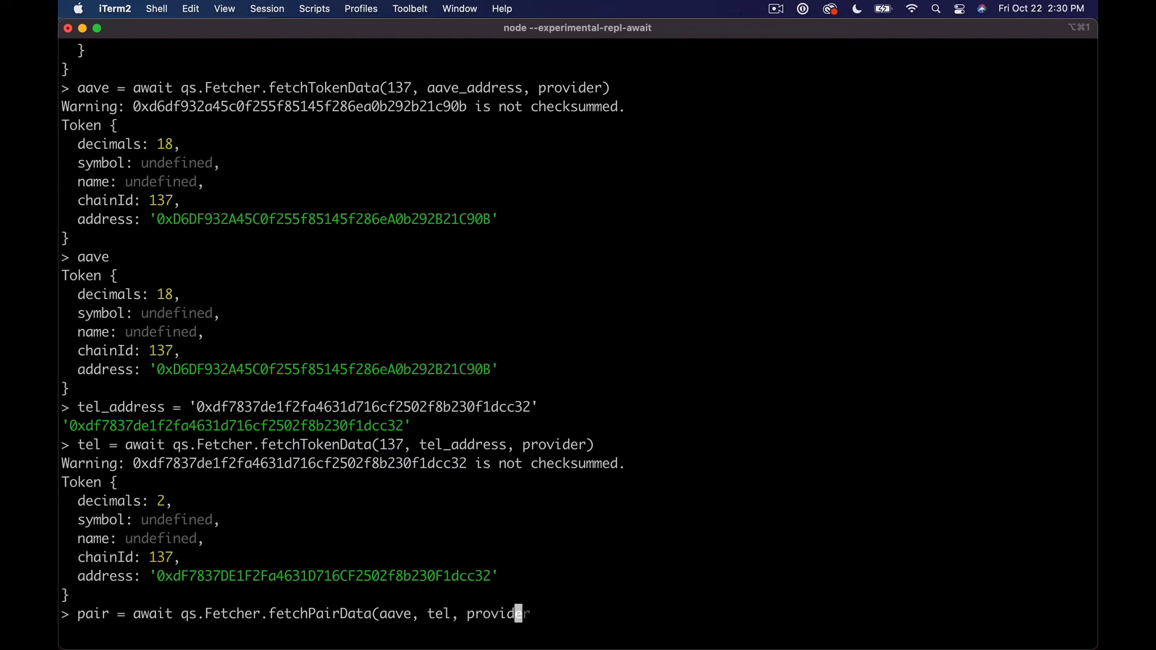
{"action": "key", "text": "Return"}
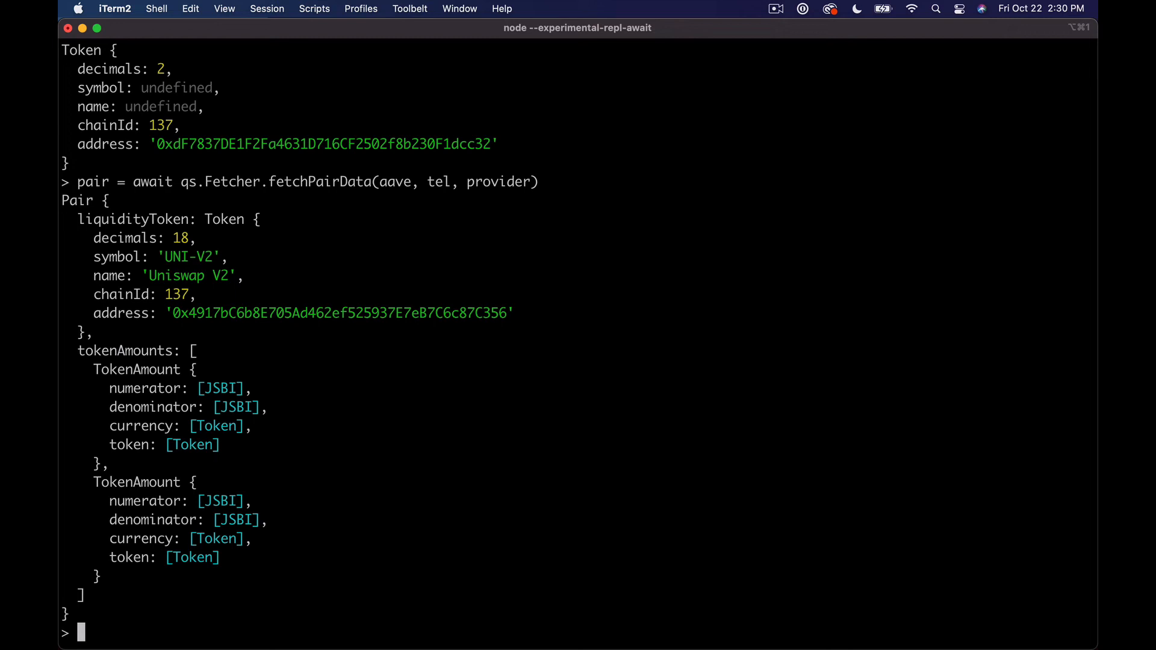
Create route = new qs.Route([pair], tel) so TEL is the input token and AAVE the output
{"action": "type", "text": "route ="}
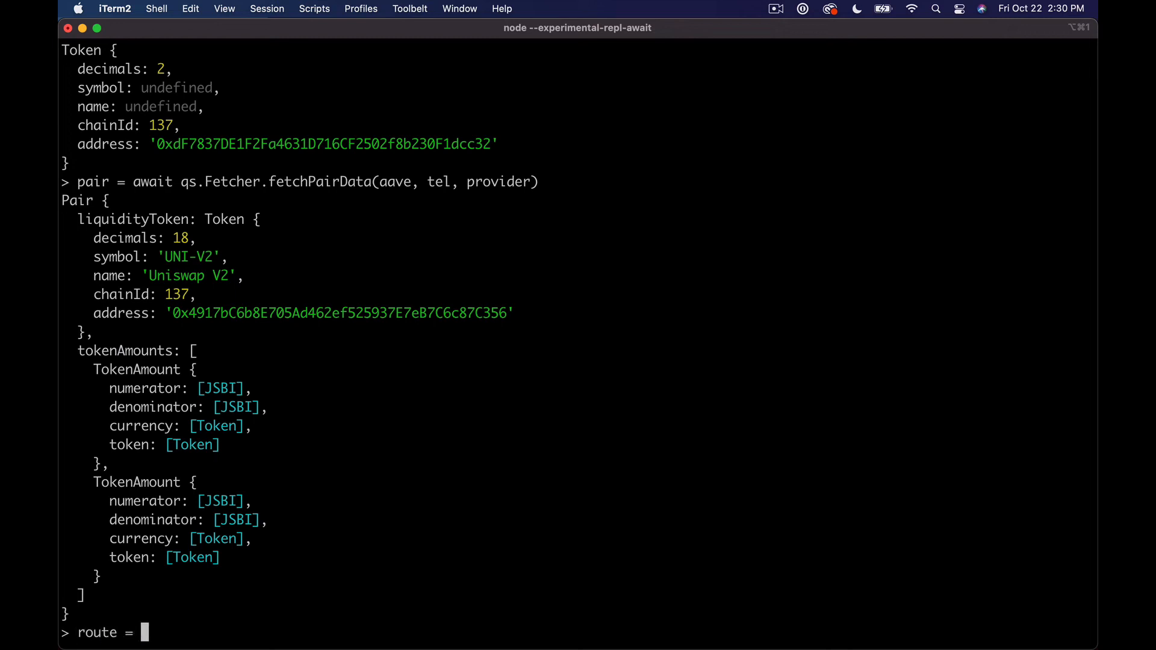
{"action": "type", "text": "new qs."}
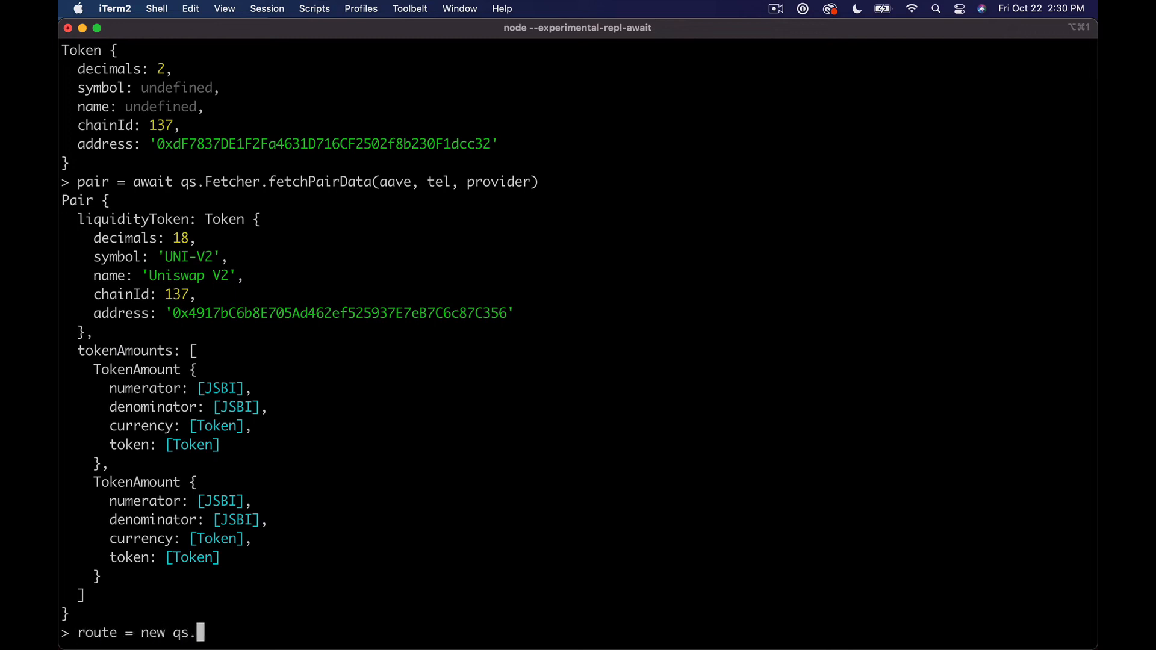
{"action": "type", "text": "Route"}
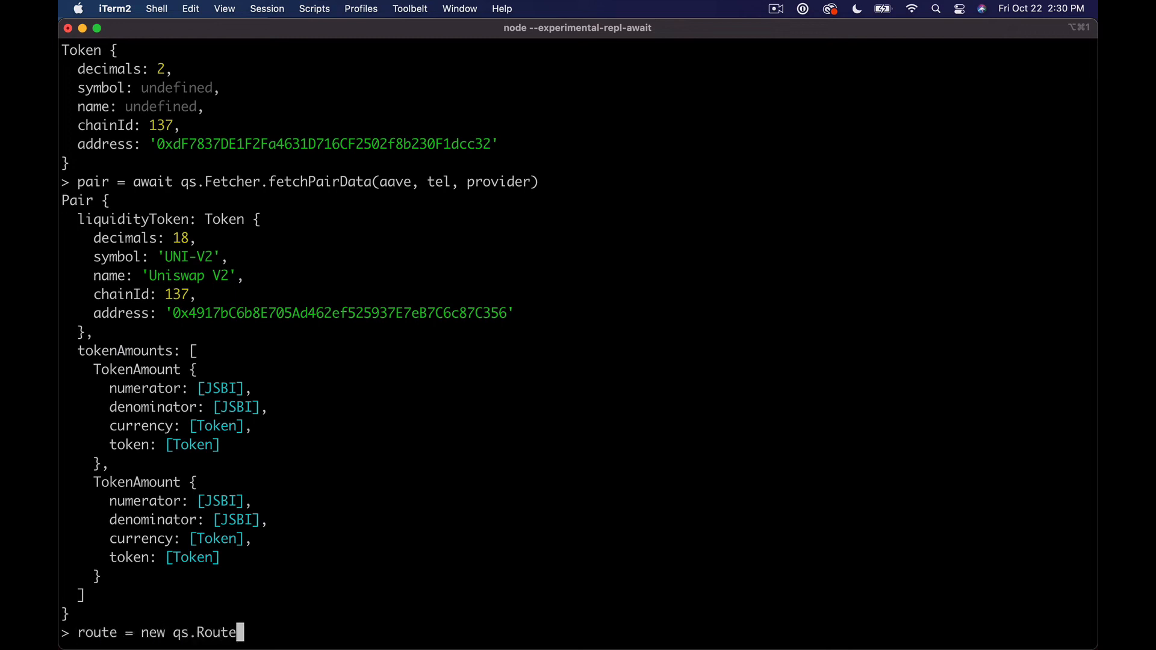
{"action": "type", "text": "(["}
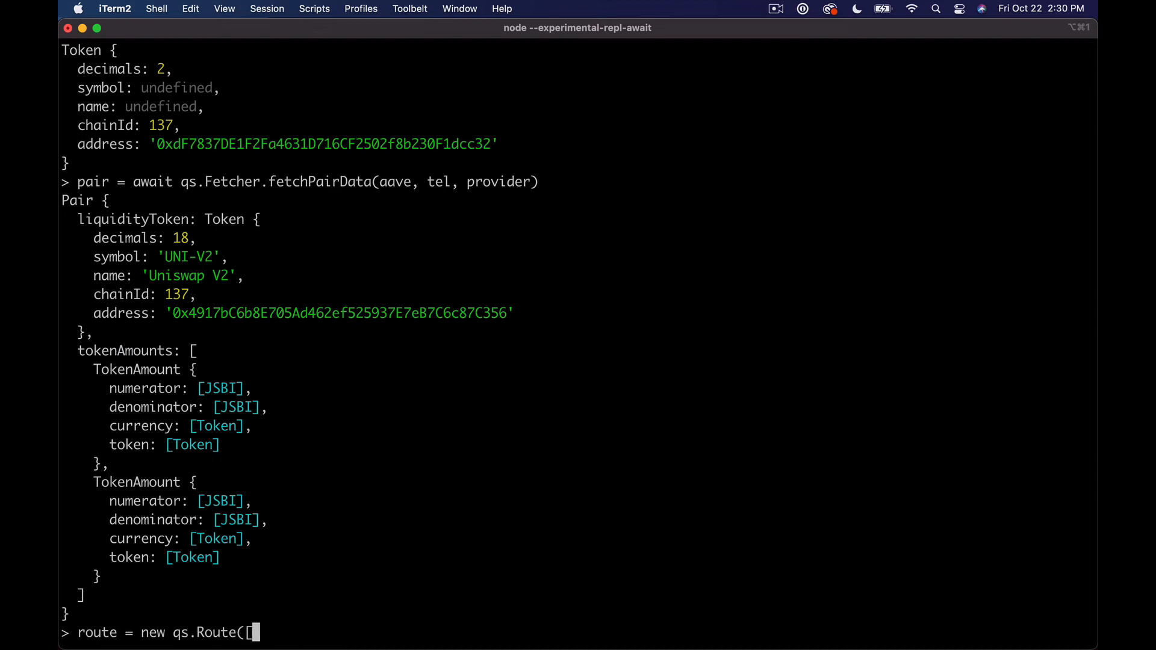
{"action": "type", "text": "pair],"}
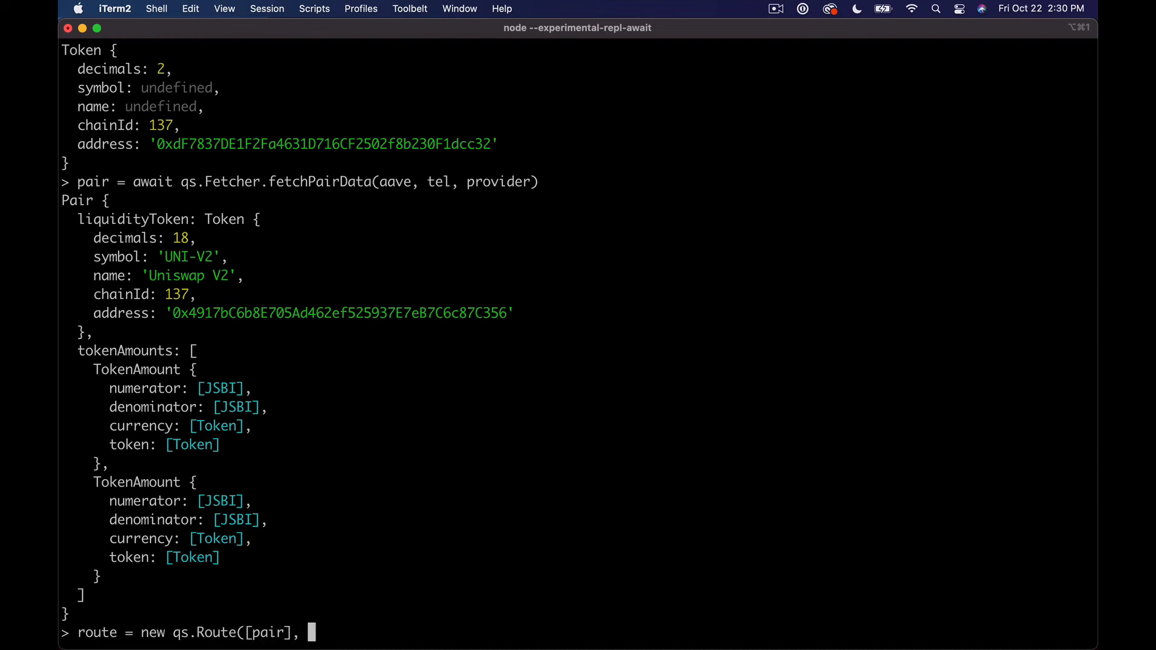
{"action": "type", "text": "tel)"}
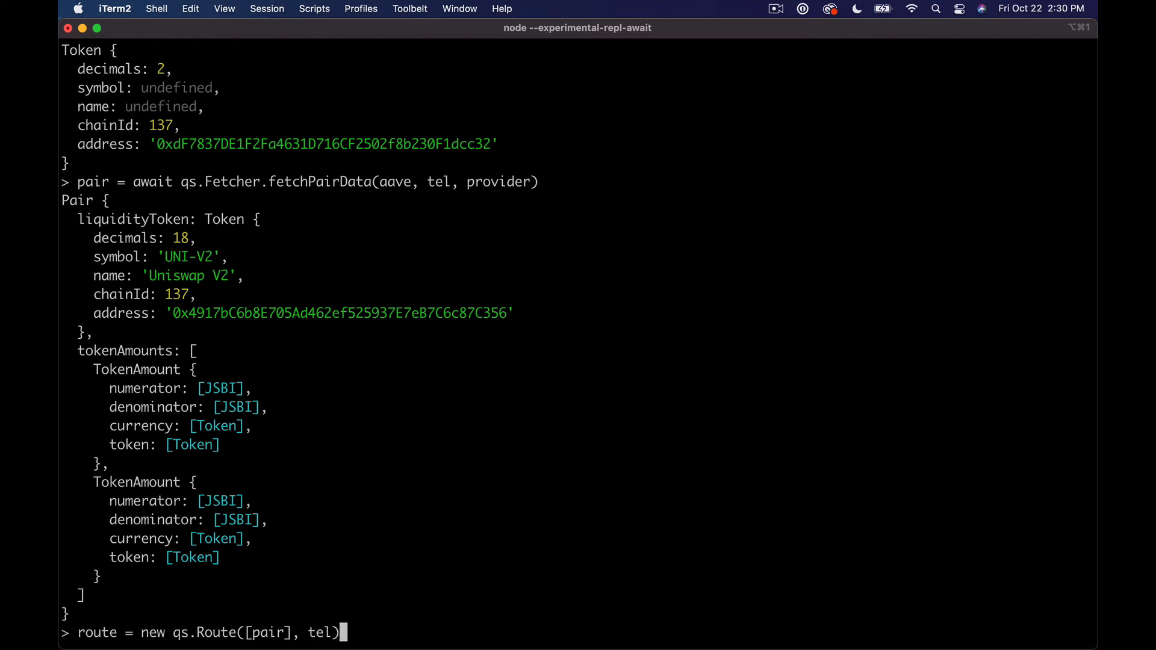
{"action": "key", "text": "Return"}
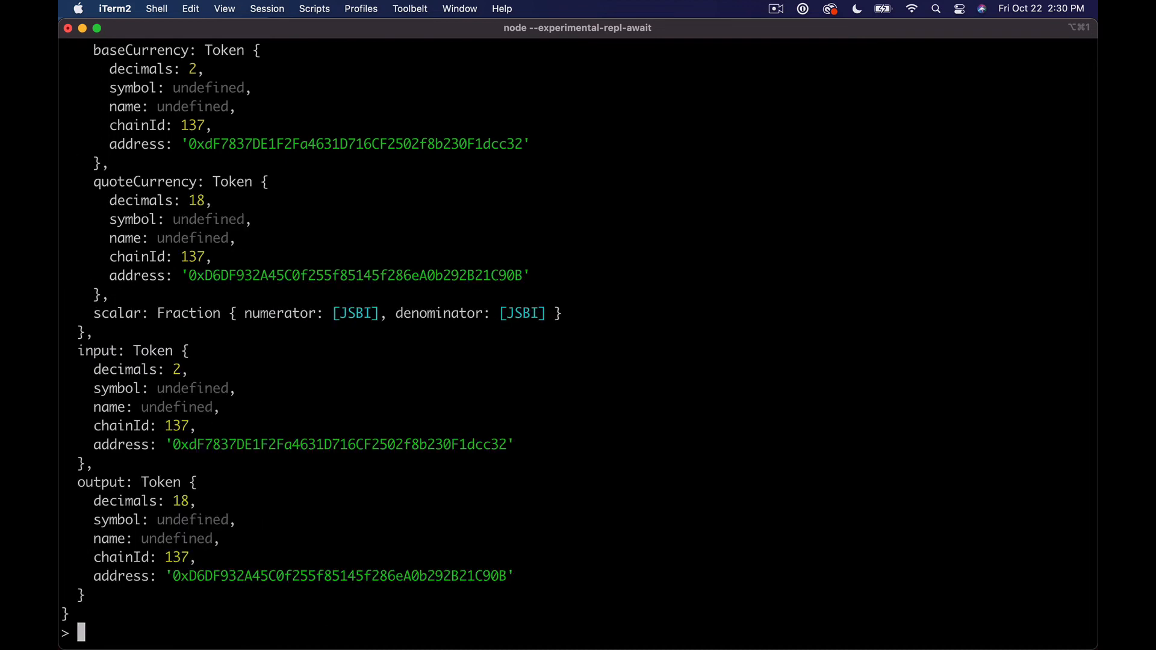
{"action": "type", "text": "re"}
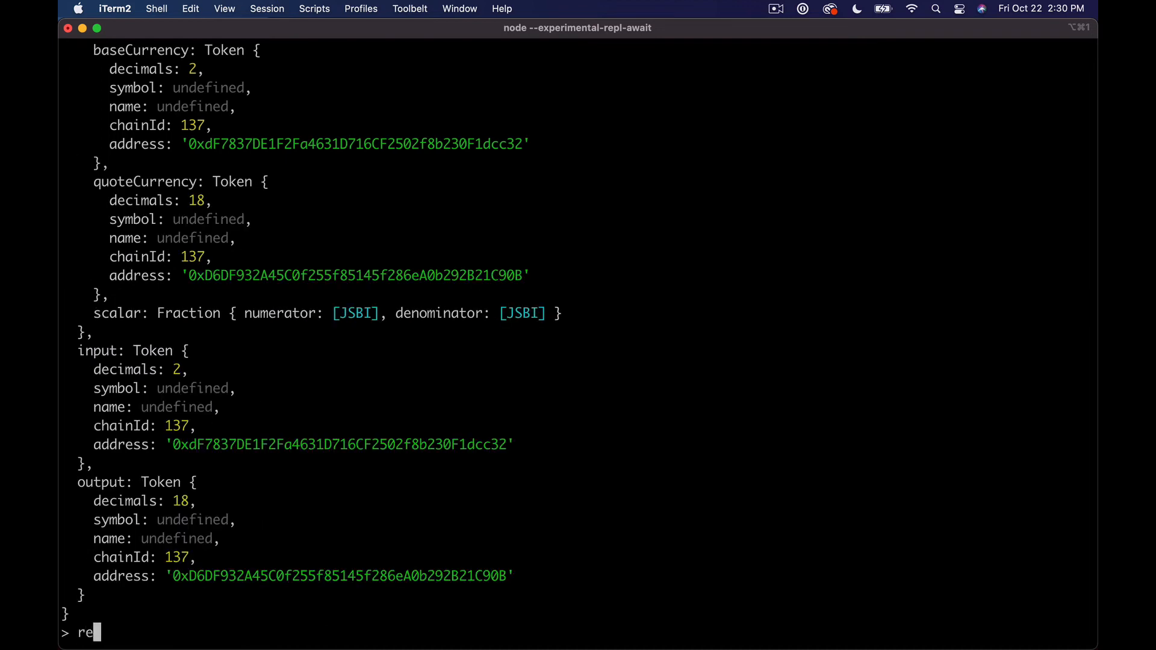
{"action": "key", "text": "Backspace"}
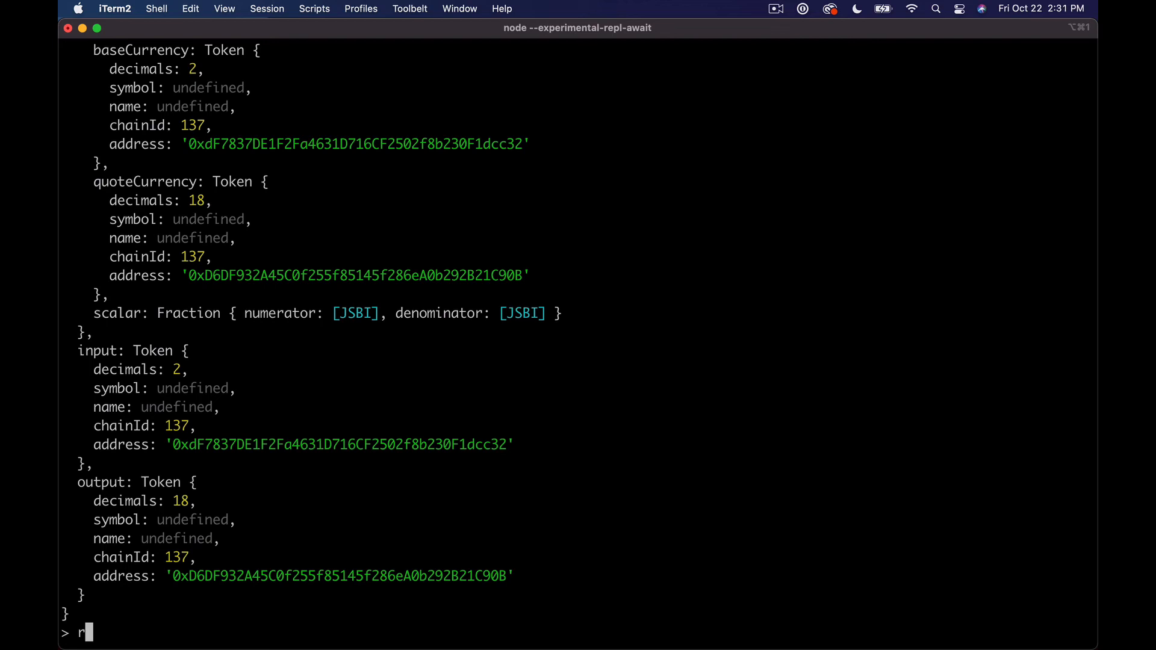
Evaluate route.midPrice.toSignificant(6), returning '0.0000622812'
{"action": "type", "text": "oute."}
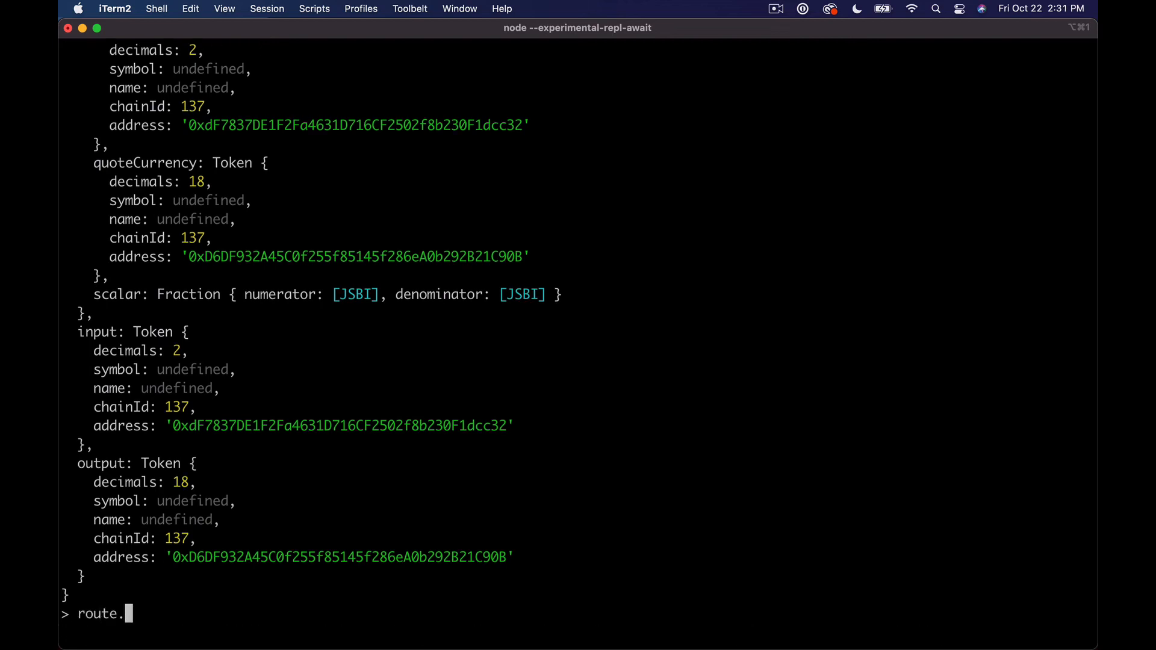
{"action": "type", "text": "midPrice"}
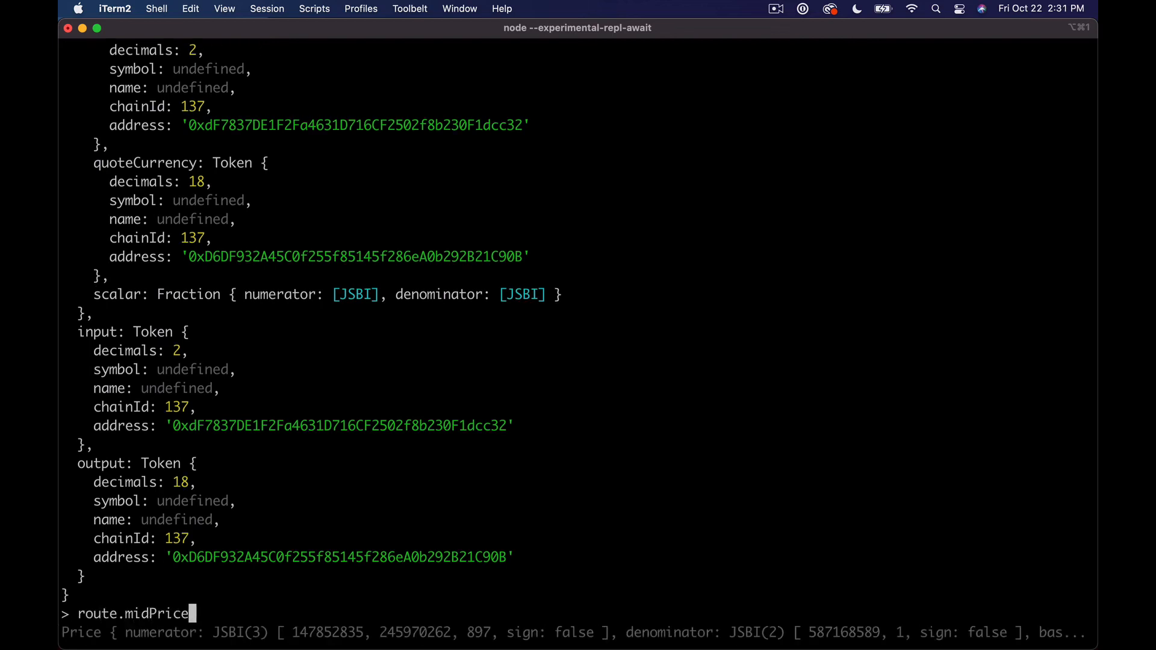
{"action": "type", "text": ".toSignificant"}
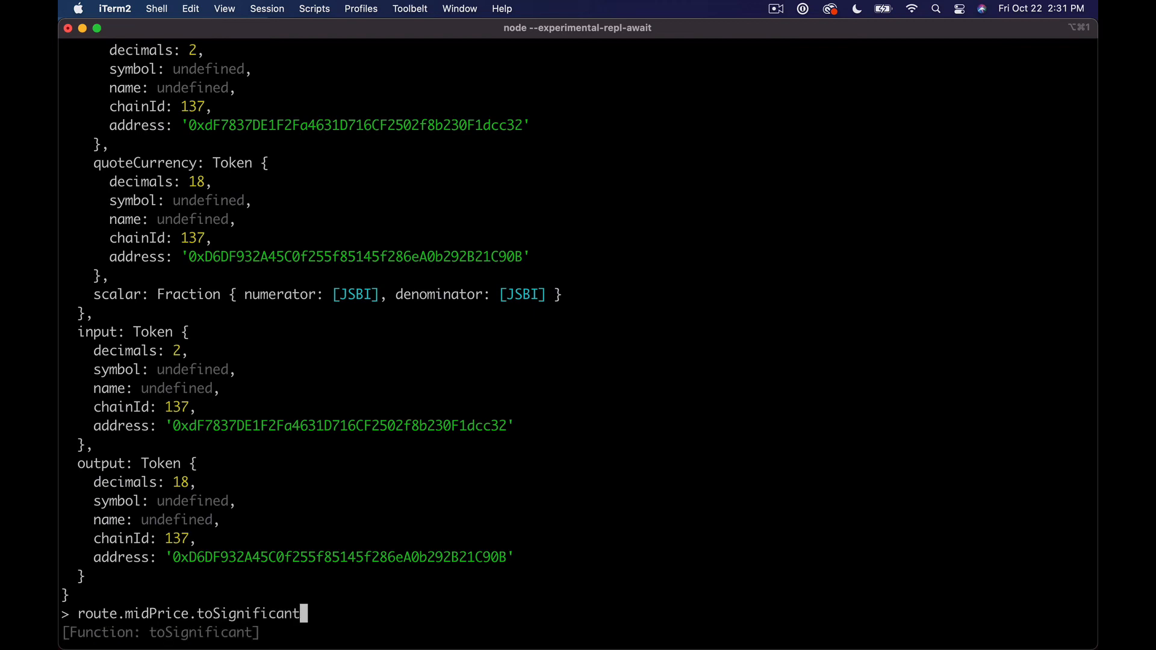
{"action": "type", "text": "(6)"}
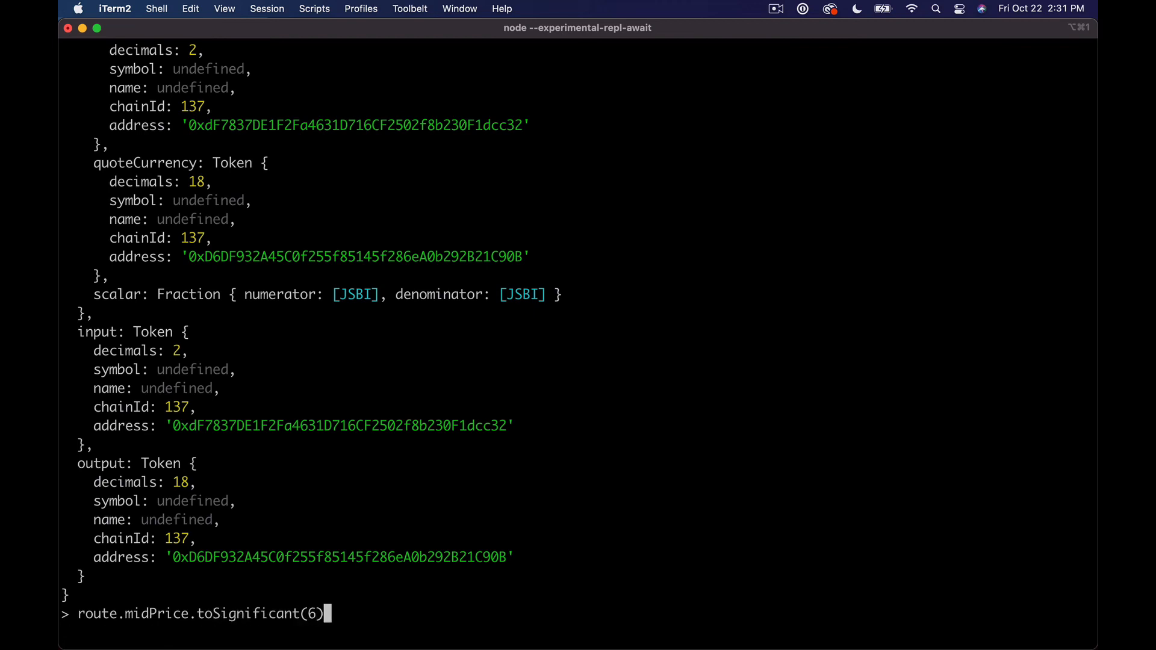
{"action": "key", "text": "Return"}
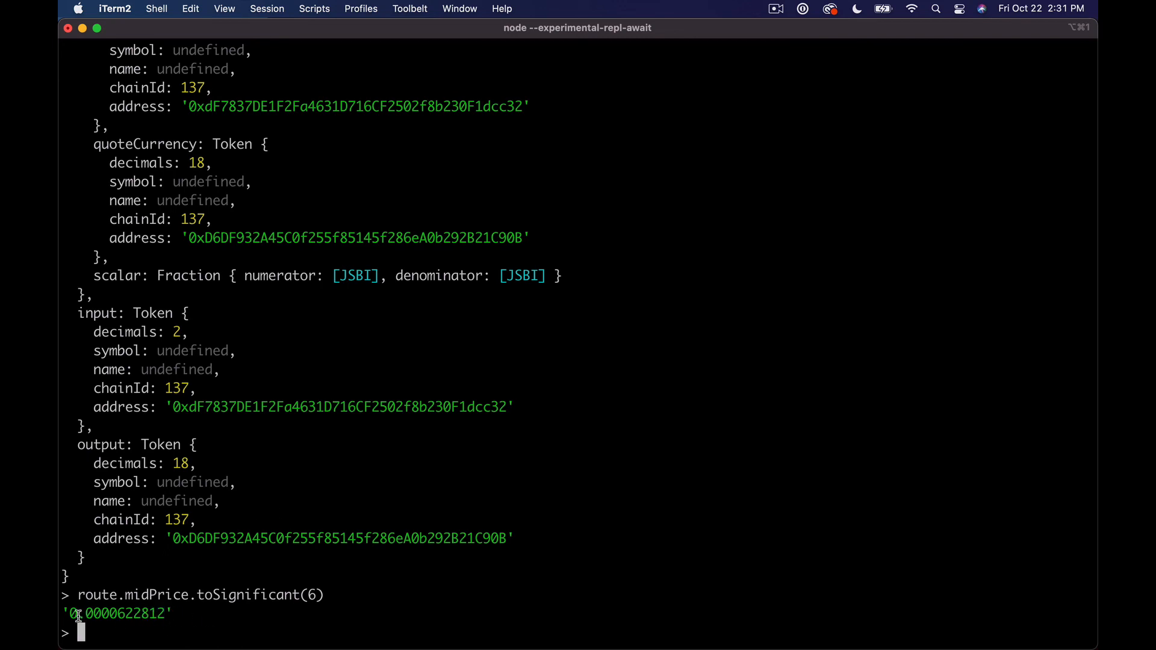
{"action": "mouse_move", "coordinate": [191, 612]}
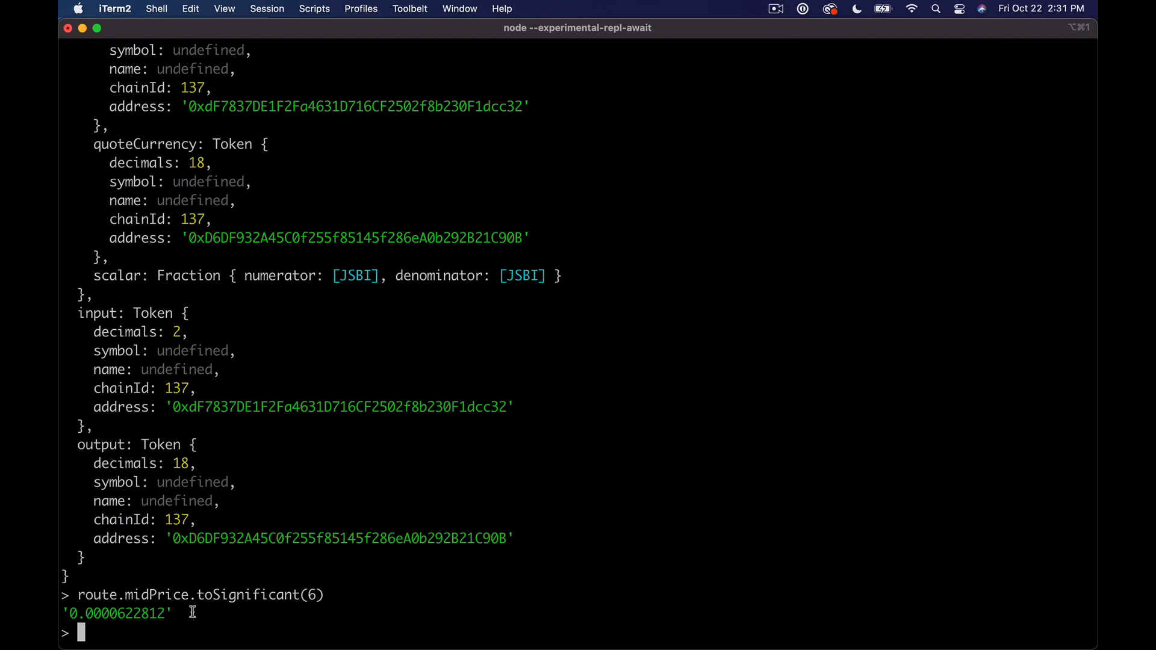
{"action": "mouse_move", "coordinate": [97, 622]}
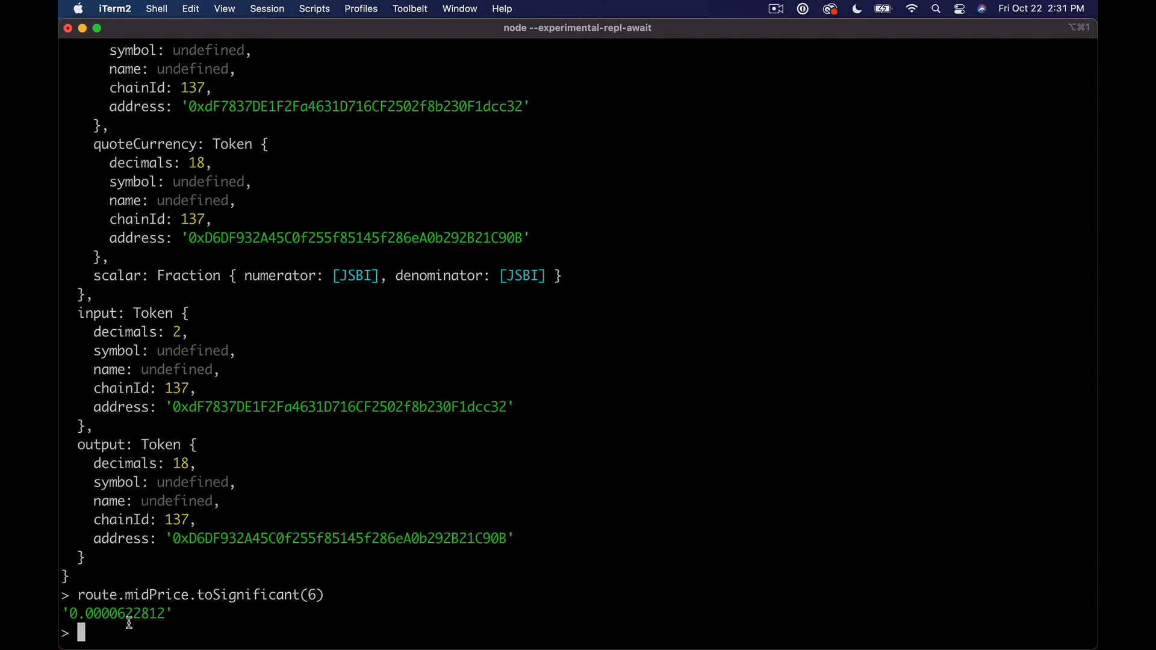
{"action": "mouse_move", "coordinate": [465, 581]}
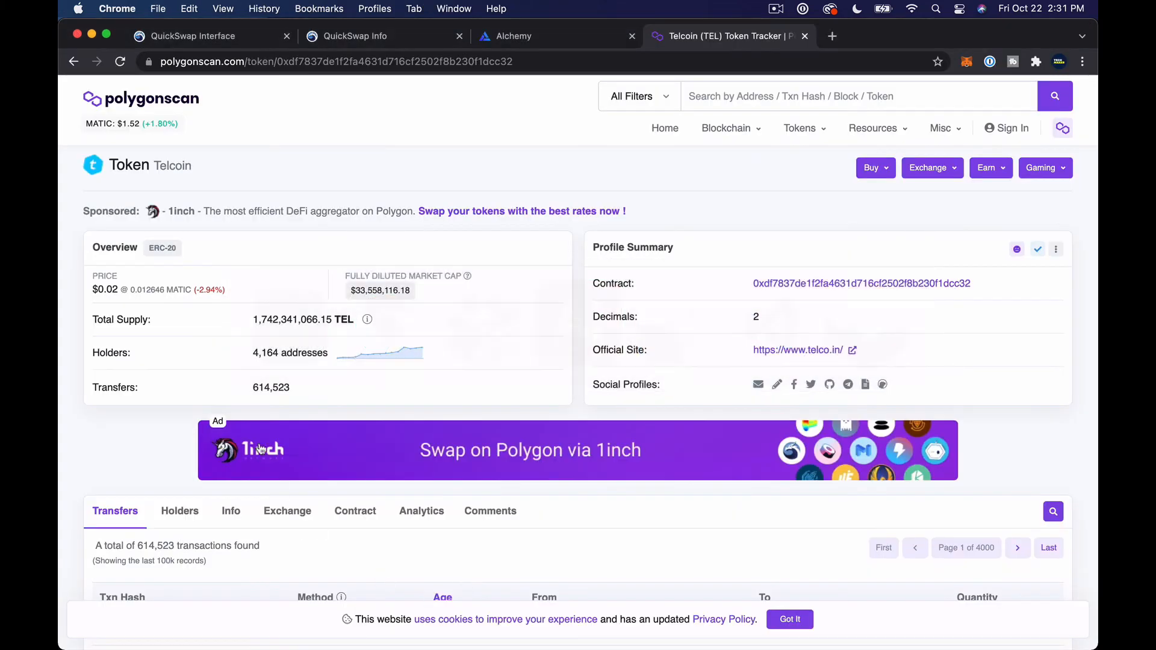
In QuickSwap, quote 1 TEL into AAVE, about 0.000062398 AAVE received
{"action": "left_click", "coordinate": [191, 36]}
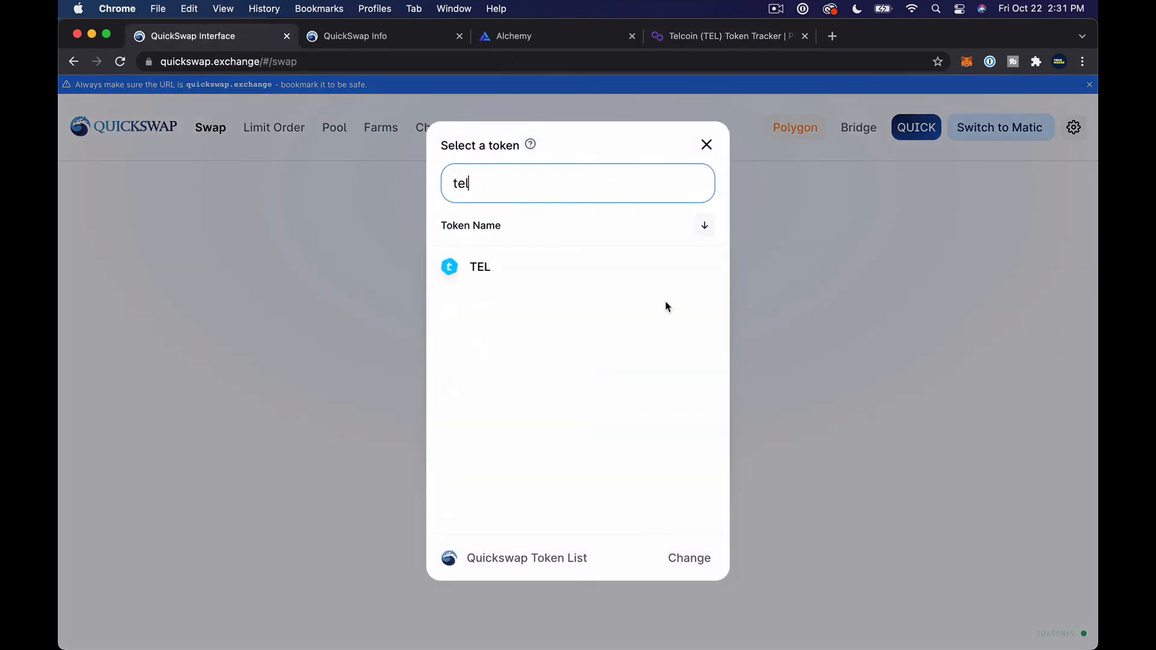
{"action": "left_click", "coordinate": [480, 267]}
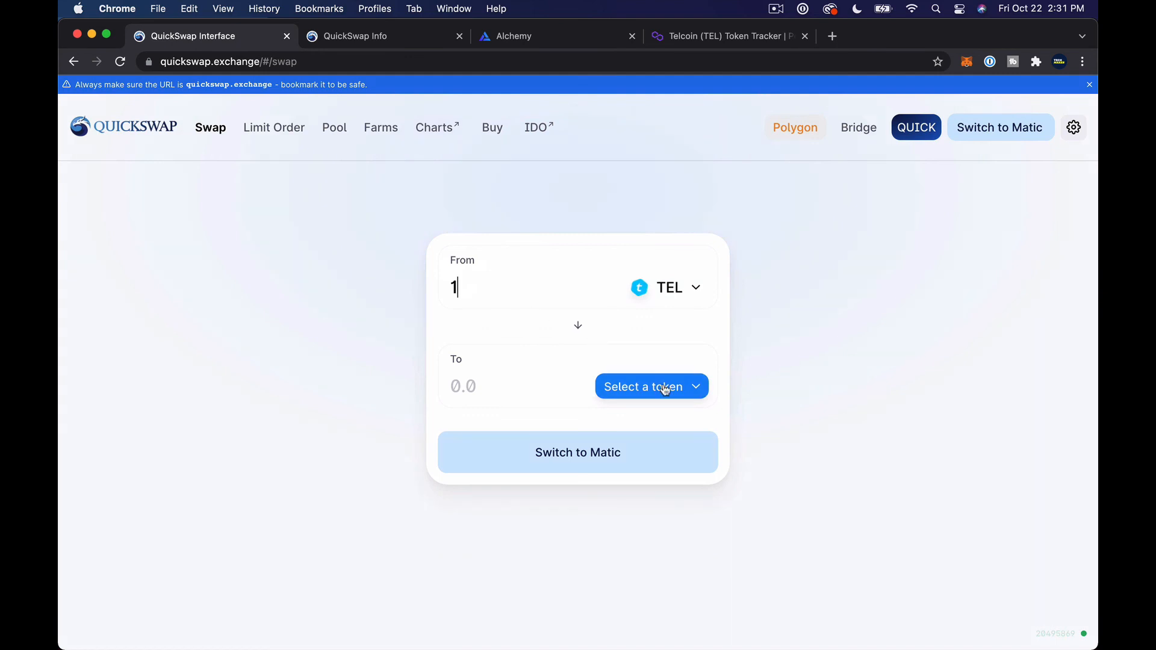
{"action": "left_click", "coordinate": [652, 386]}
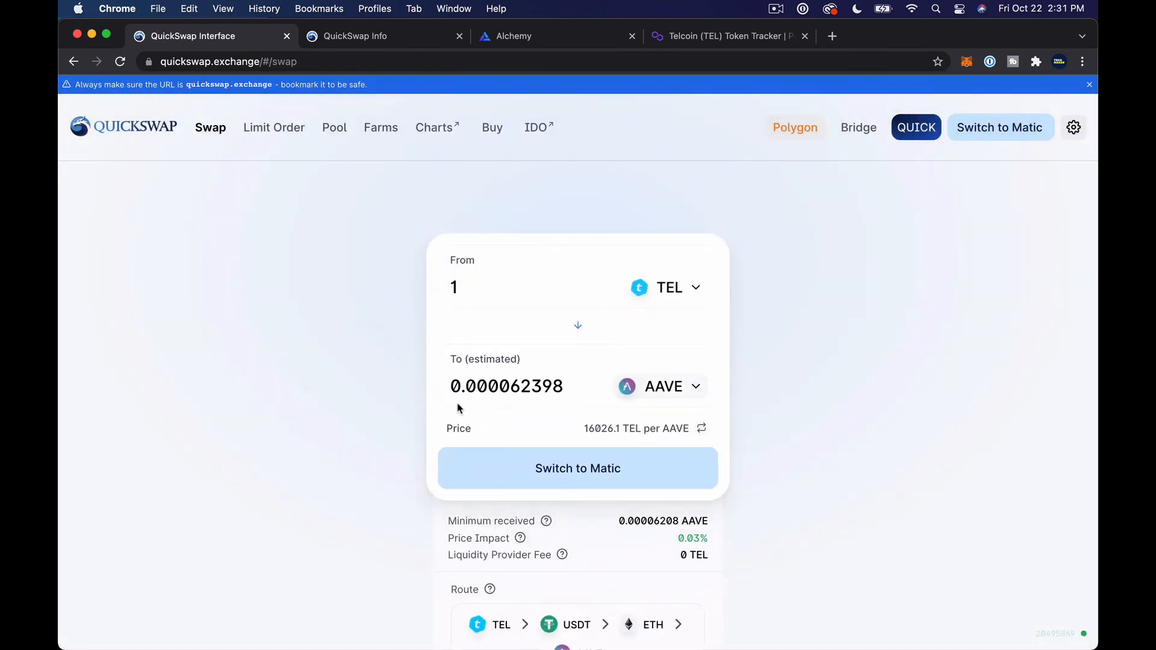
{"action": "mouse_move", "coordinate": [557, 411]}
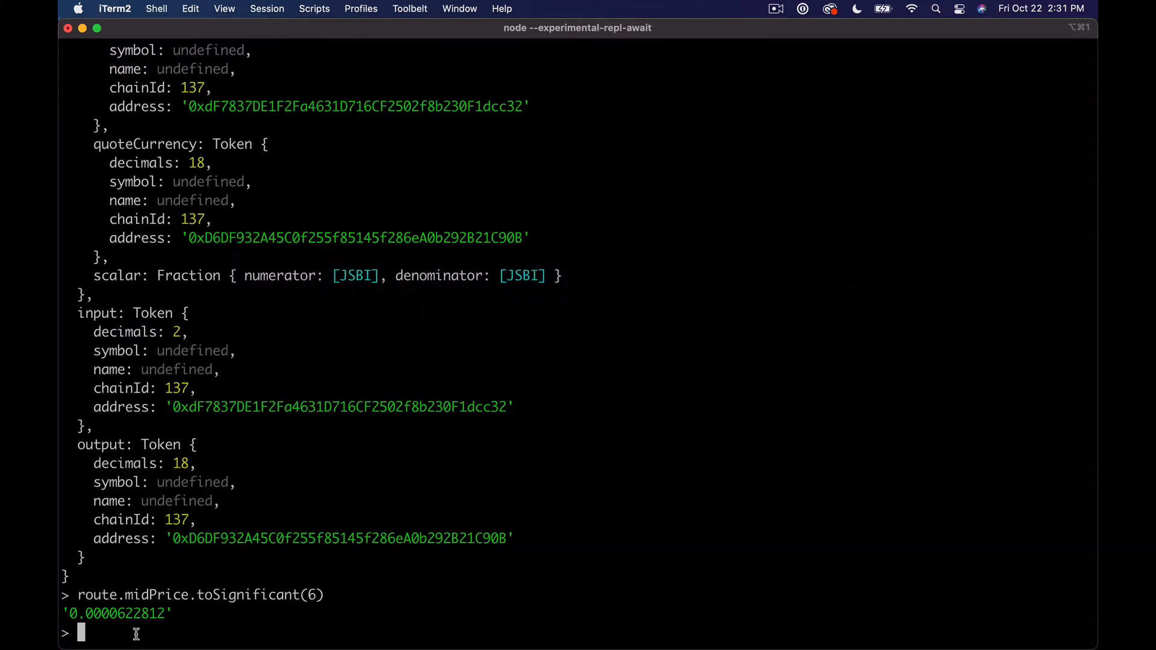
{"action": "mouse_move", "coordinate": [316, 427]}
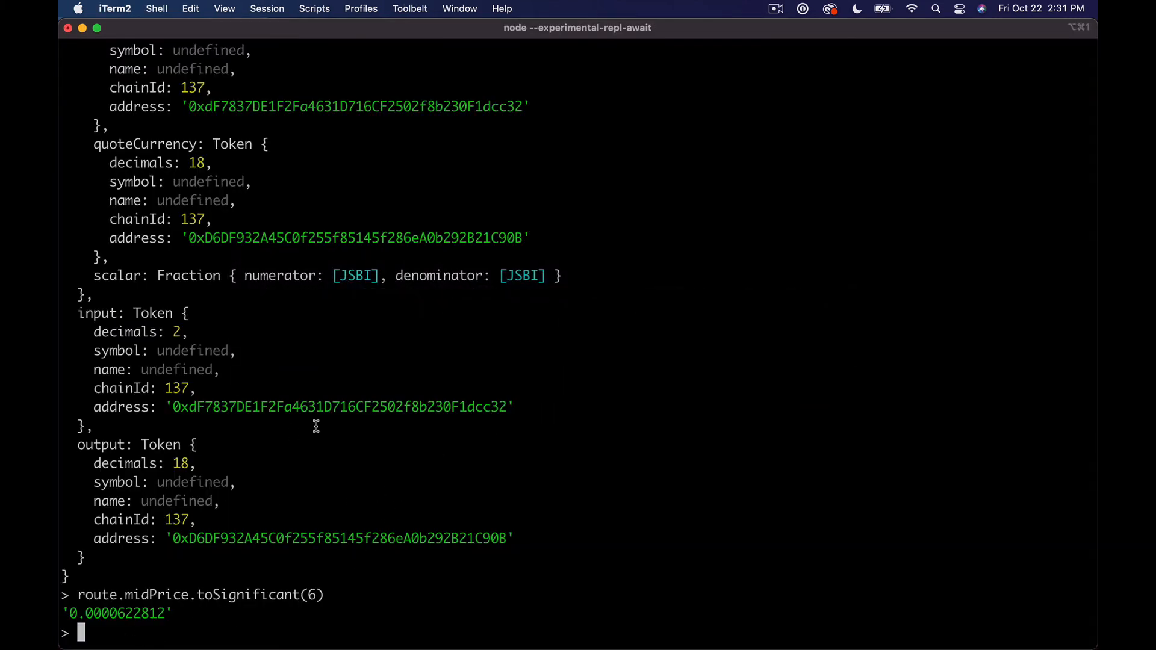
{"action": "mouse_move", "coordinate": [339, 359]}
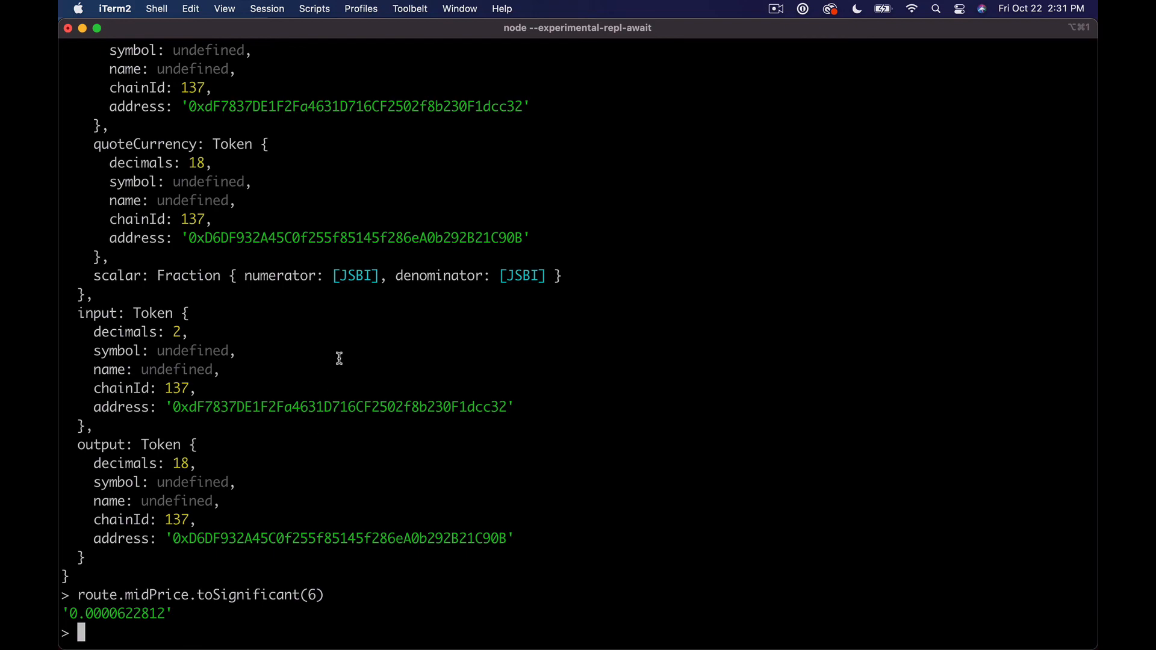
Scroll back over the REPL's 0.0000622812 TEL-to-AAVE mid price for comparison
{"action": "scroll", "scroll_direction": "up", "scroll_amount": 3}
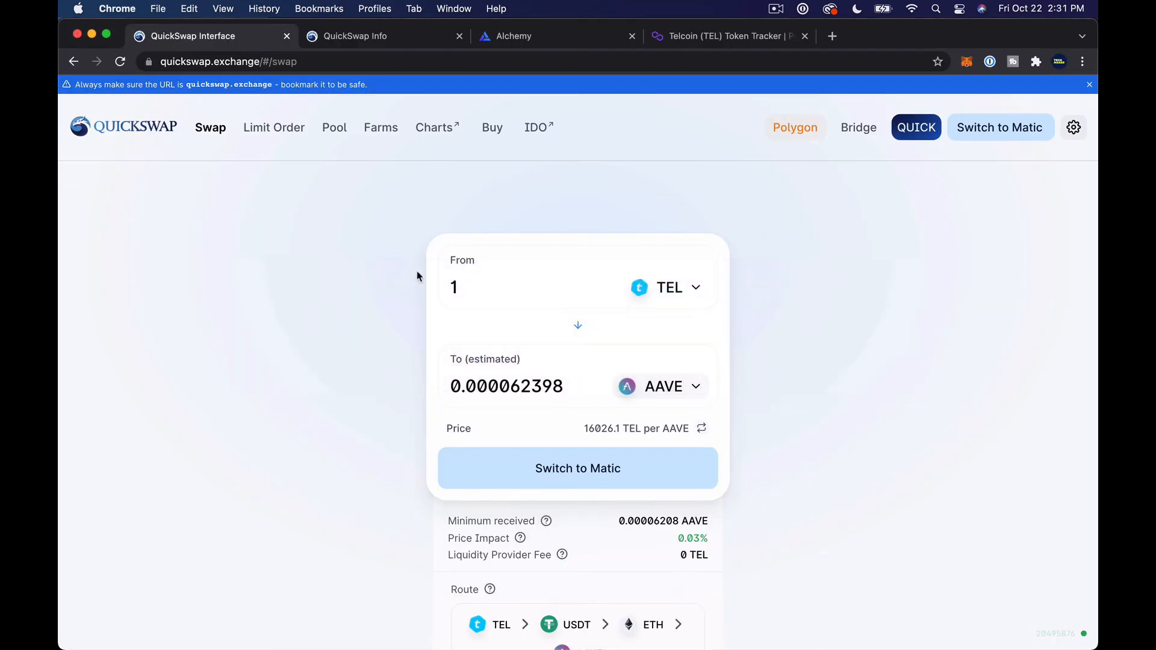
{"action": "mouse_move", "coordinate": [600, 352]}
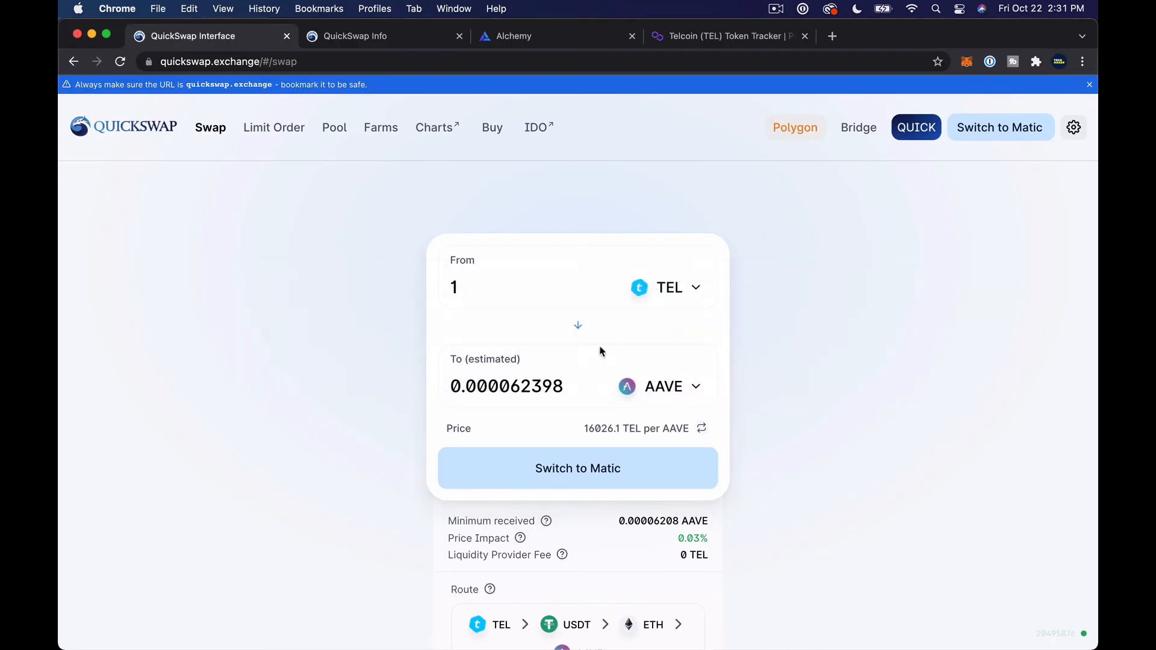
{"action": "mouse_move", "coordinate": [724, 370]}
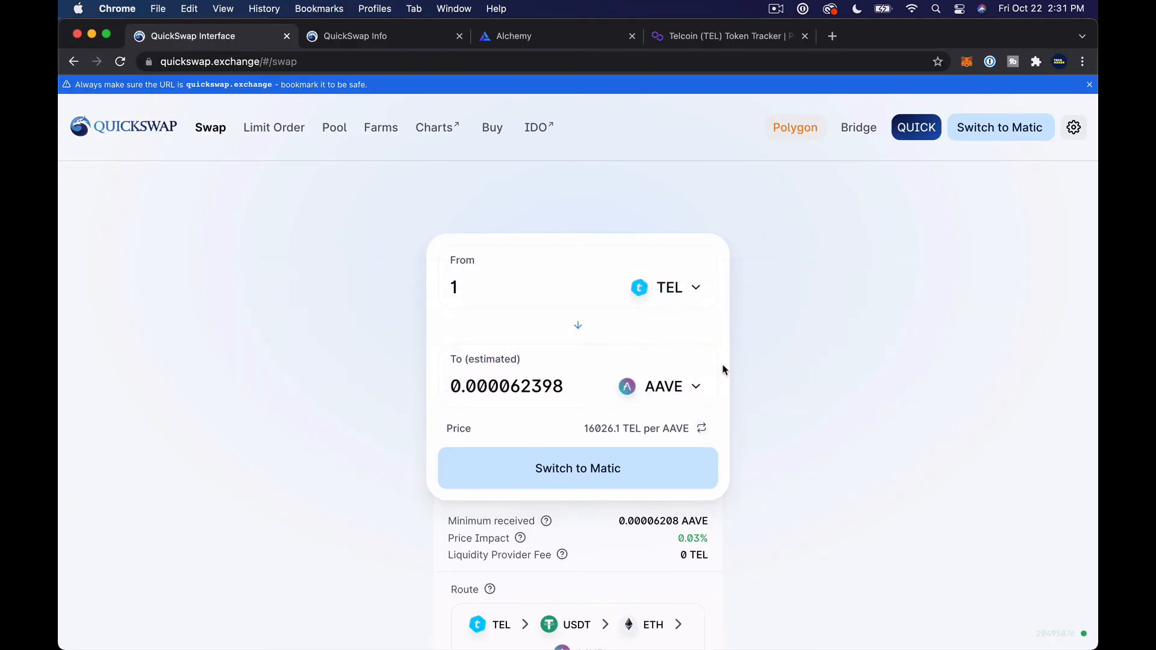
{"action": "mouse_move", "coordinate": [577, 330]}
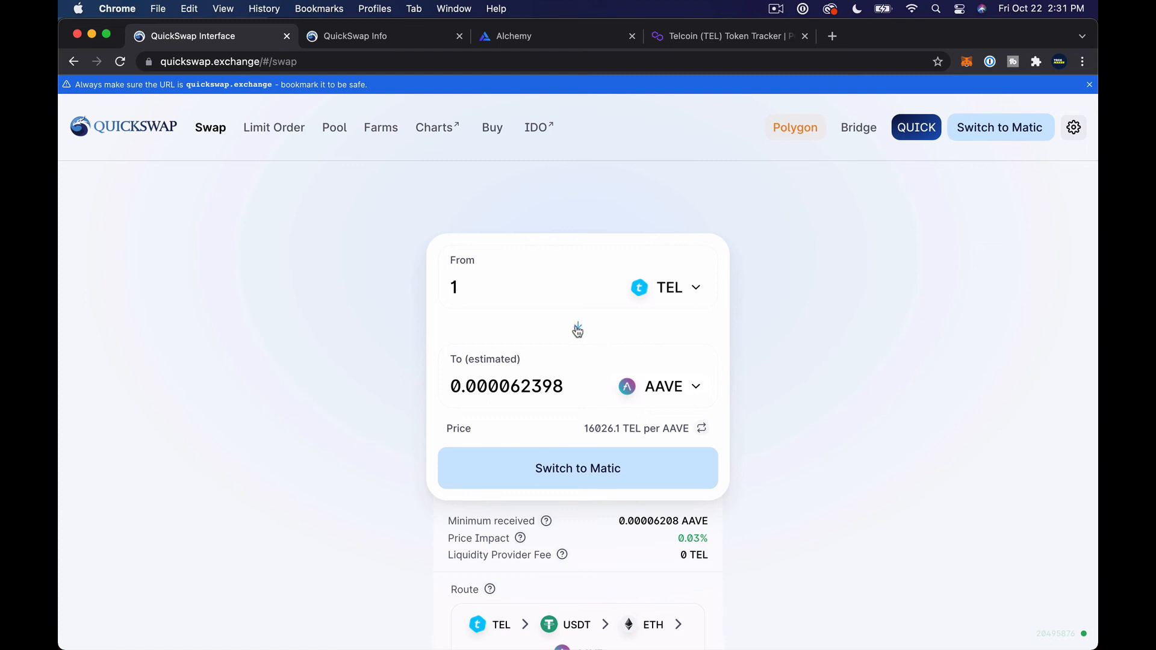
{"action": "left_click", "coordinate": [577, 325]}
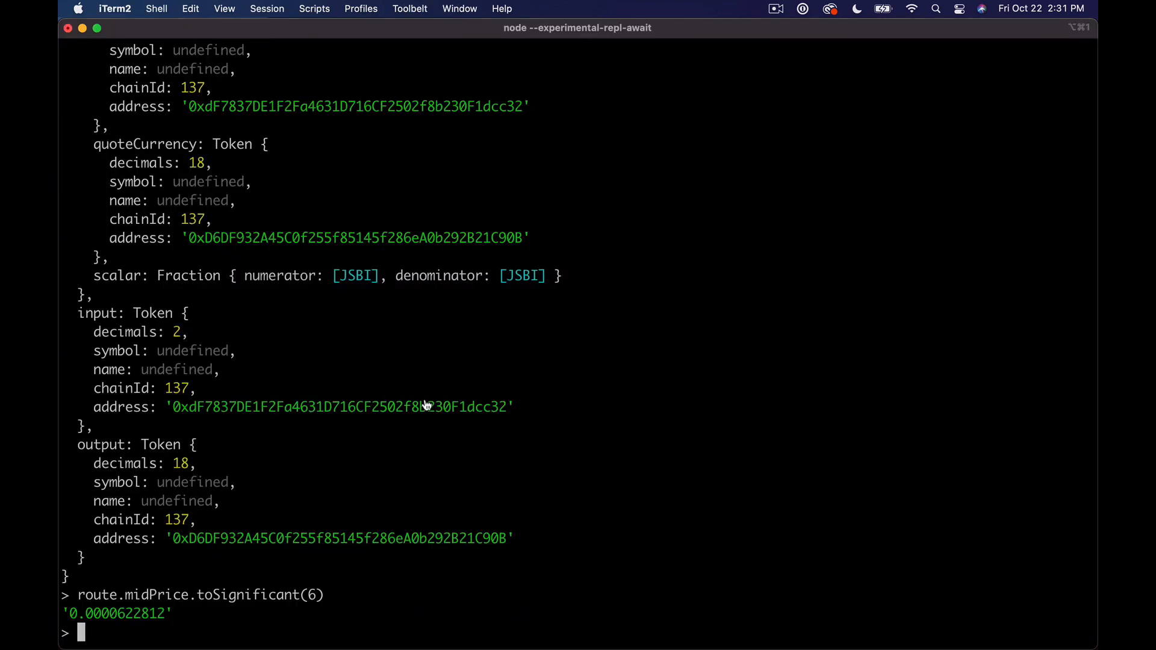
Rebuild the route with aave as input and recompute route.midPrice.toSignificant(6), giving '16056.2'
{"action": "type", "text": "route.midPrice.toSignificant(6)"}
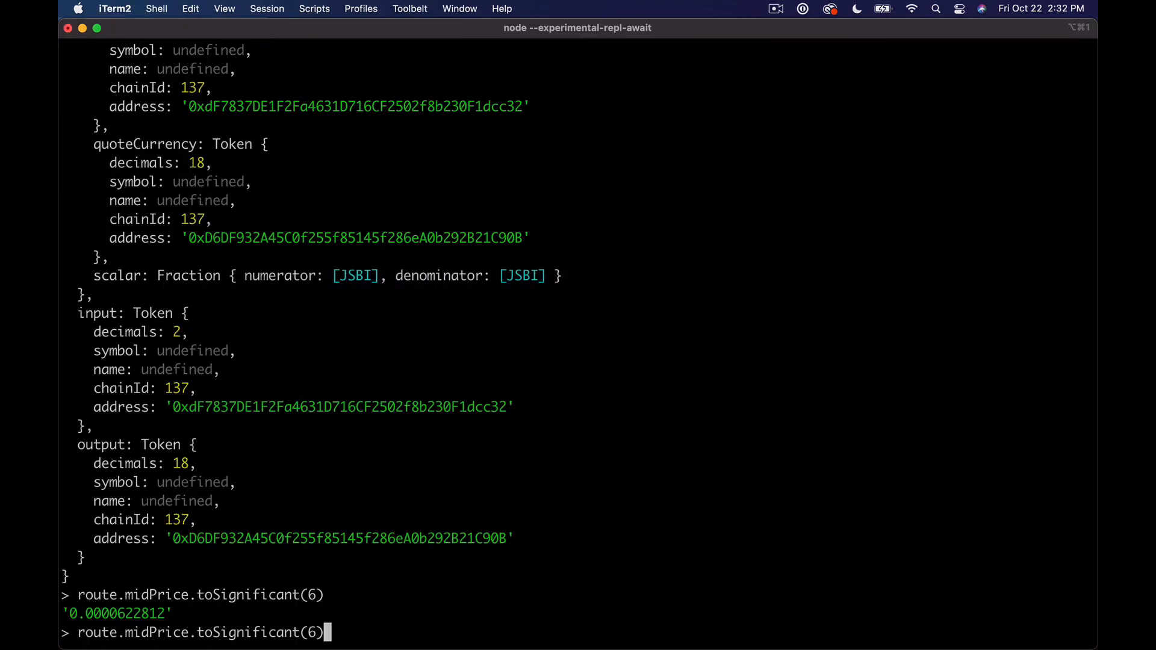
{"action": "key", "text": "Return"}
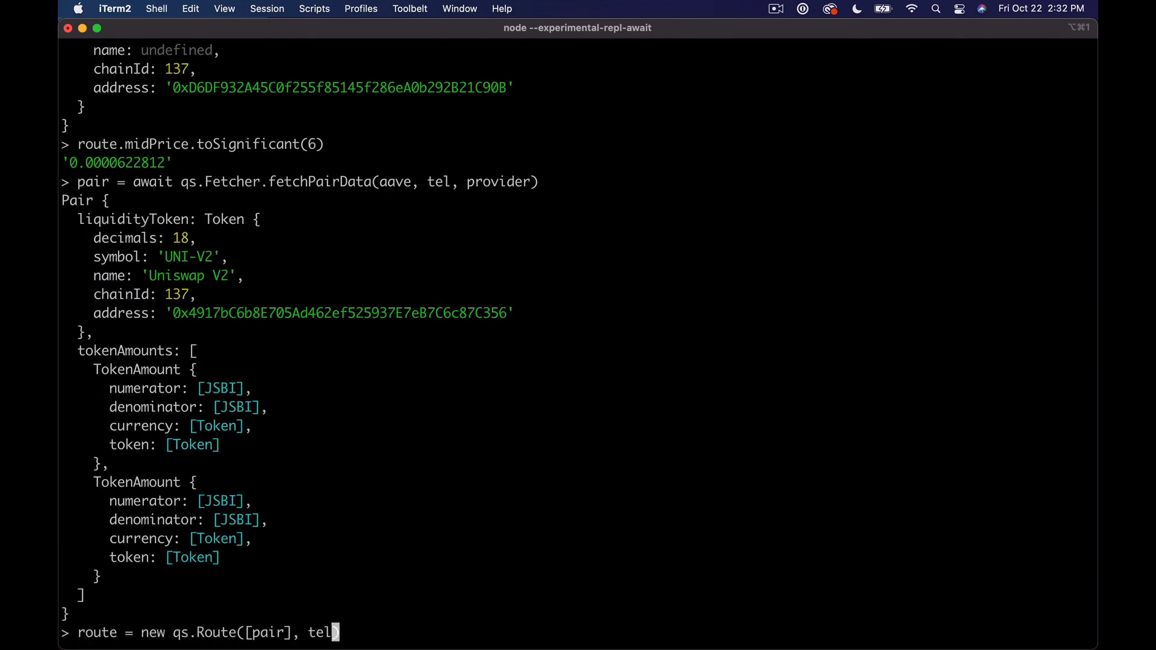
{"action": "key", "text": "Backspace"}
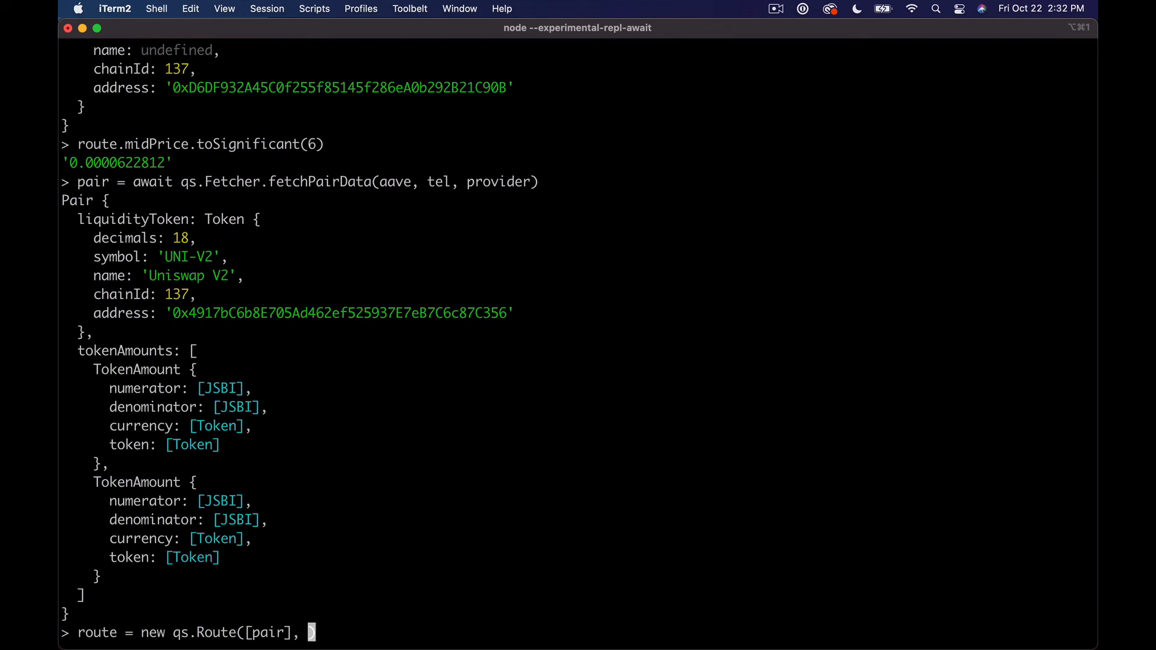
{"action": "type", "text": "a"}
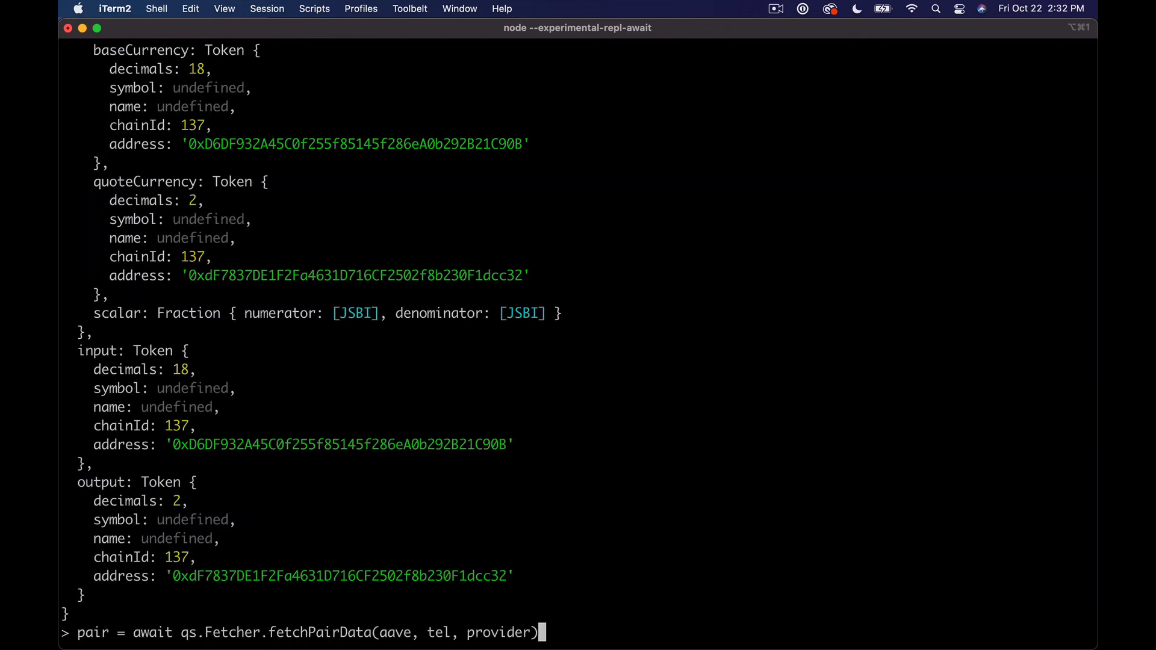
{"action": "key", "text": "Return"}
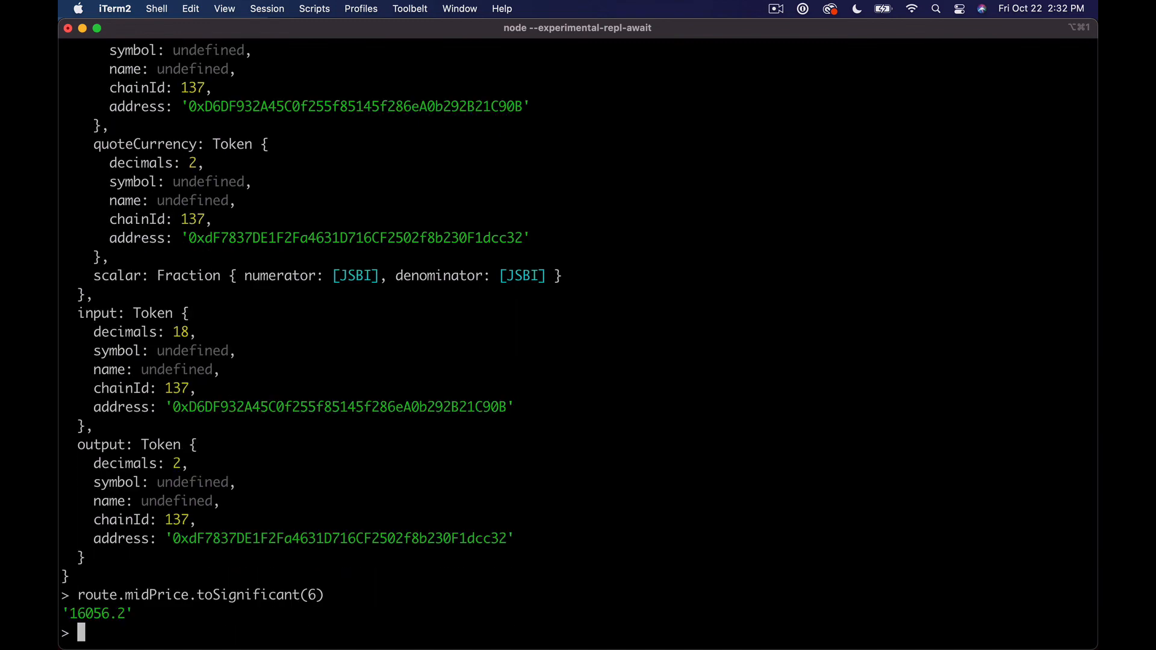
{"action": "mouse_move", "coordinate": [251, 435]}
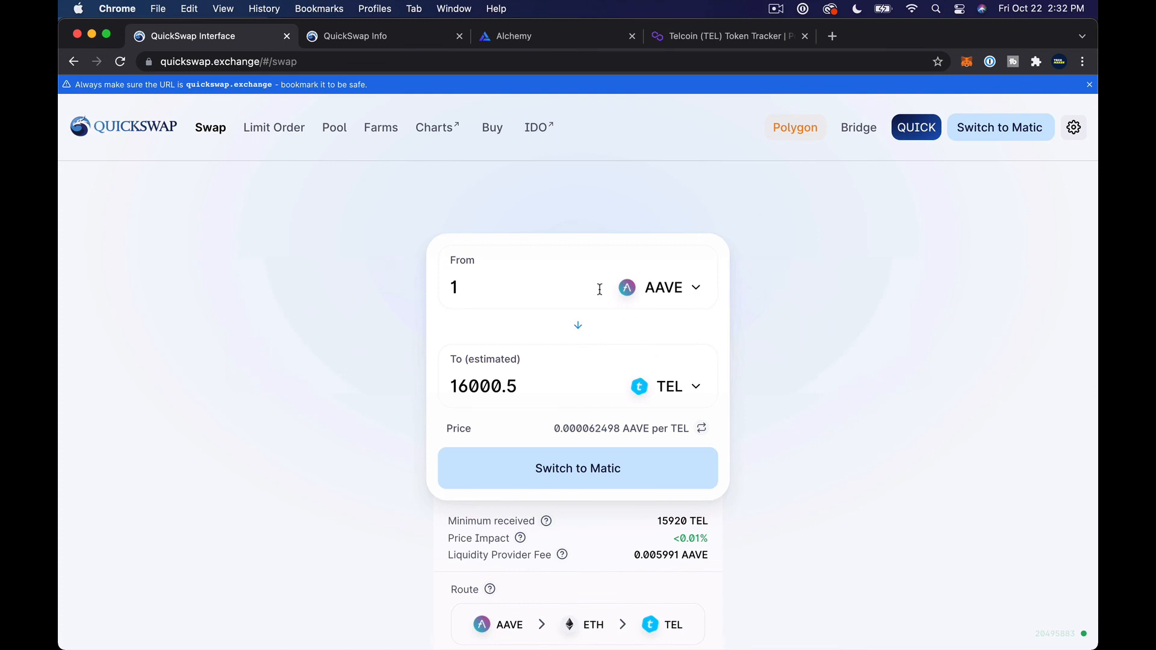
{"action": "mouse_move", "coordinate": [581, 327]}
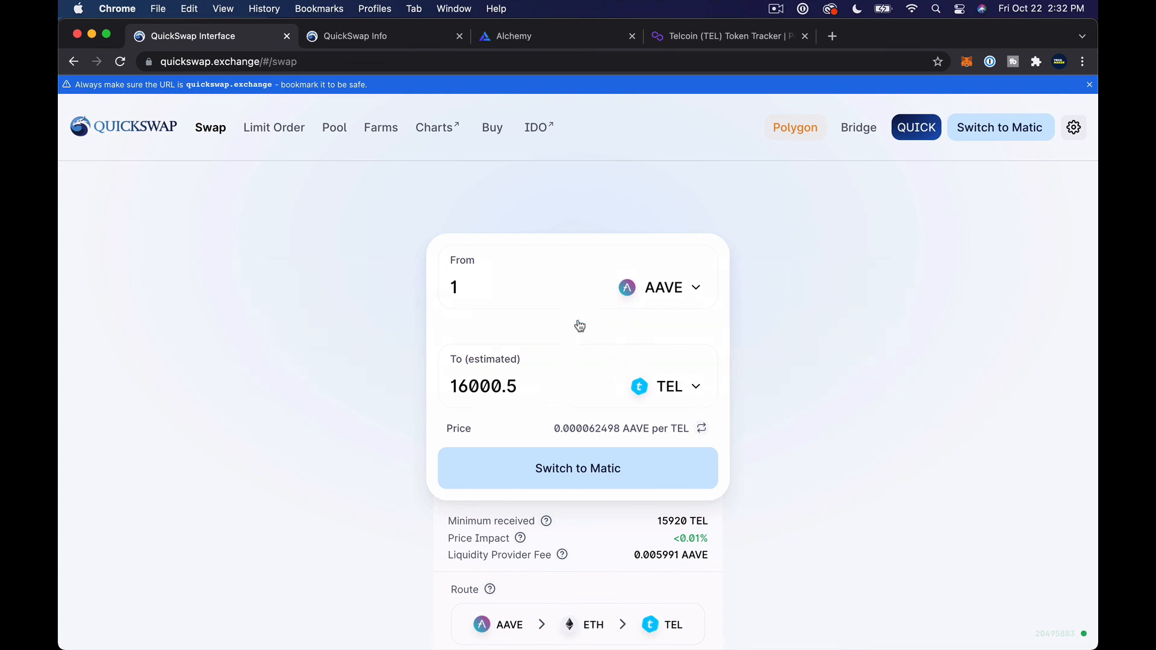
{"action": "mouse_move", "coordinate": [575, 340]}
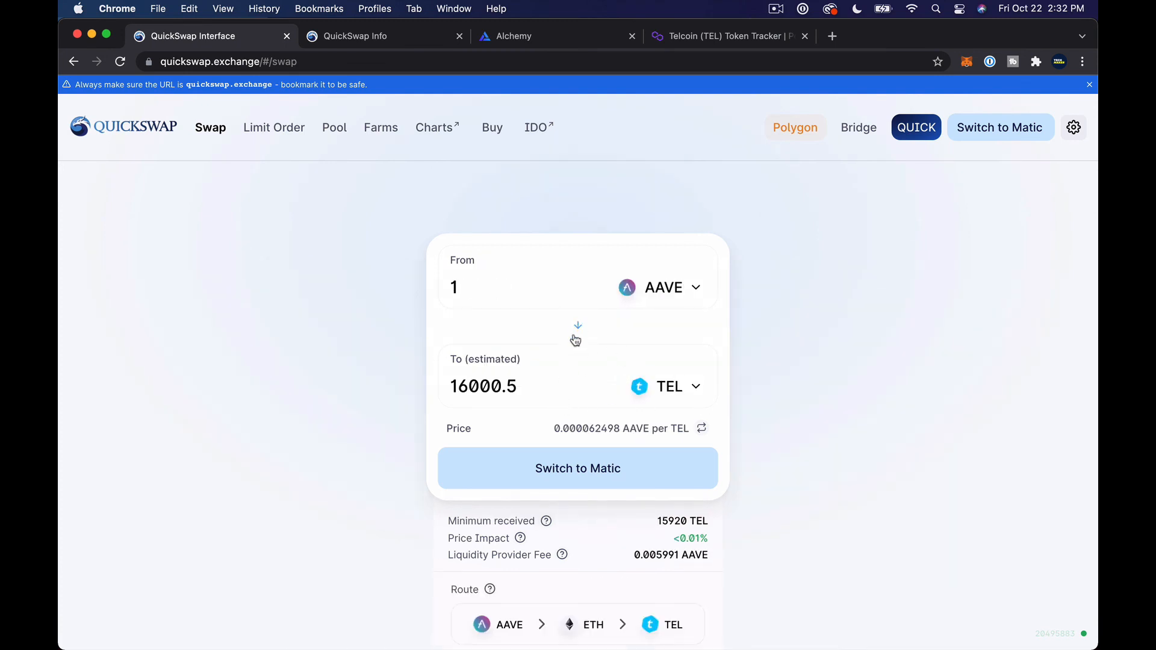
{"action": "mouse_move", "coordinate": [538, 387]}
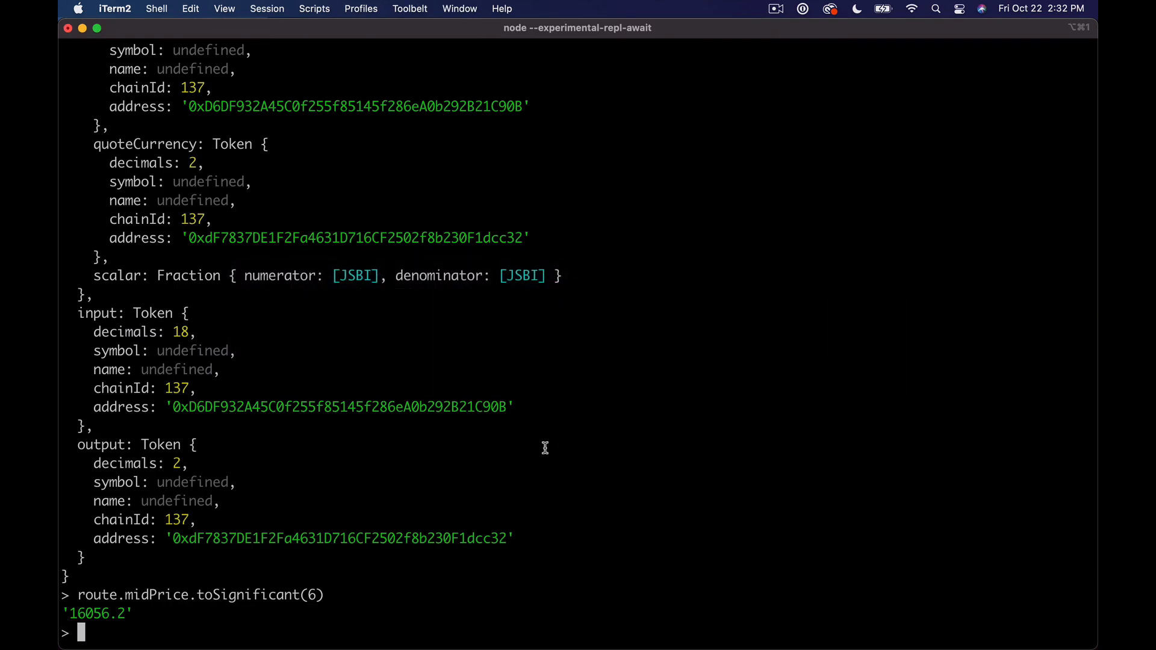
Review the reversed route's mid price '16056.2' in the terminal output
{"action": "double_click", "coordinate": [188, 595]}
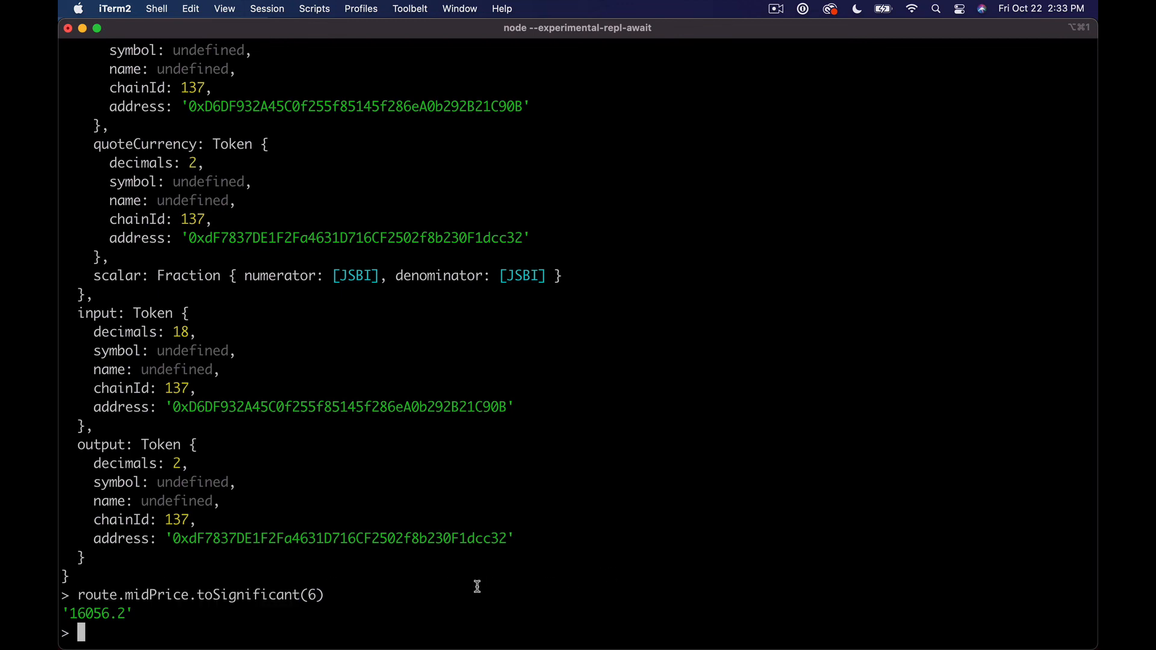
{"action": "mouse_move", "coordinate": [413, 390]}
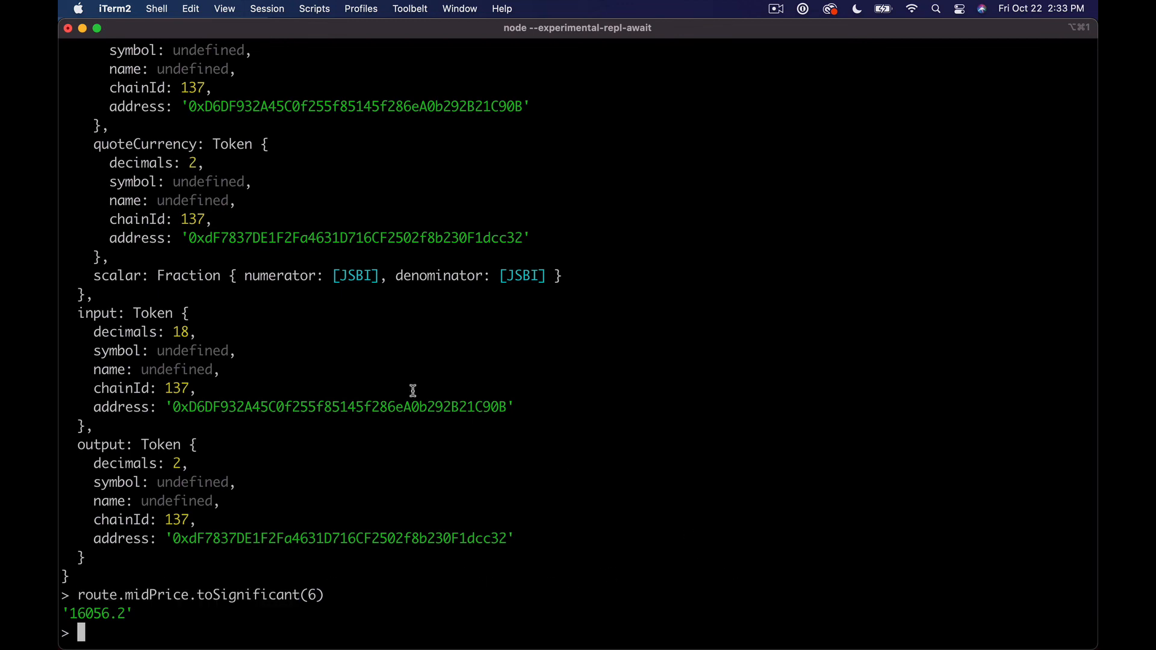
{"action": "mouse_move", "coordinate": [378, 383]}
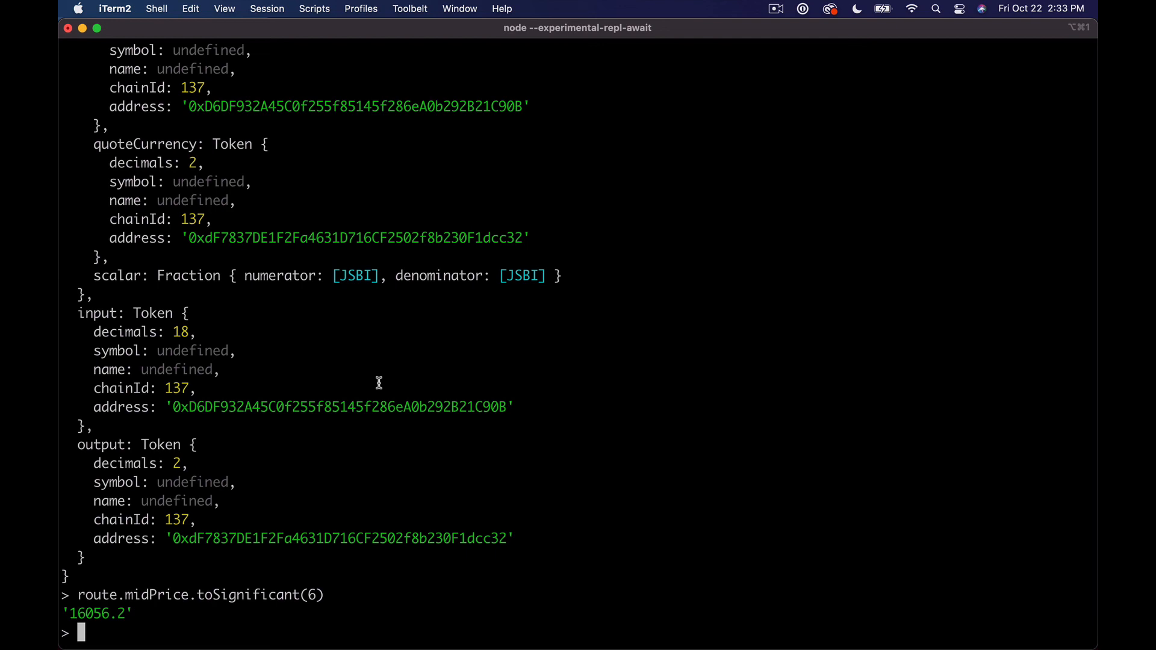
{"action": "mouse_move", "coordinate": [578, 382]}
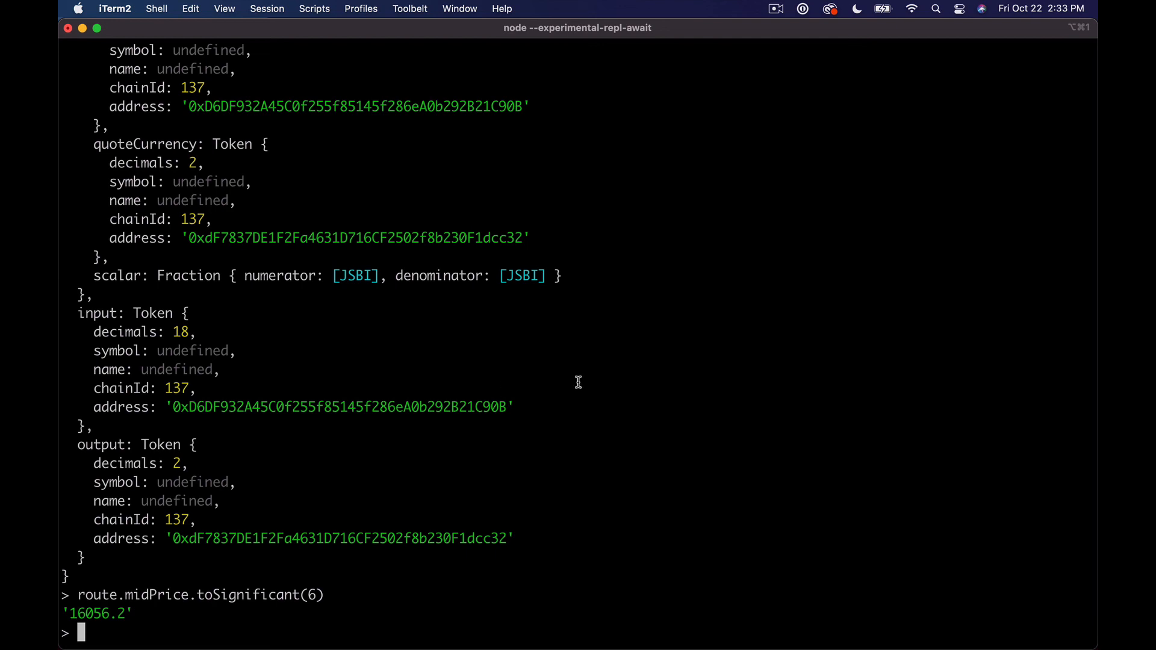